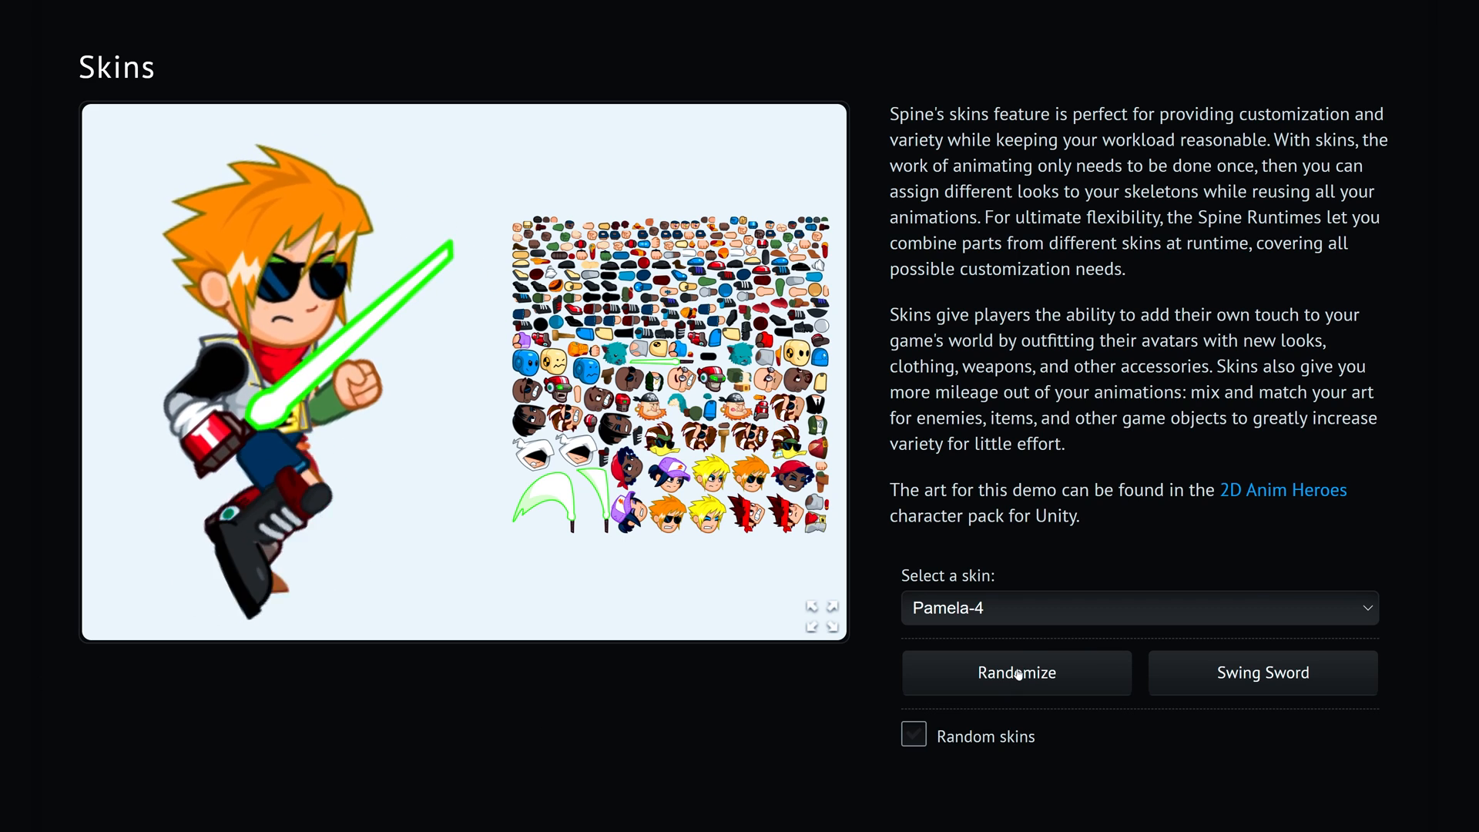
Randomize the character's parts twice, then apply the Buck and Ducky skins from the skin list.
left_click(1015, 673)
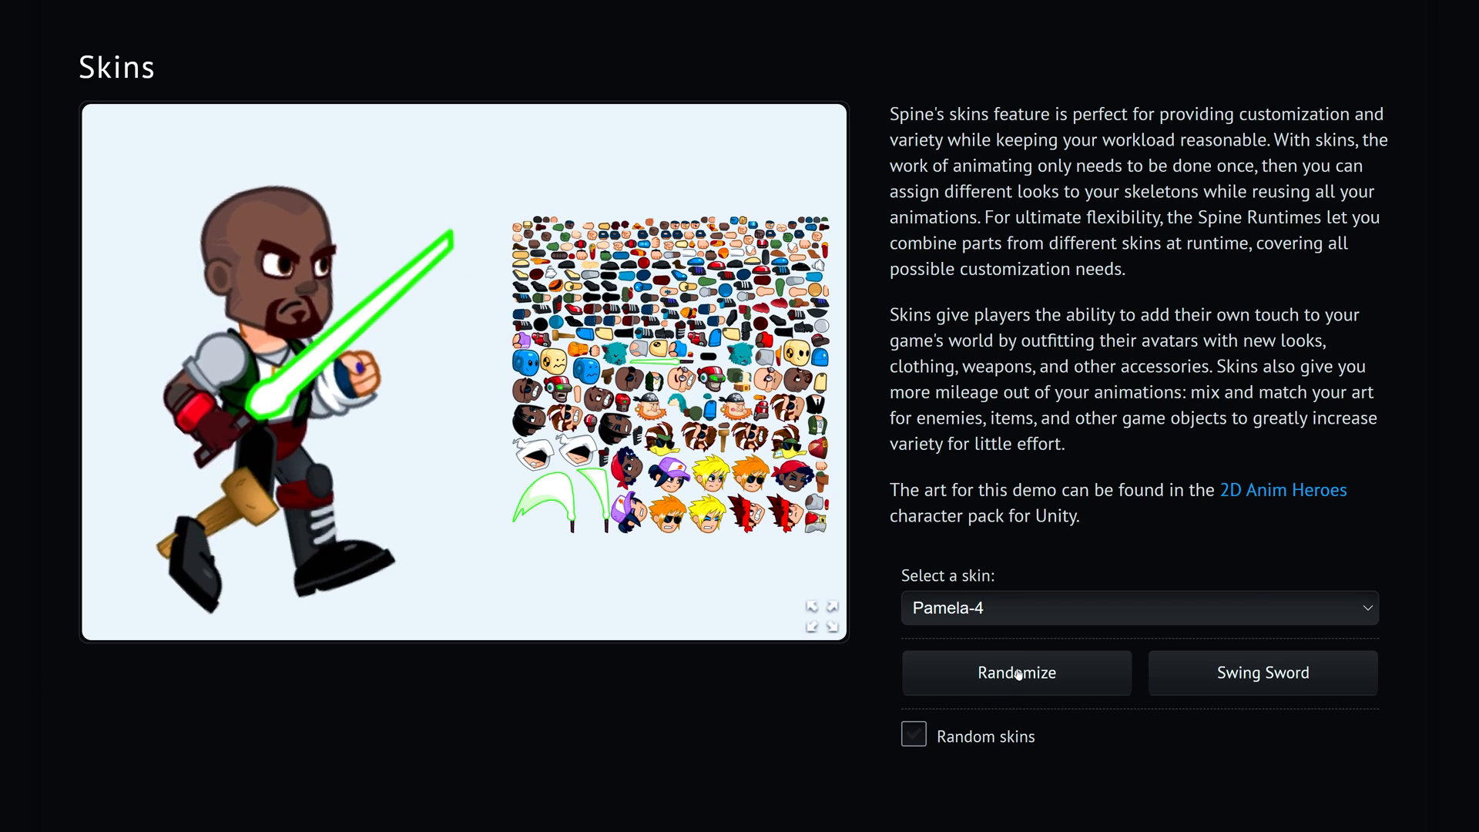
left_click(1016, 673)
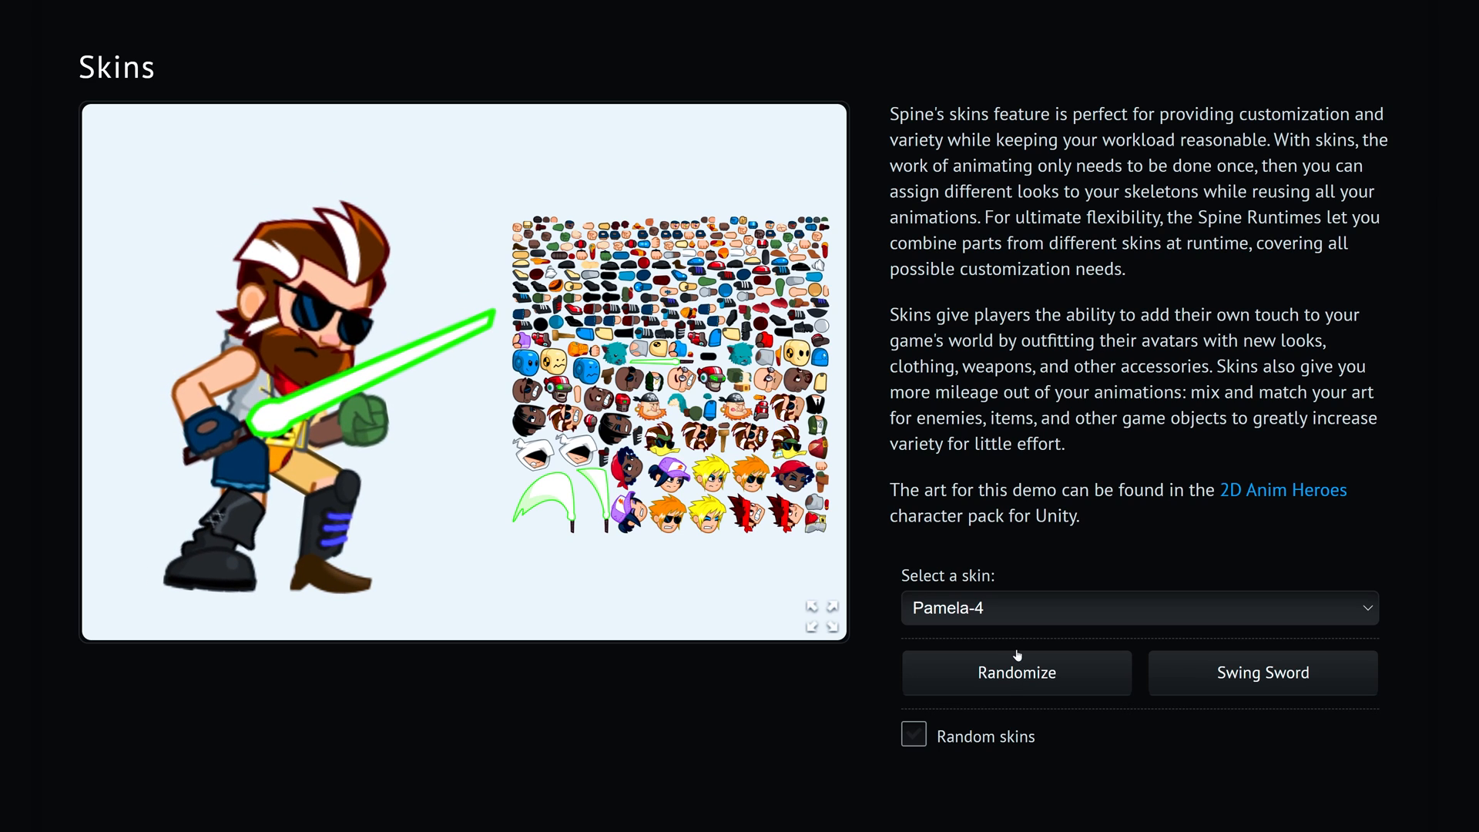
left_click(1137, 607)
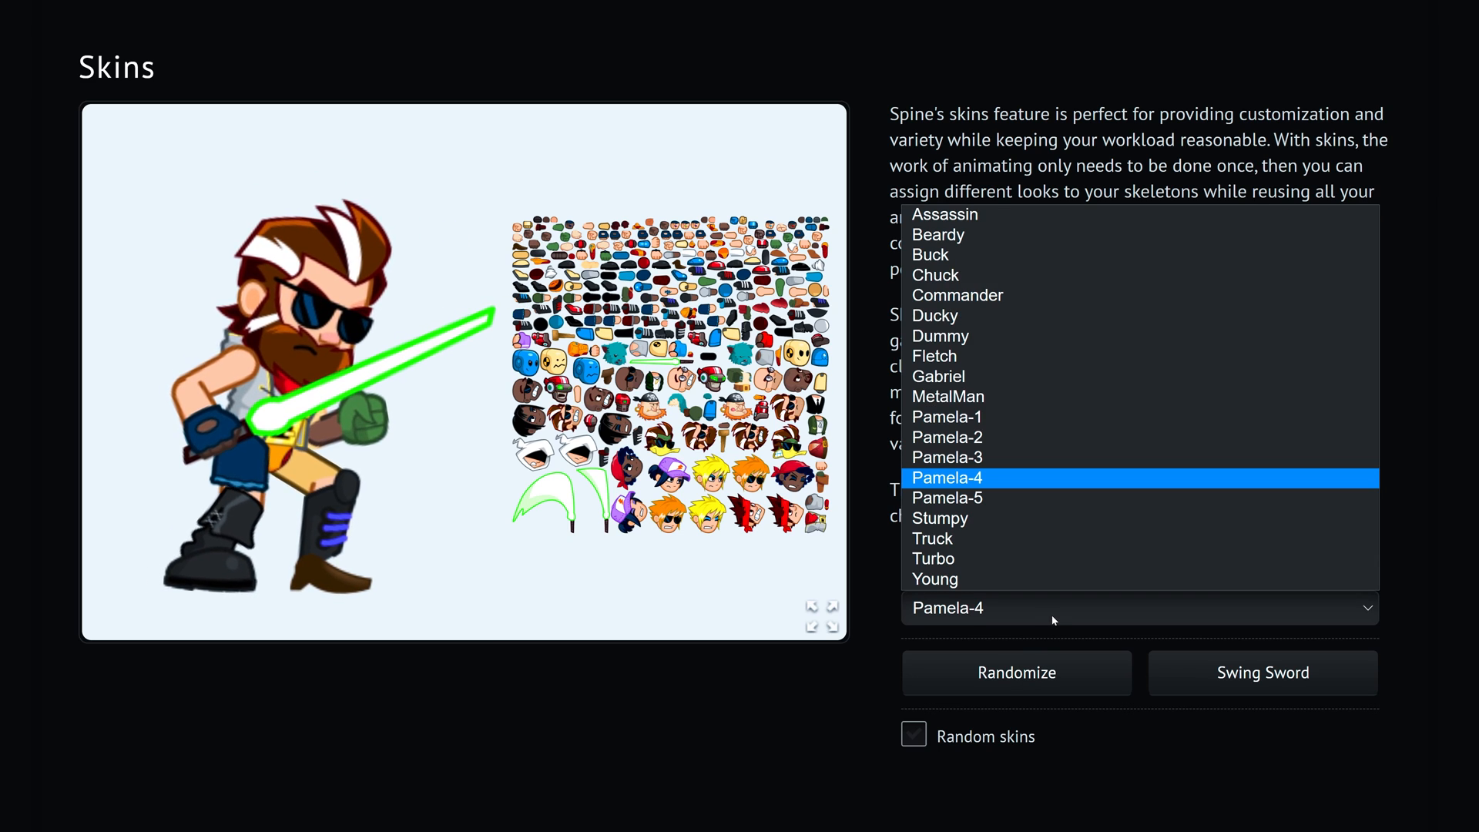
left_click(946, 478)
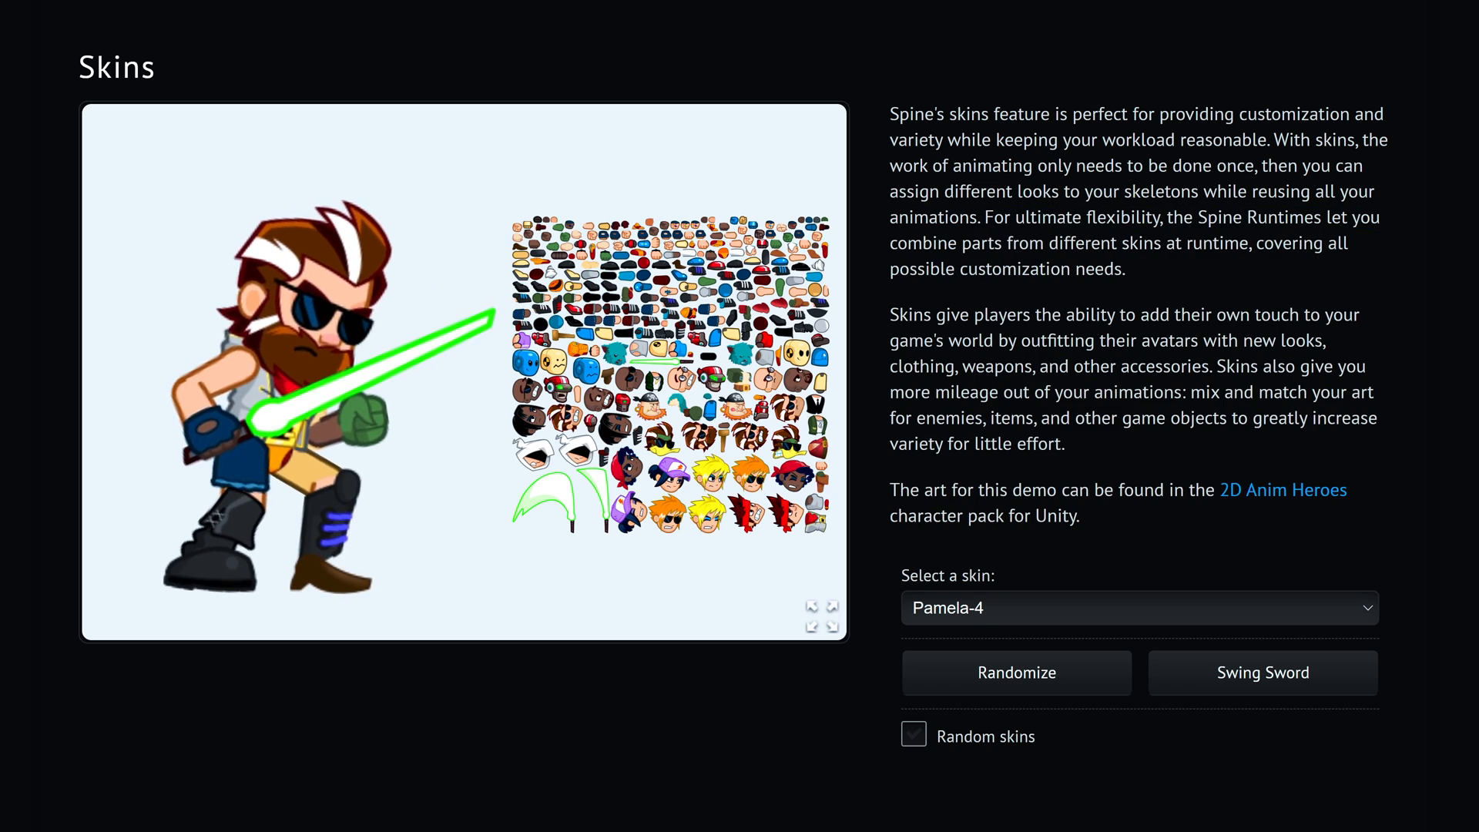
left_click(1137, 607)
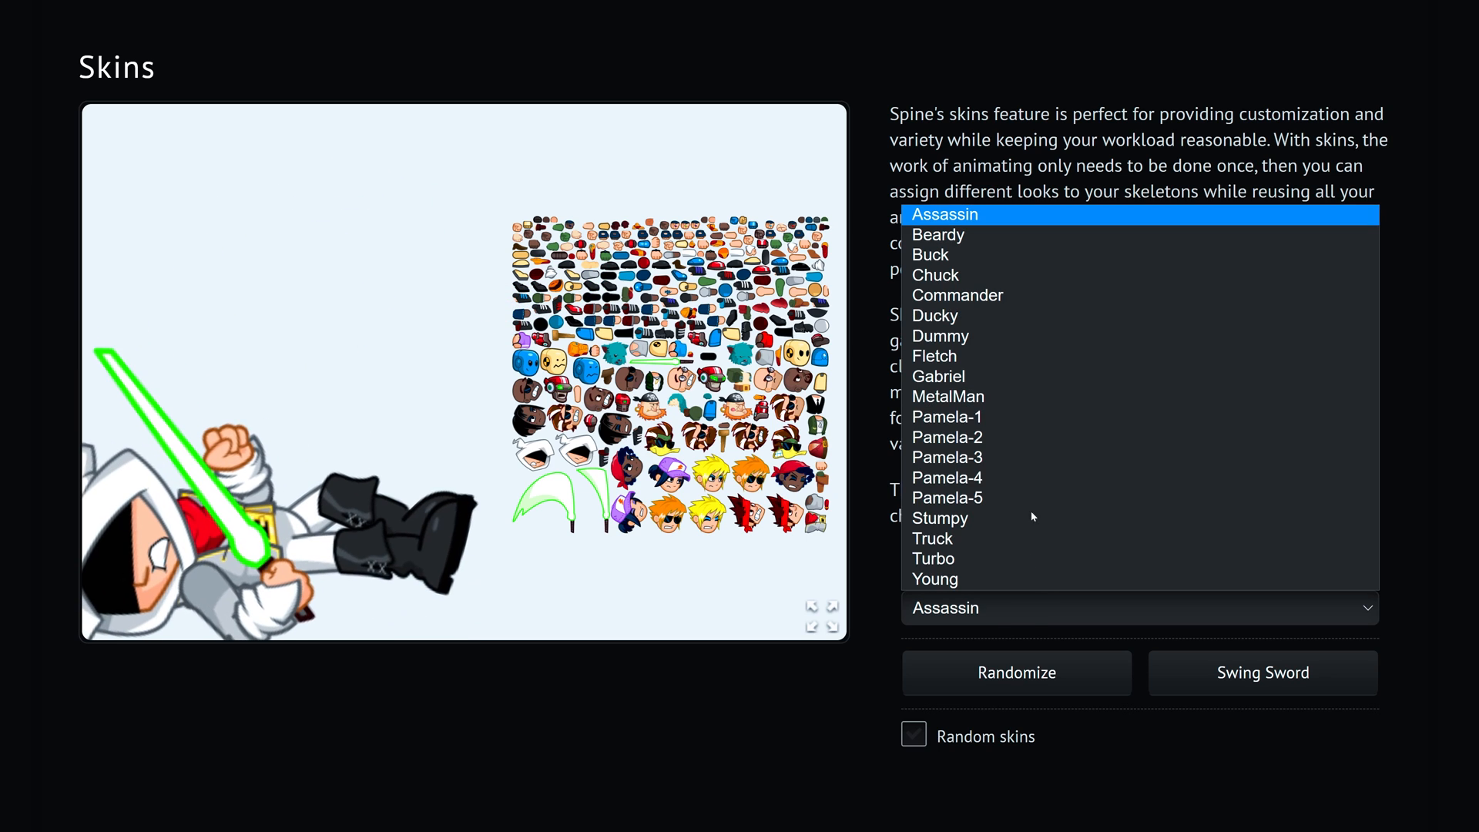
left_click(930, 255)
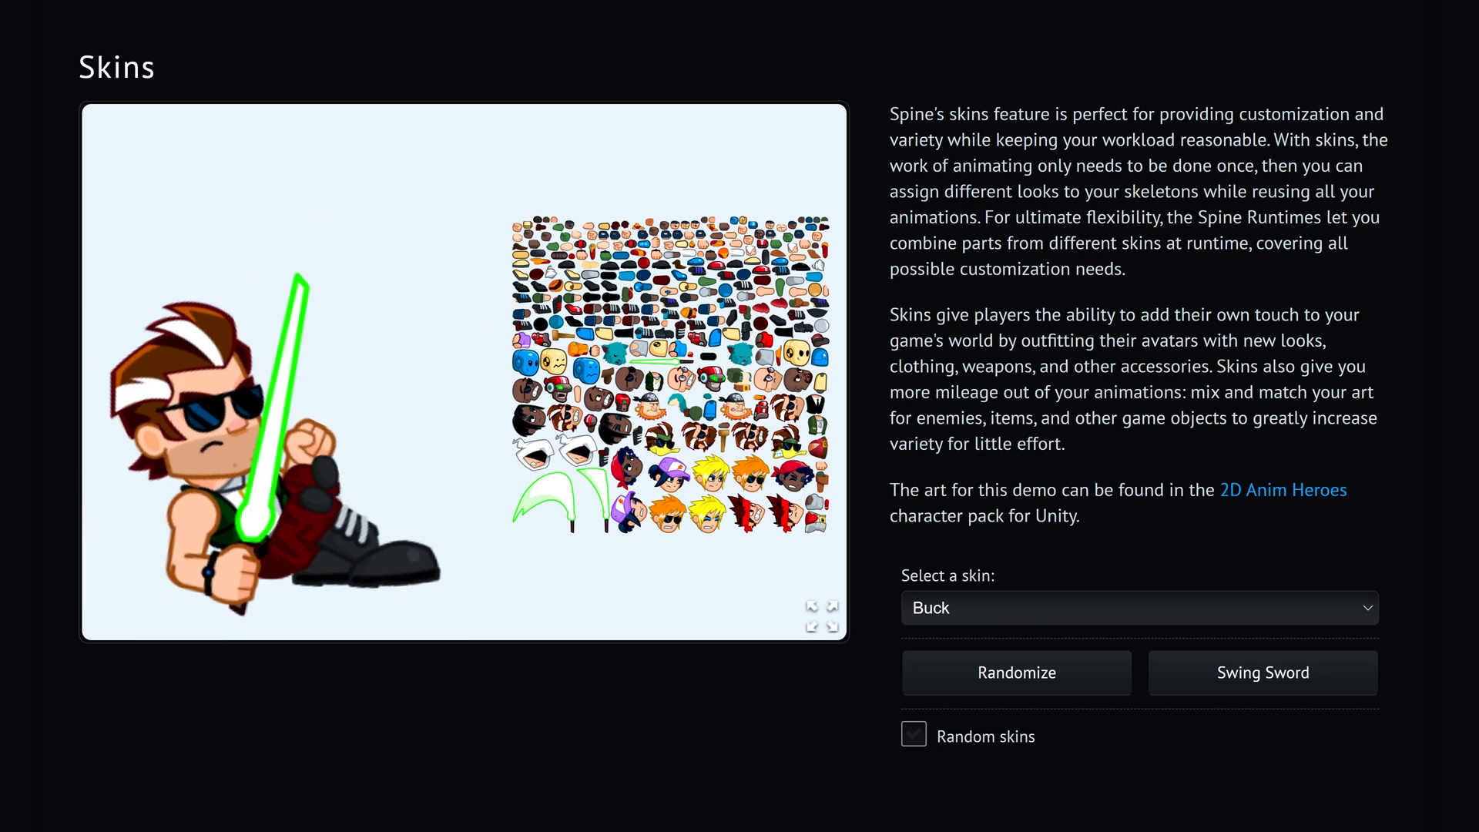
left_click(1137, 607)
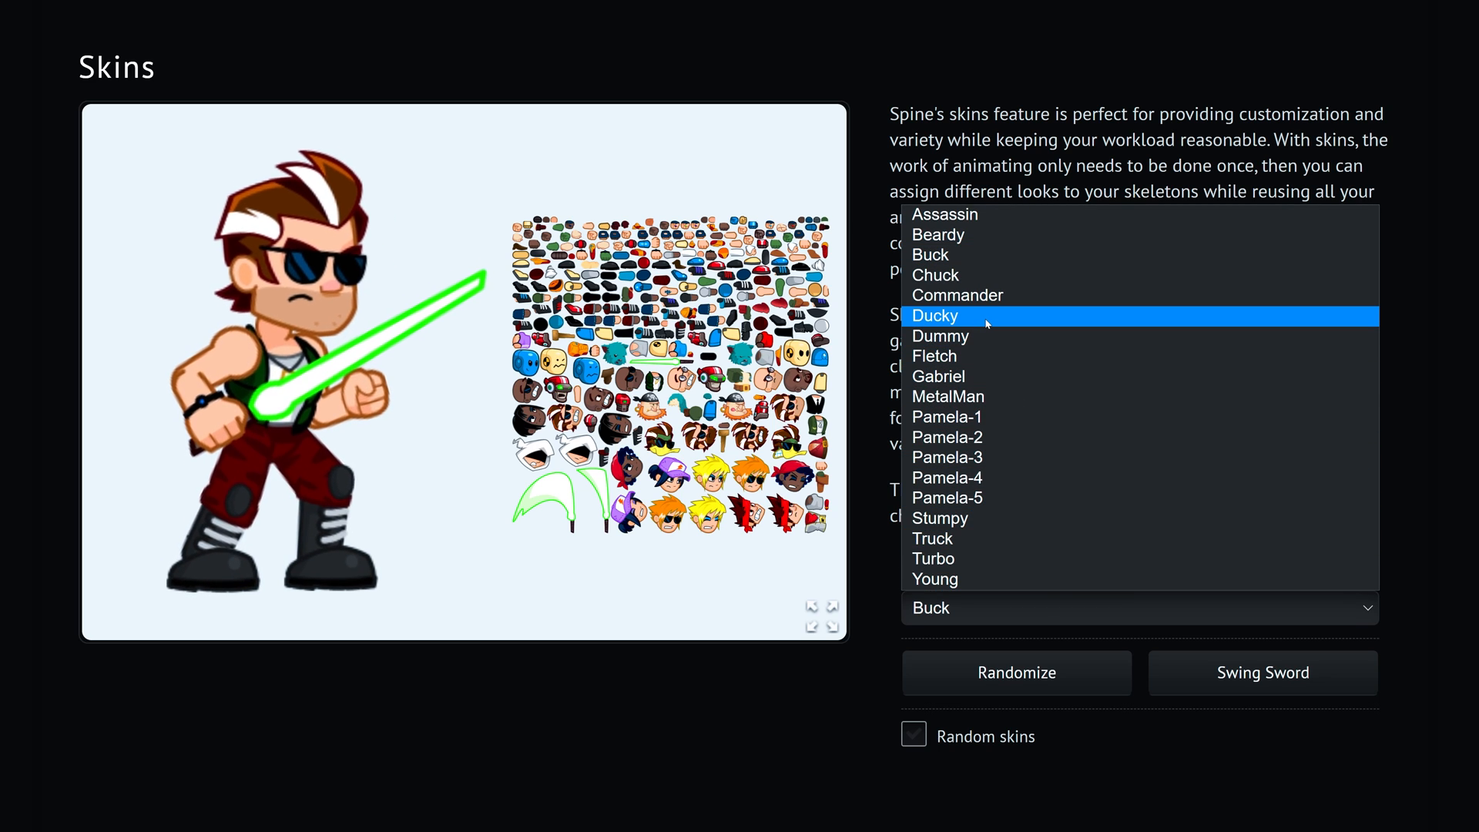
left_click(935, 315)
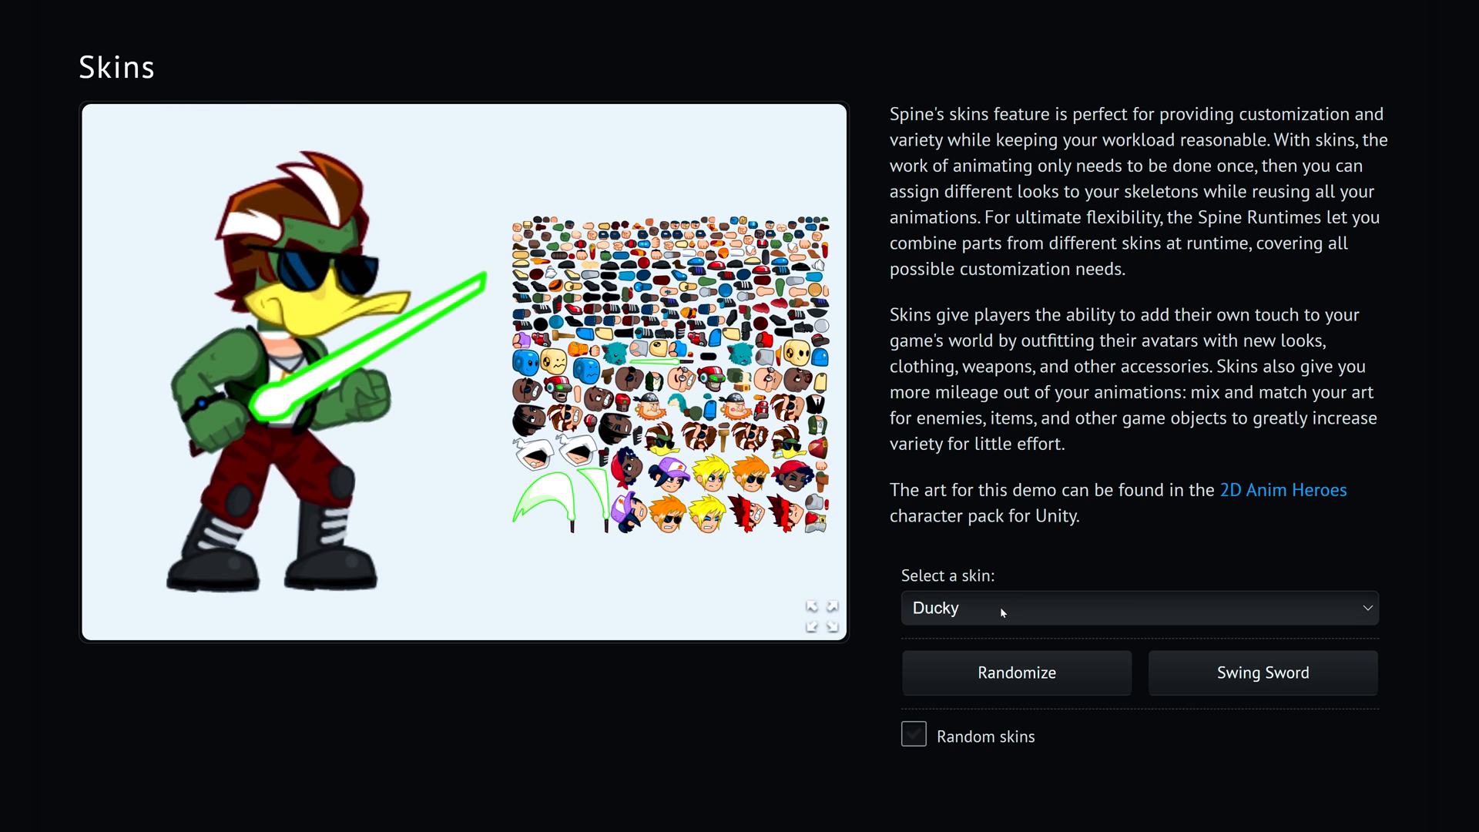
Randomize the character's look five more times and make it swing the sword twice.
left_click(1015, 673)
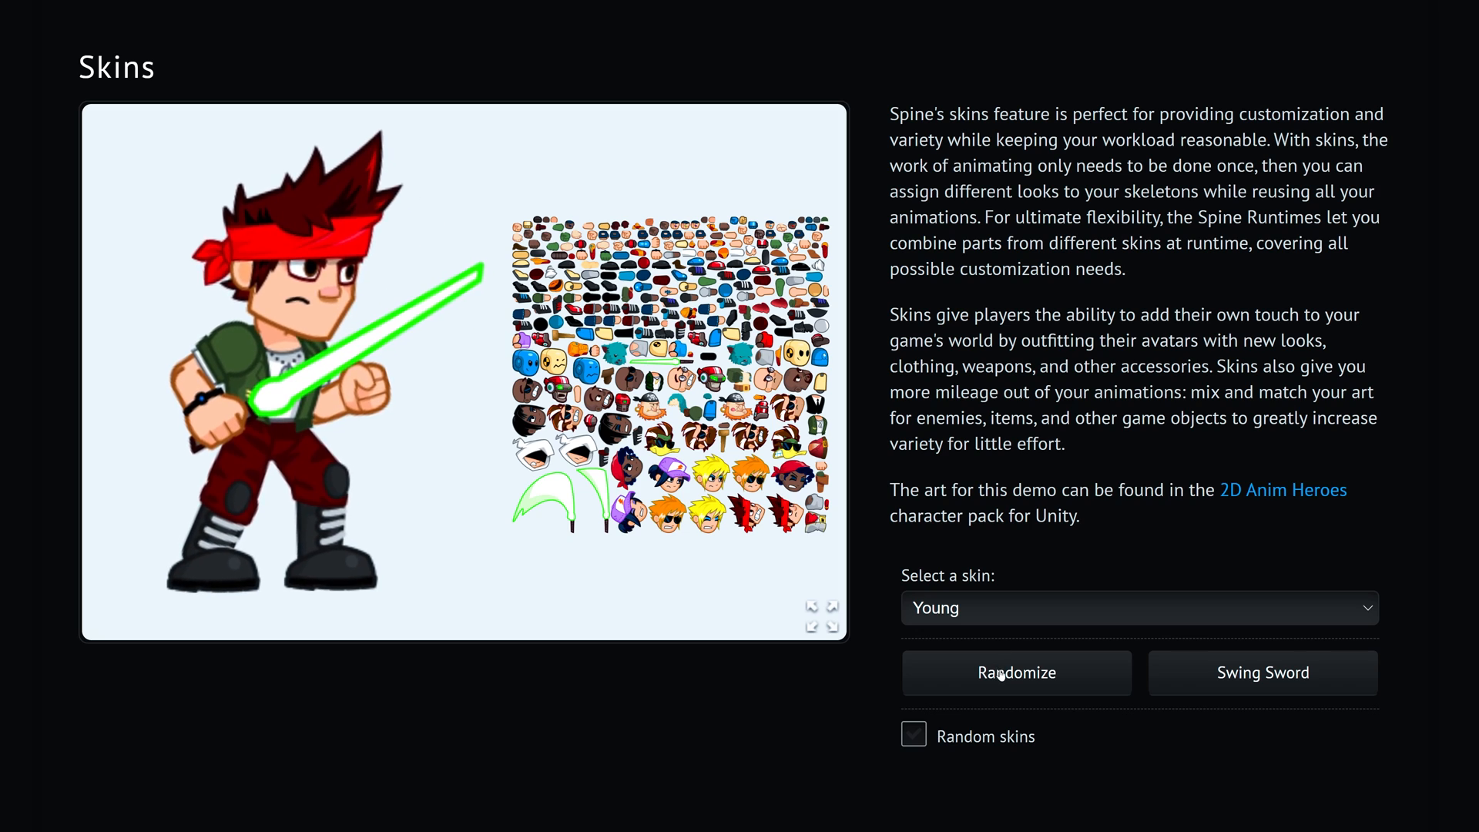
left_click(1015, 673)
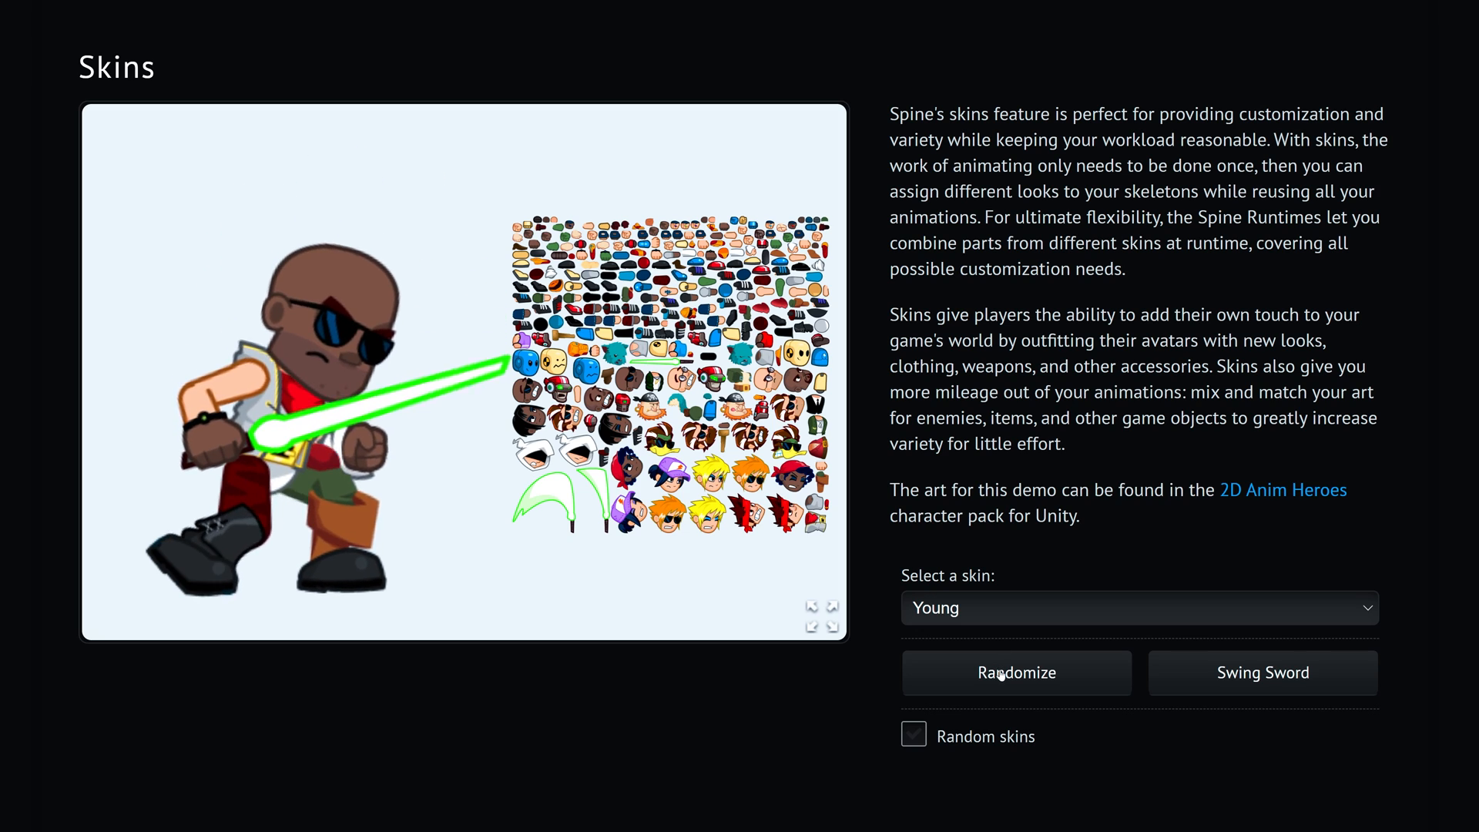
left_click(1016, 674)
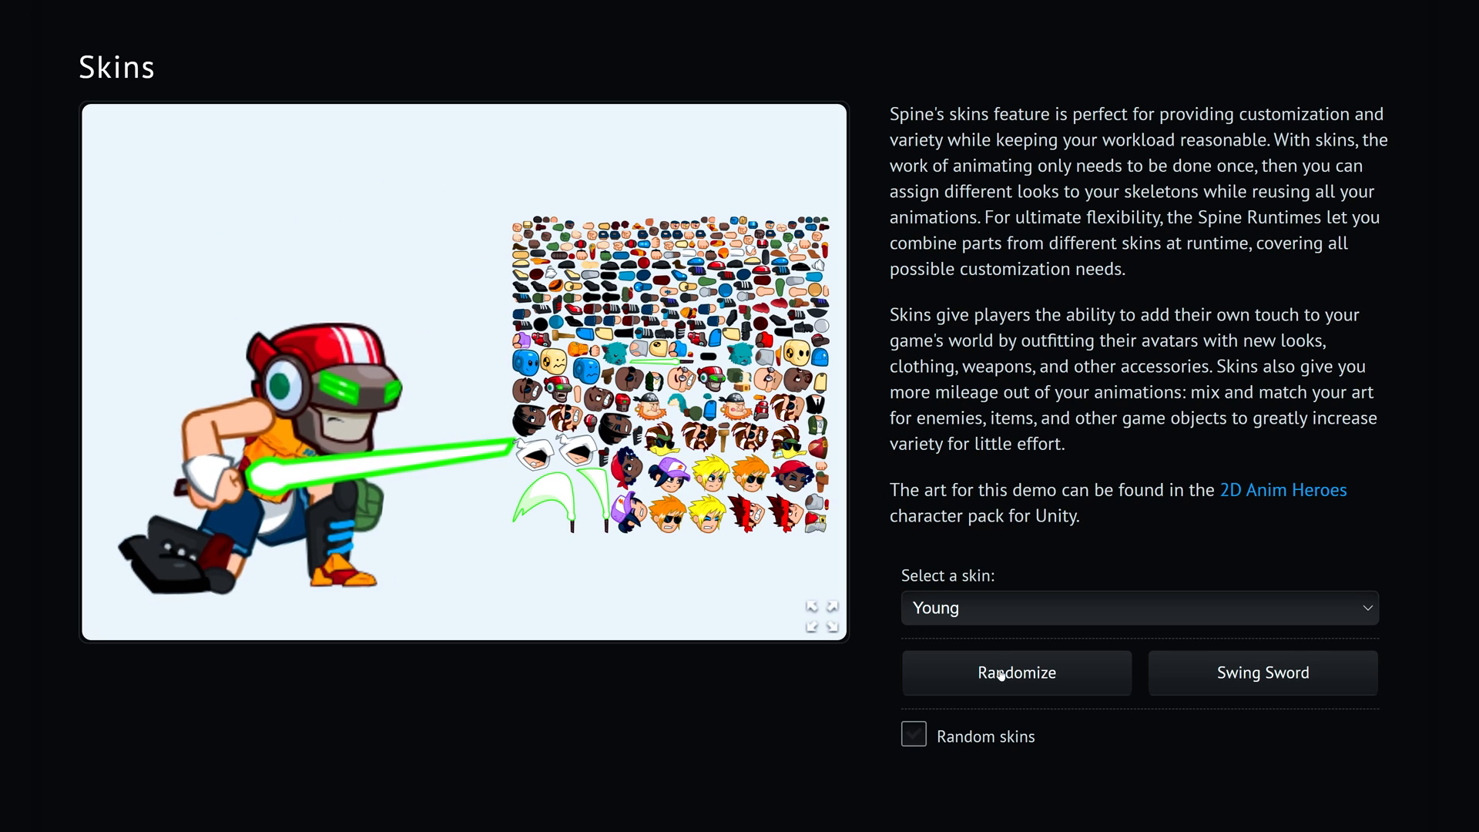
left_click(1015, 673)
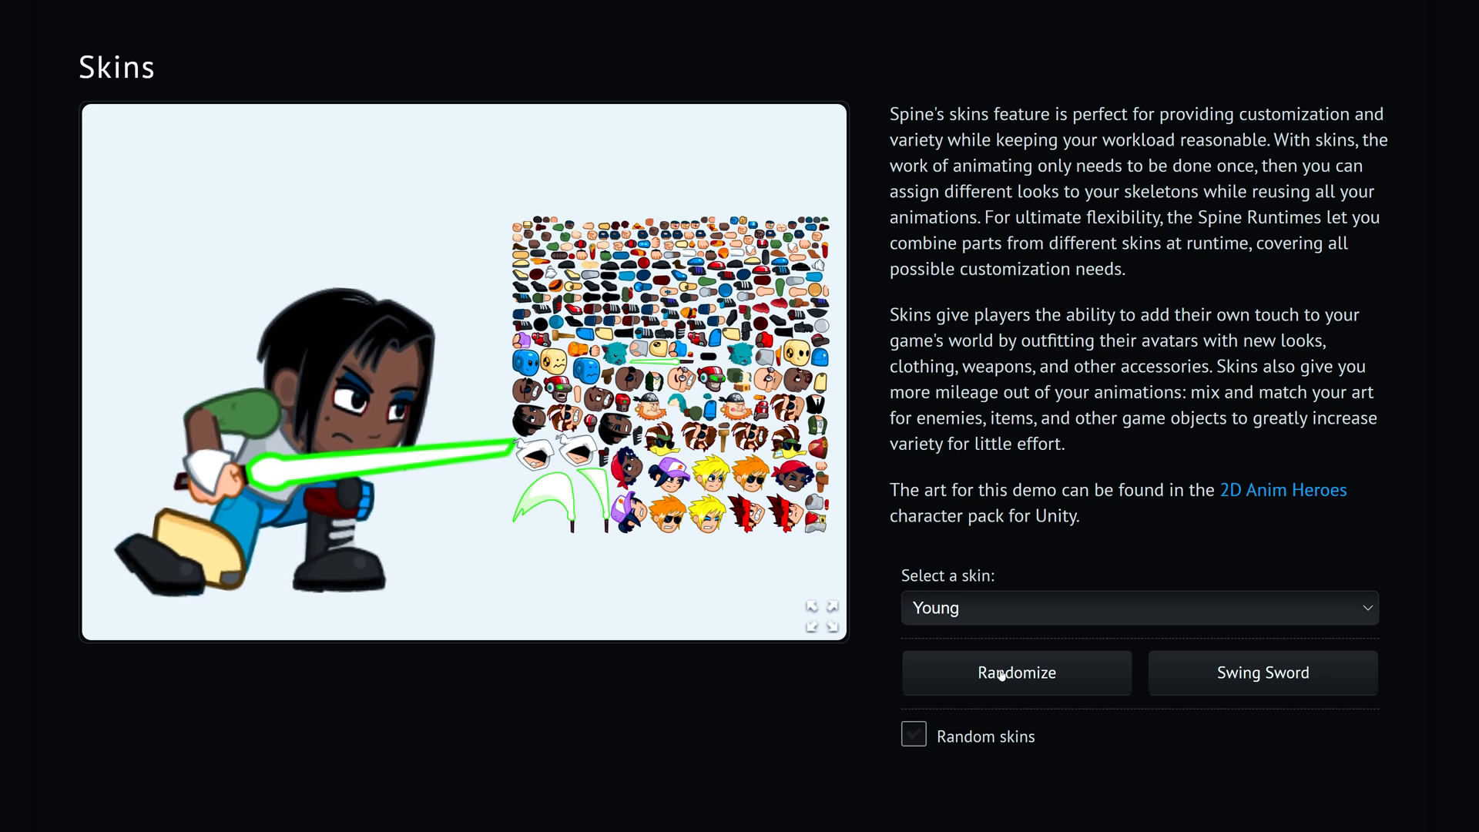
left_click(1015, 673)
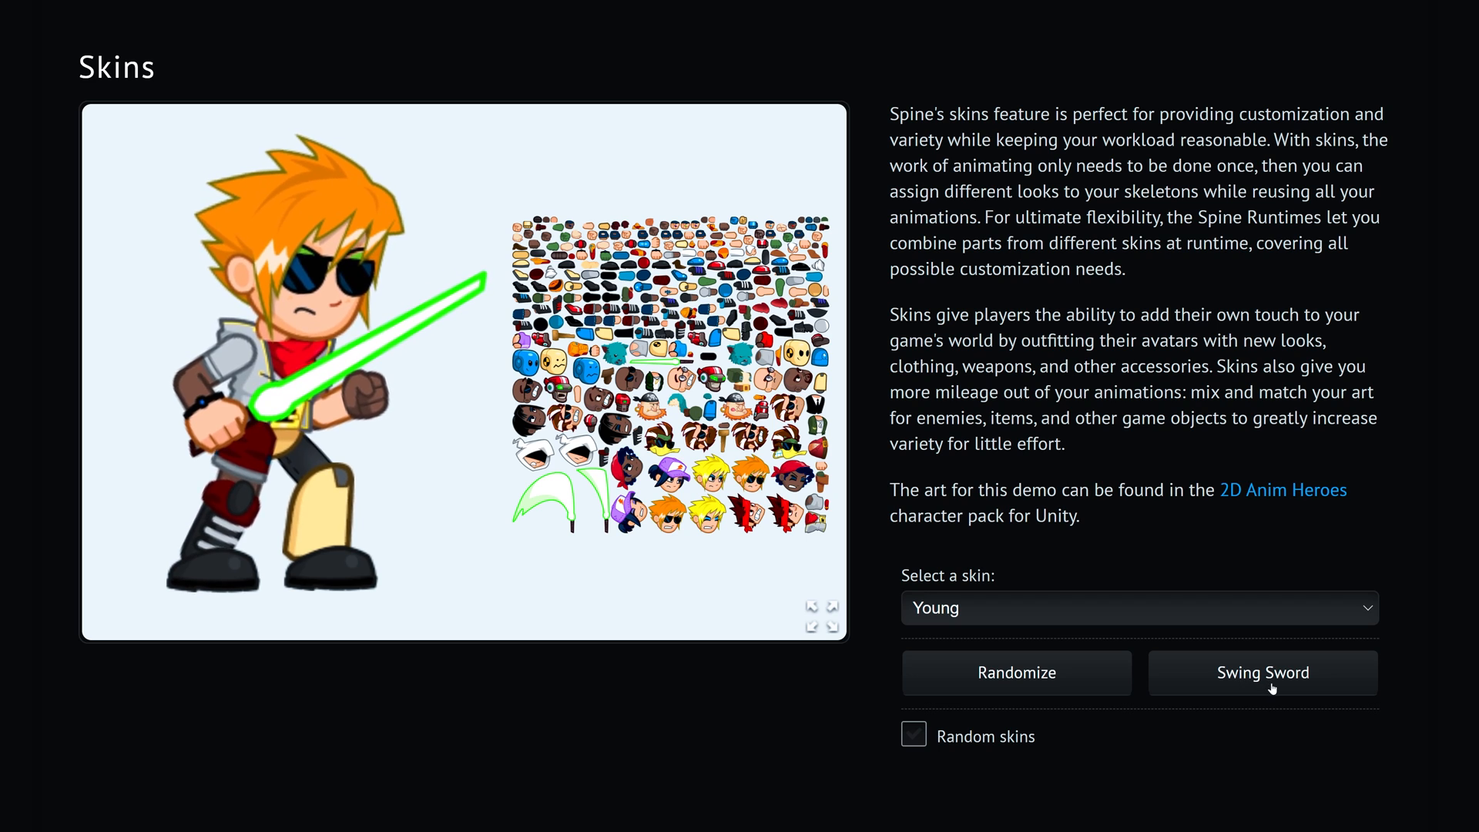
left_click(1262, 673)
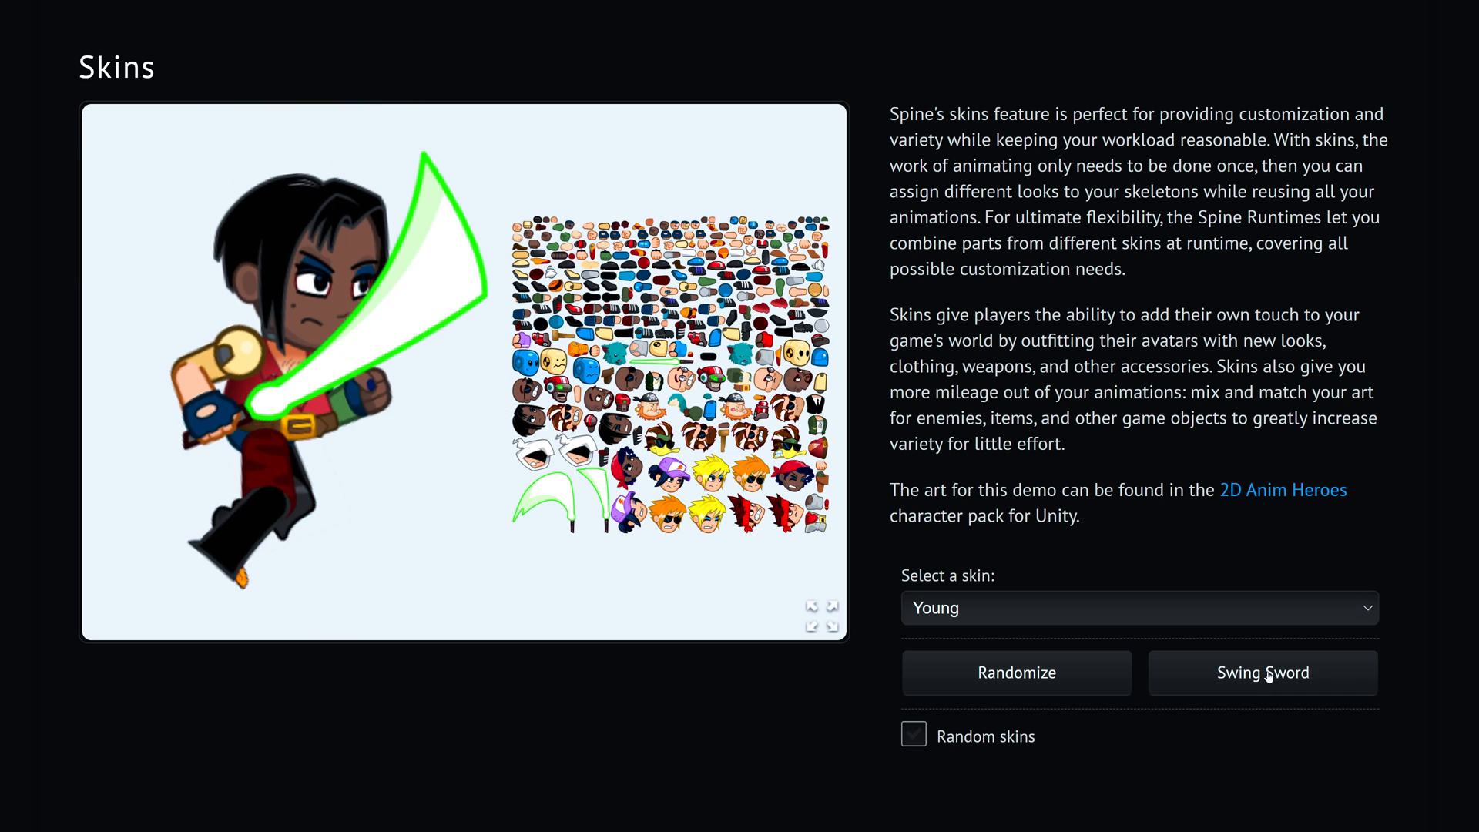
left_click(1262, 673)
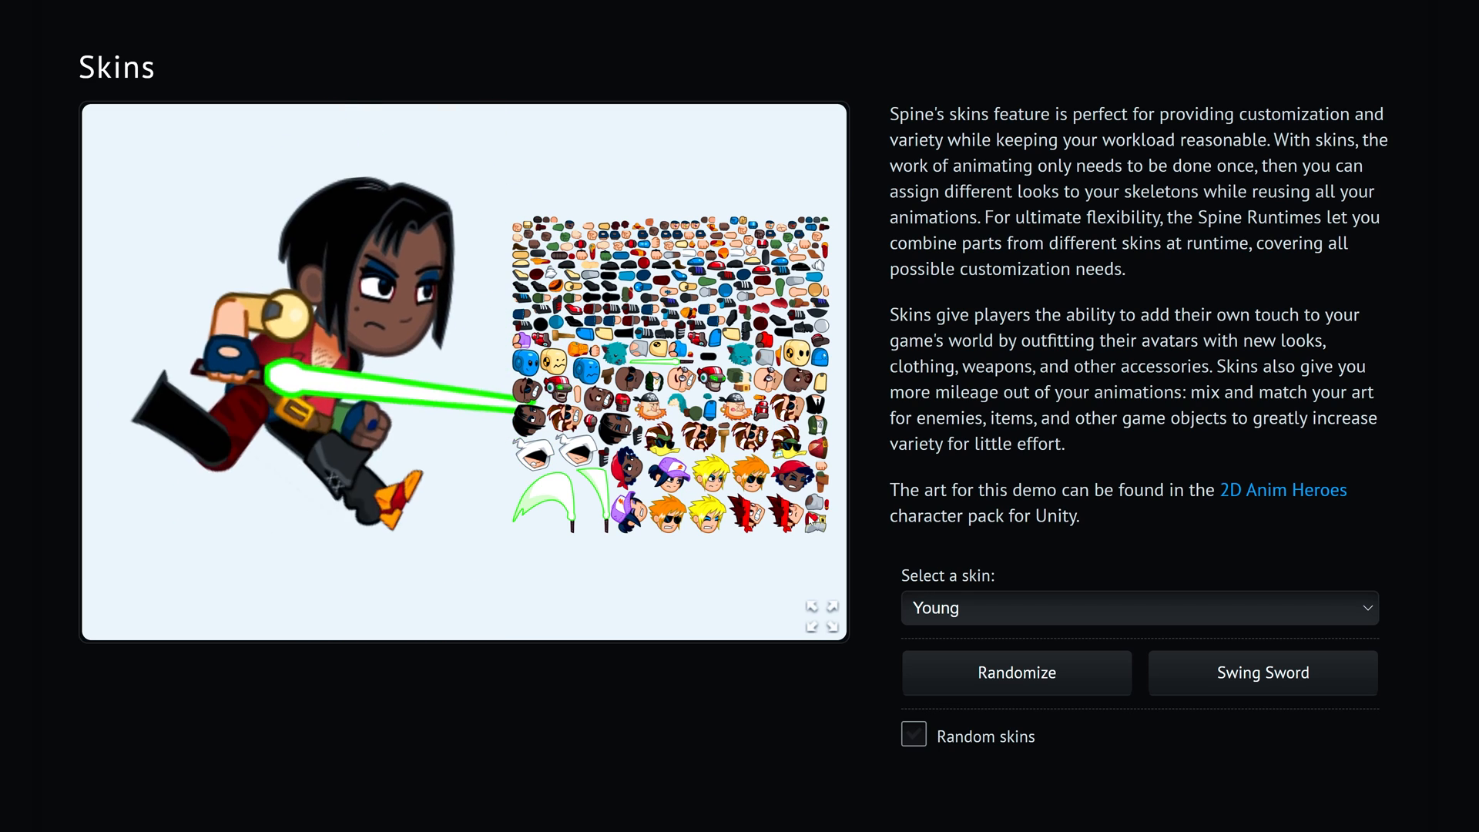
Randomize the running character's parts a few more times.
left_click(1015, 673)
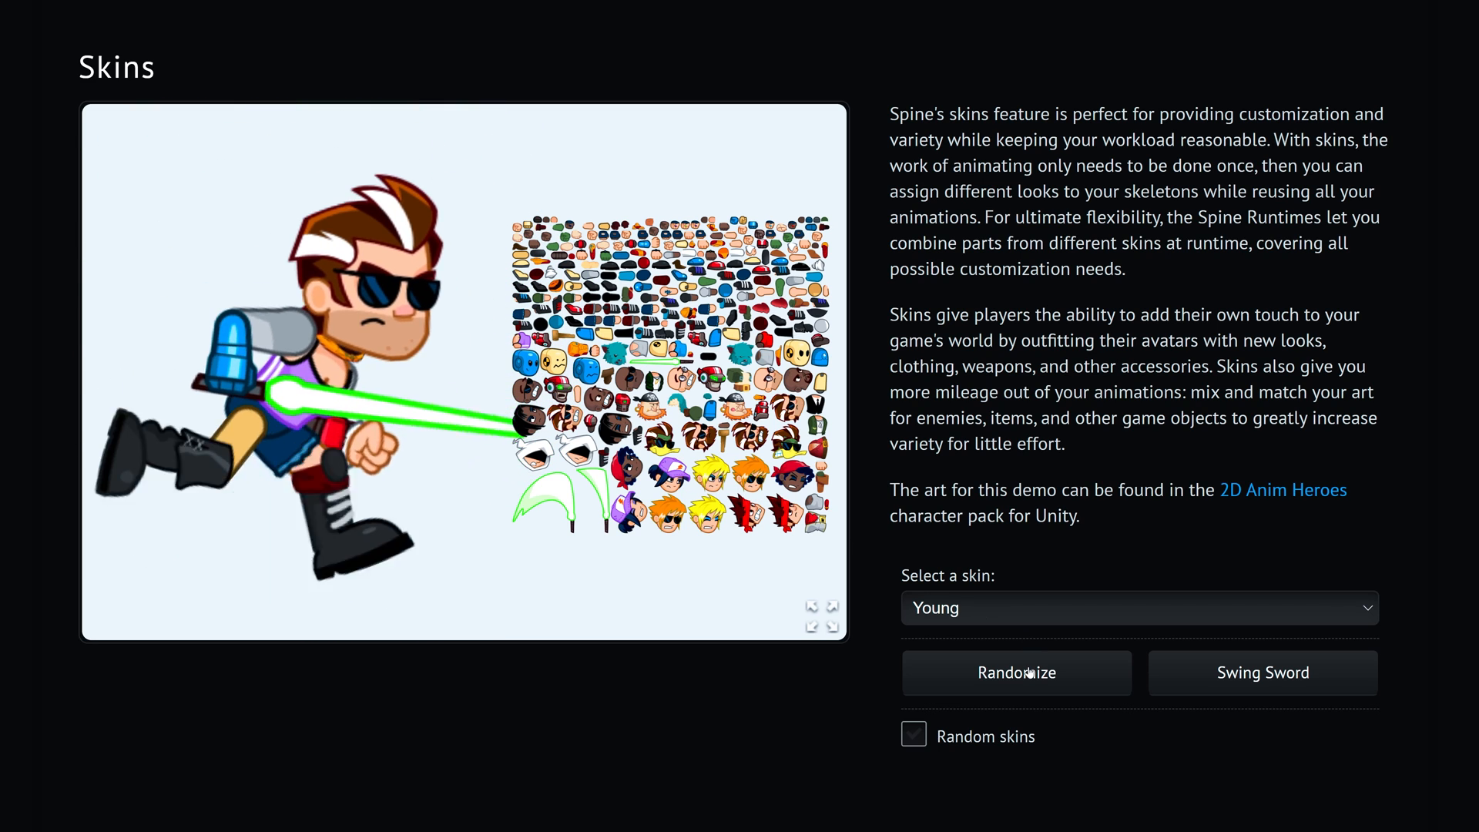
left_click(1015, 673)
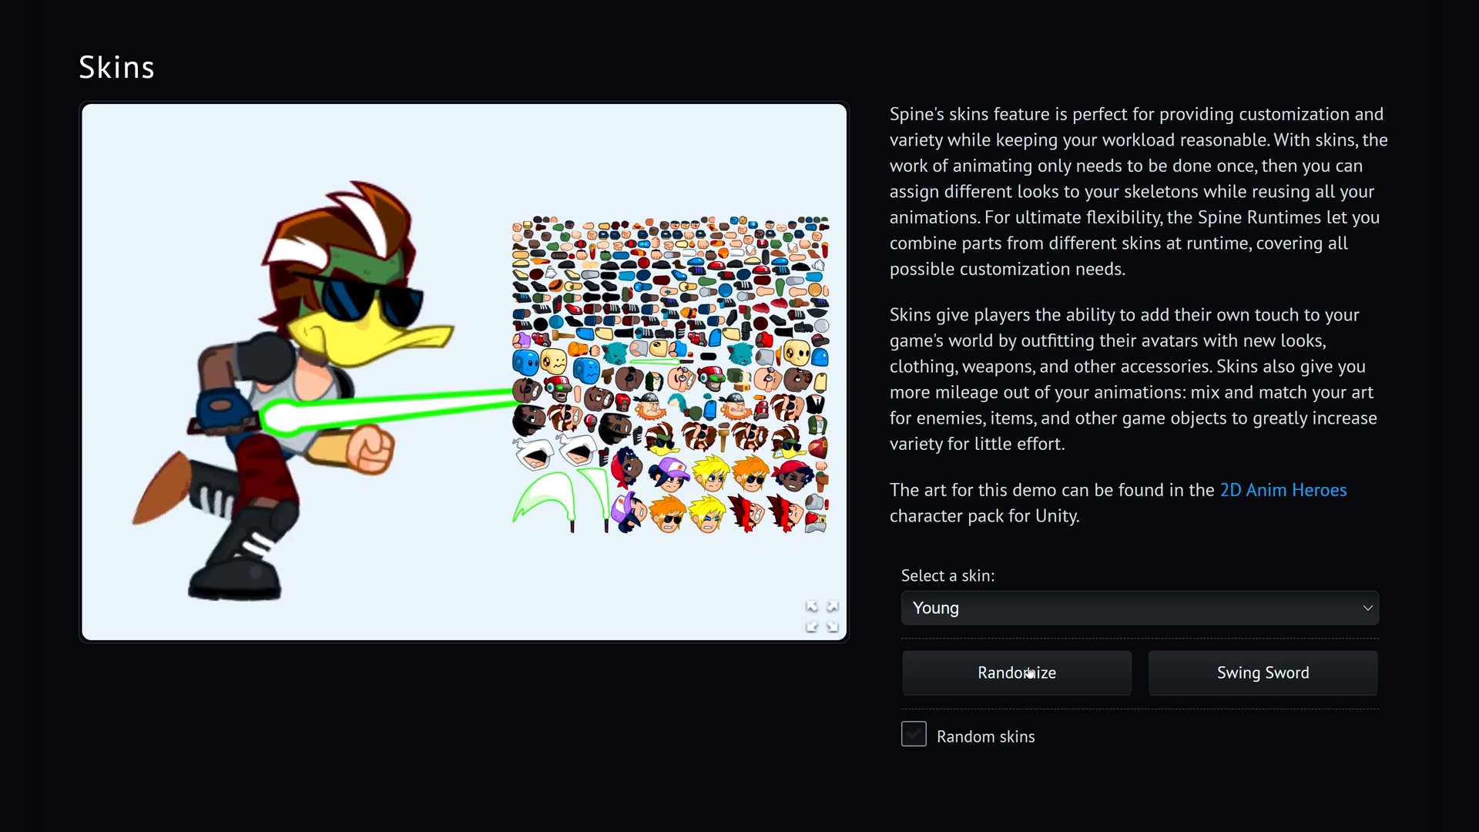
left_click(1015, 674)
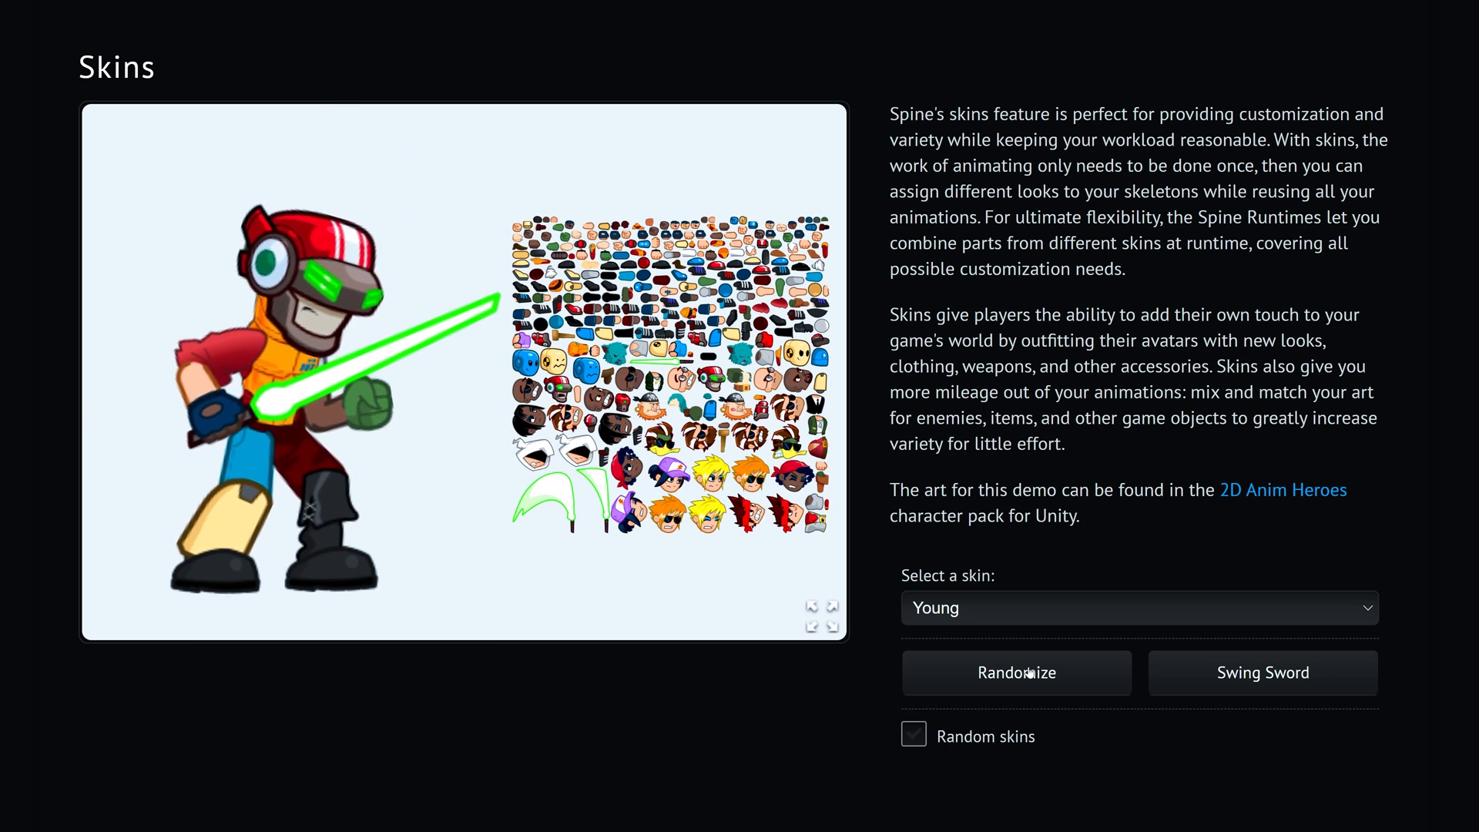
left_click(1137, 607)
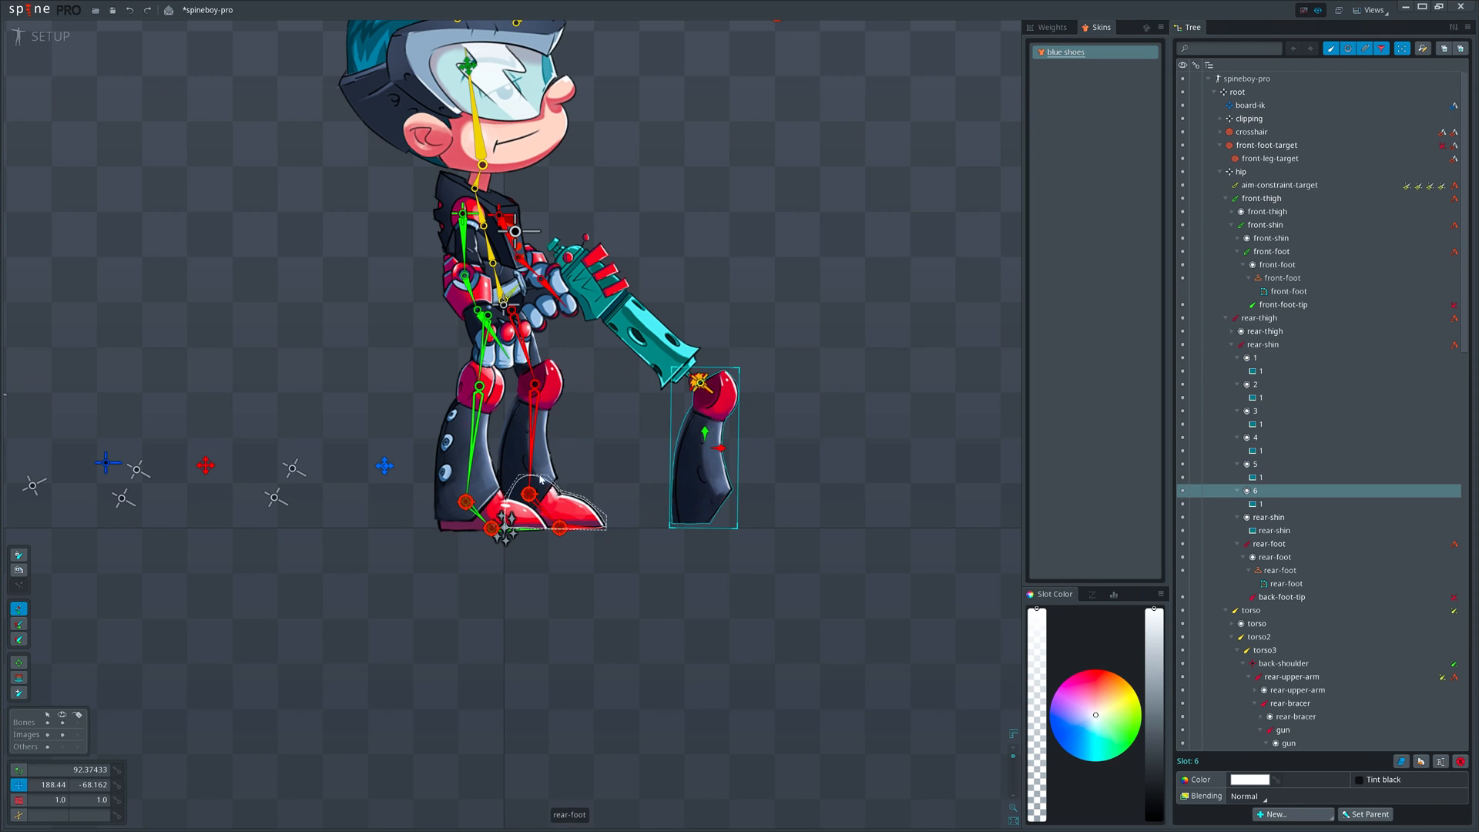
Show the boy full skin of the mix-and-match-pro character.
left_click(1259, 398)
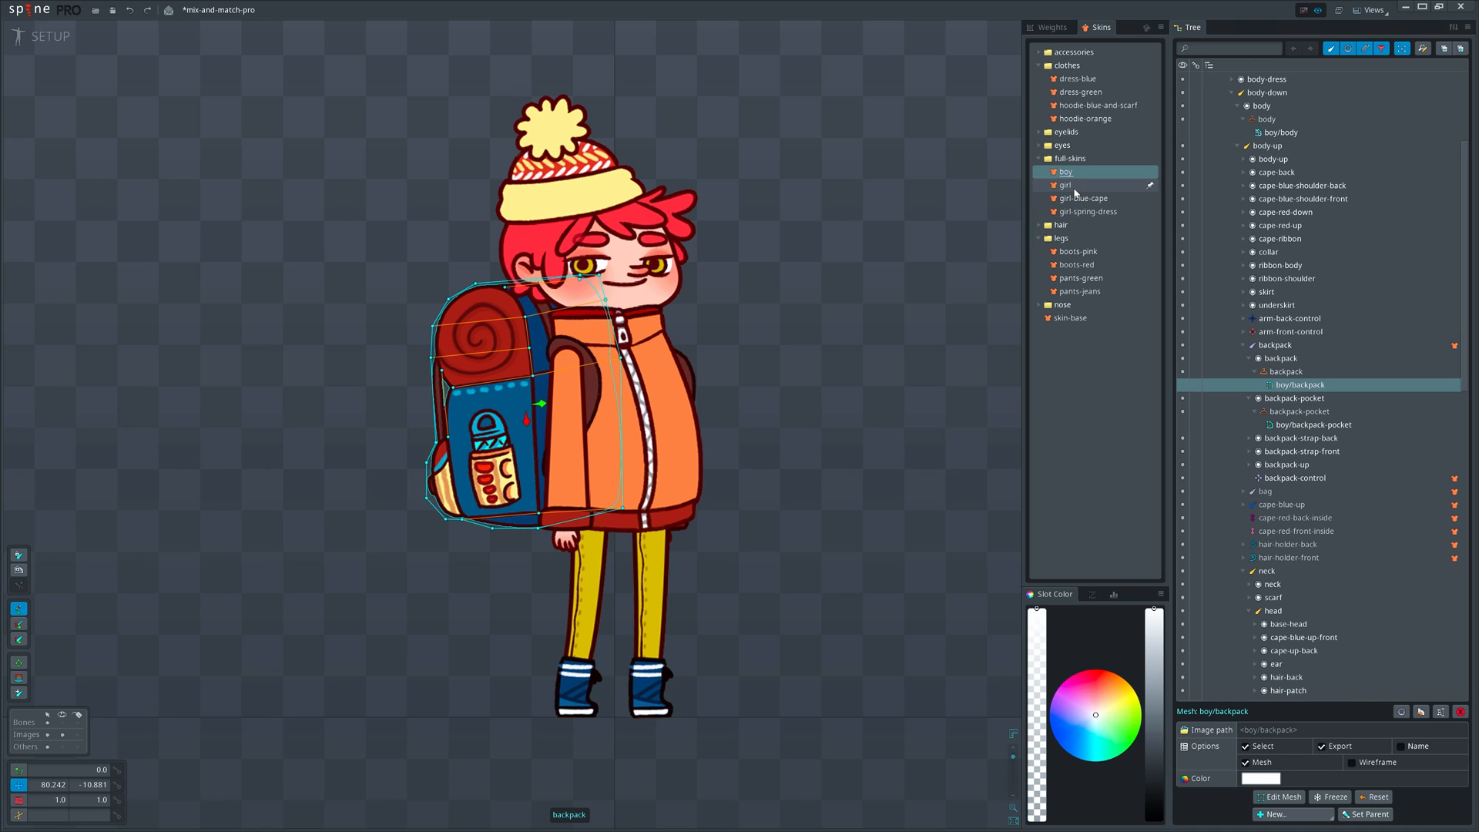
Preview the girl, girl-spring-dress and girl-blue-cape skins, then select the spring dress's skirt rotation bones.
left_click(1066, 185)
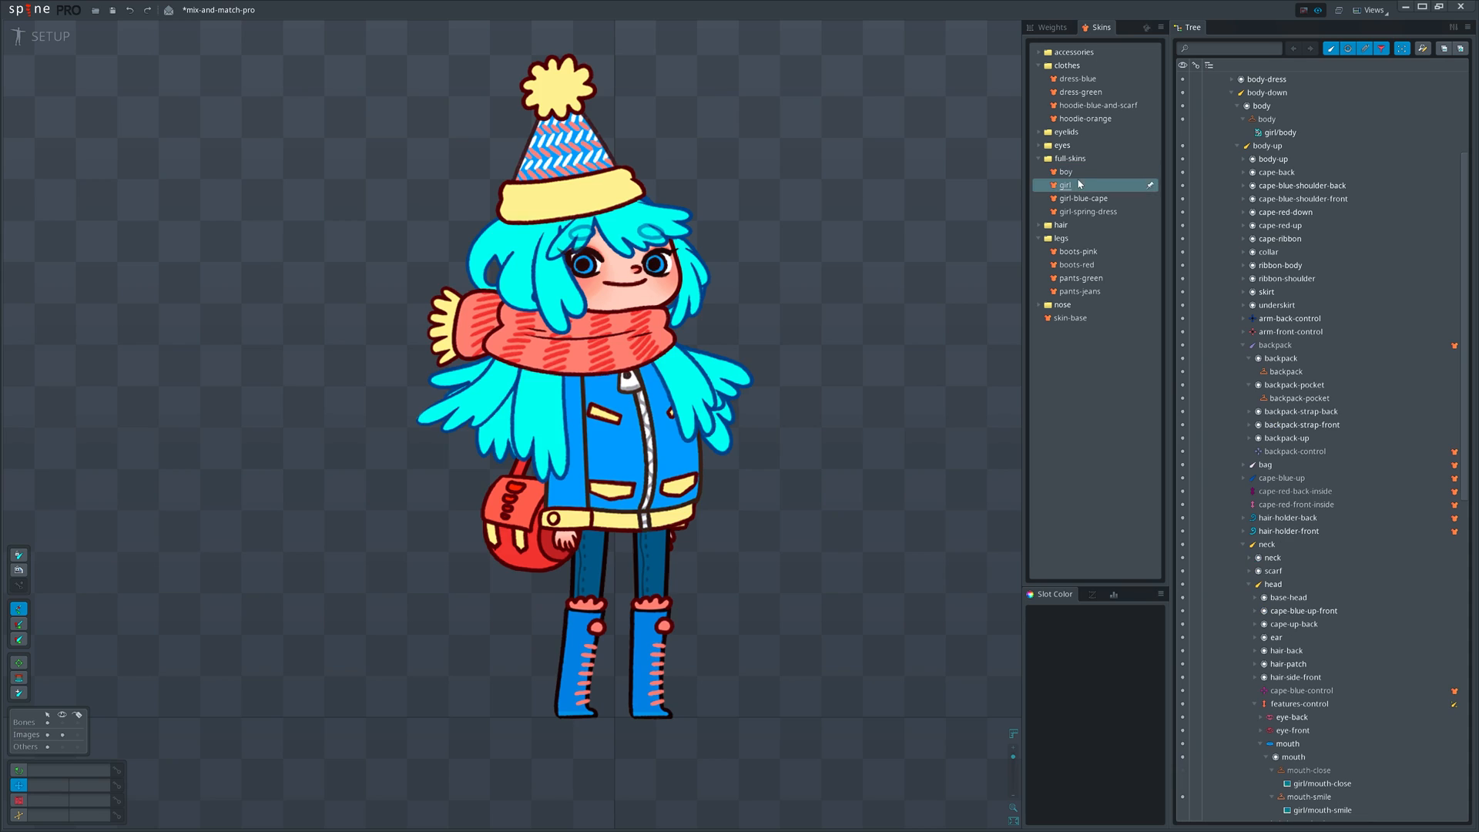
left_click(1086, 211)
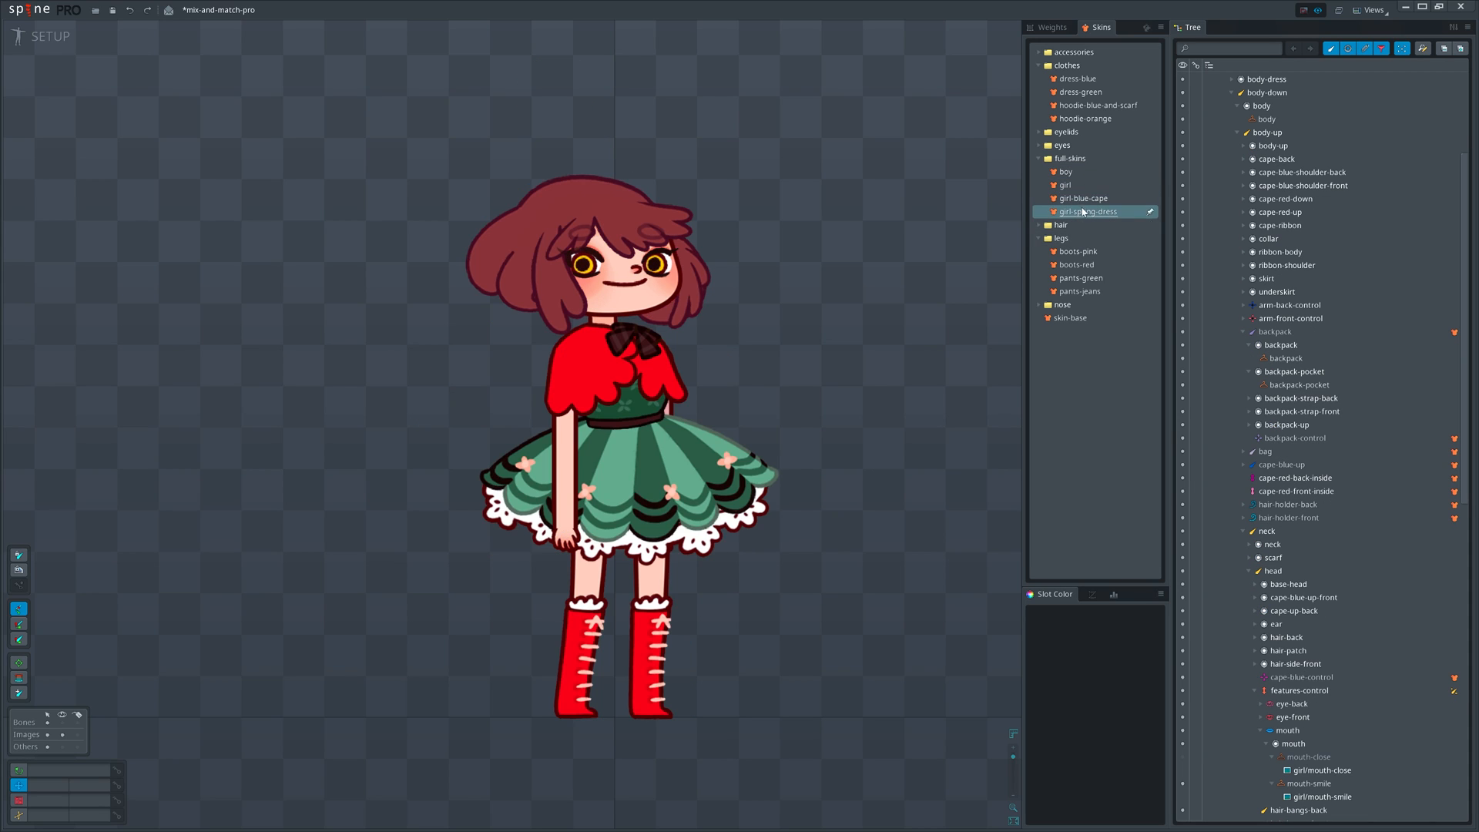
left_click(1083, 199)
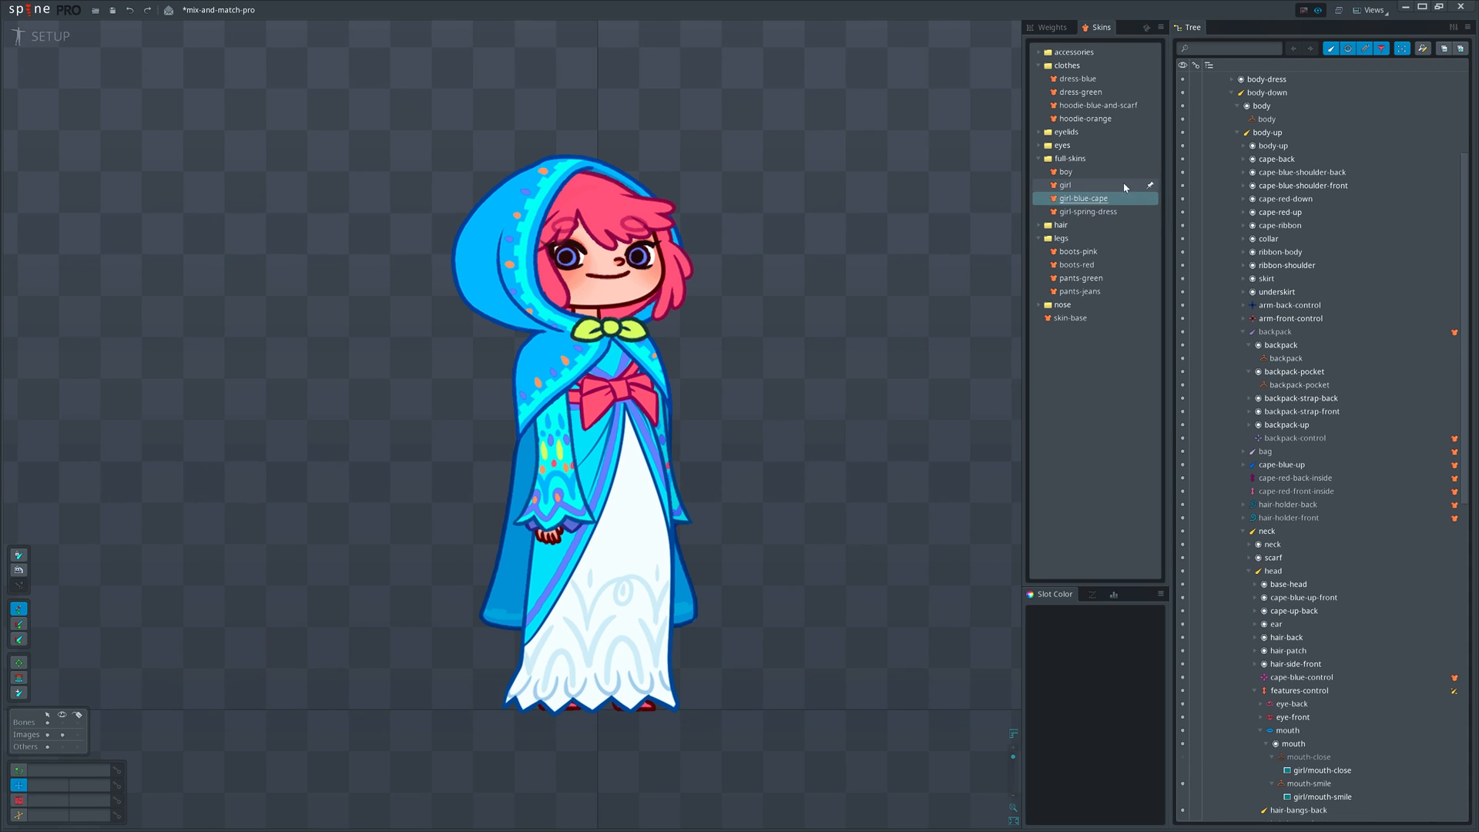
mouse_move(1101, 179)
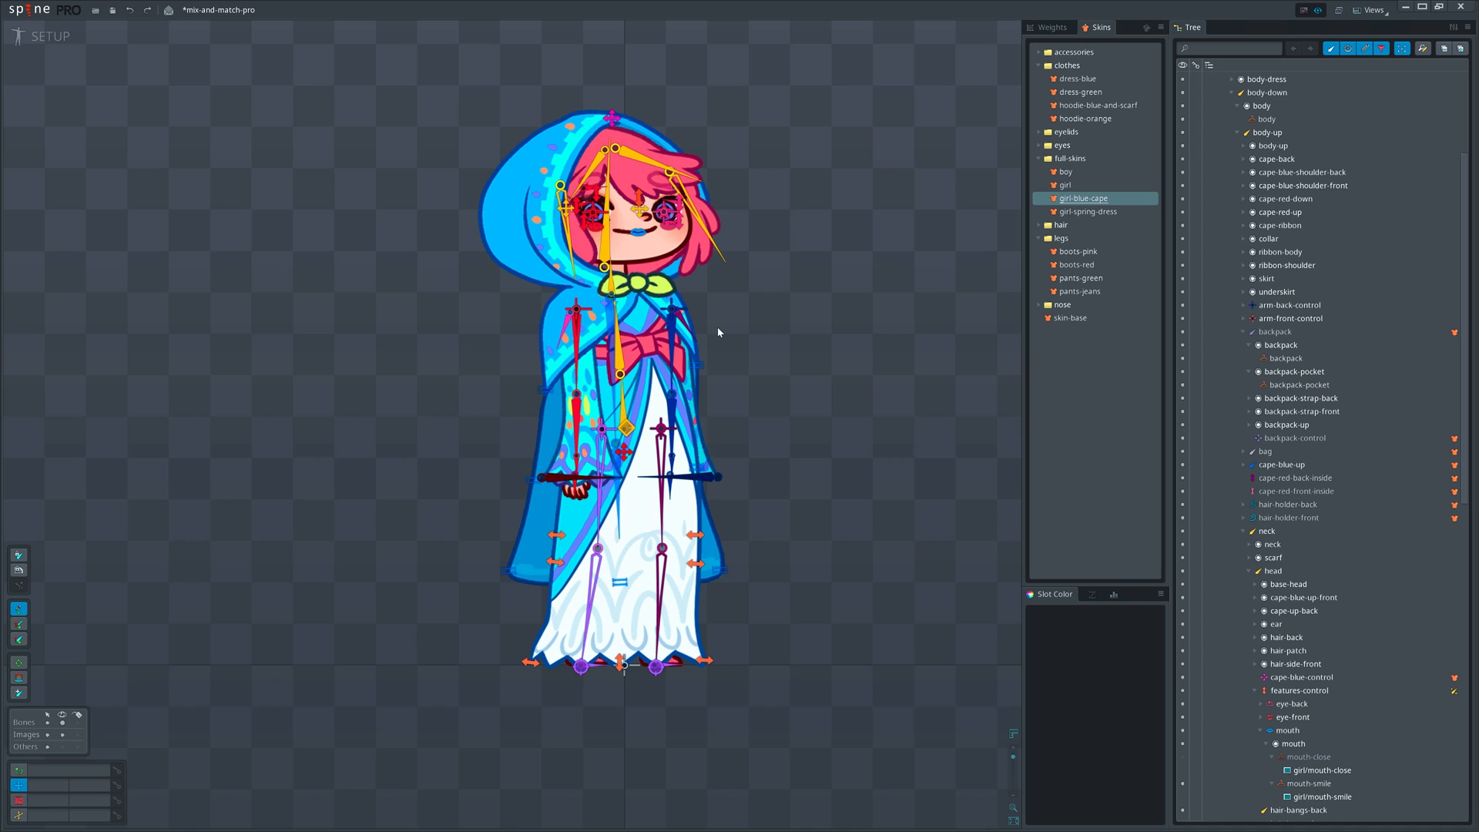
left_click(1066, 185)
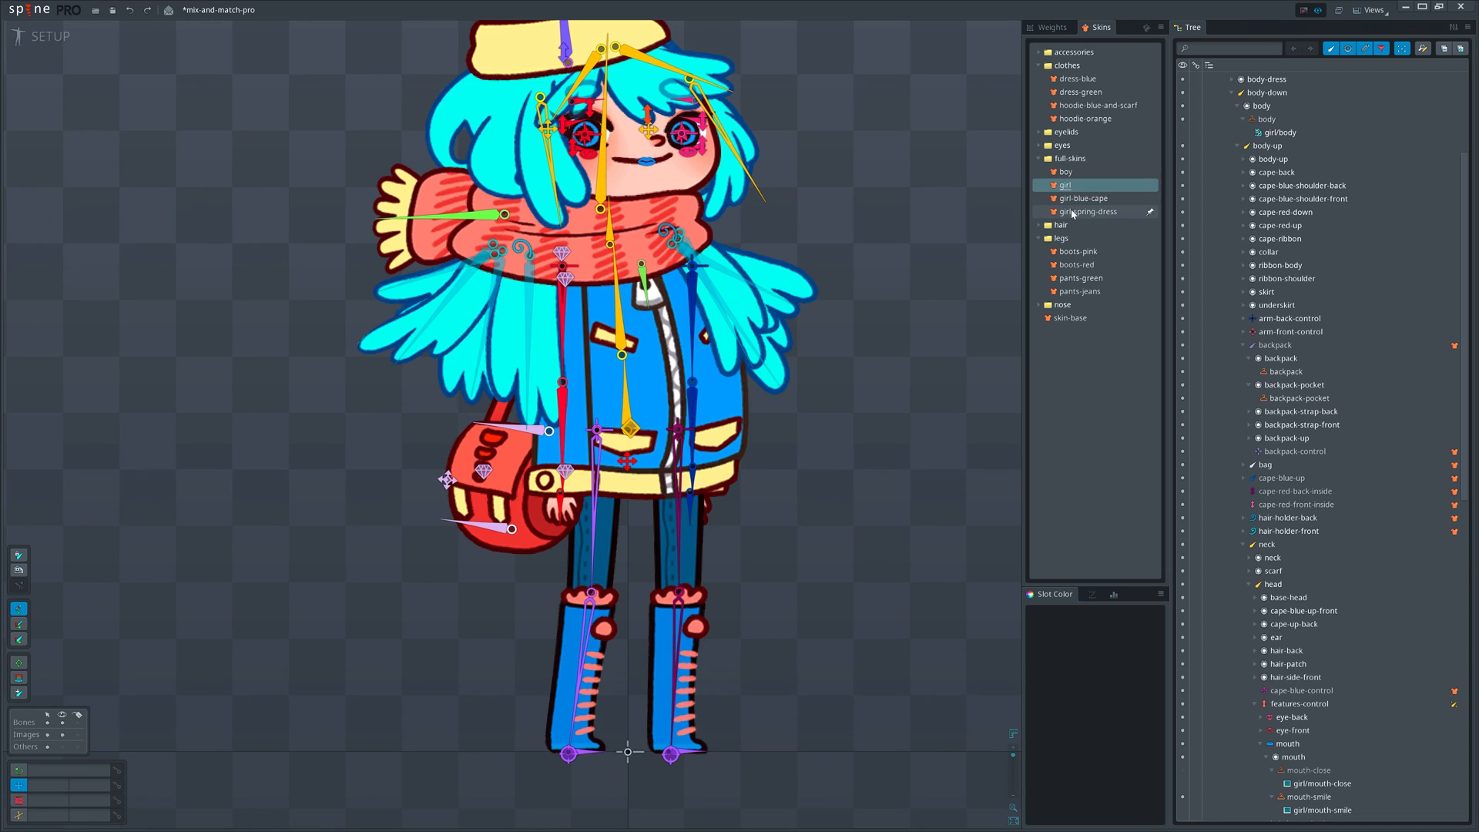
left_click(1089, 211)
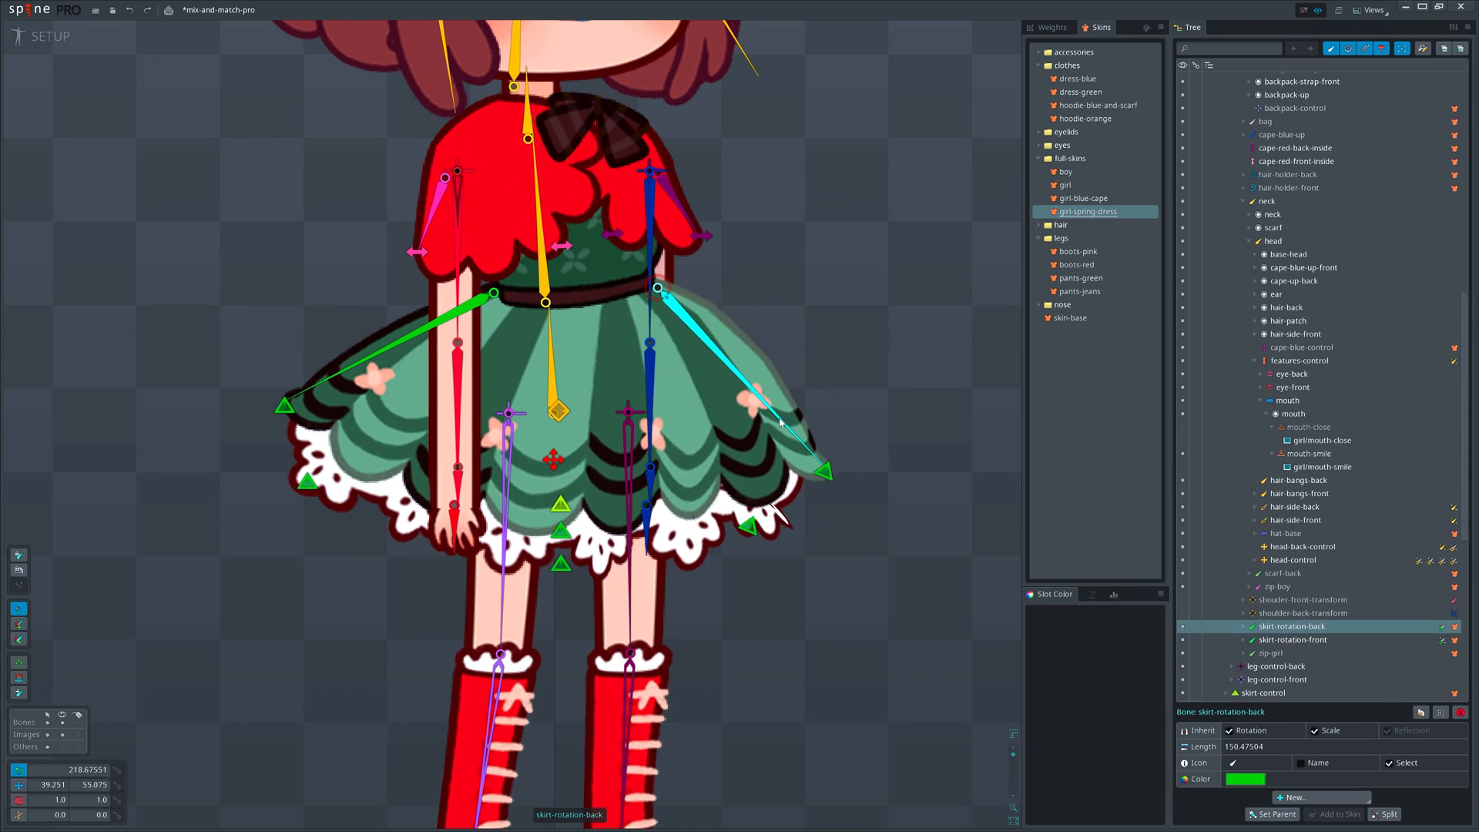
left_click(1292, 625)
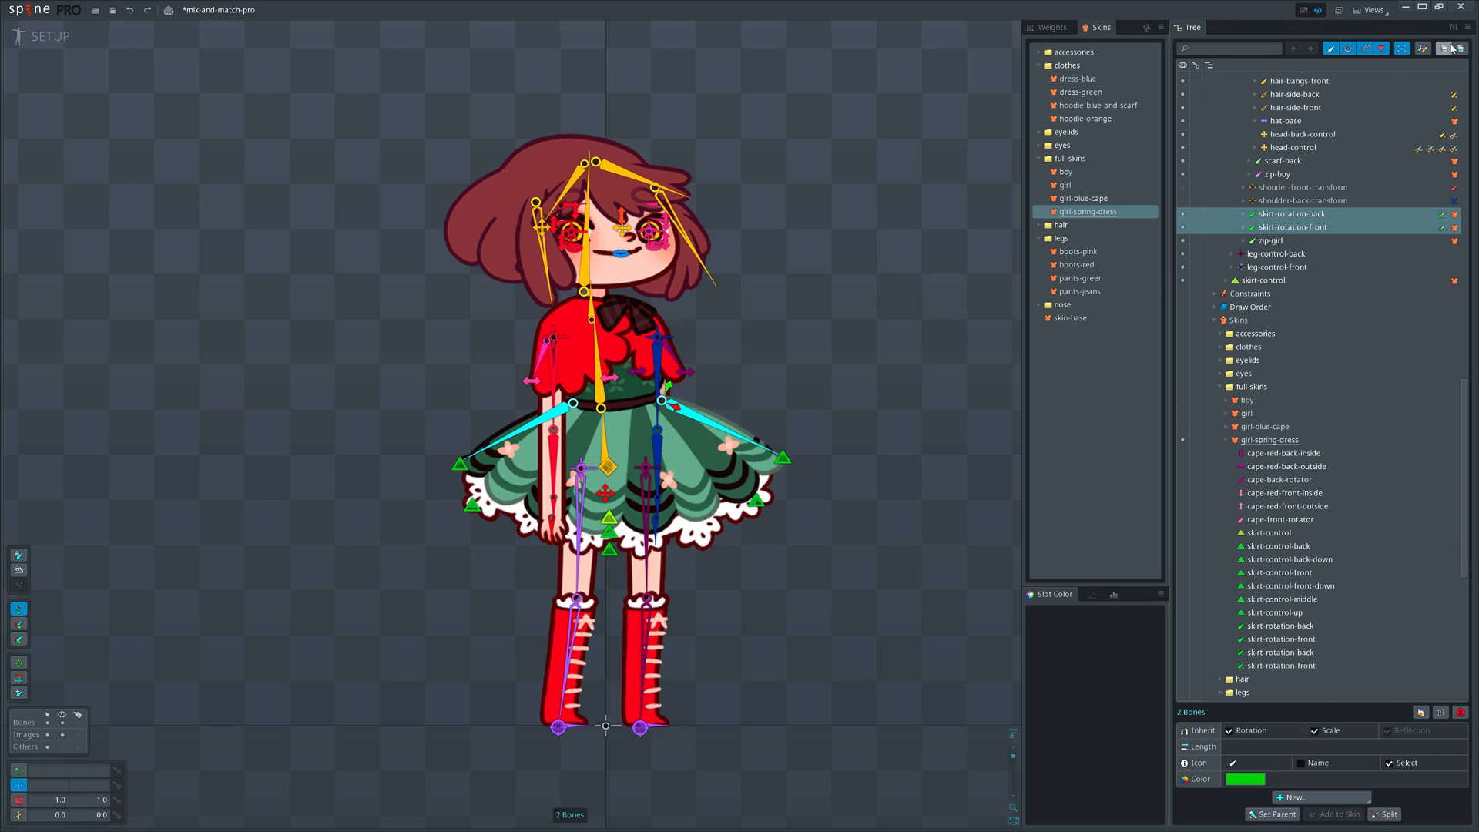
Hide skin-specific bones in the viewport and browse the cape-red bone and the girl skin's contents.
left_click(1449, 48)
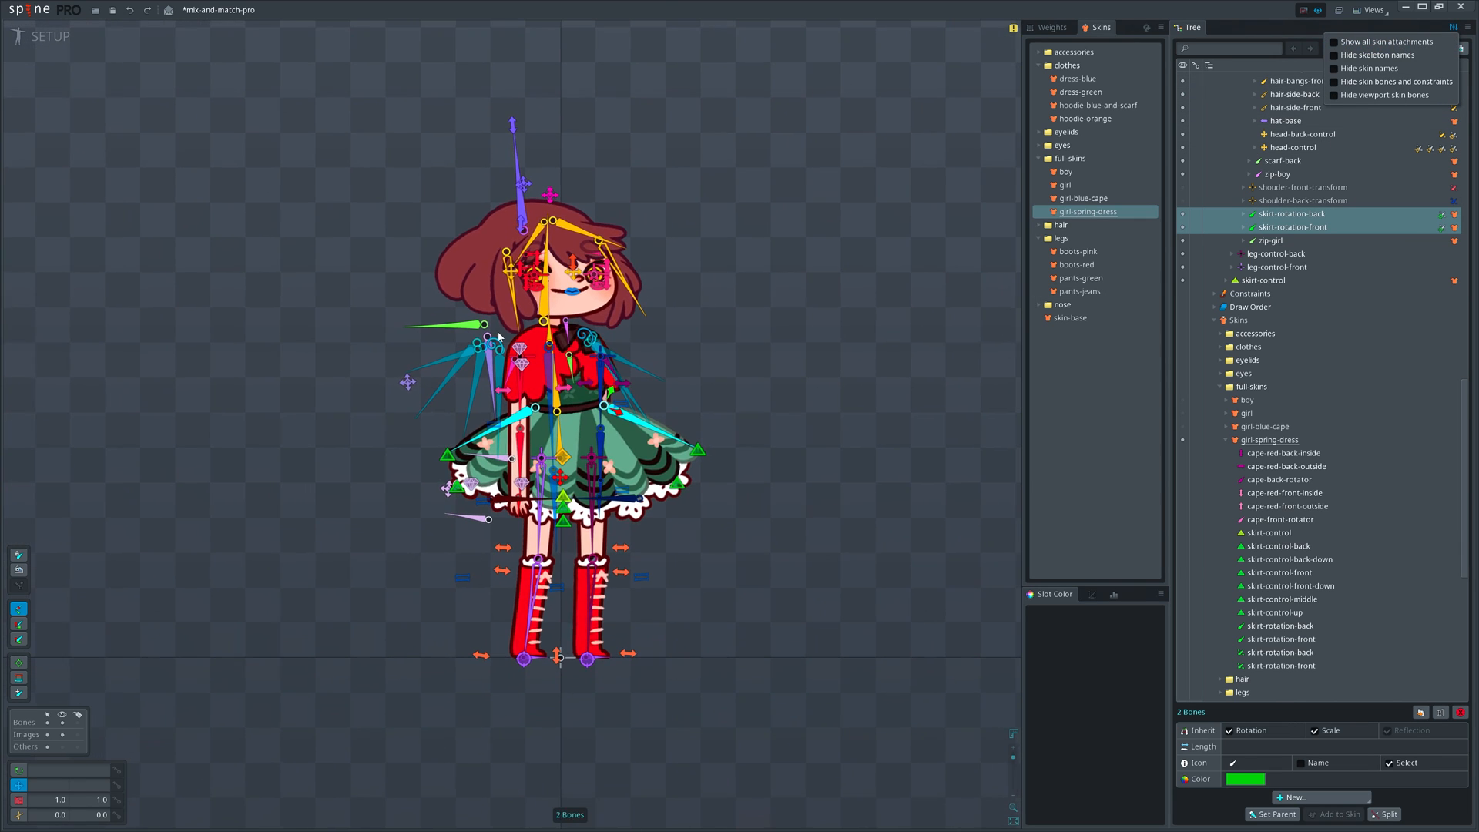
left_click(1284, 160)
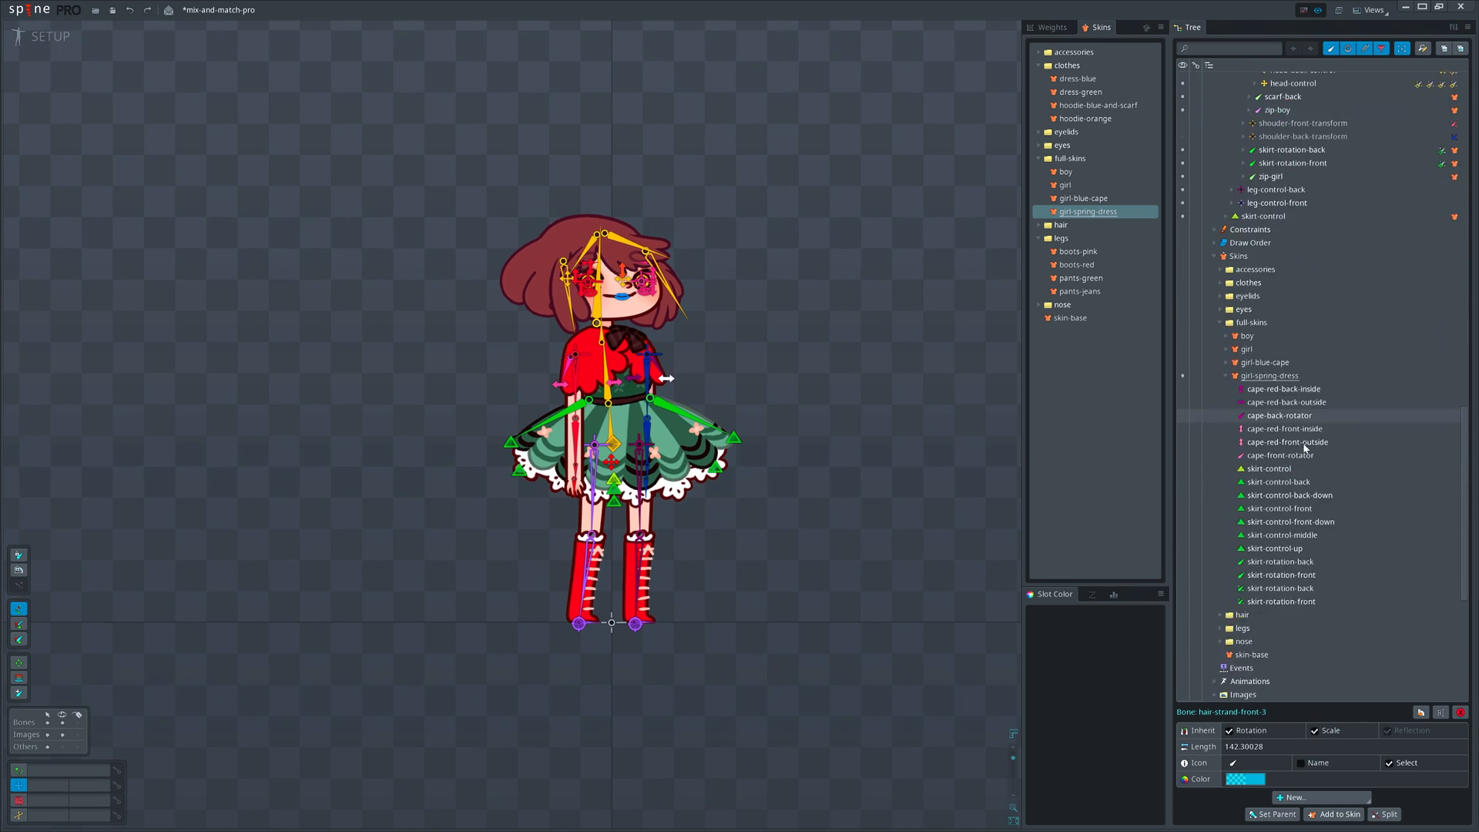
left_click(1283, 388)
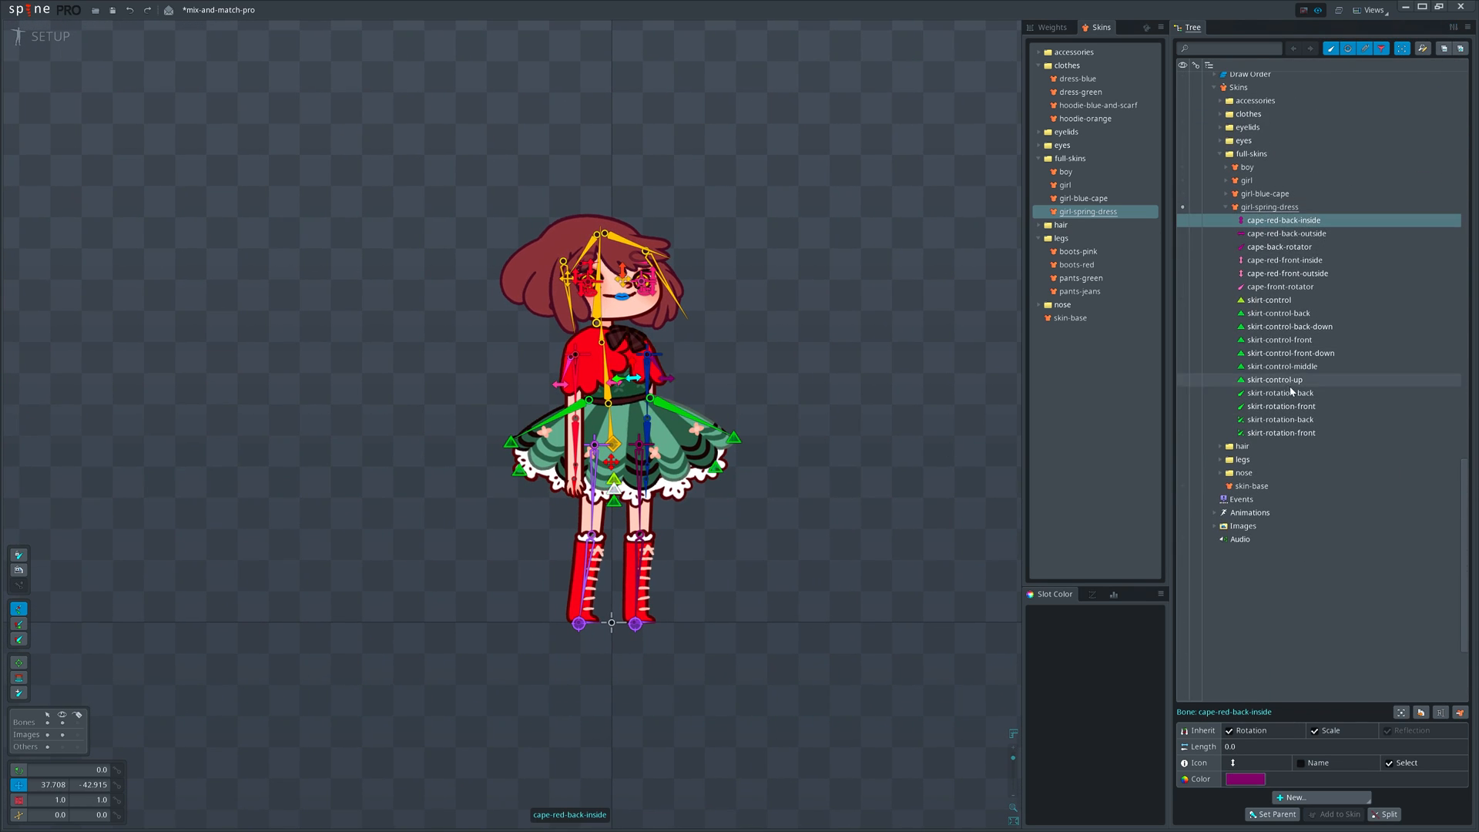
scroll("up", 3)
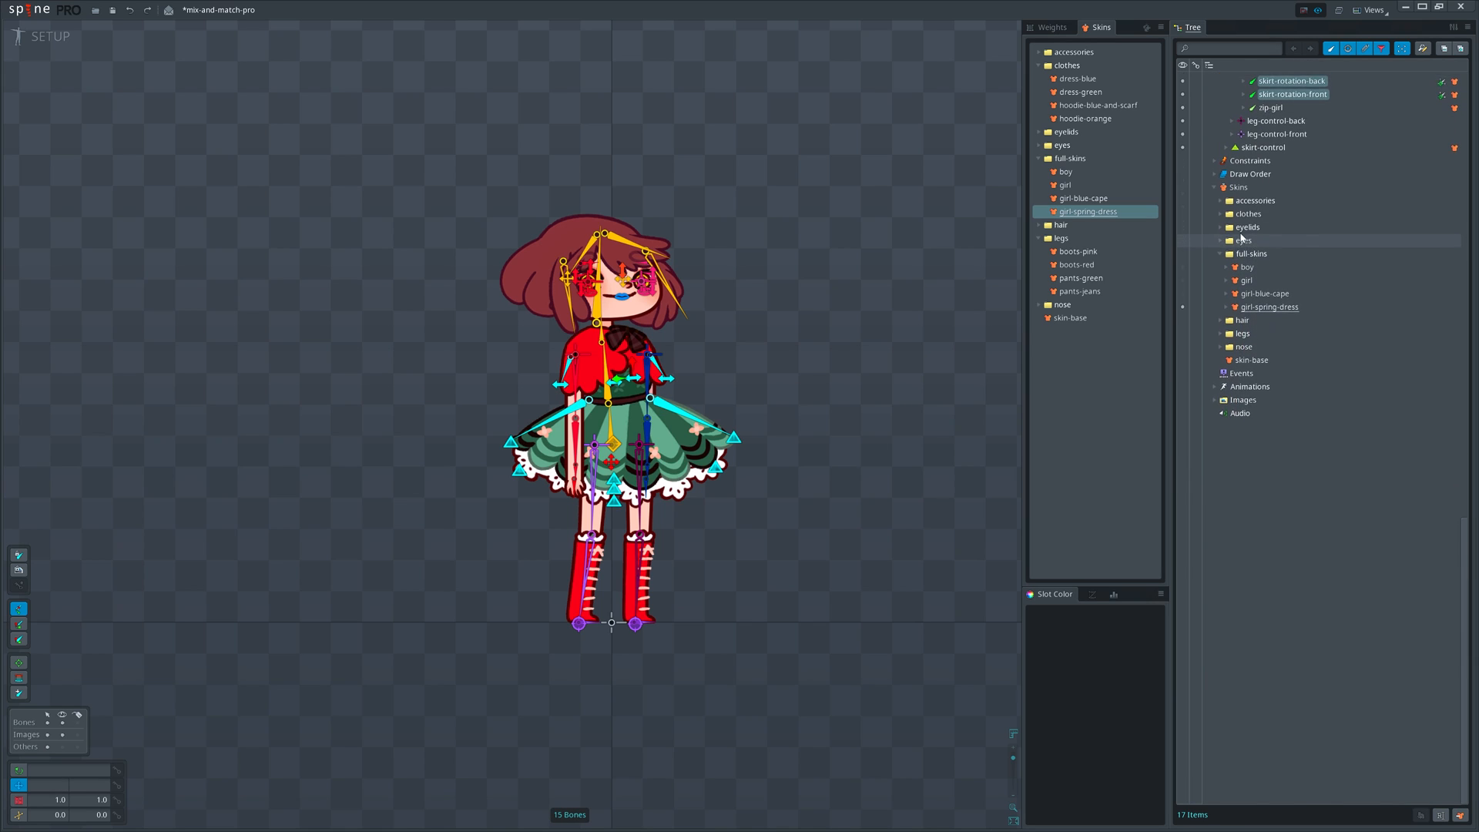
left_click(1245, 297)
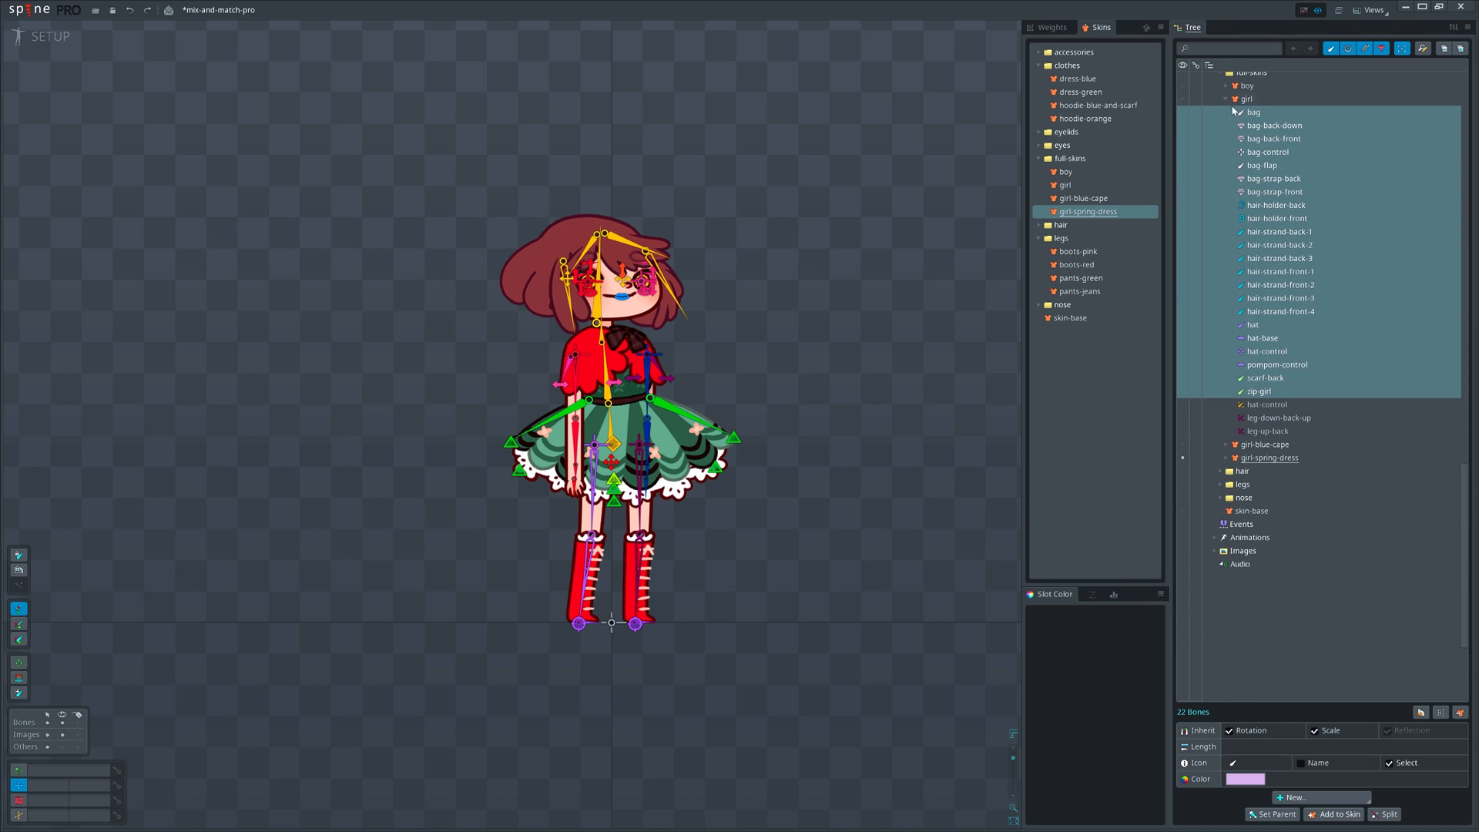
Switch to the spineboy-pro example project and scroll its tree.
scroll("down", 3)
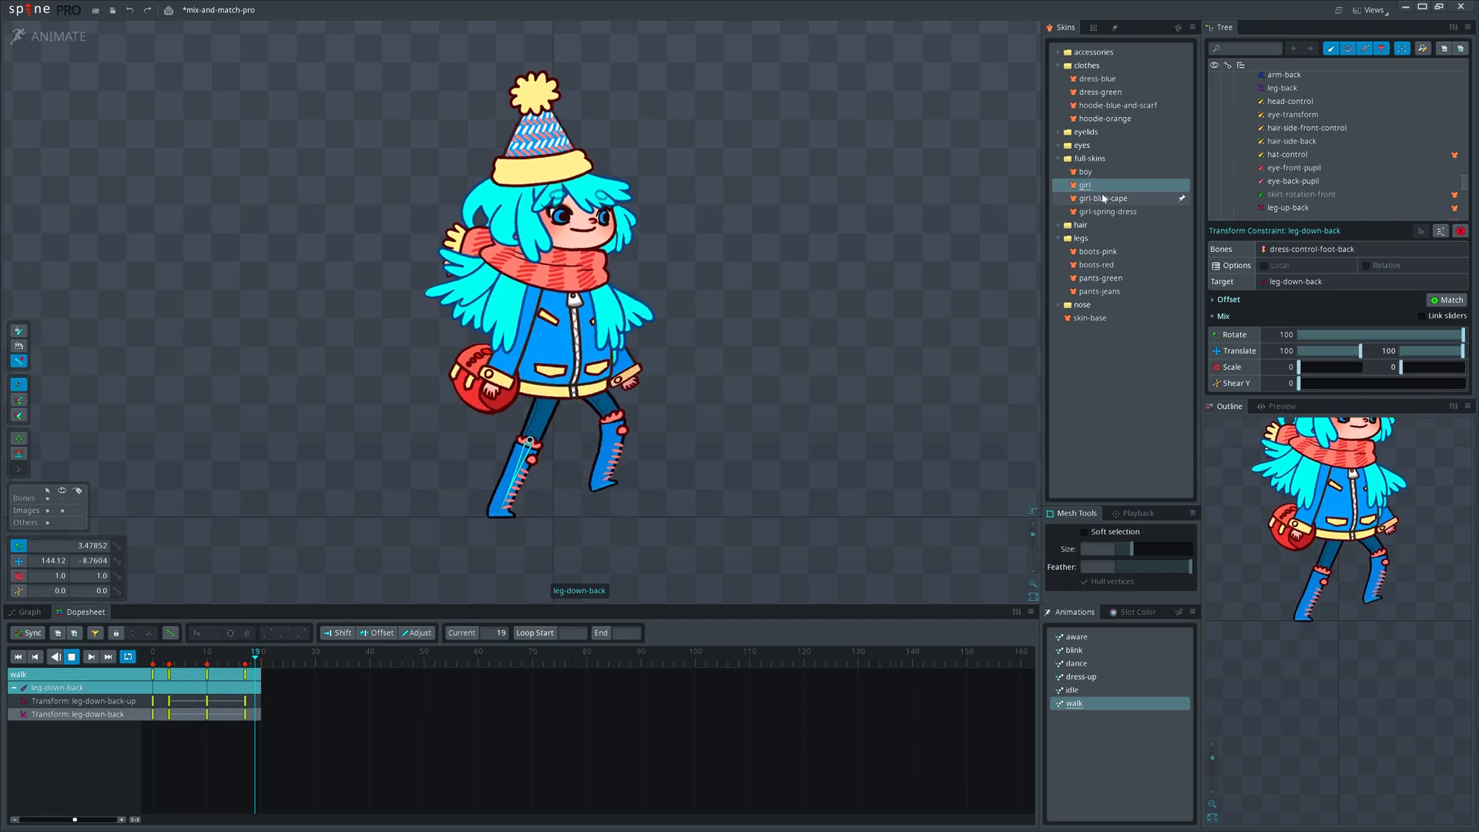
left_click(1103, 199)
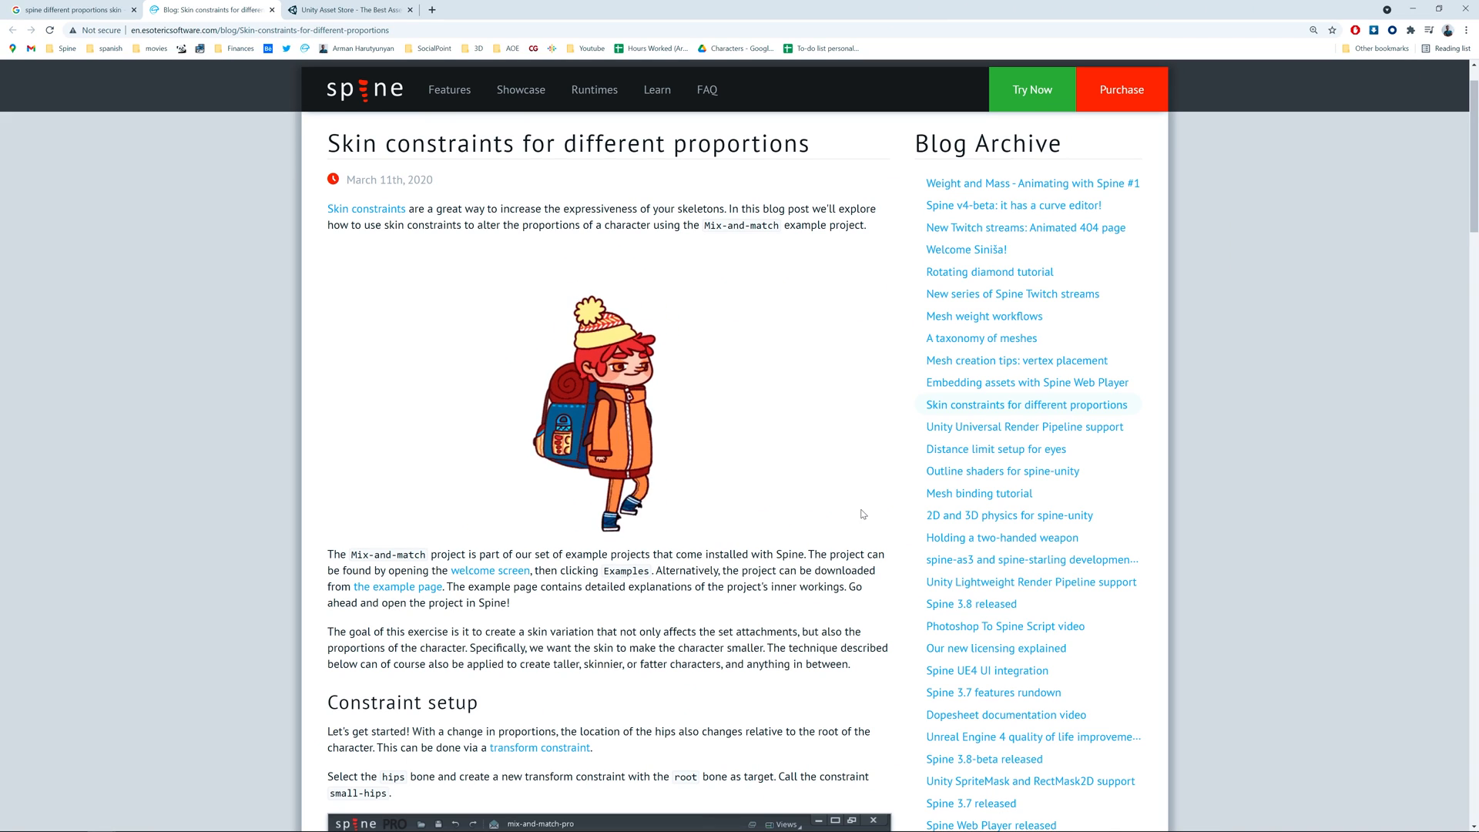
scroll("down", 3)
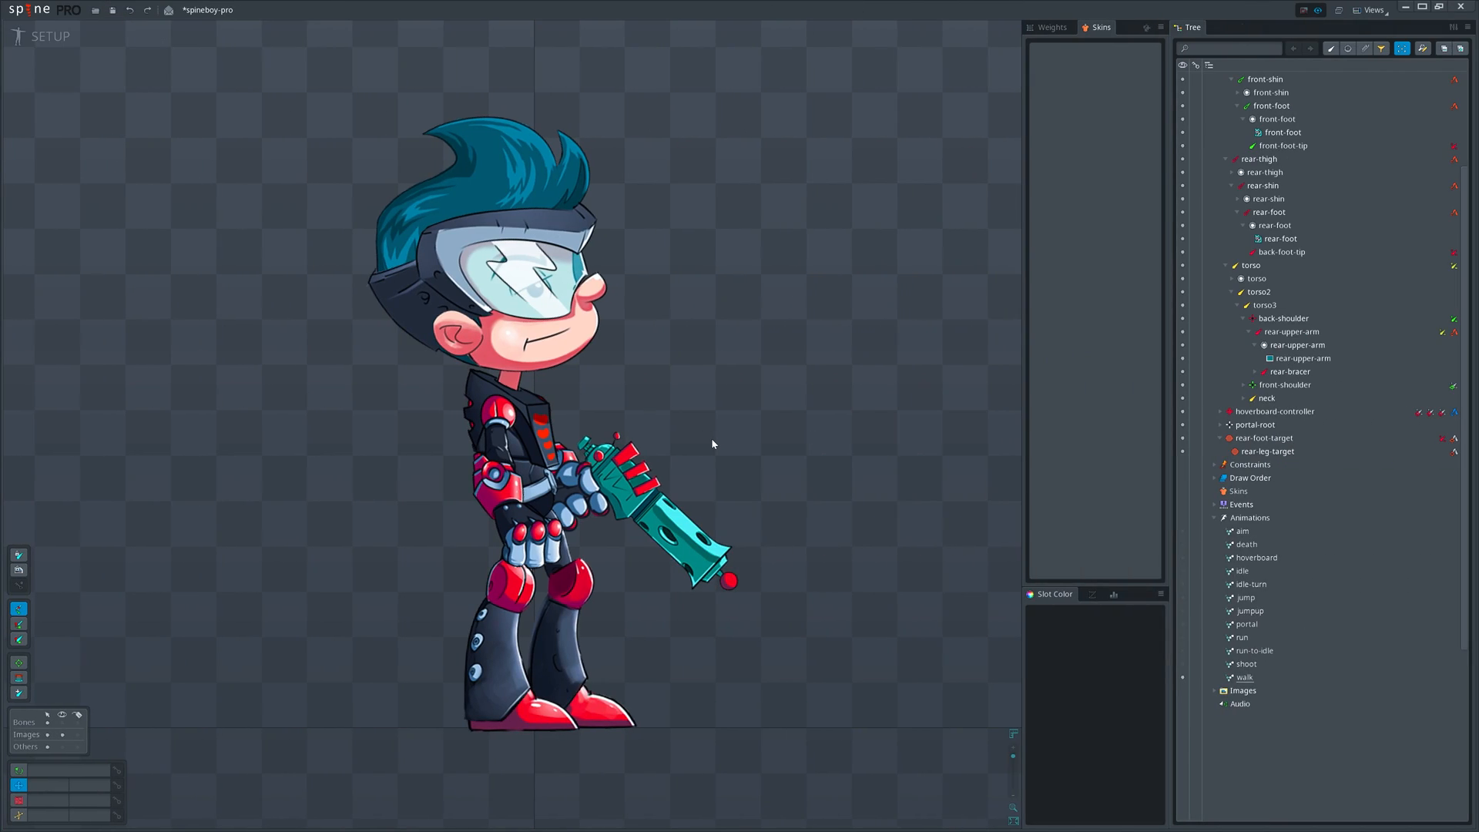
left_click(650, 510)
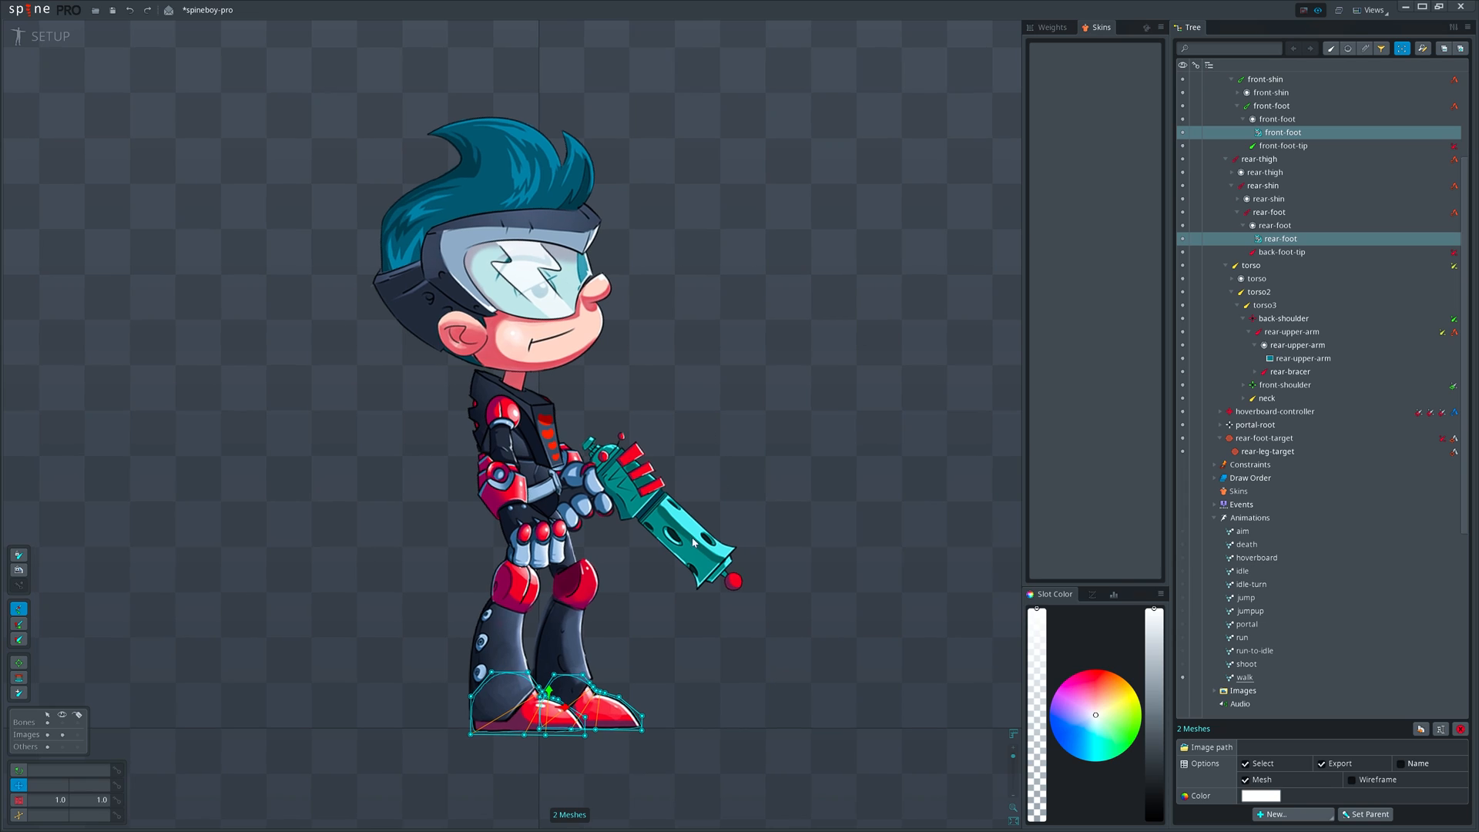
left_click(167, 11)
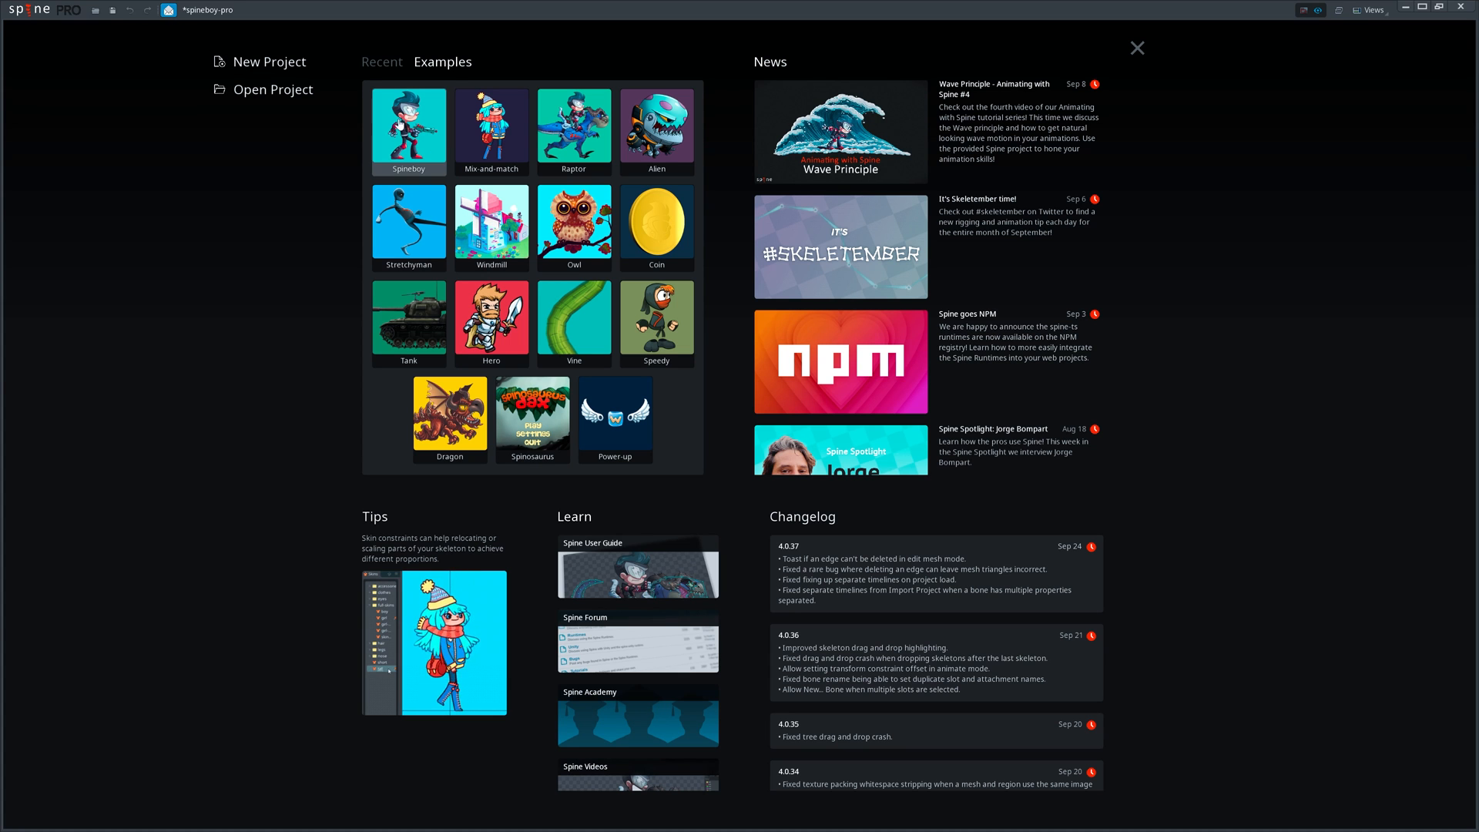
left_click(409, 130)
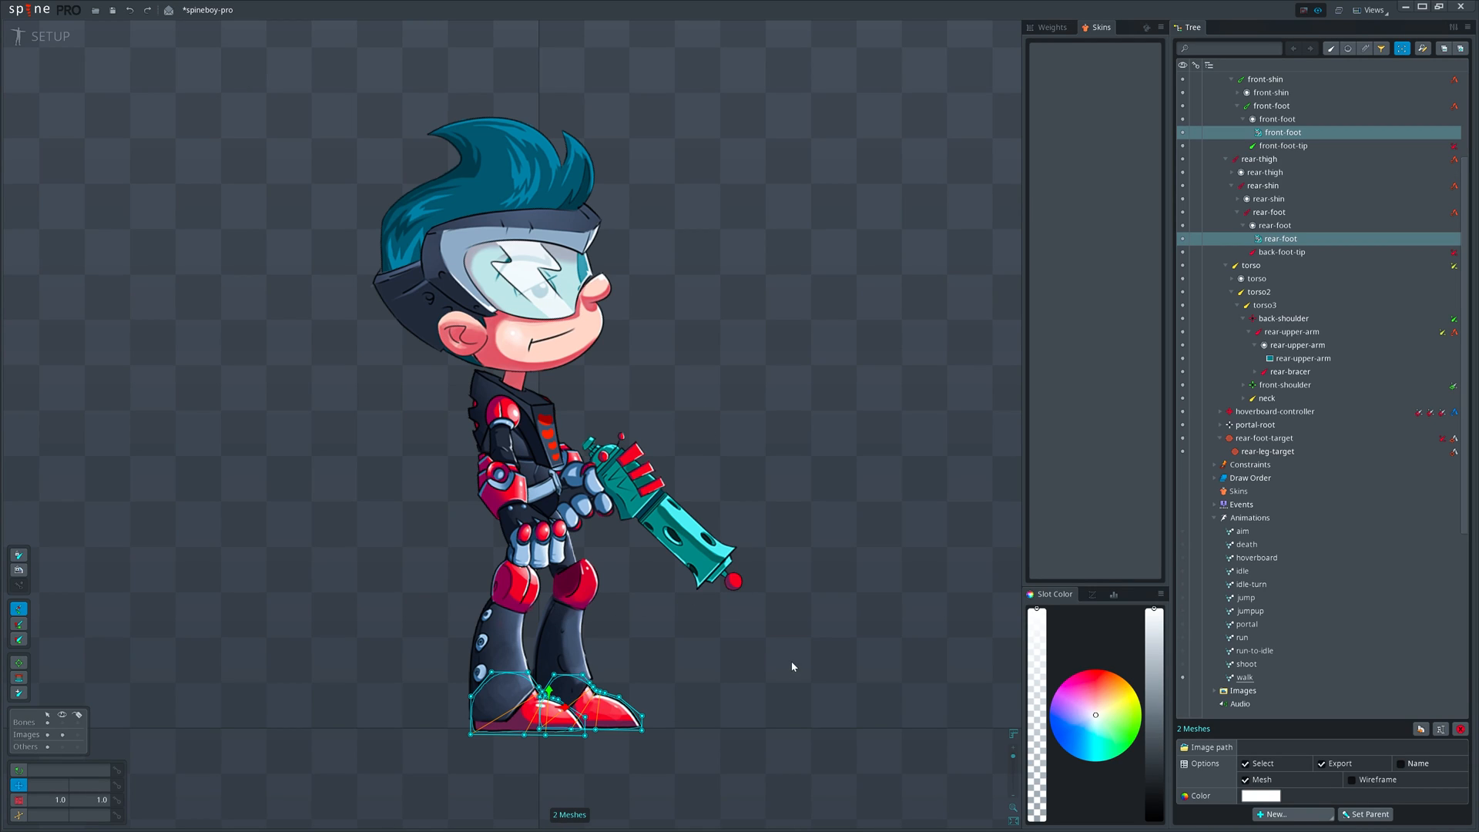
left_click(1237, 490)
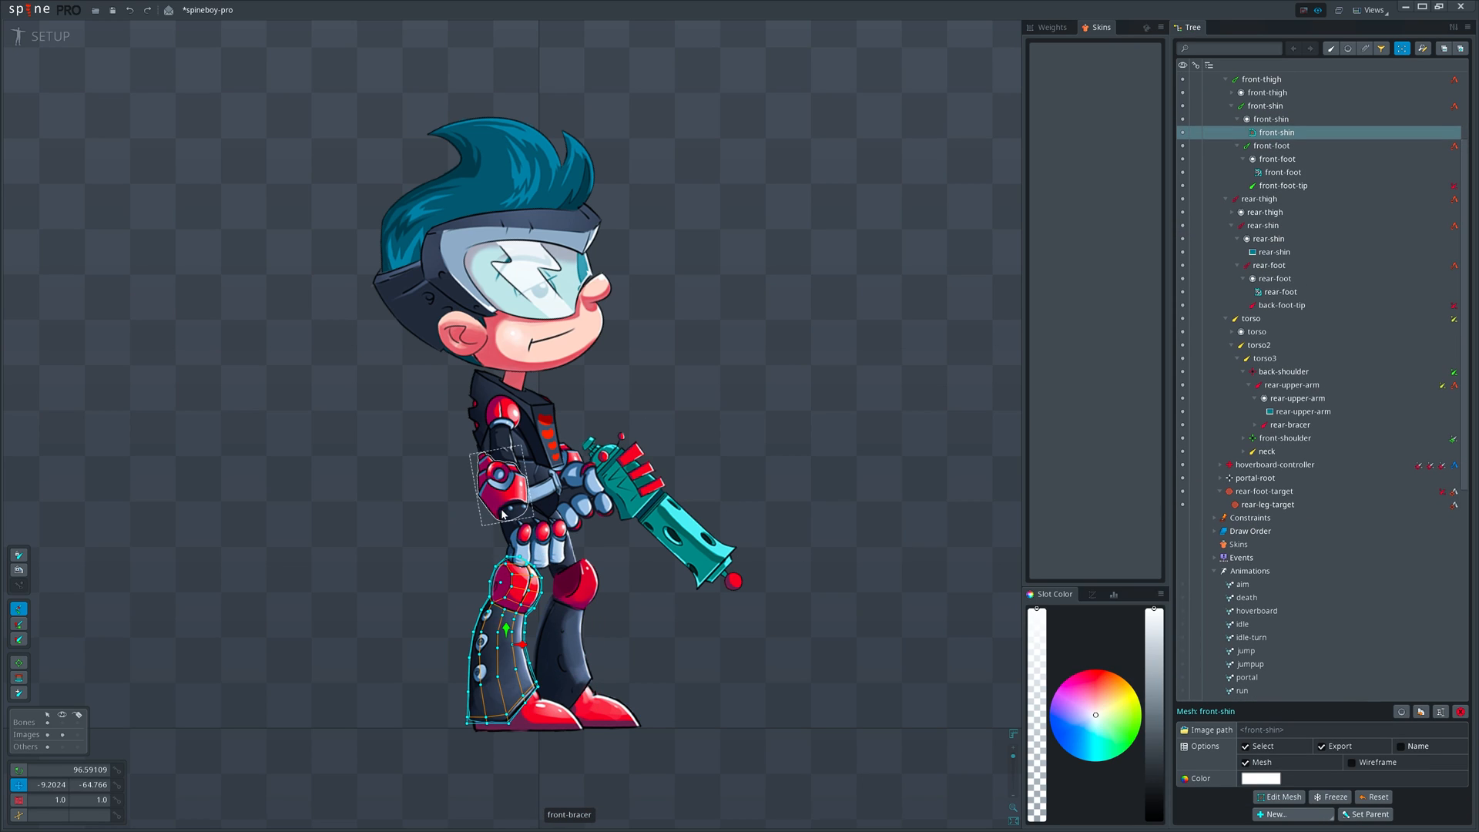
left_click(1303, 504)
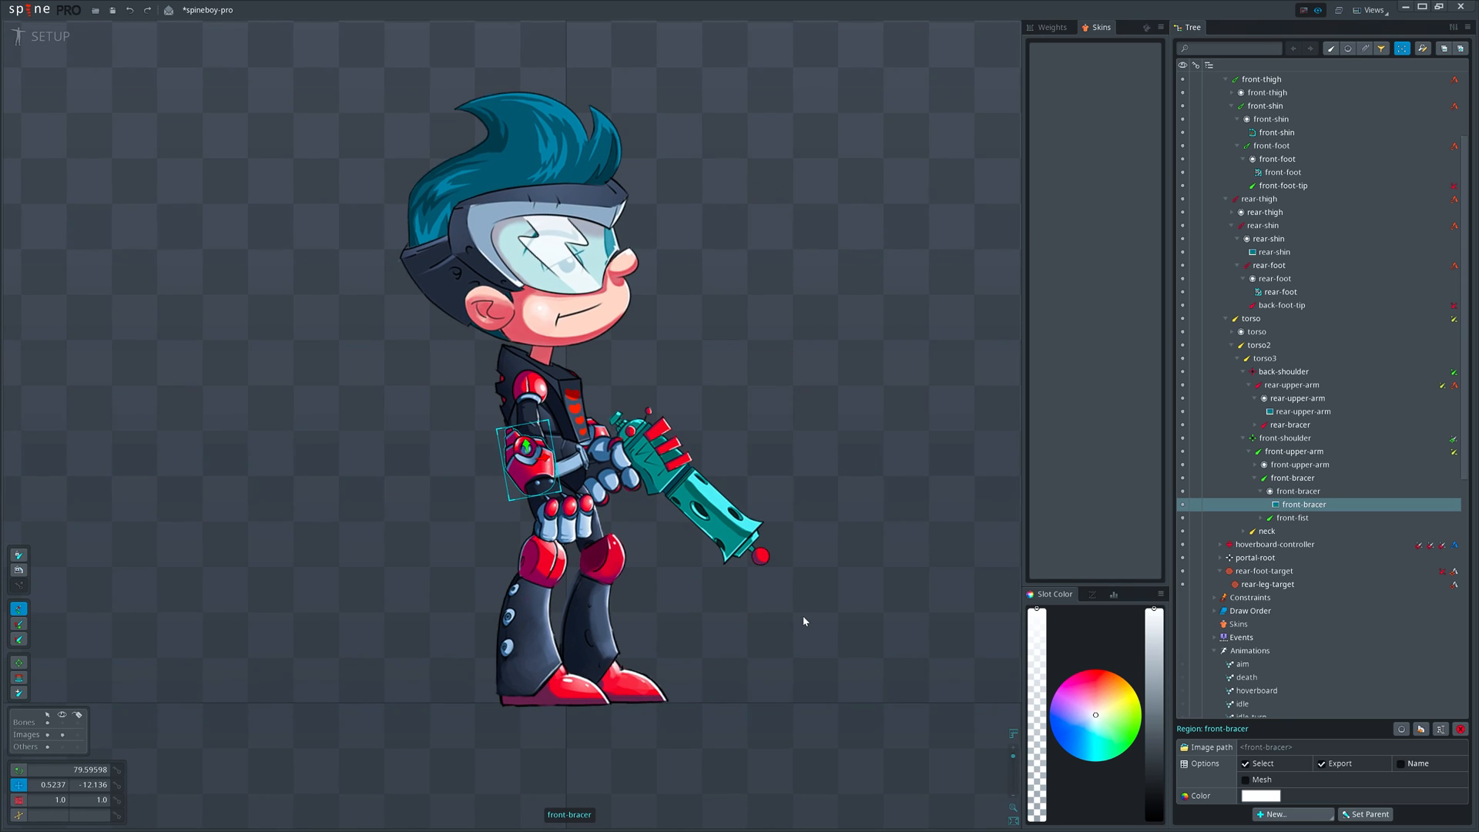
left_click(1237, 623)
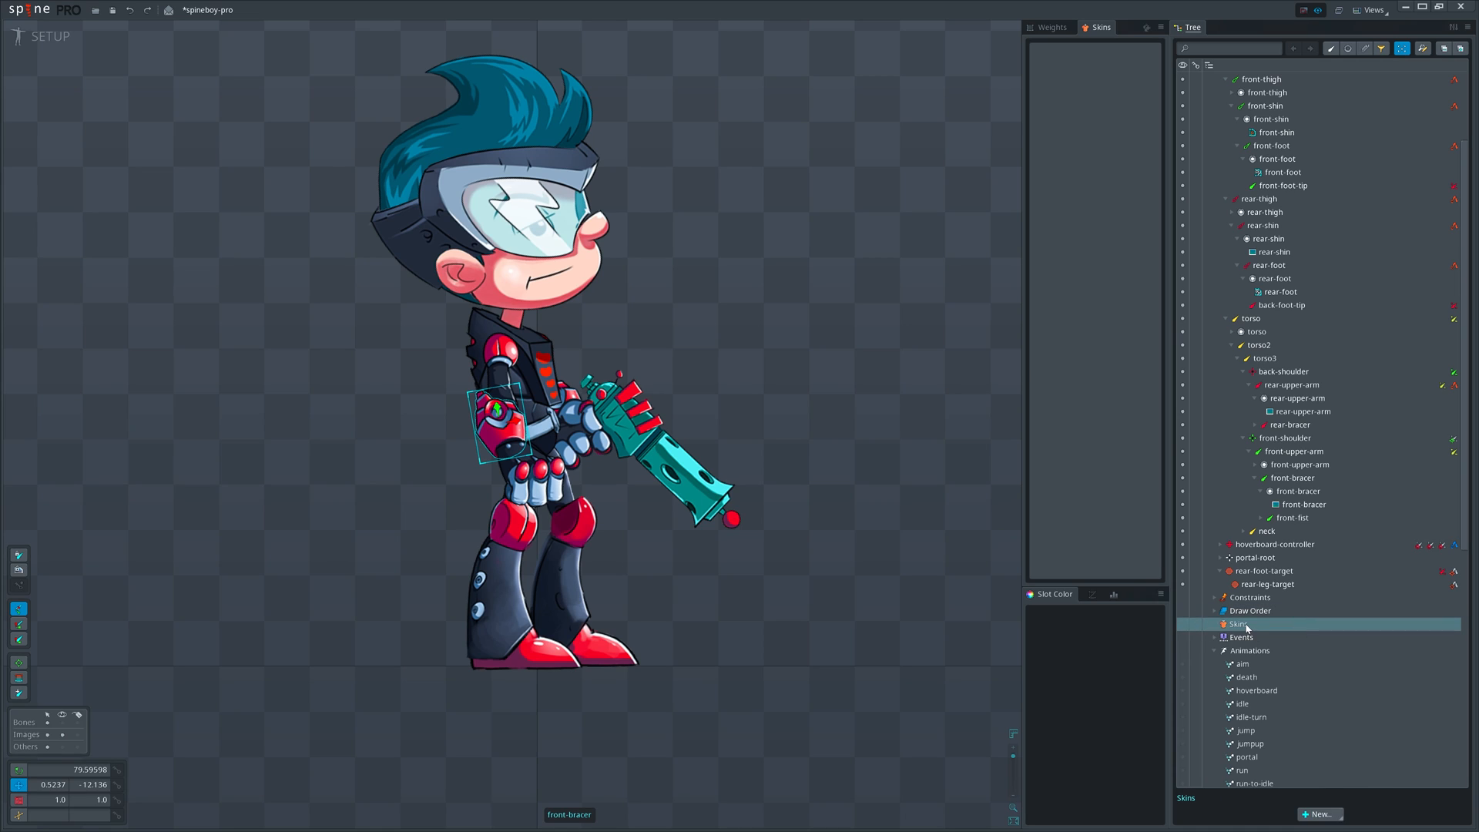
Create a new empty skin named red under Spineboy's skins.
left_click(1319, 813)
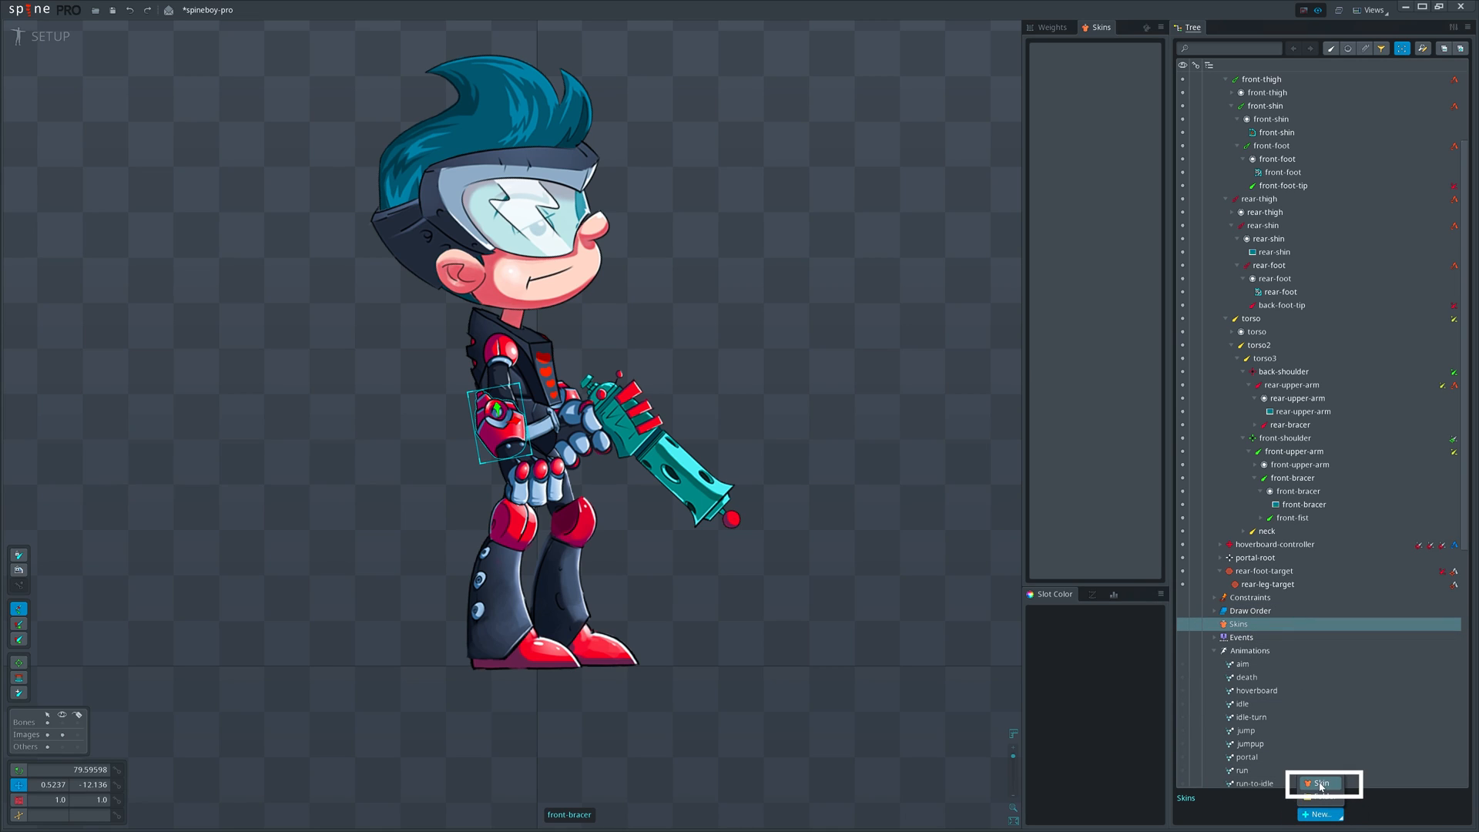
left_click(1318, 814)
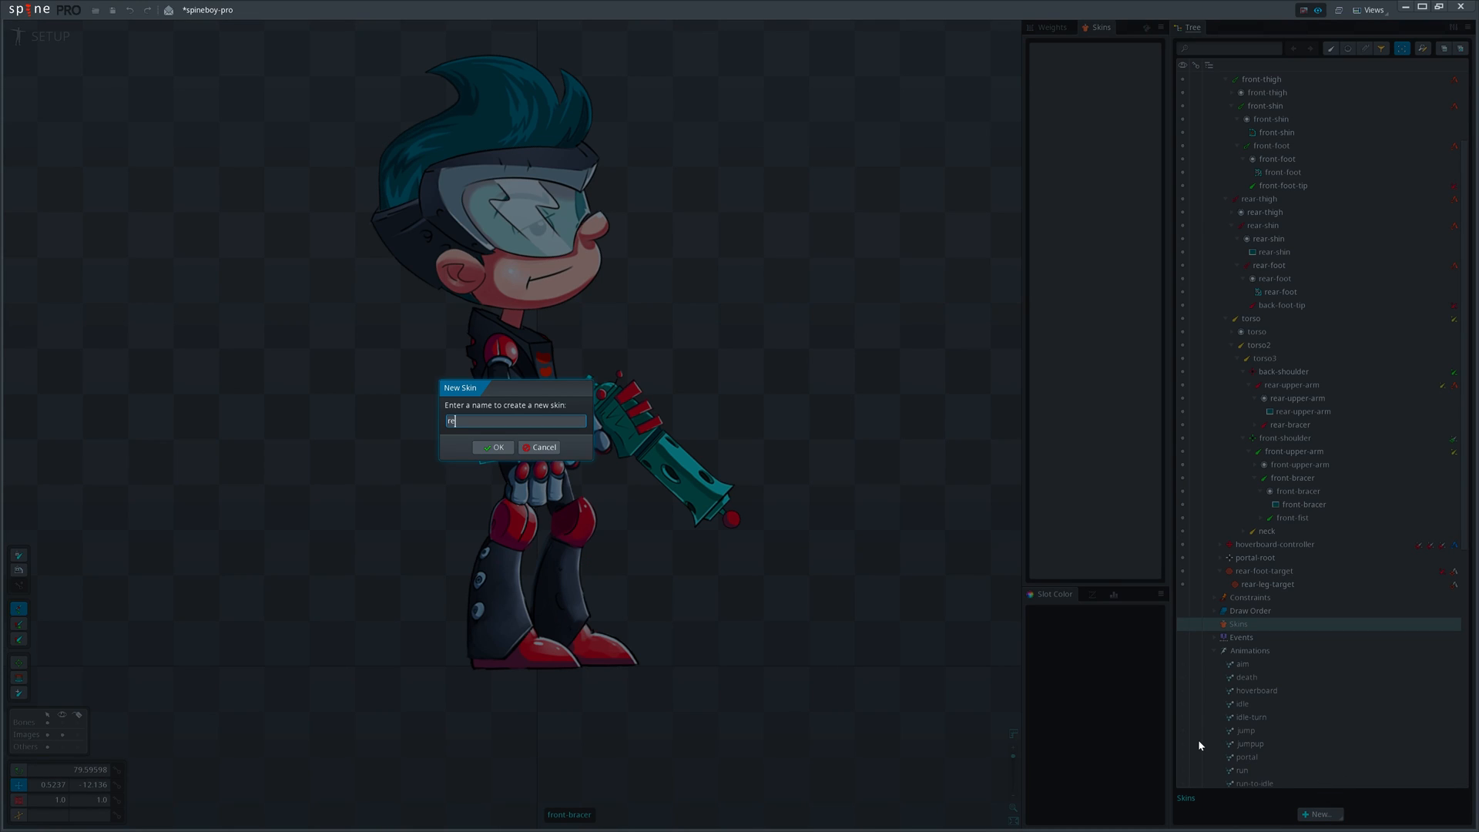
left_click(493, 447)
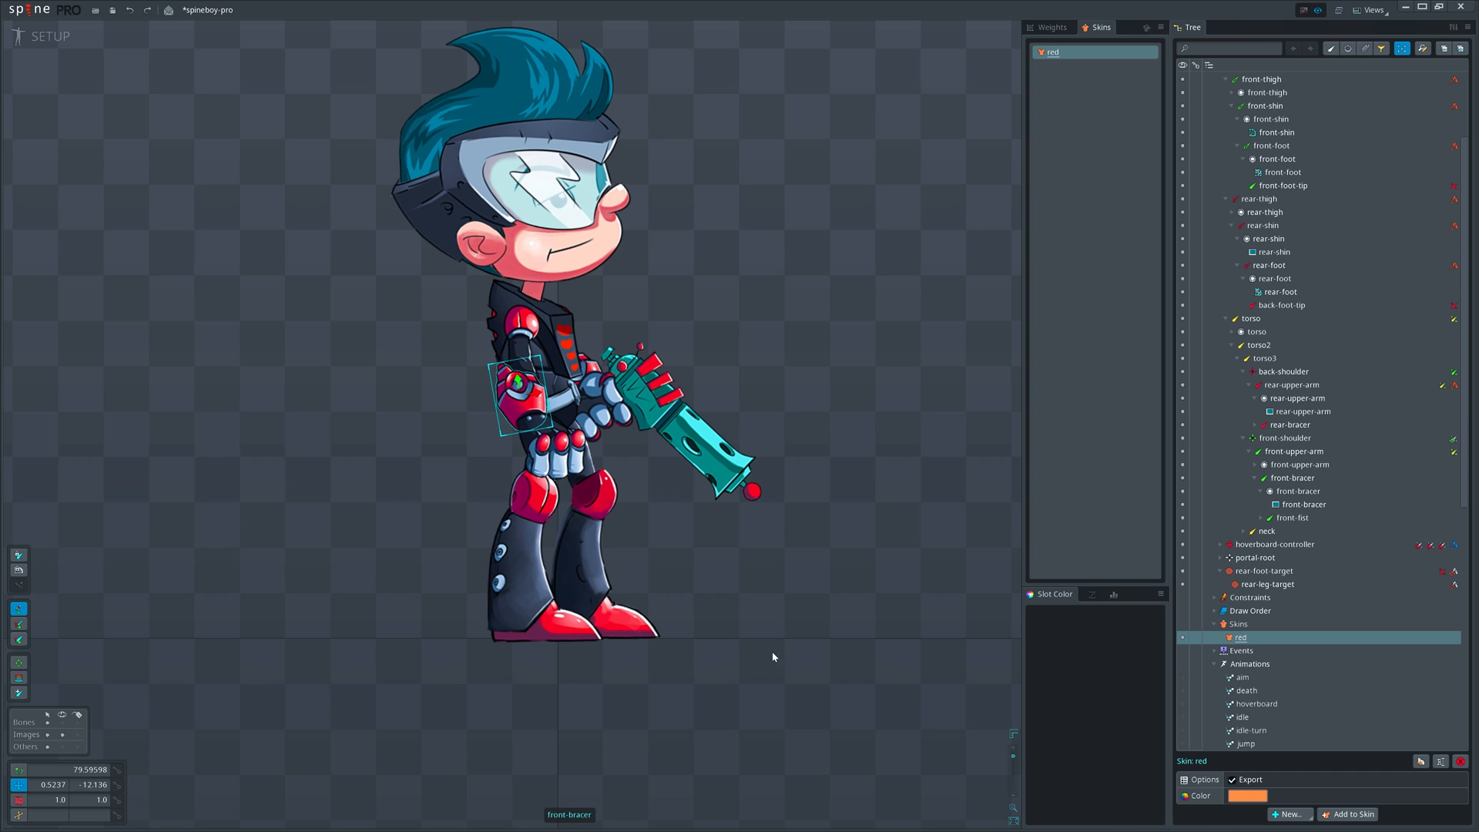
Export the project to JSON and dismiss the empty-skin warning.
left_click(1284, 171)
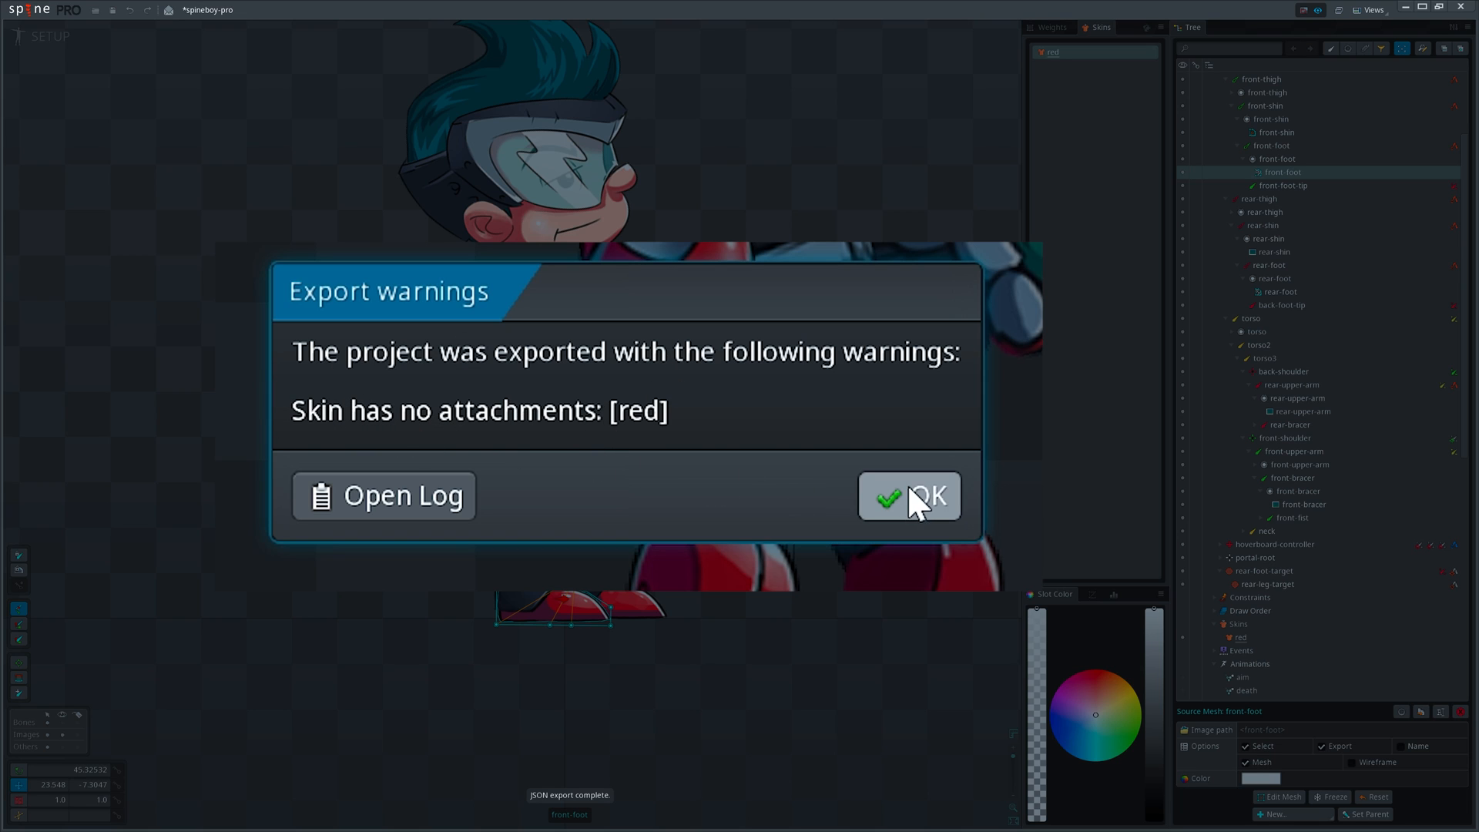
left_click(930, 494)
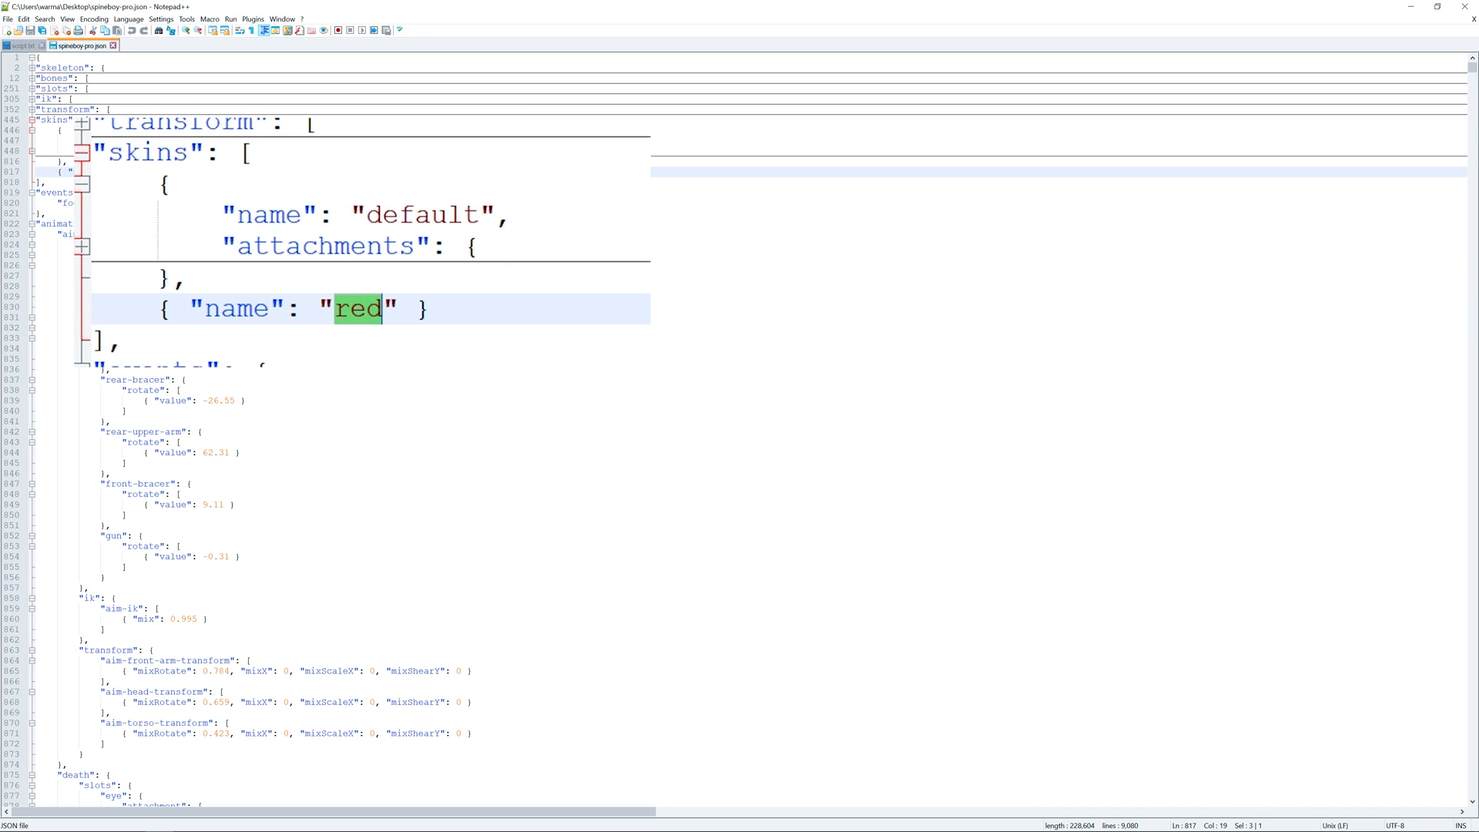
Inspect the red skin entry in spineboy-pro.json and expand the folded default skin attachments.
left_click(171, 309)
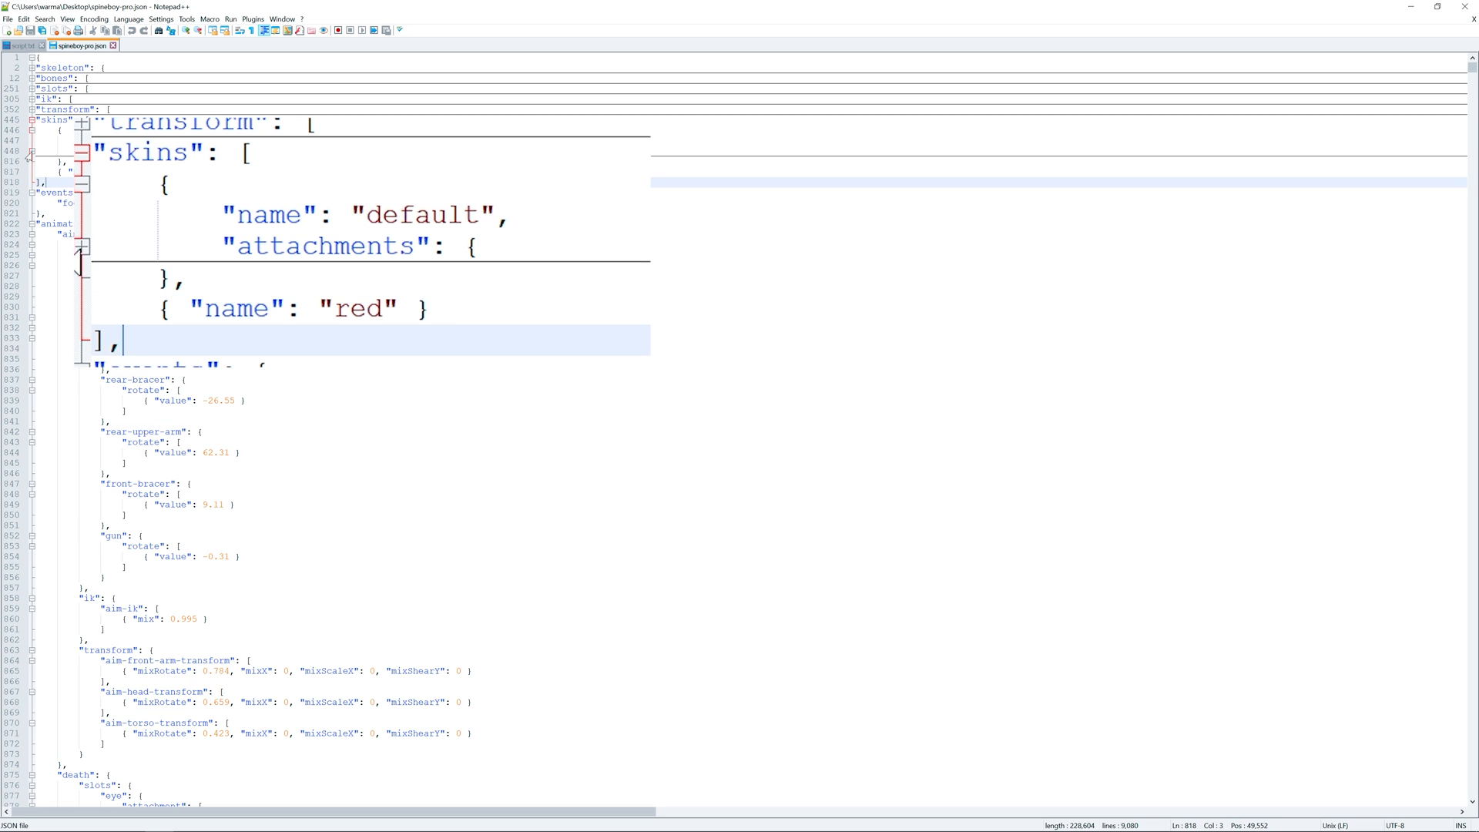
left_click(30, 119)
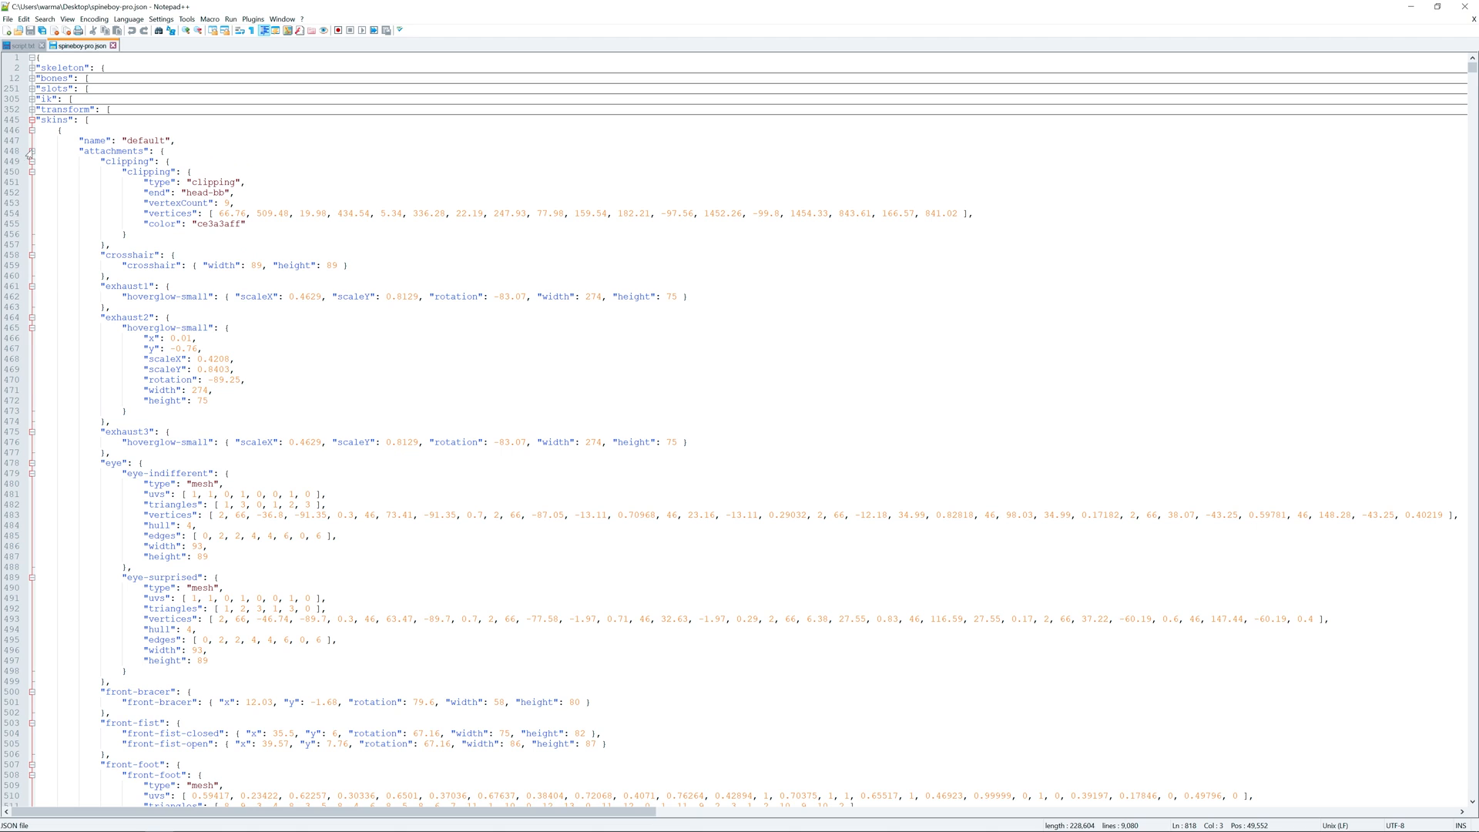
left_click(31, 151)
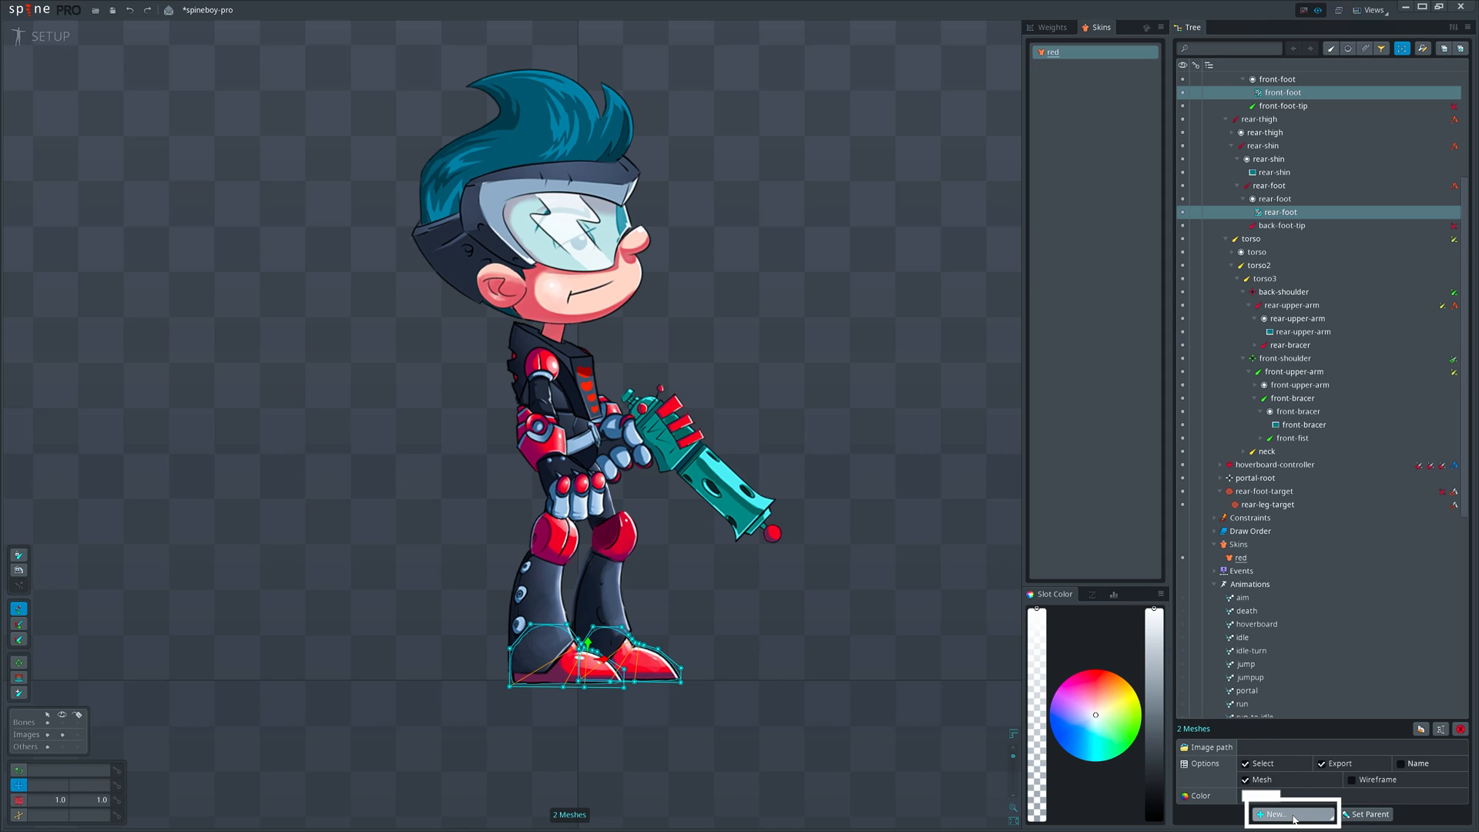
mouse_move(1292, 813)
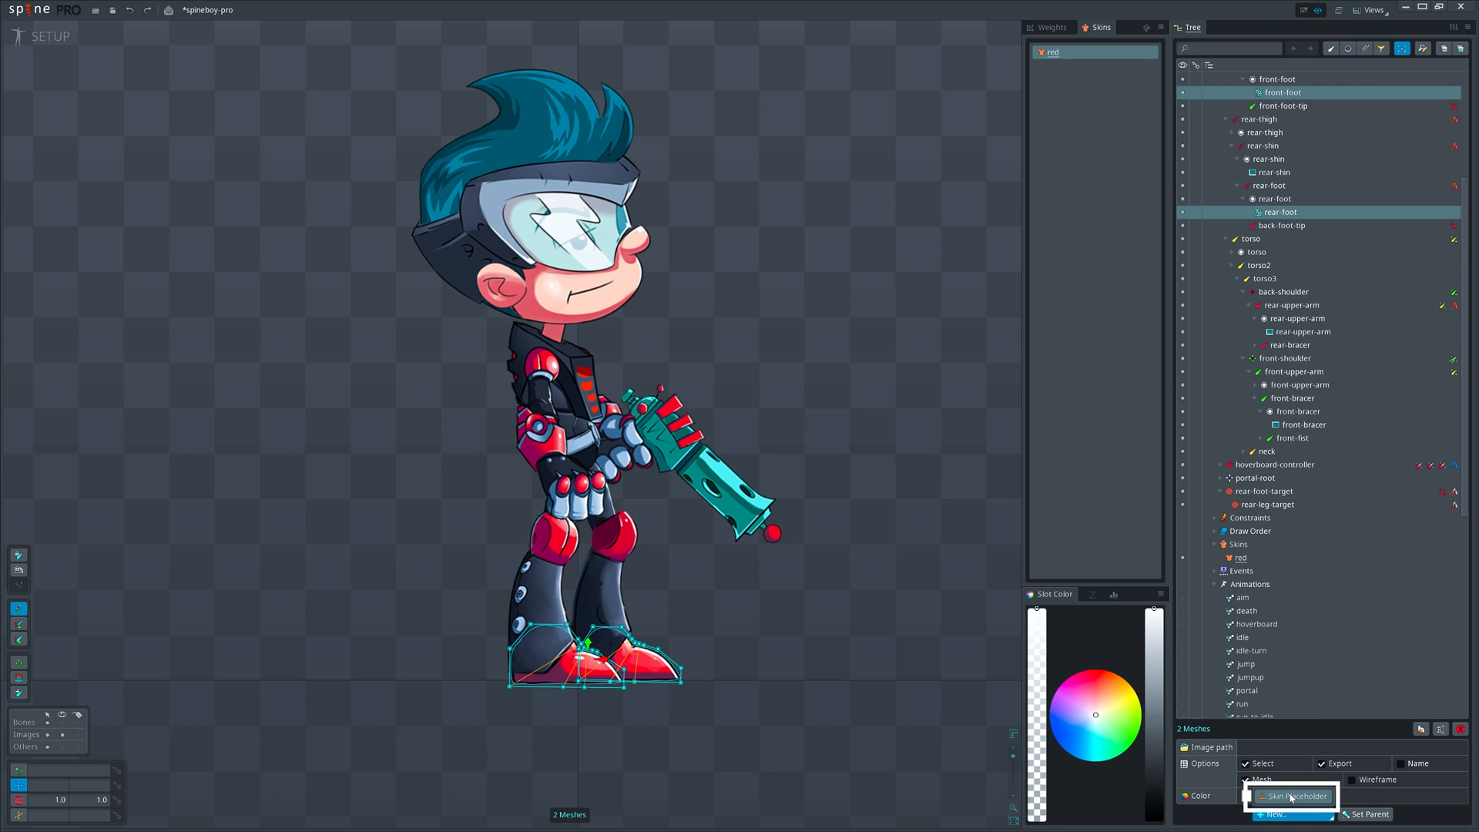
Create skin placeholders for both selected foot meshes without duplicating attachments.
left_click(1292, 794)
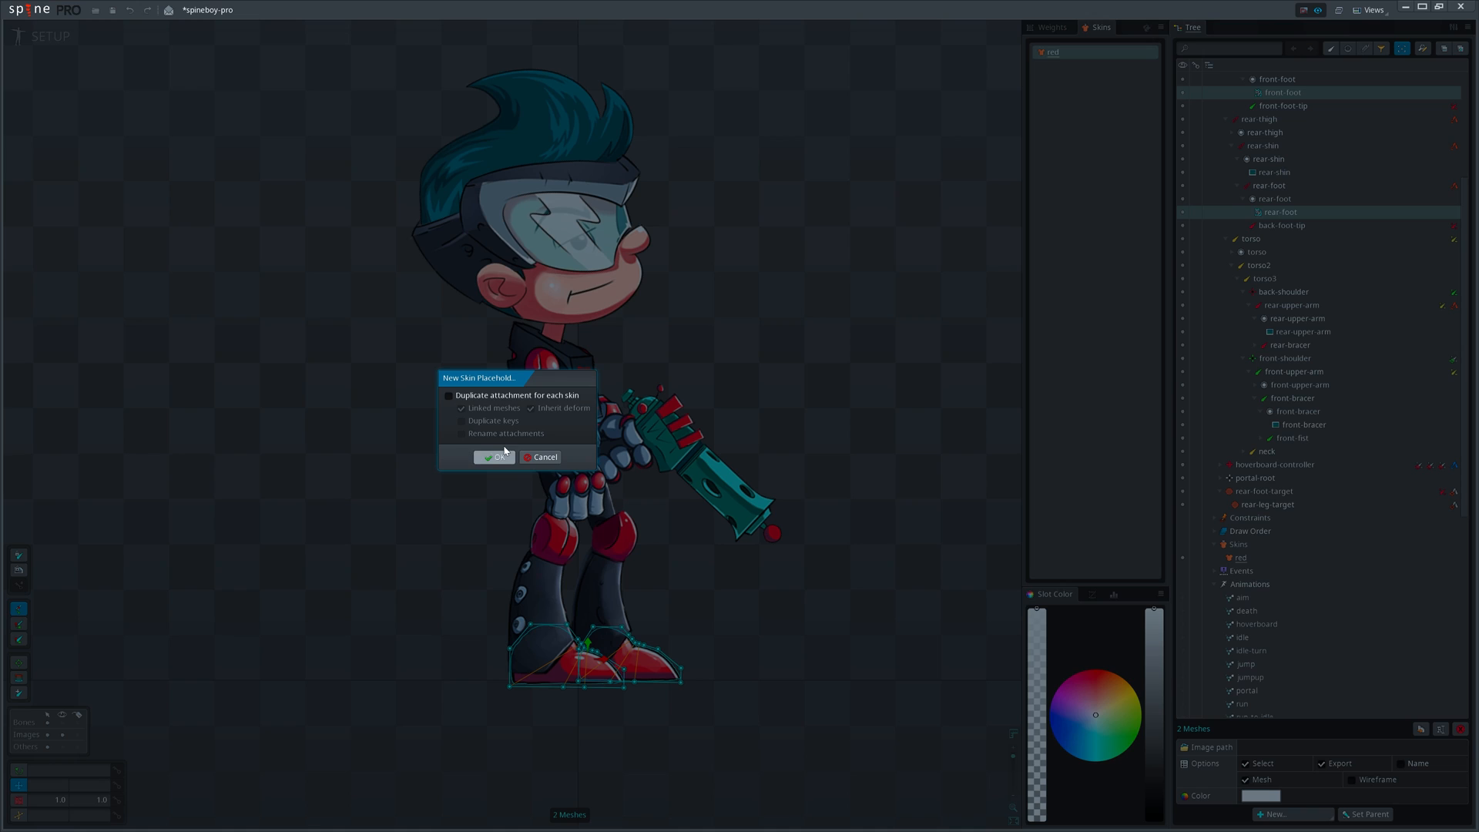
mouse_move(495, 439)
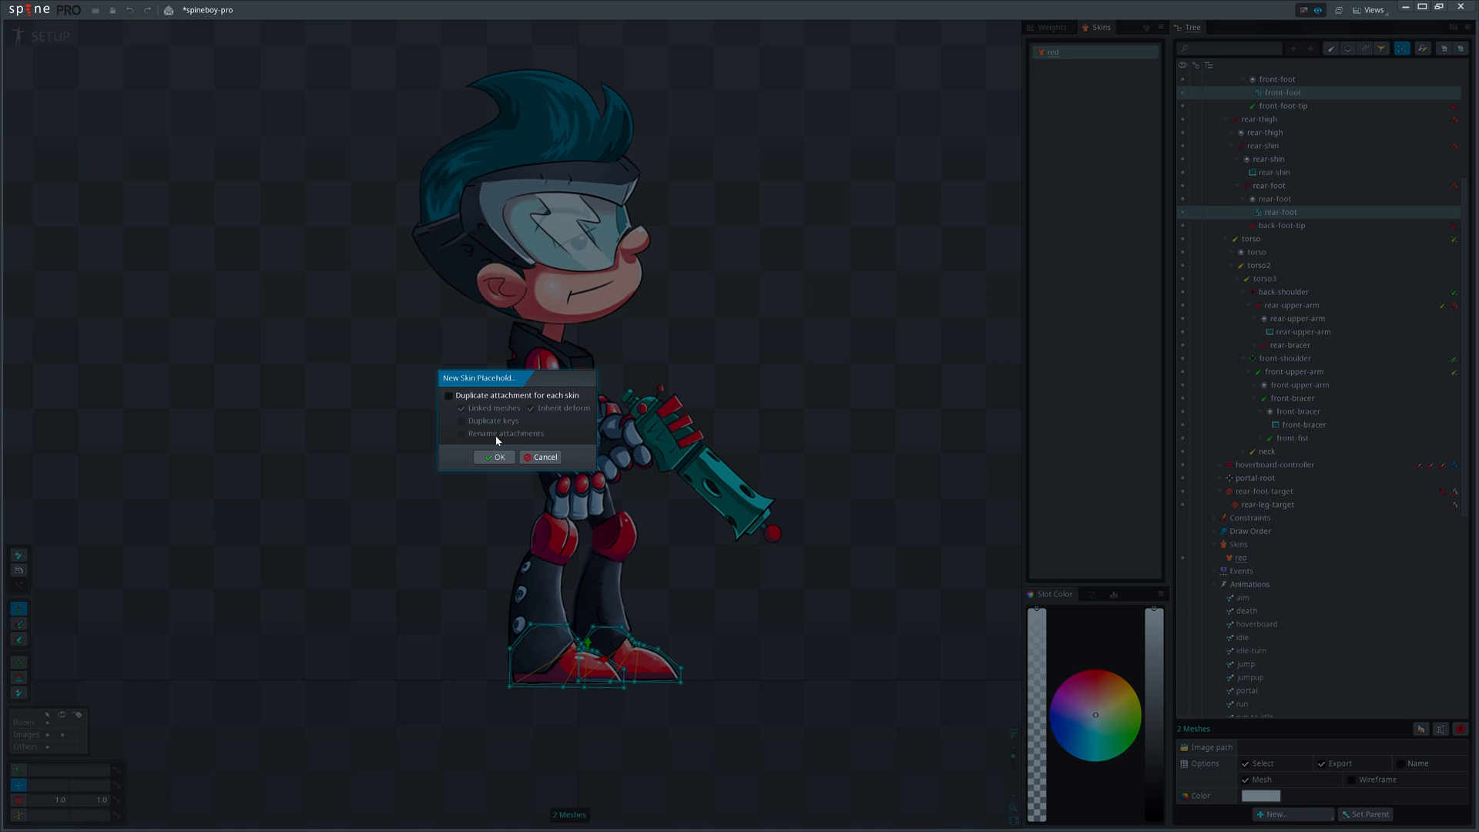
mouse_move(496, 440)
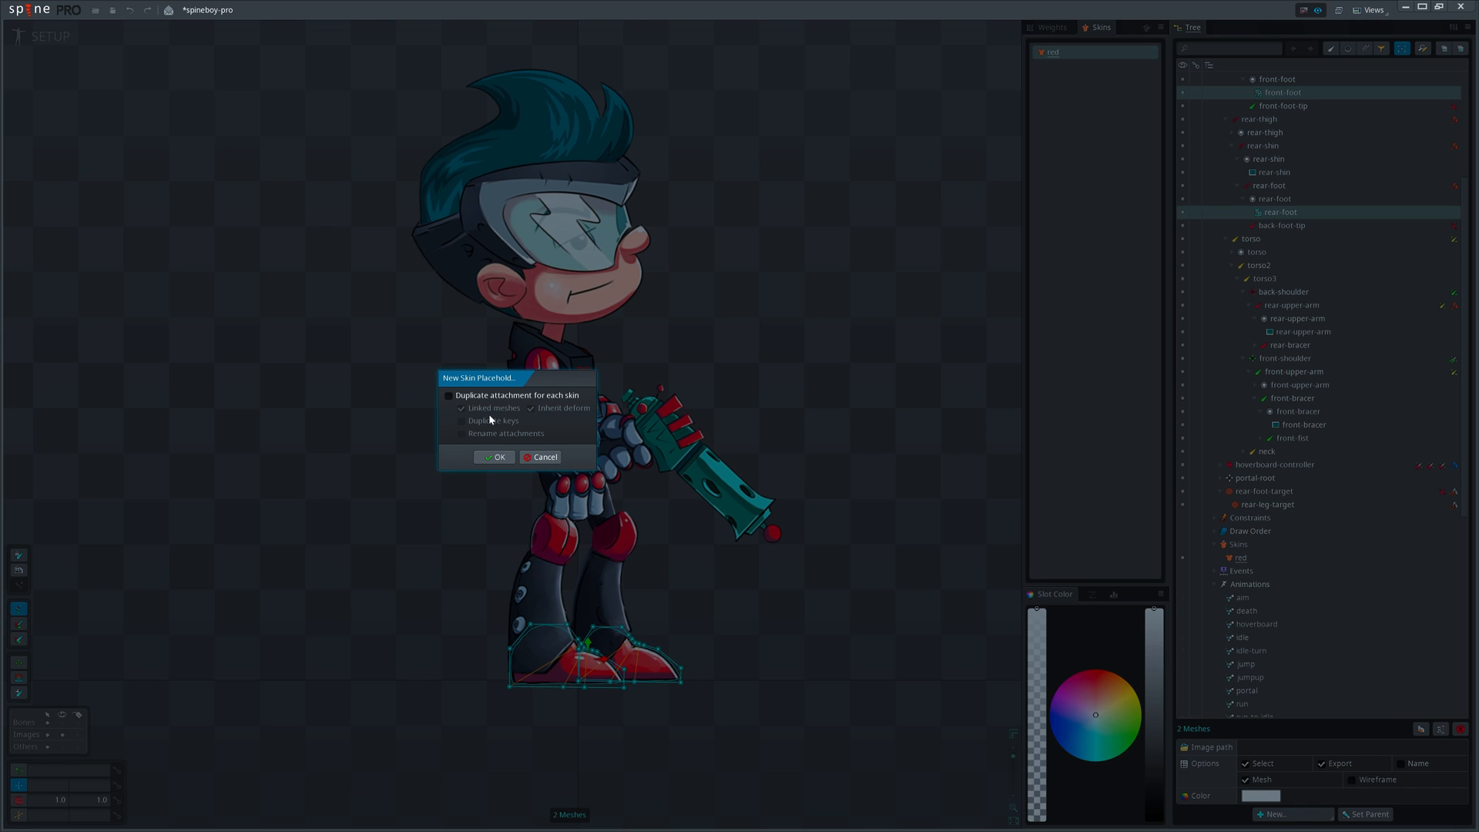
left_click(494, 458)
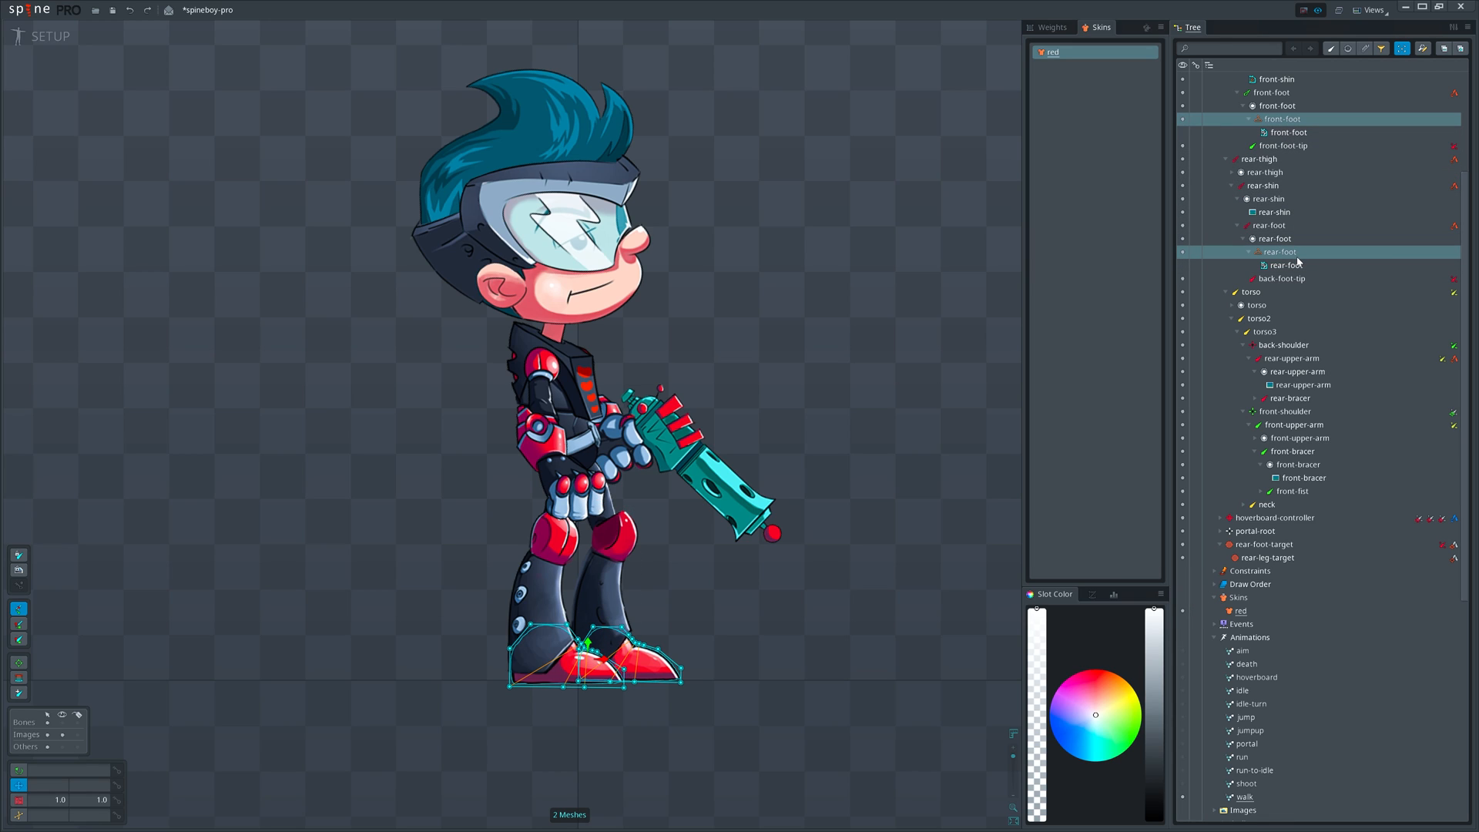
Activate the red skin so the feet vanish, then select the front-bracer region attachment.
left_click(1240, 610)
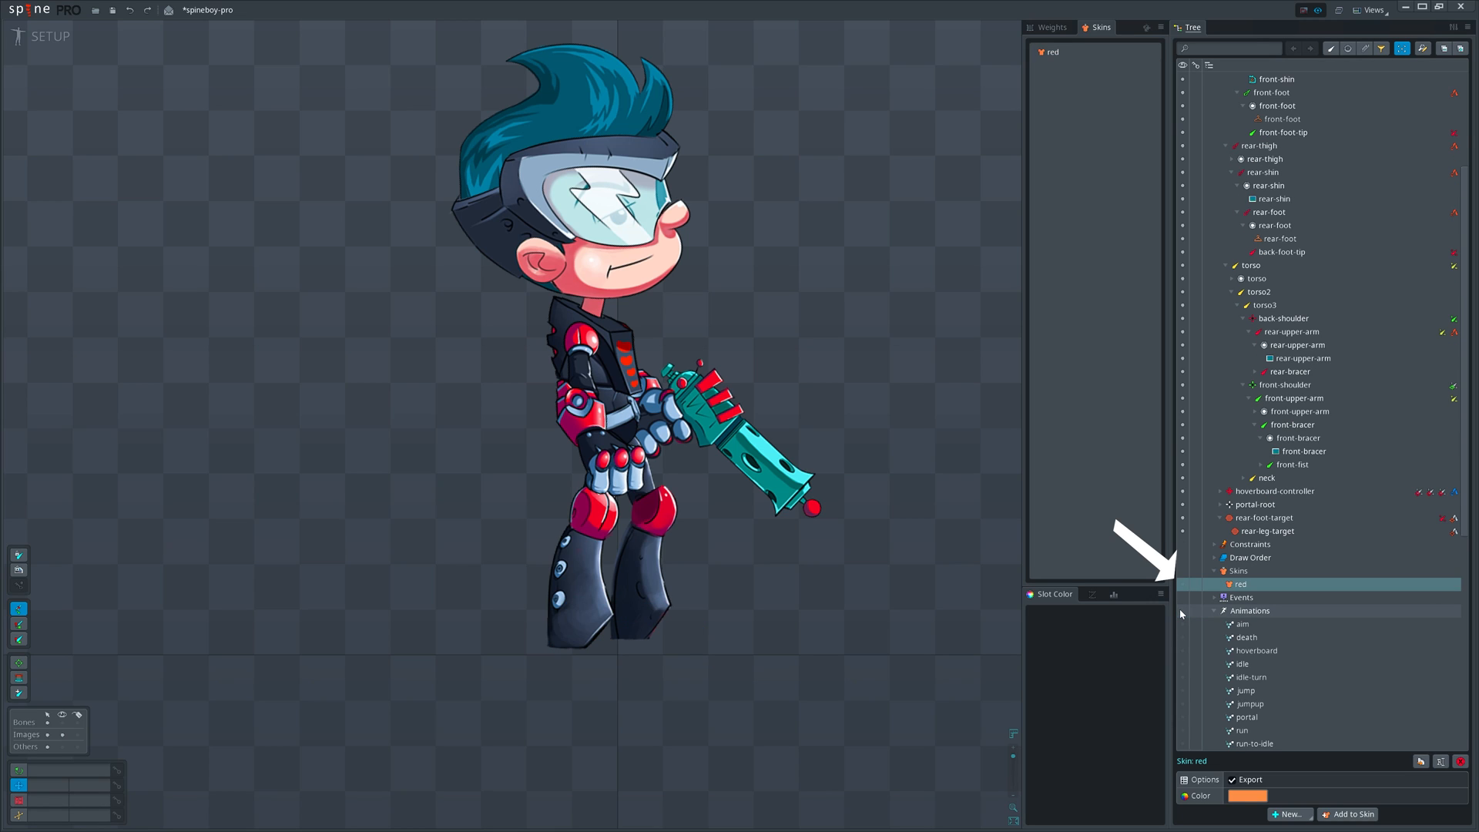
left_click(1291, 464)
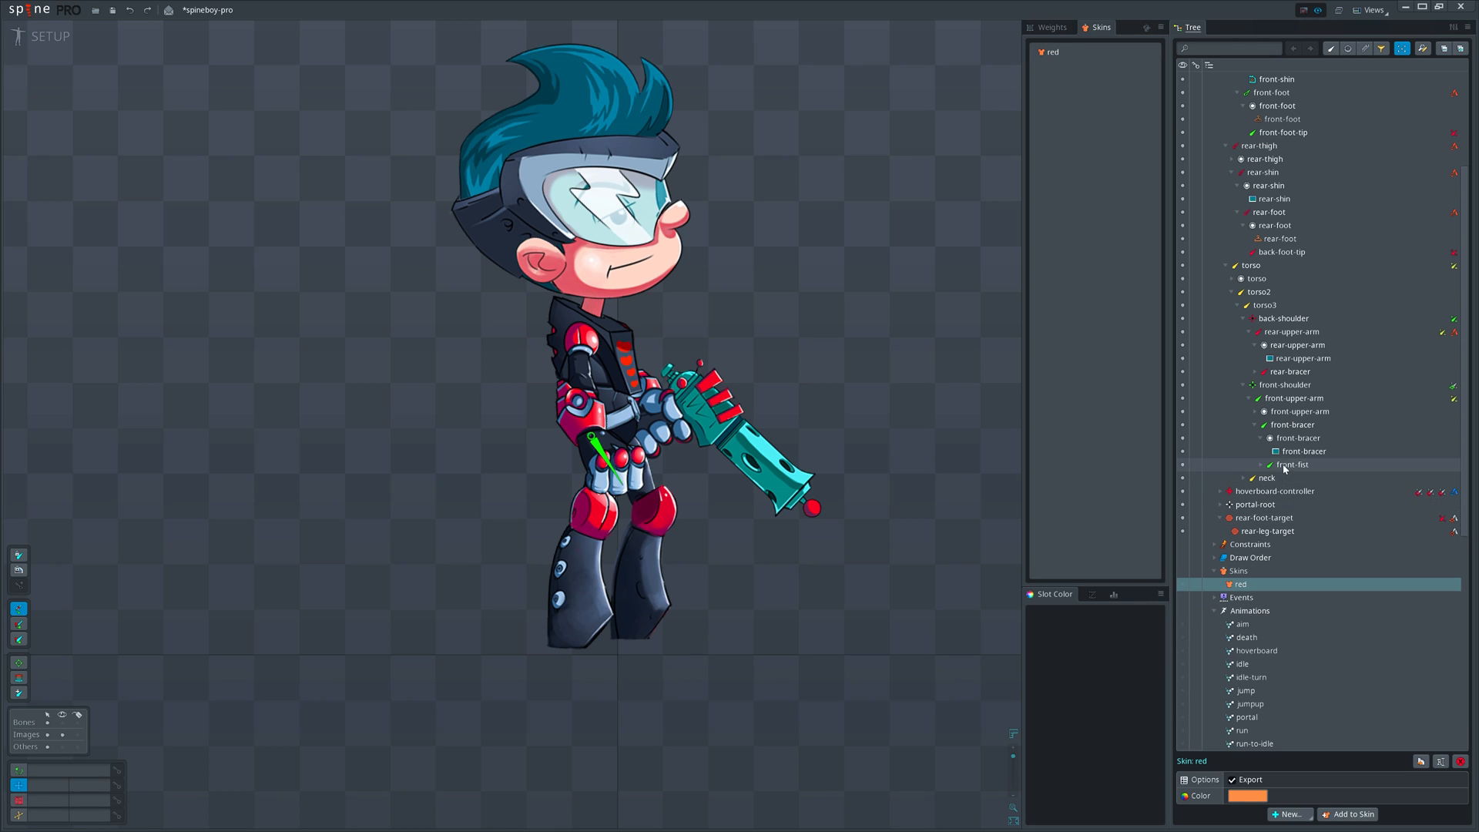
left_click(1304, 451)
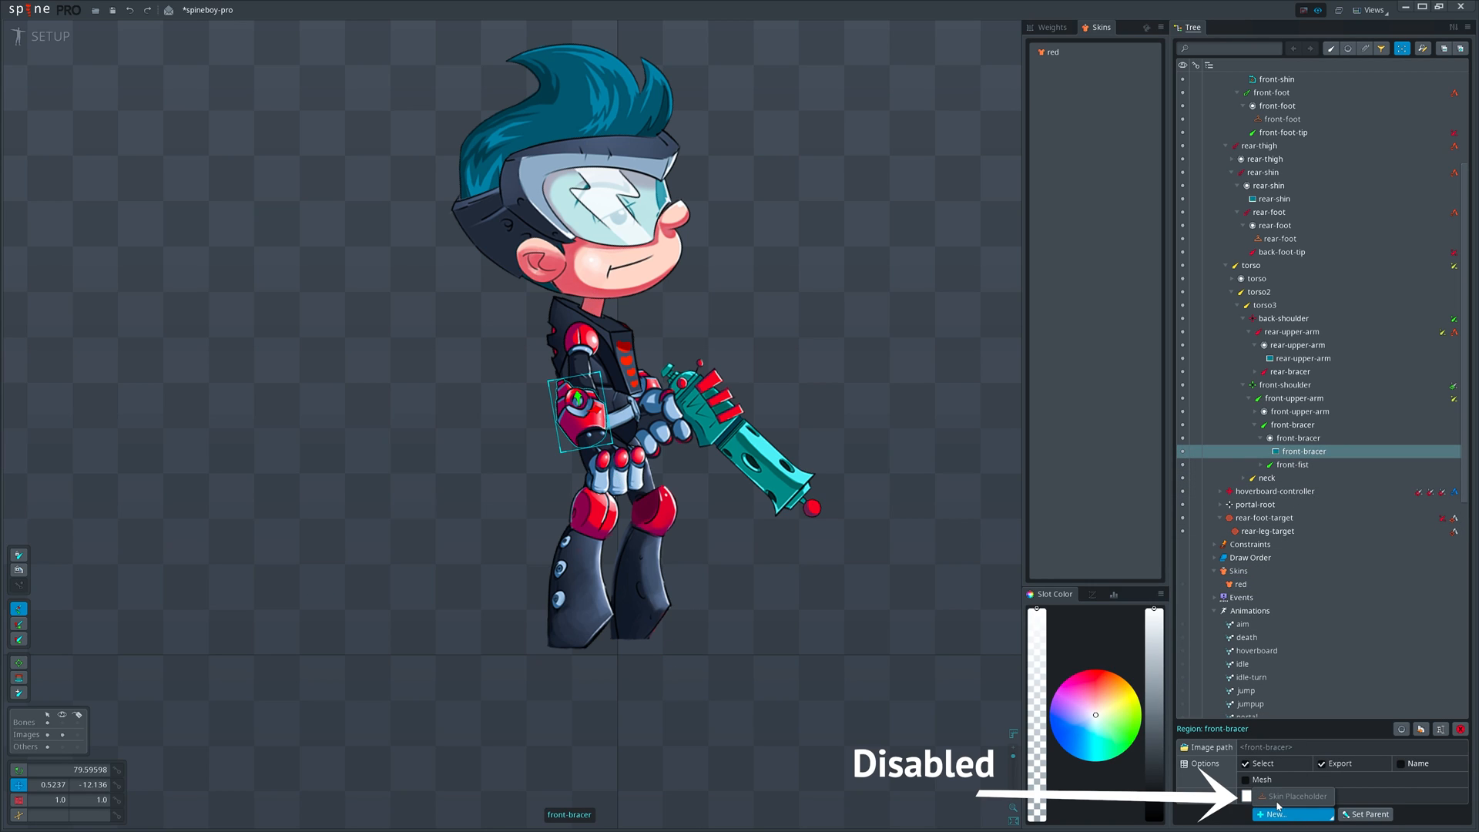
mouse_move(1320, 802)
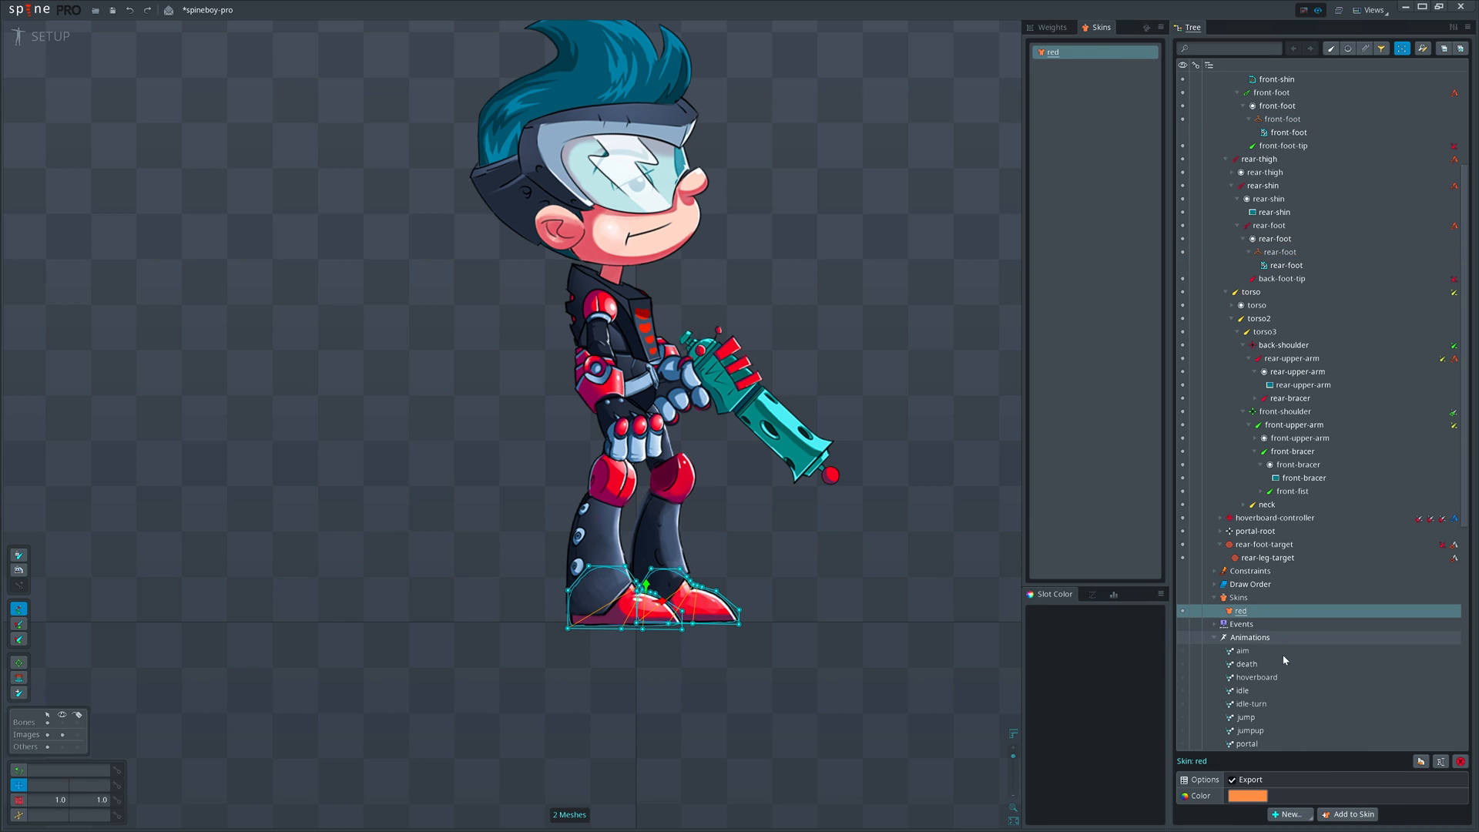
Duplicate the red skin as a new skin named blue.
left_click(1440, 761)
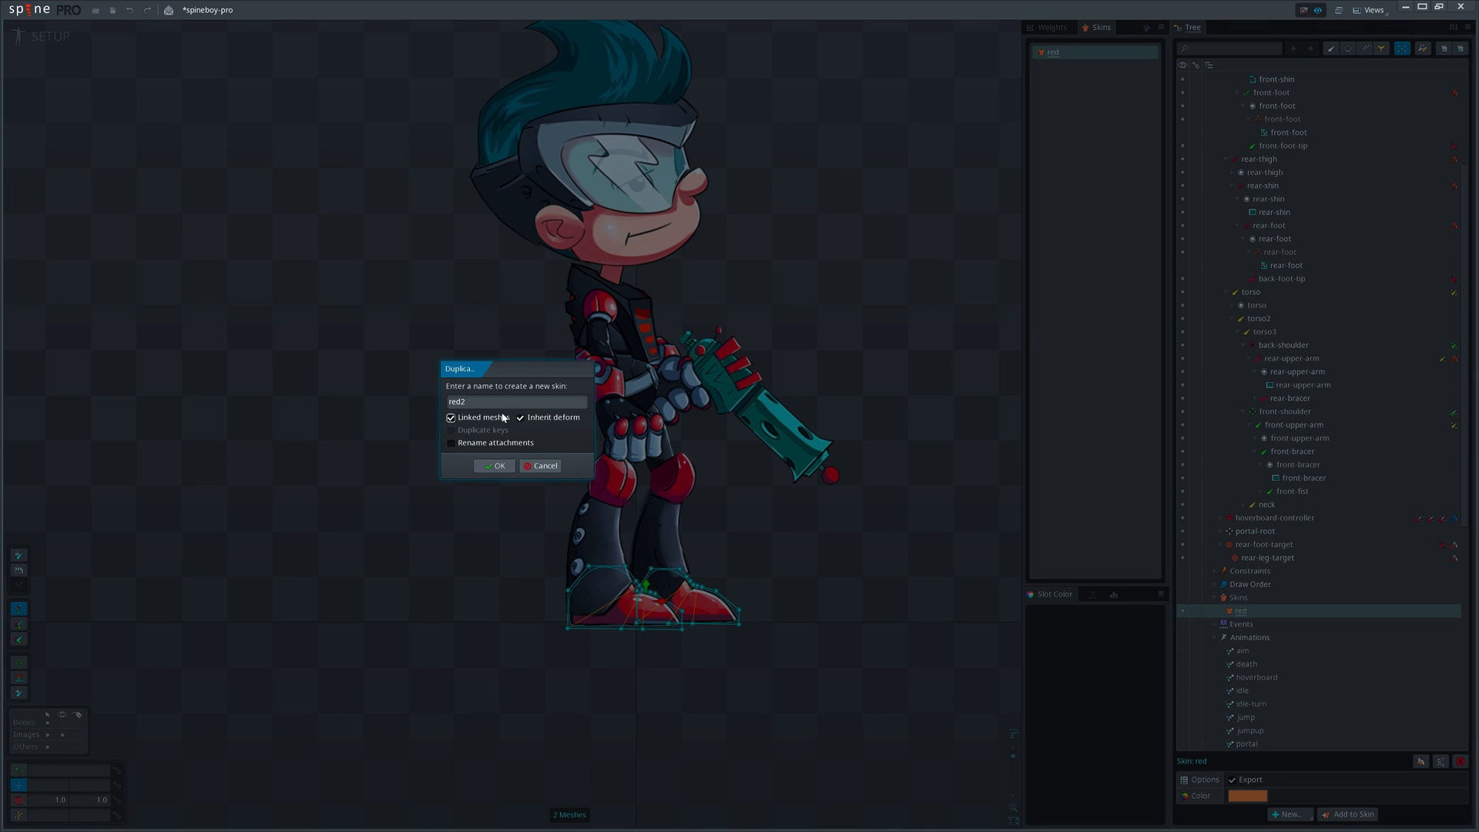
type("blue")
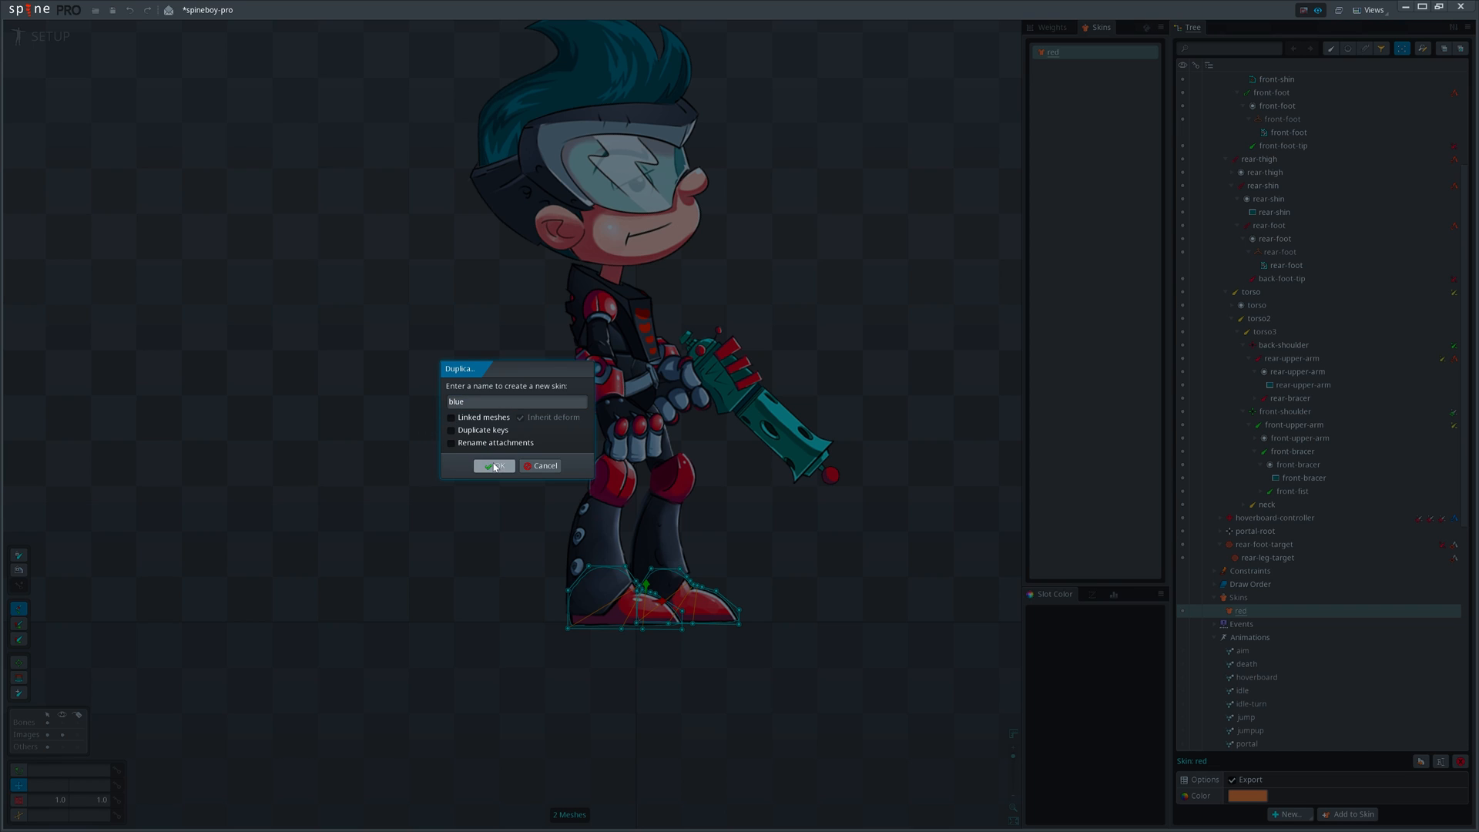
left_click(491, 466)
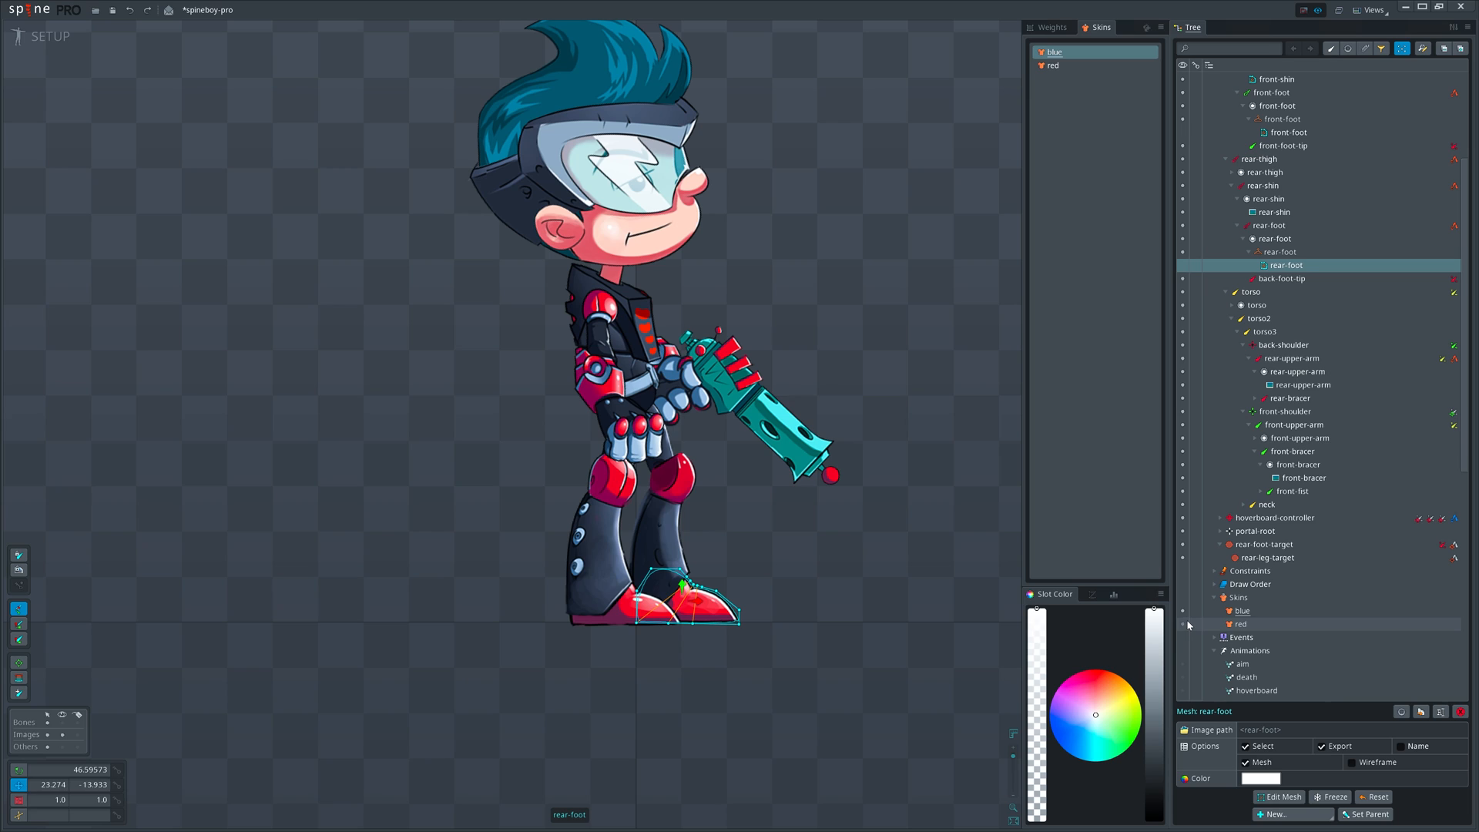
Tint both shoe meshes blue in the blue skin, leaving the rear-foot slot colour unchanged.
left_click(611, 622)
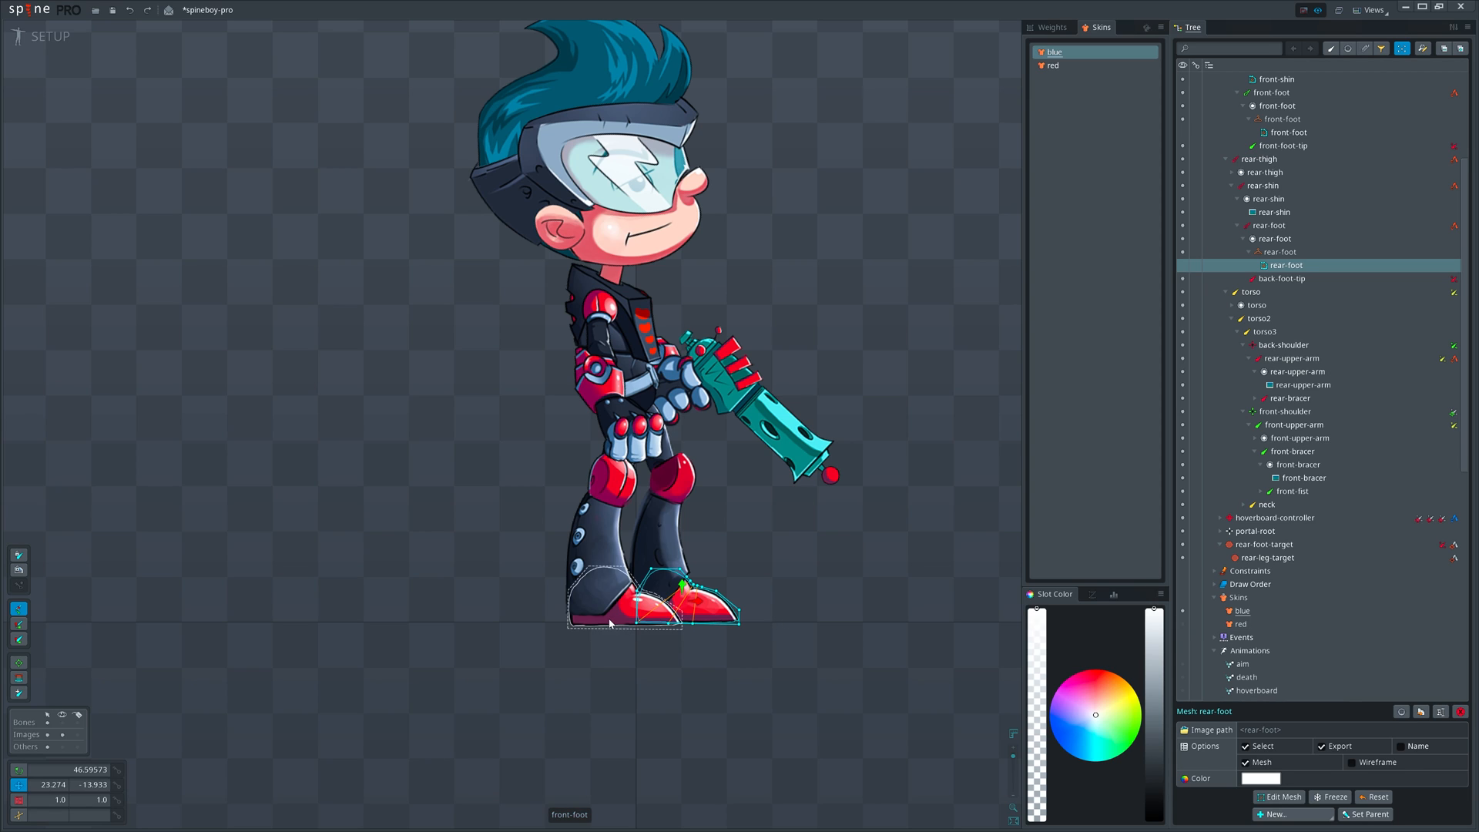
left_click(1260, 778)
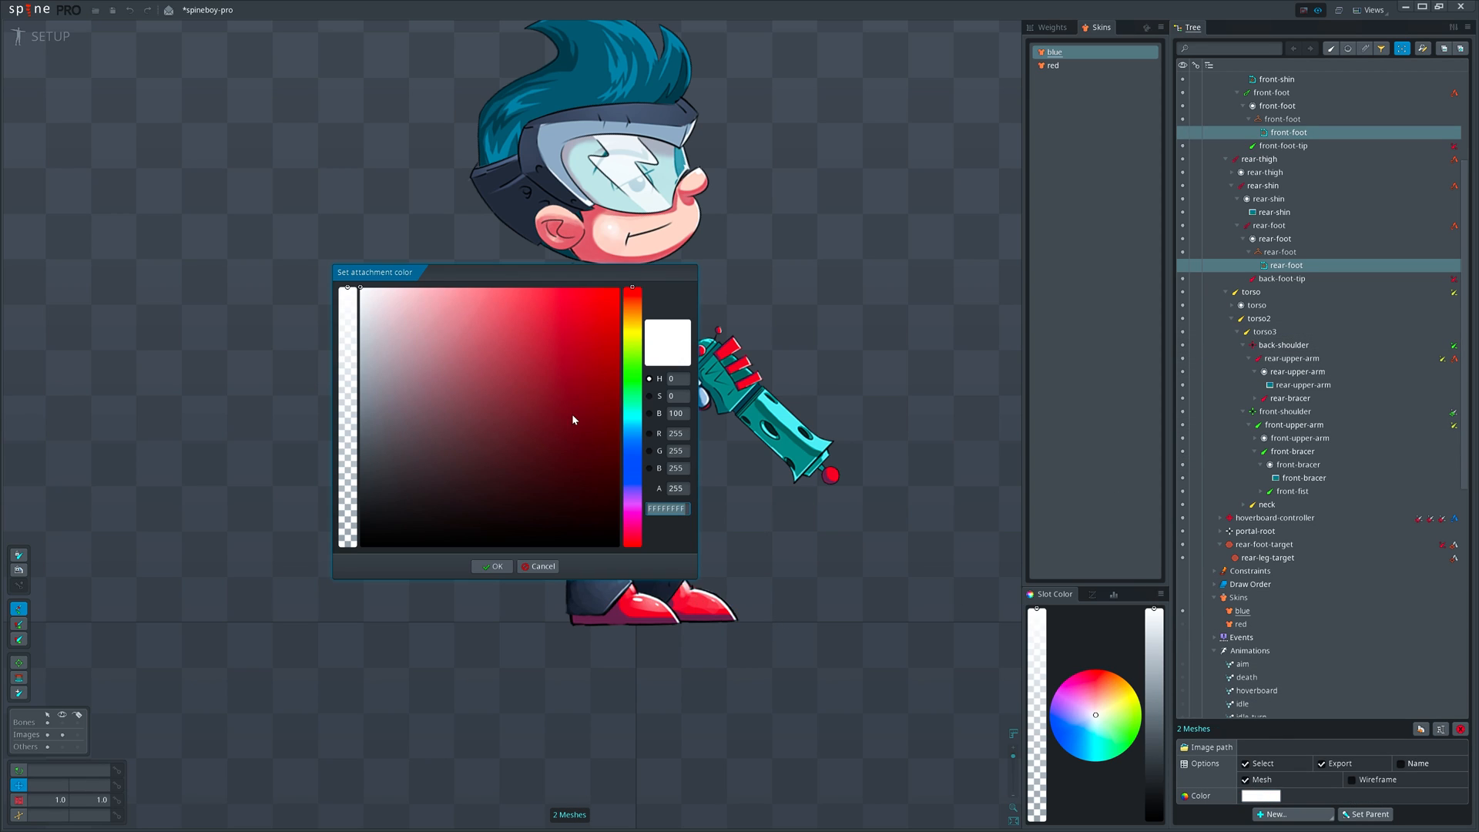
left_click(491, 566)
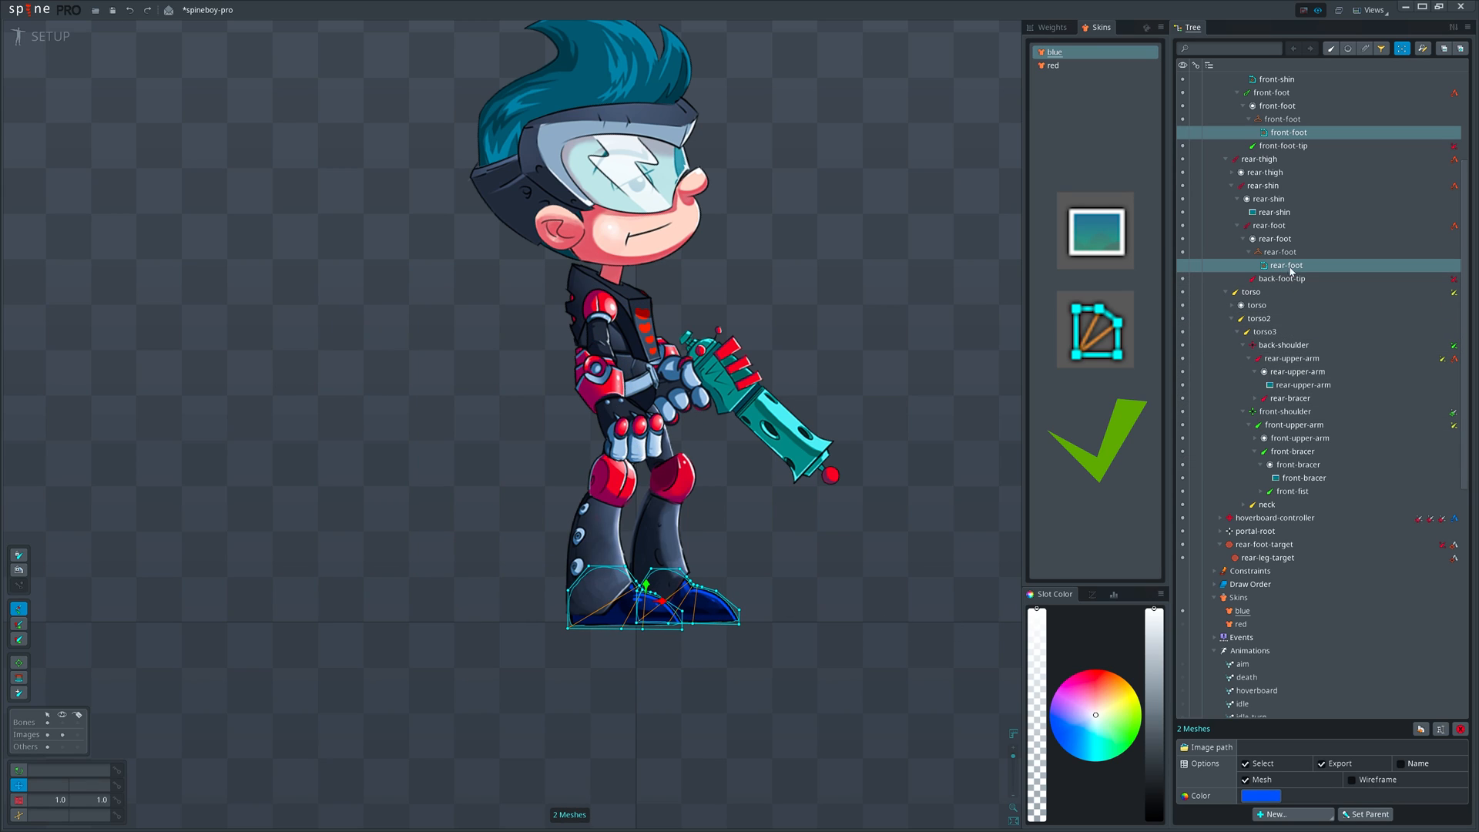
left_click(1276, 237)
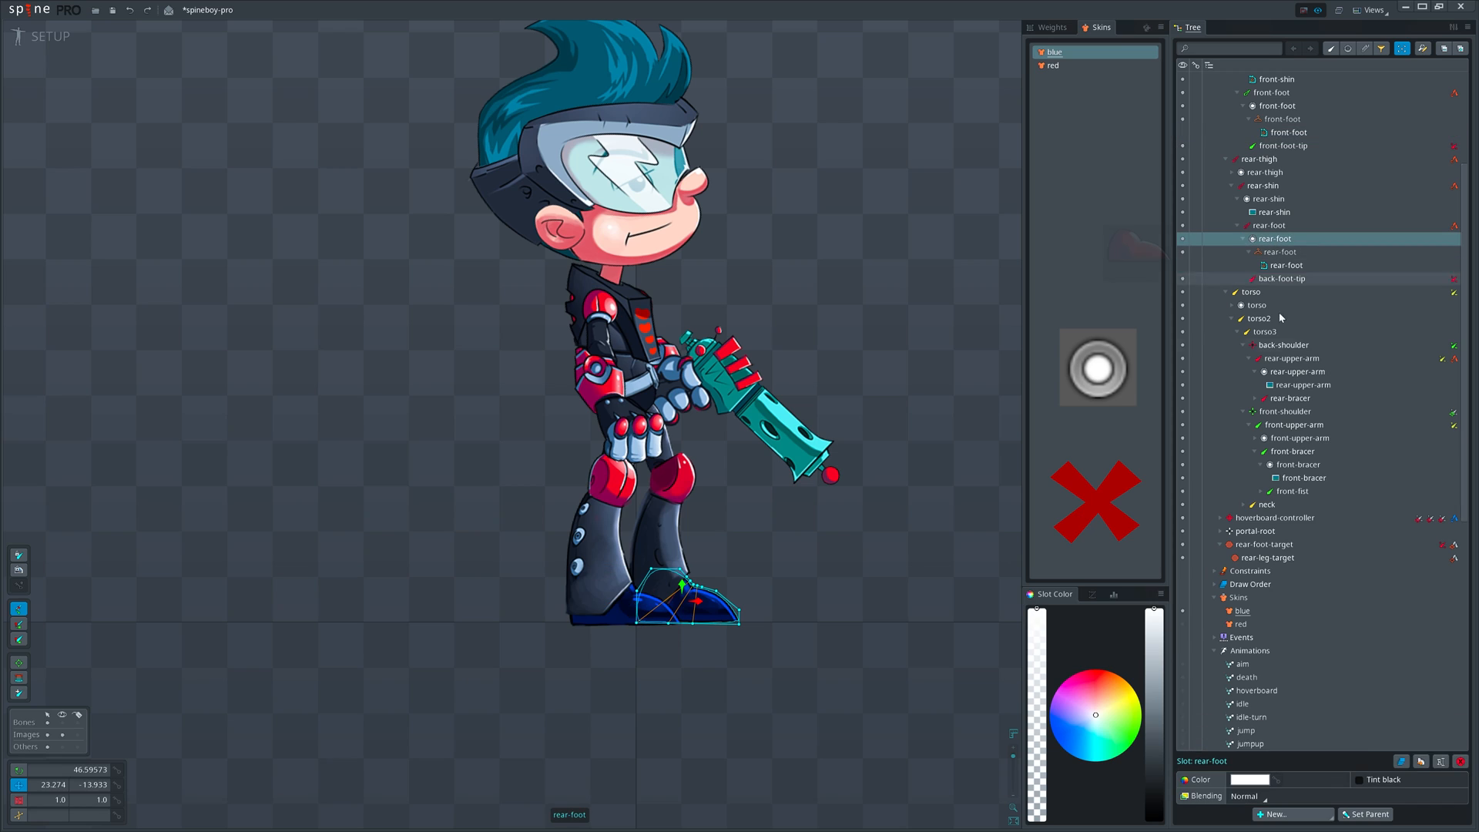
left_click(1251, 780)
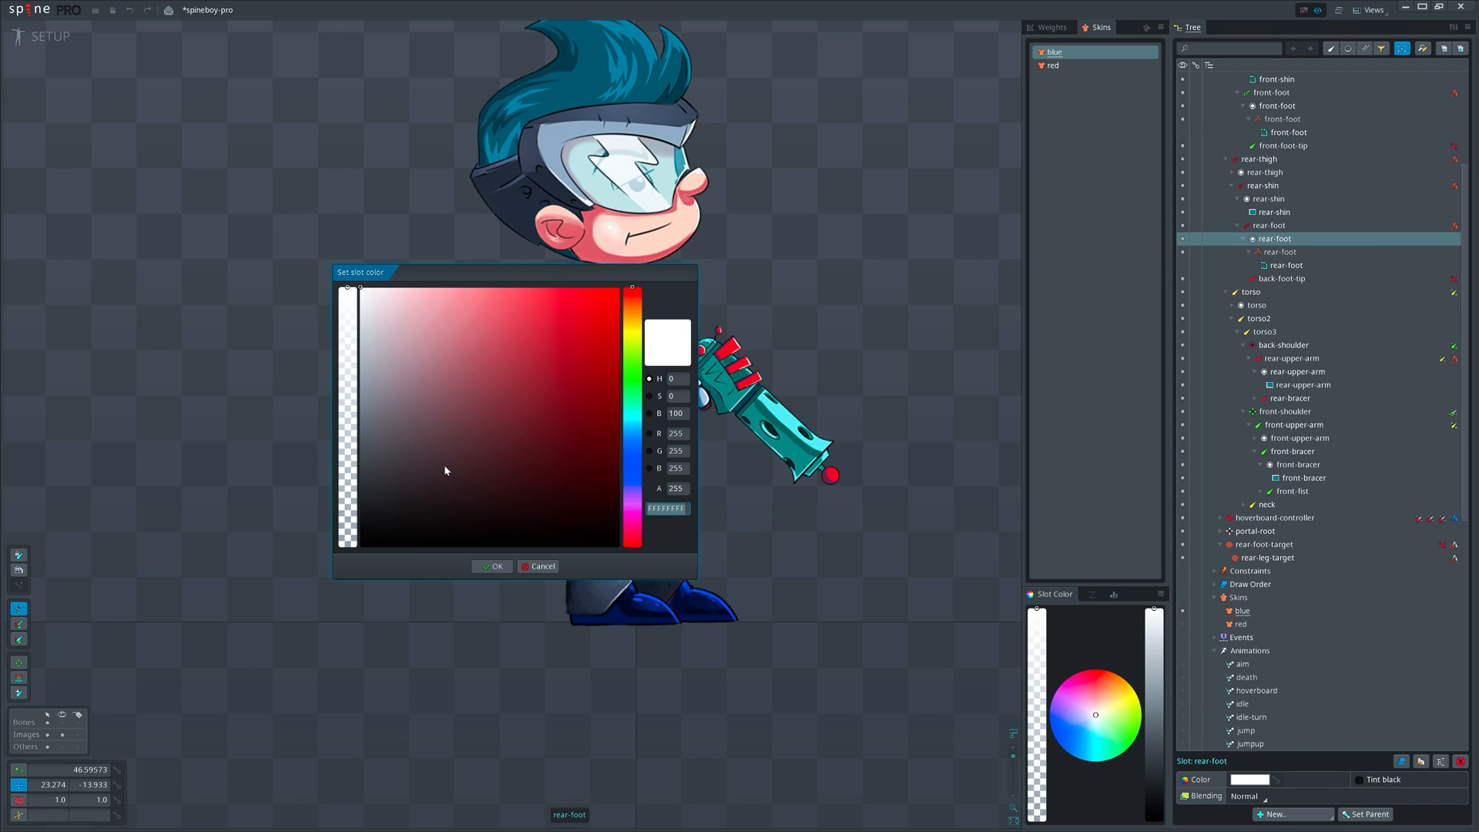
left_click(490, 565)
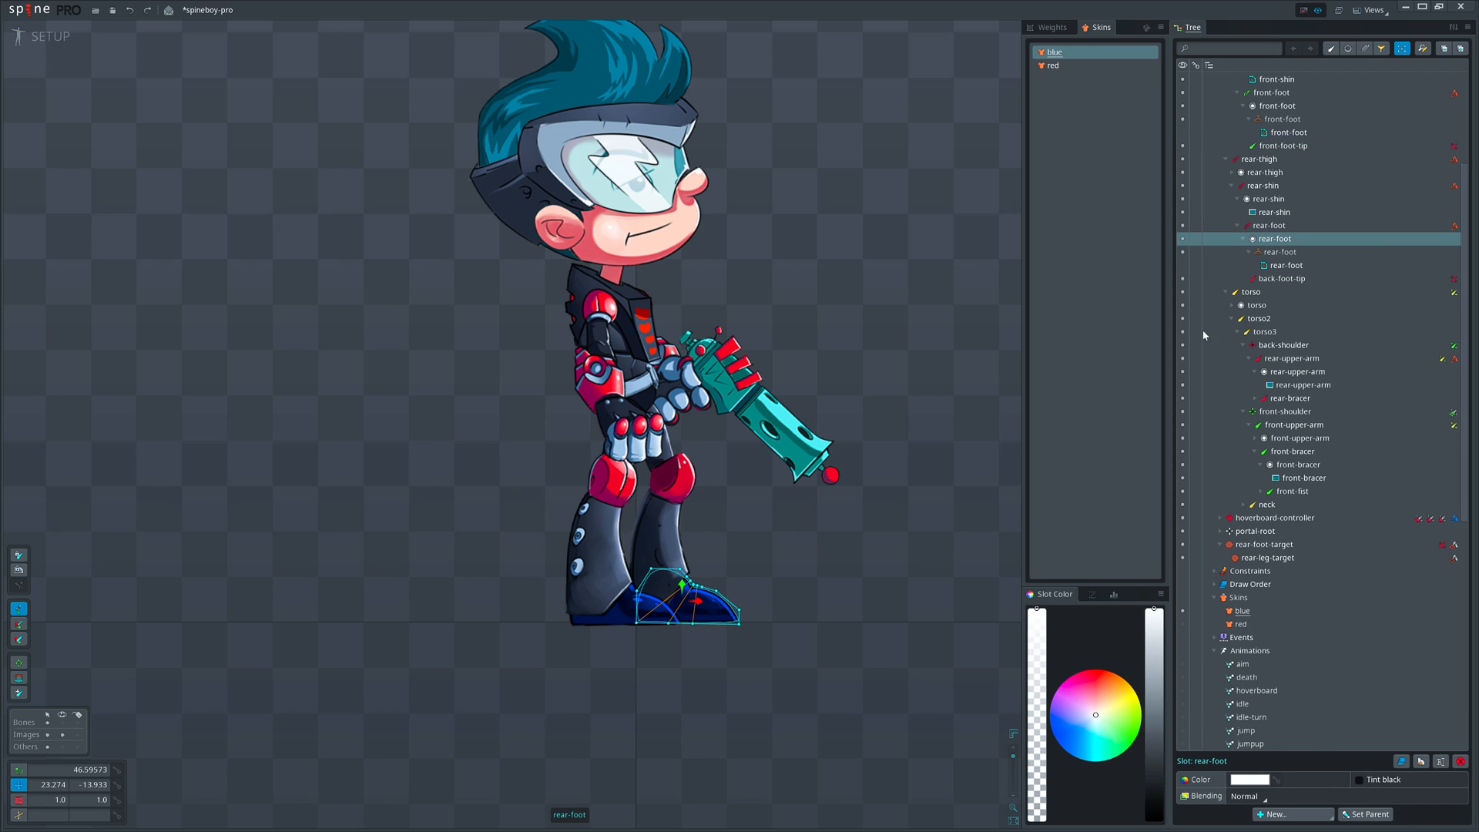
mouse_move(1288, 271)
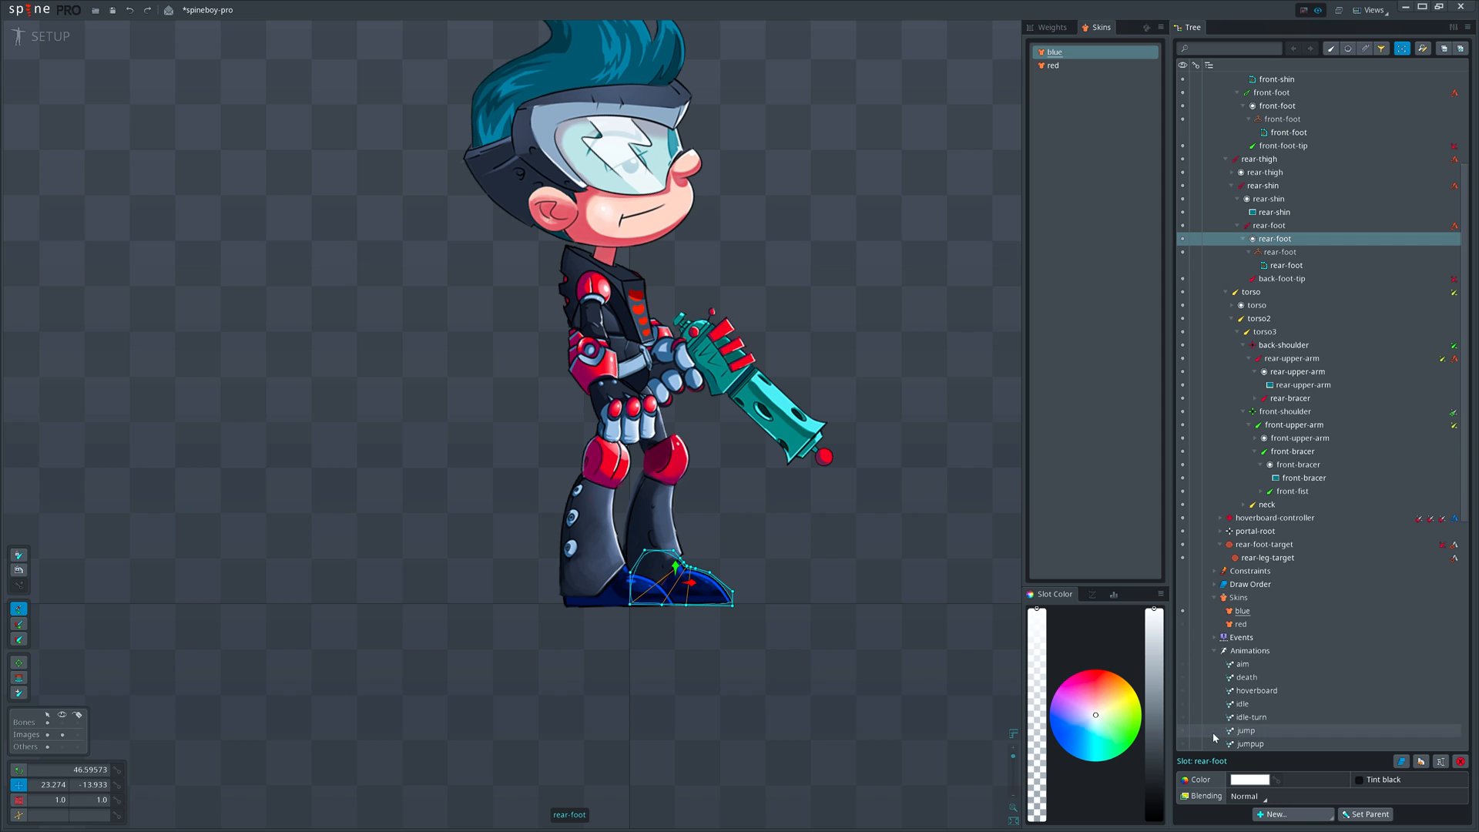
Switch back to the red skin to compare the shoes, then move to Photoshop.
left_click(1054, 64)
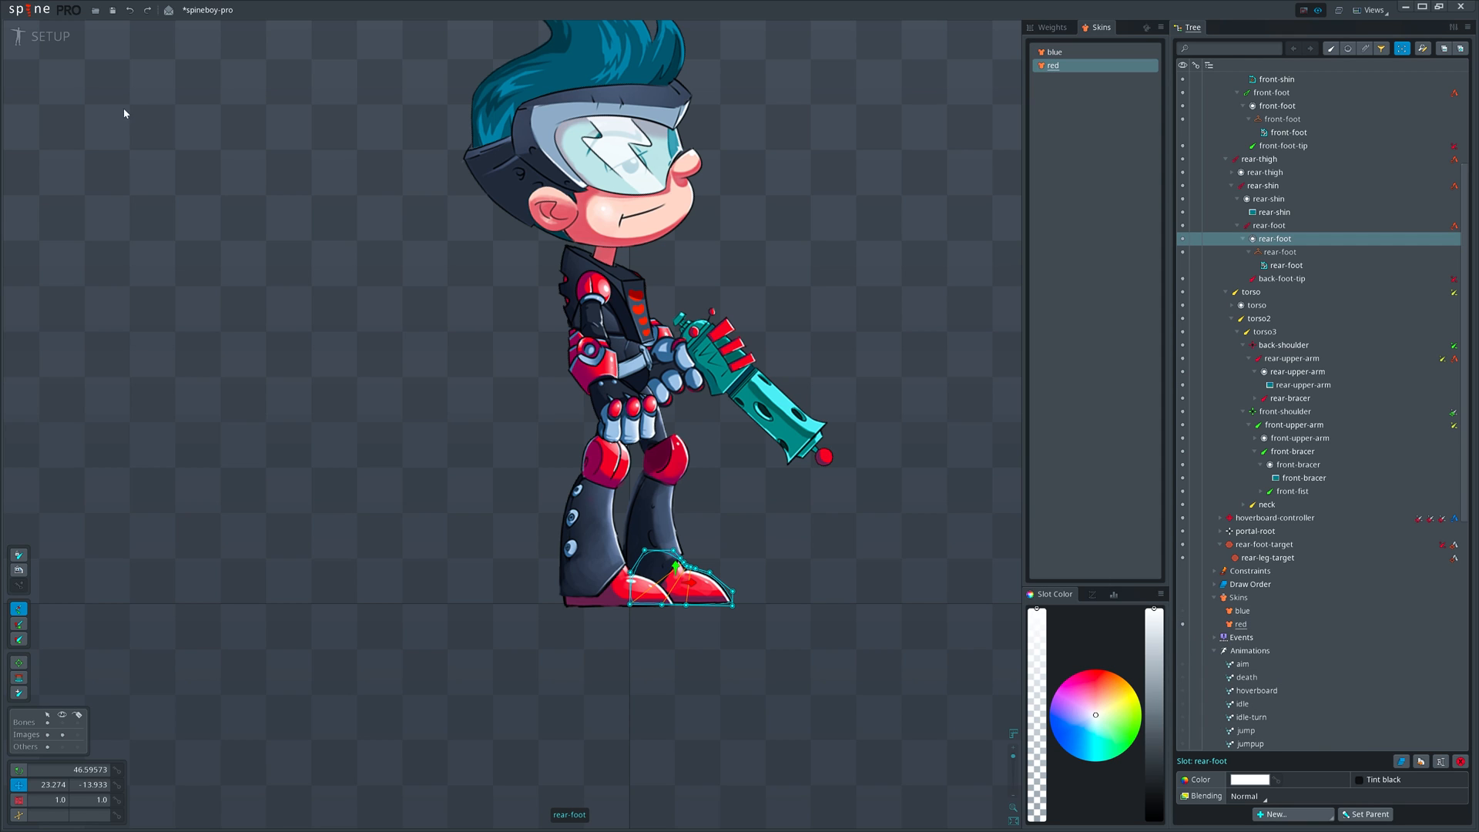
left_click(44, 36)
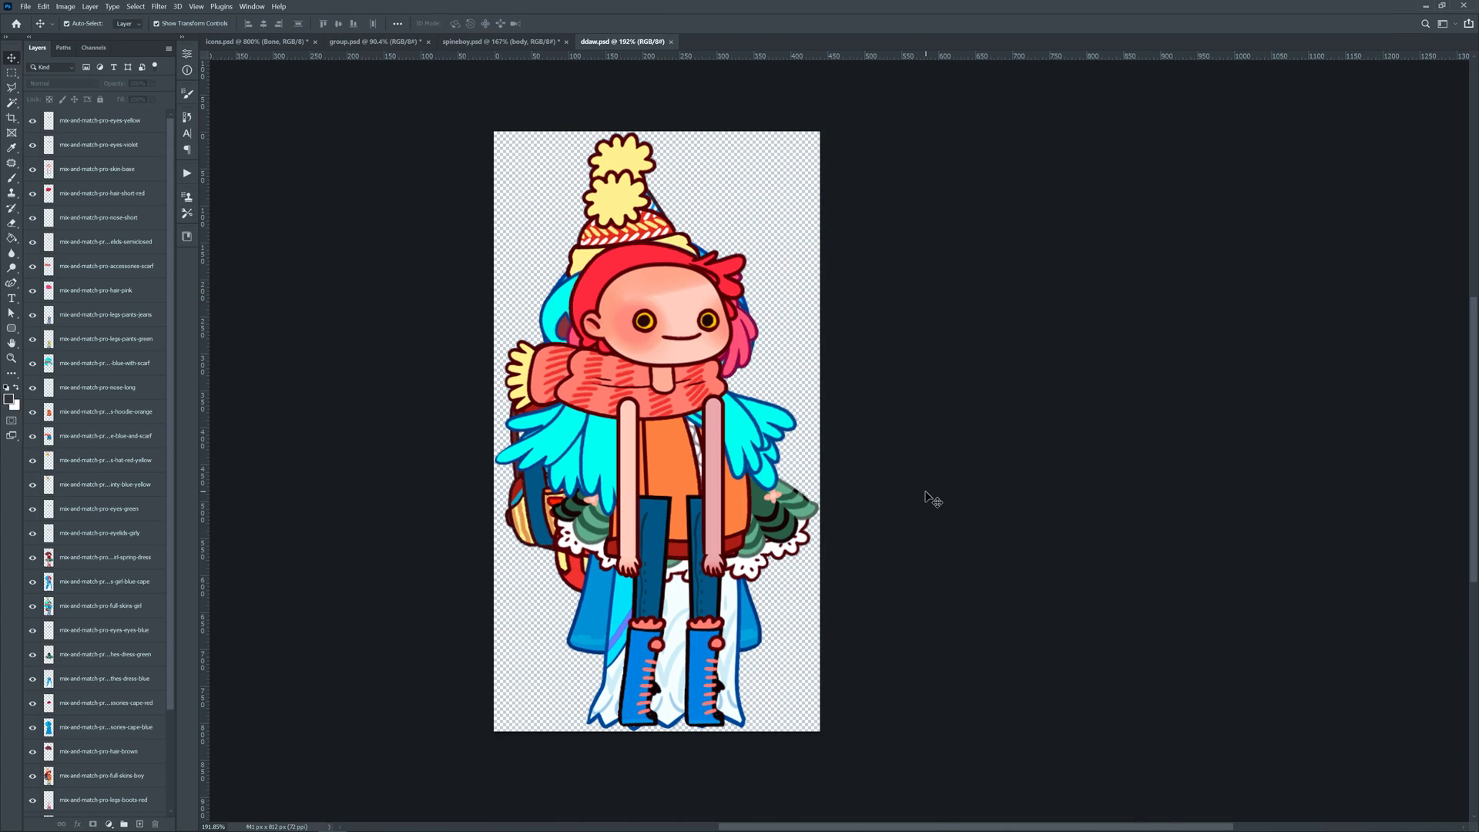
mouse_move(932, 489)
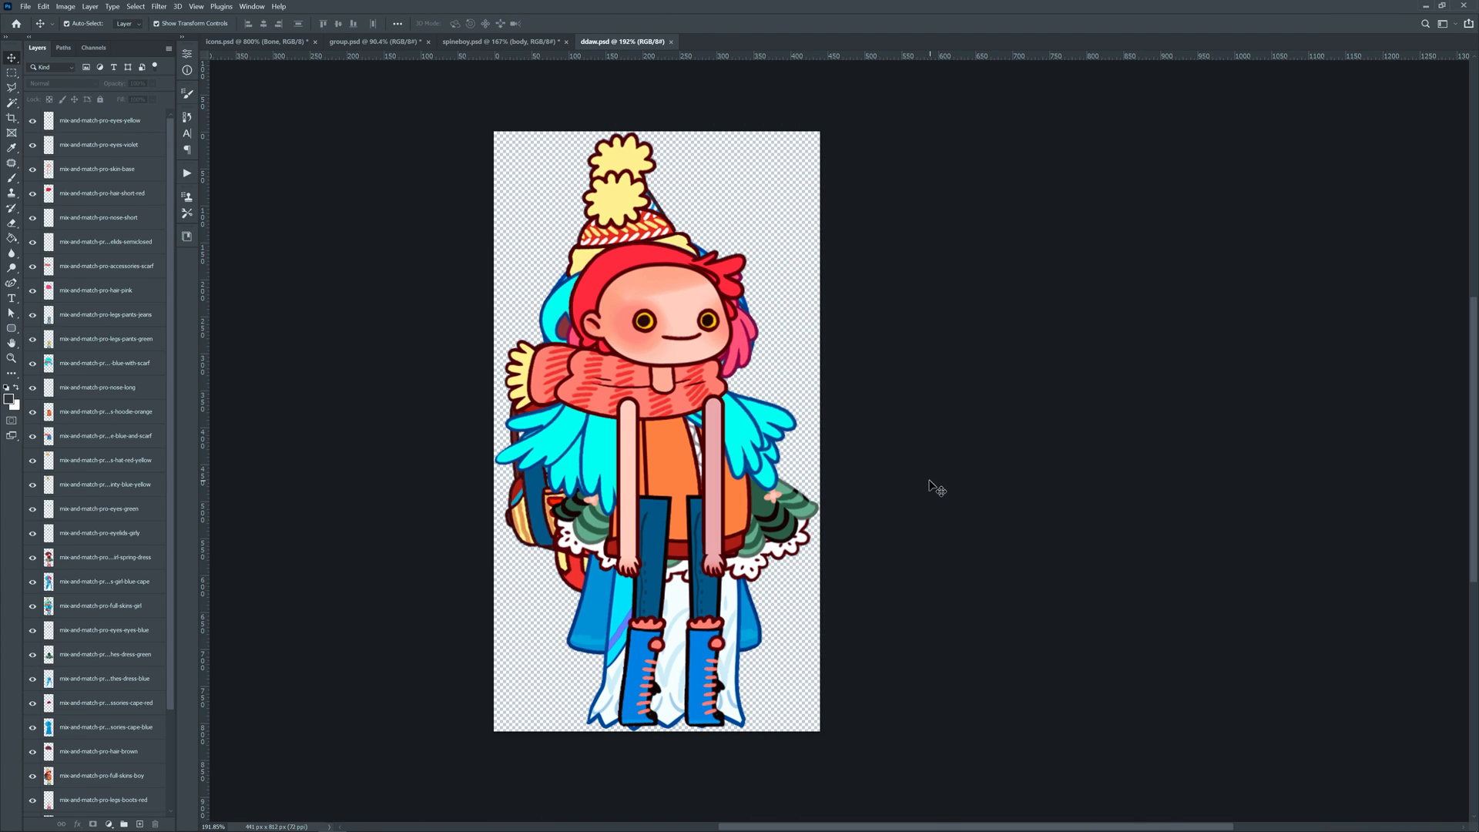
mouse_move(684, 495)
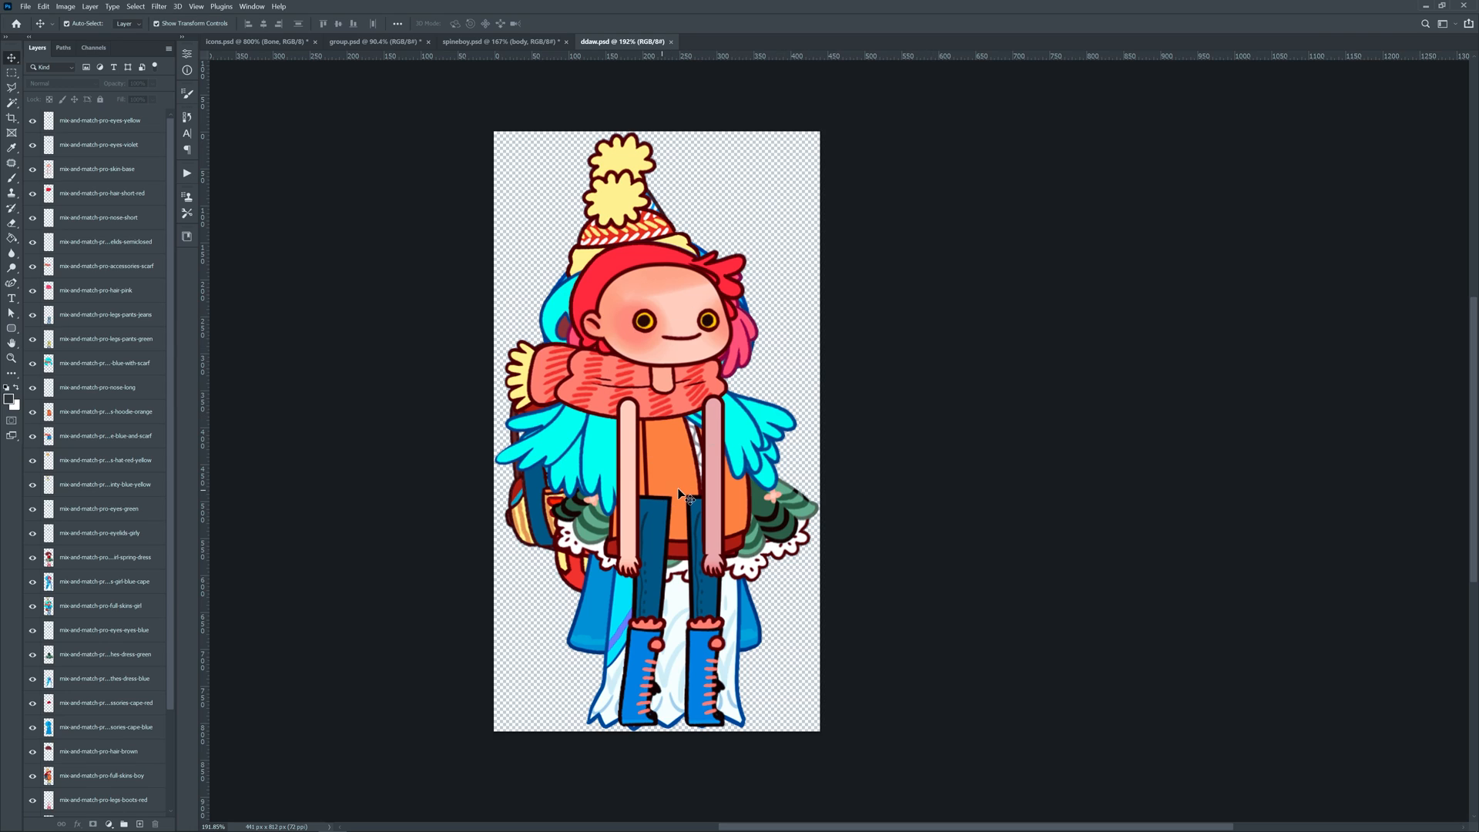
mouse_move(690, 499)
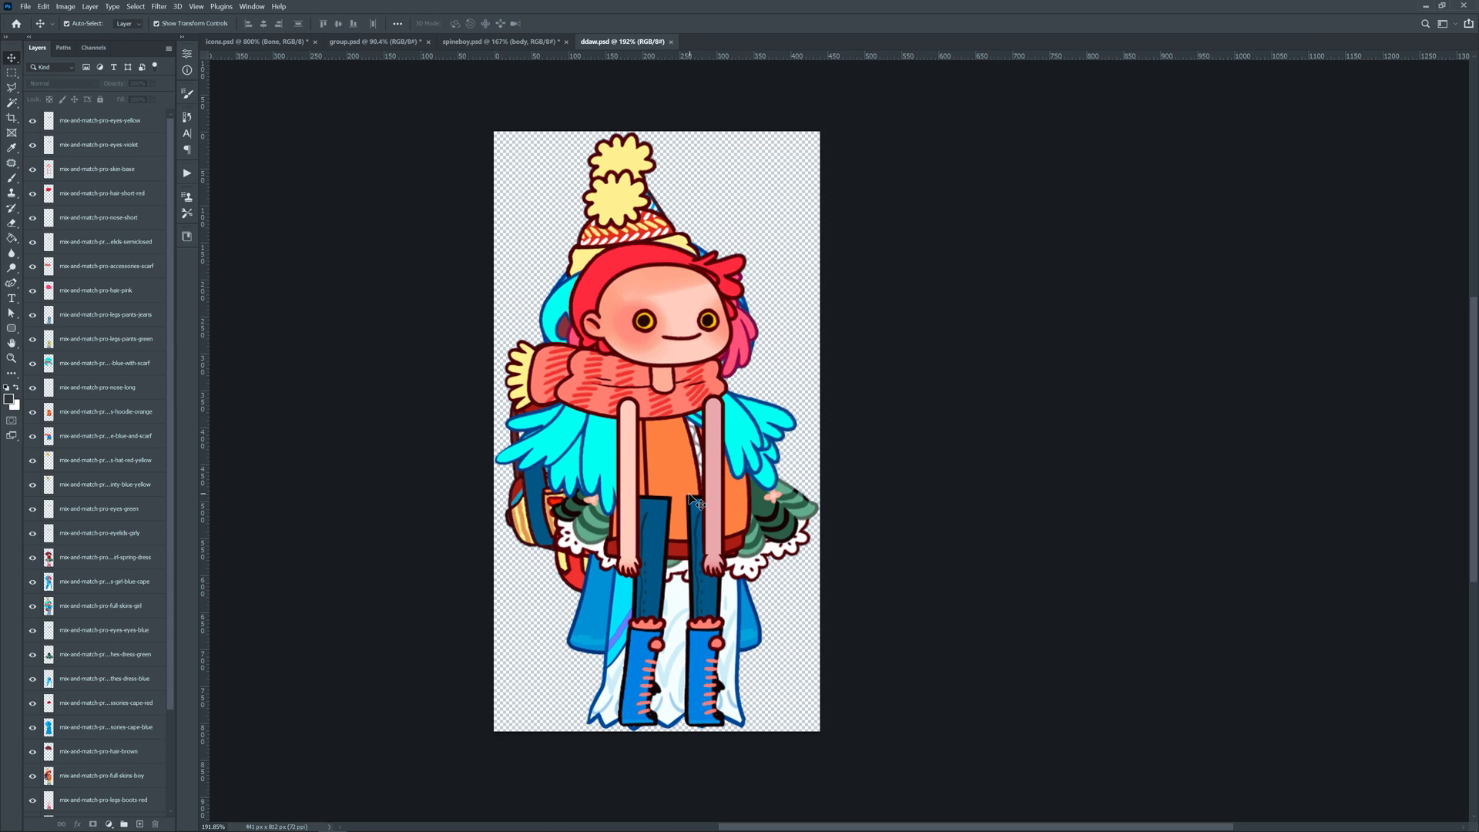
Pick the pink hair and green eyes layers, then switch to the spineboy.psd document.
left_click(94, 289)
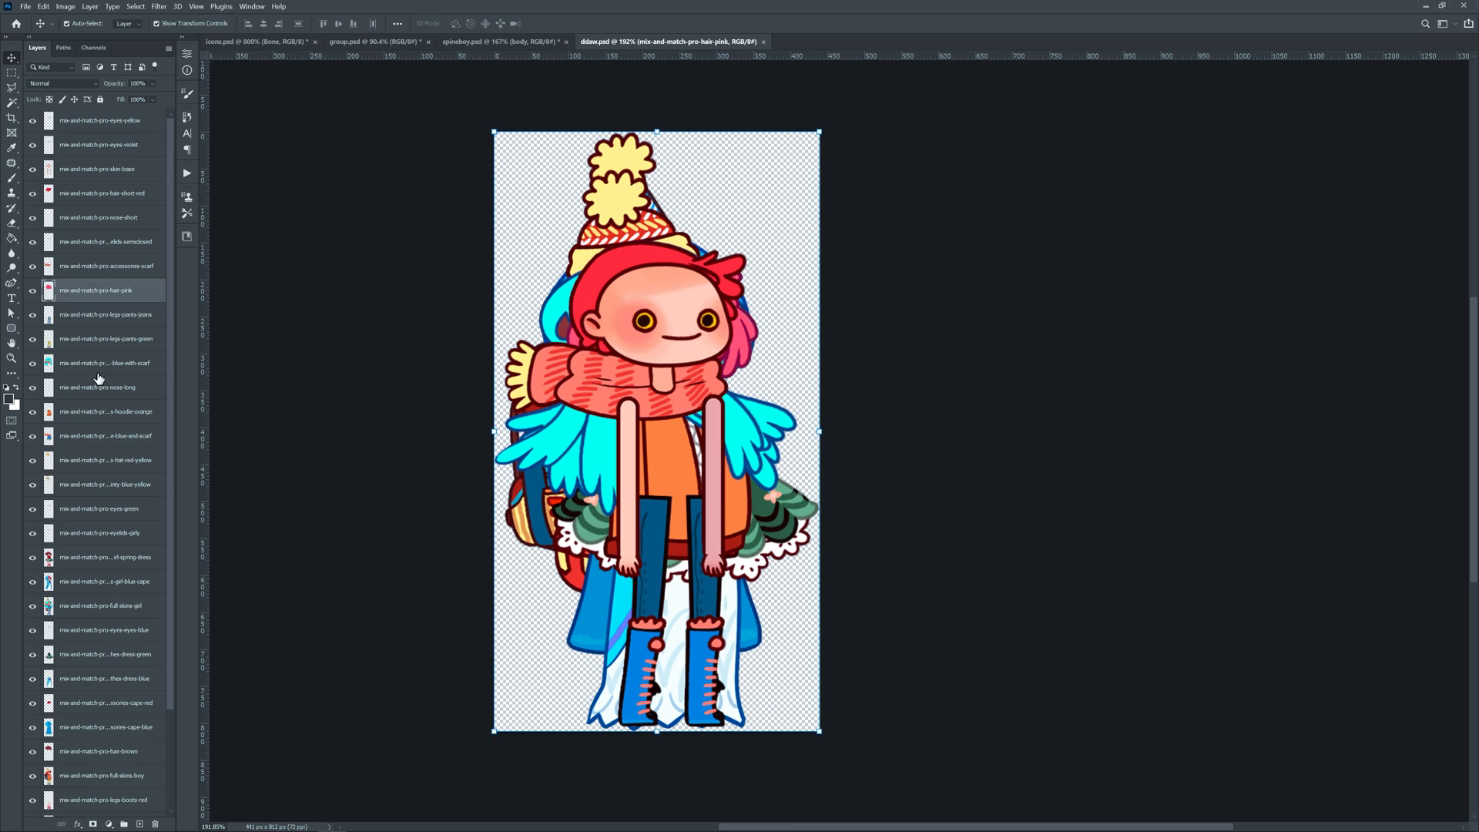
left_click(99, 509)
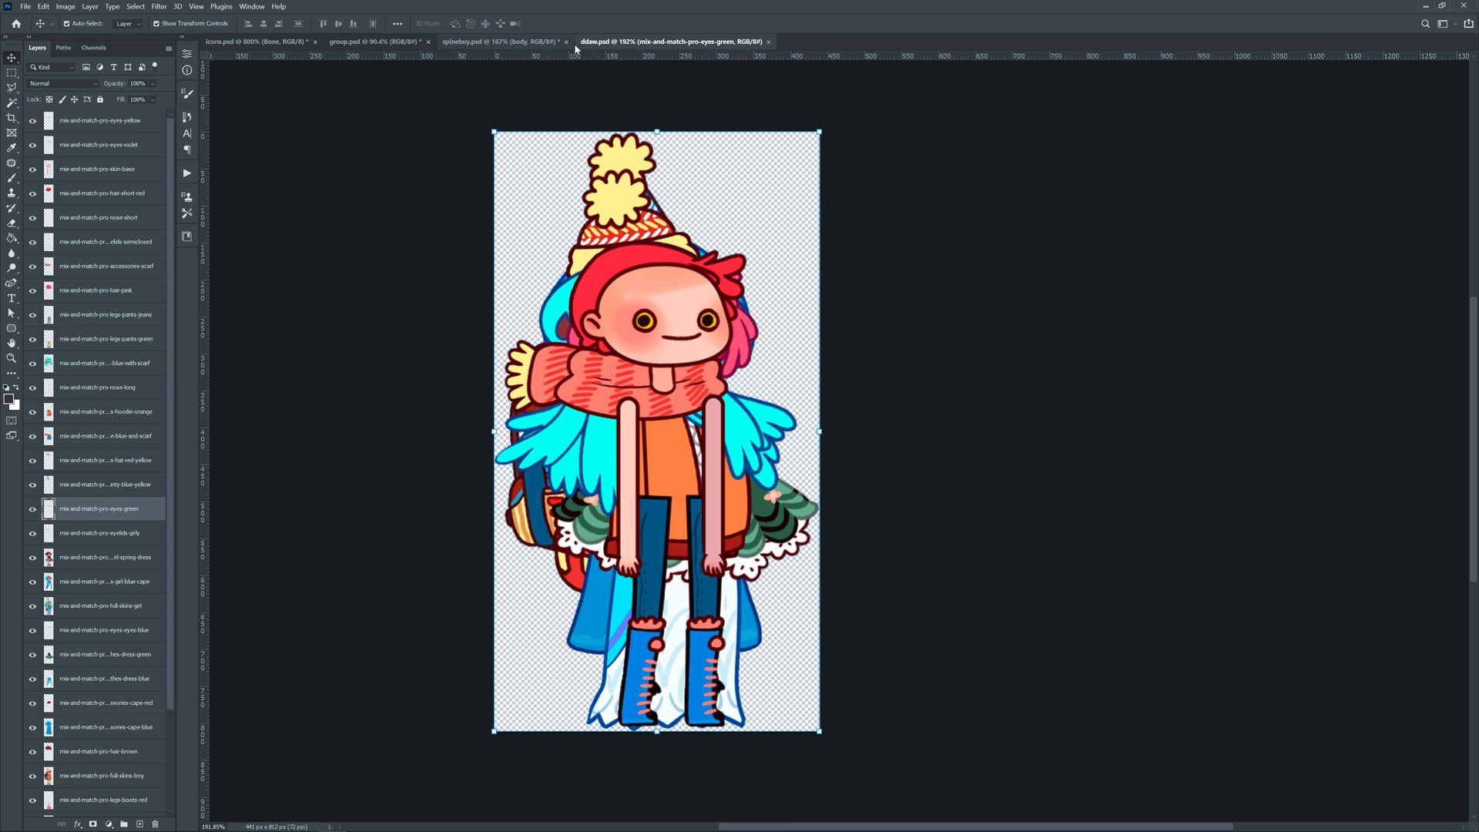
left_click(500, 42)
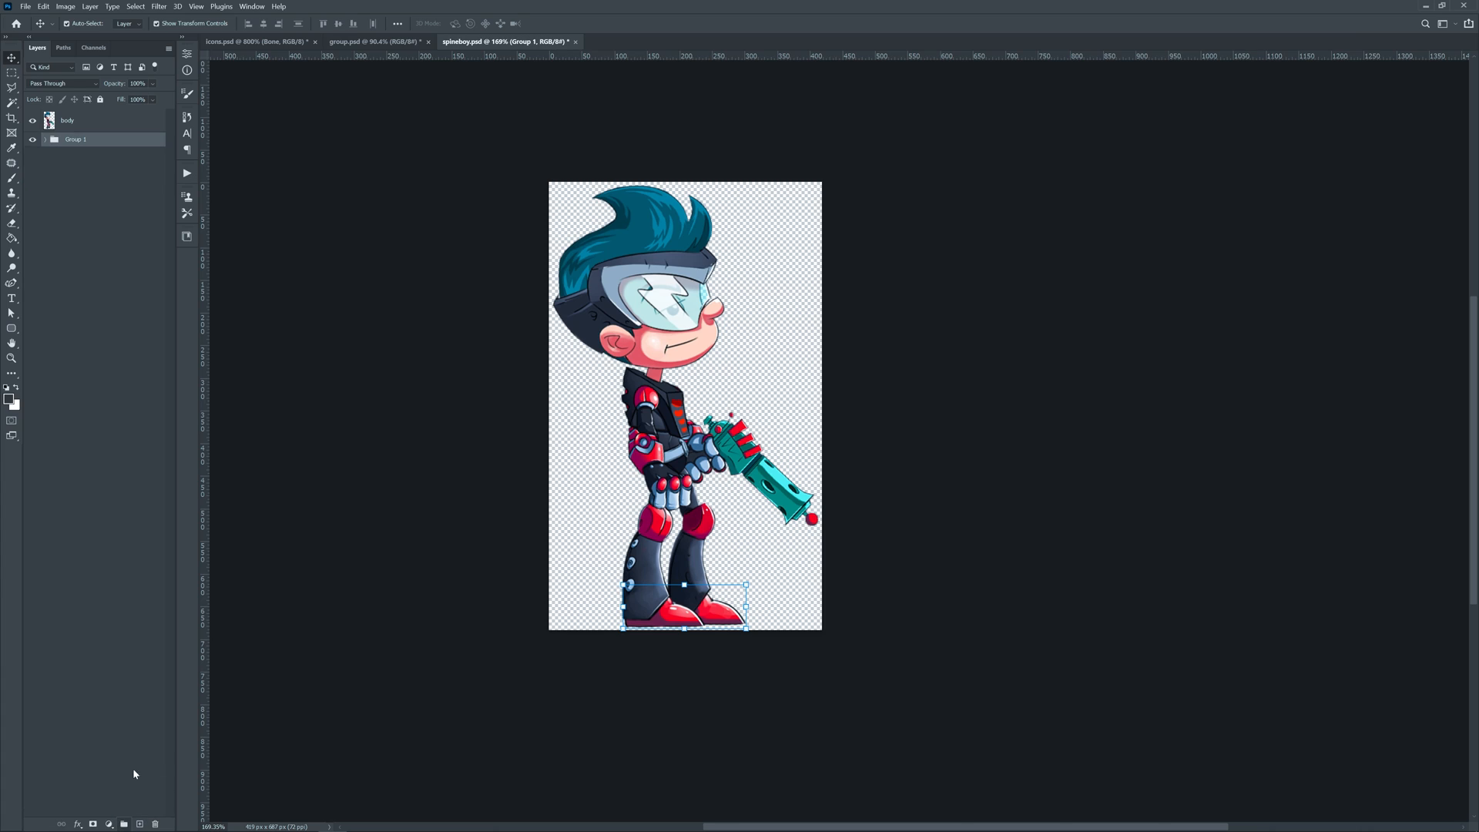
Rename Group 1 to [skin]red, expand it and select its foot layers for duplication.
double_click(76, 139)
type("[sk")
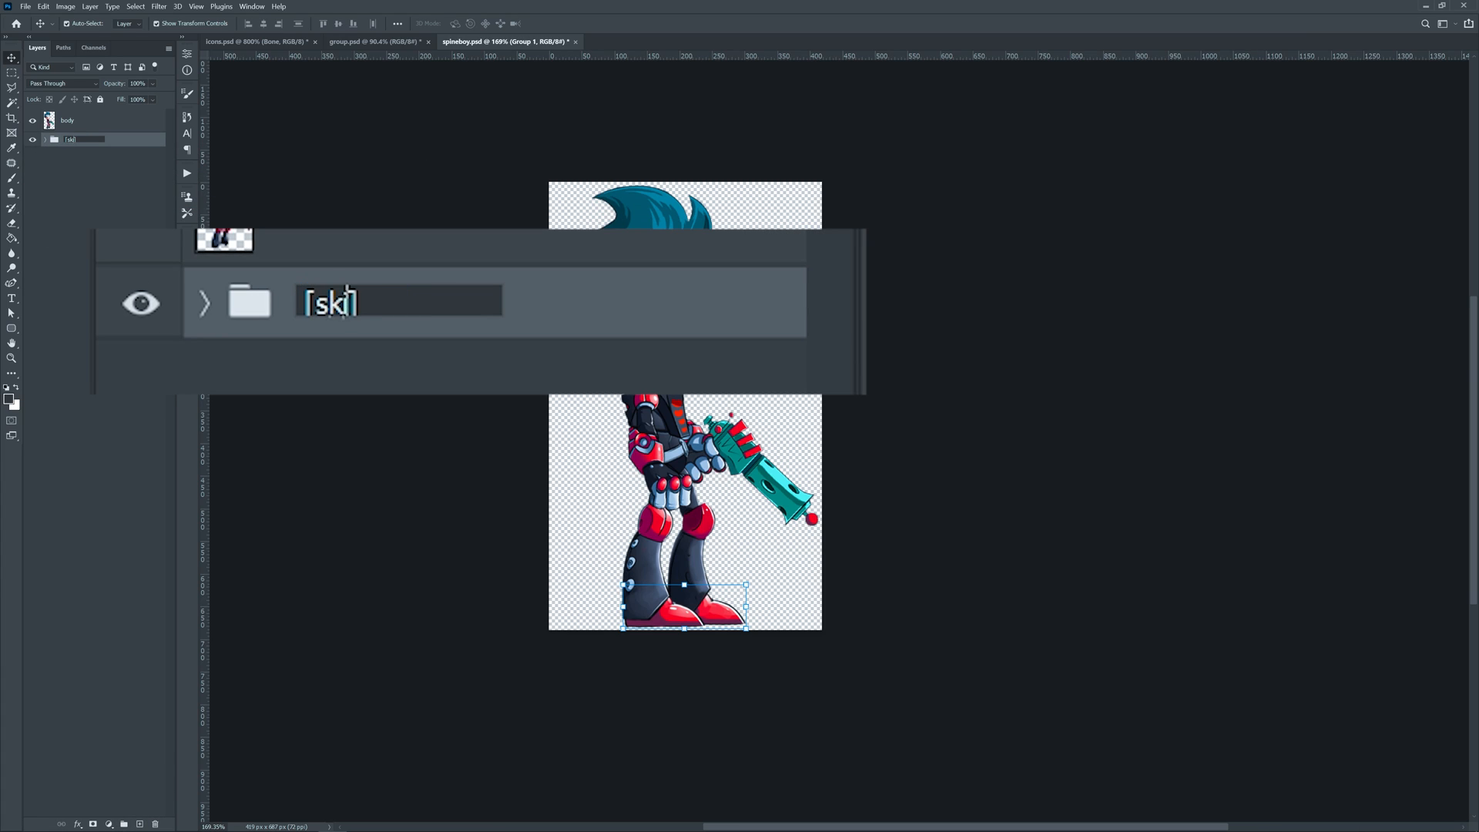
type("in]red")
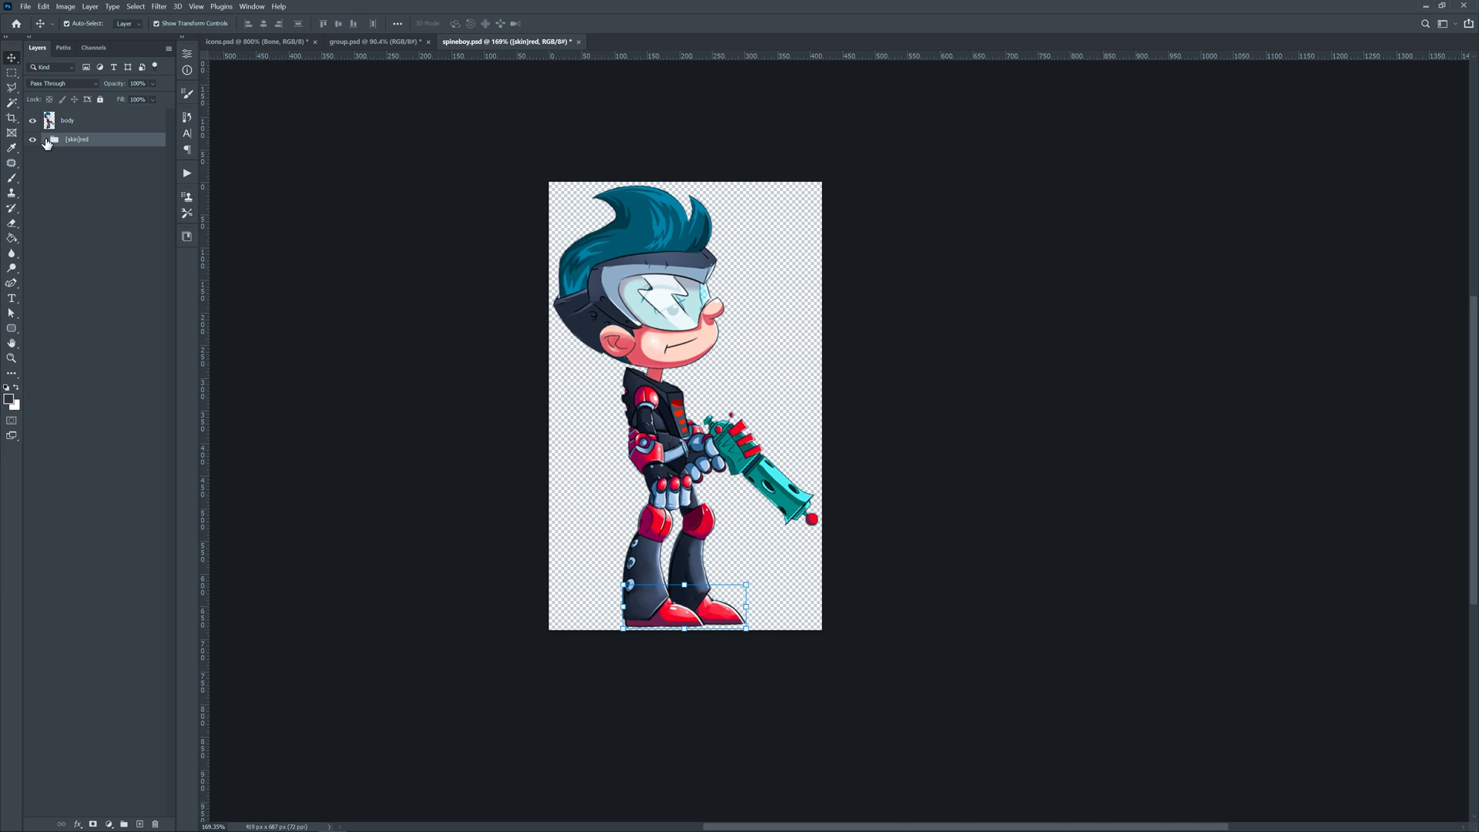
left_click(45, 139)
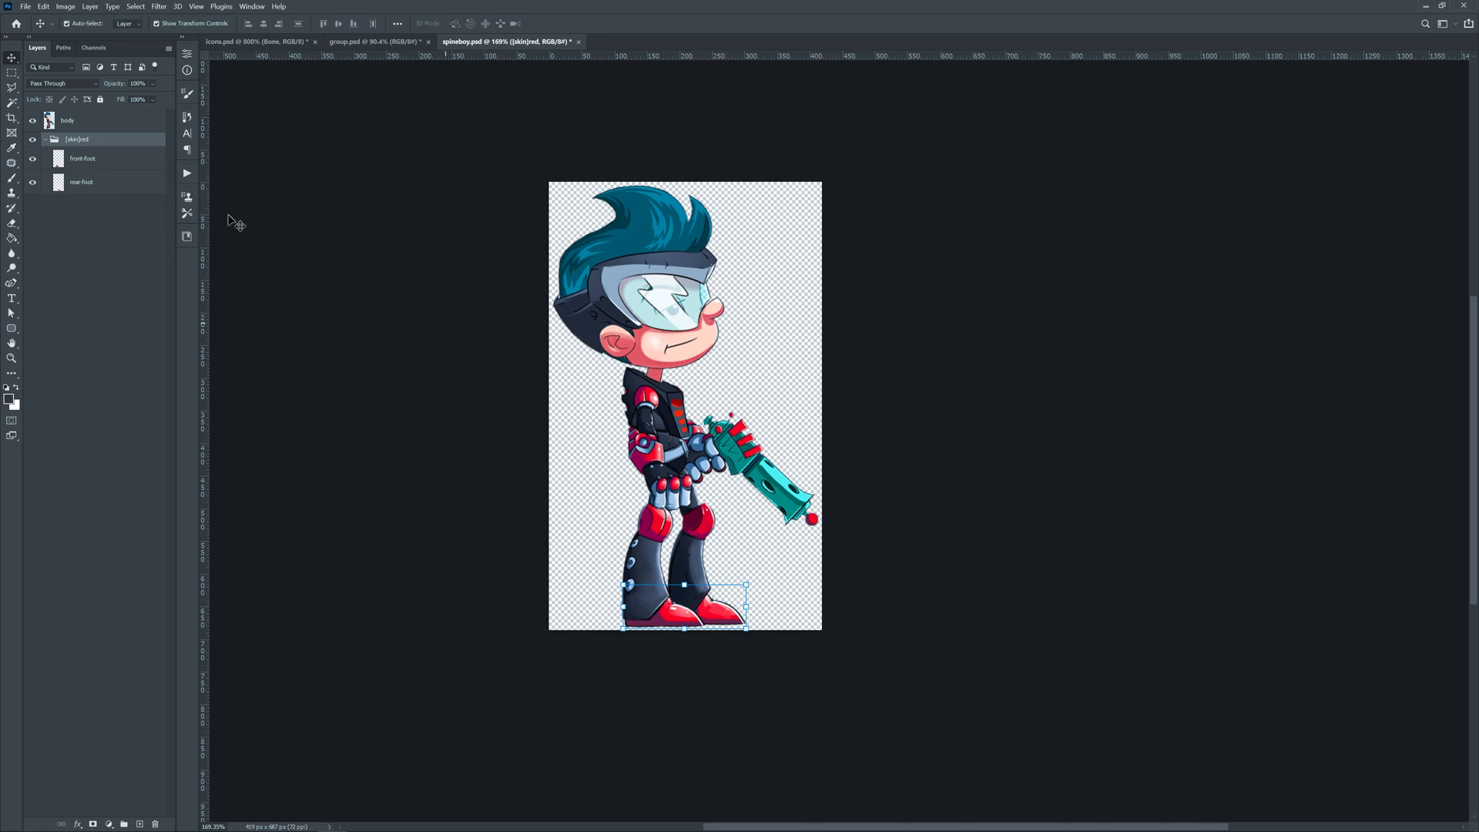
left_click(82, 181)
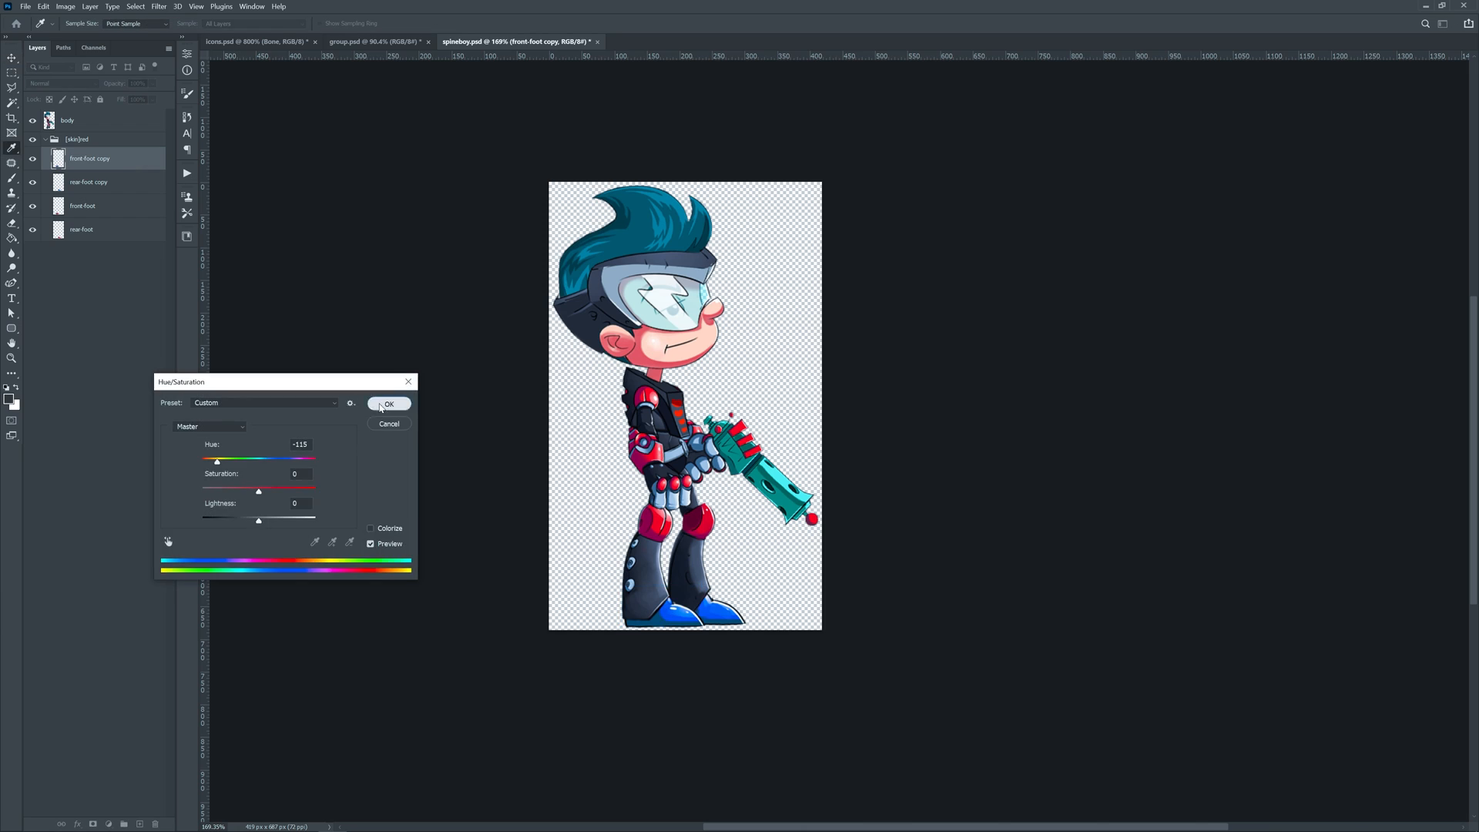
Apply the blue hue shift and prefix the front-foot copy layer with [skin:blue].
left_click(389, 403)
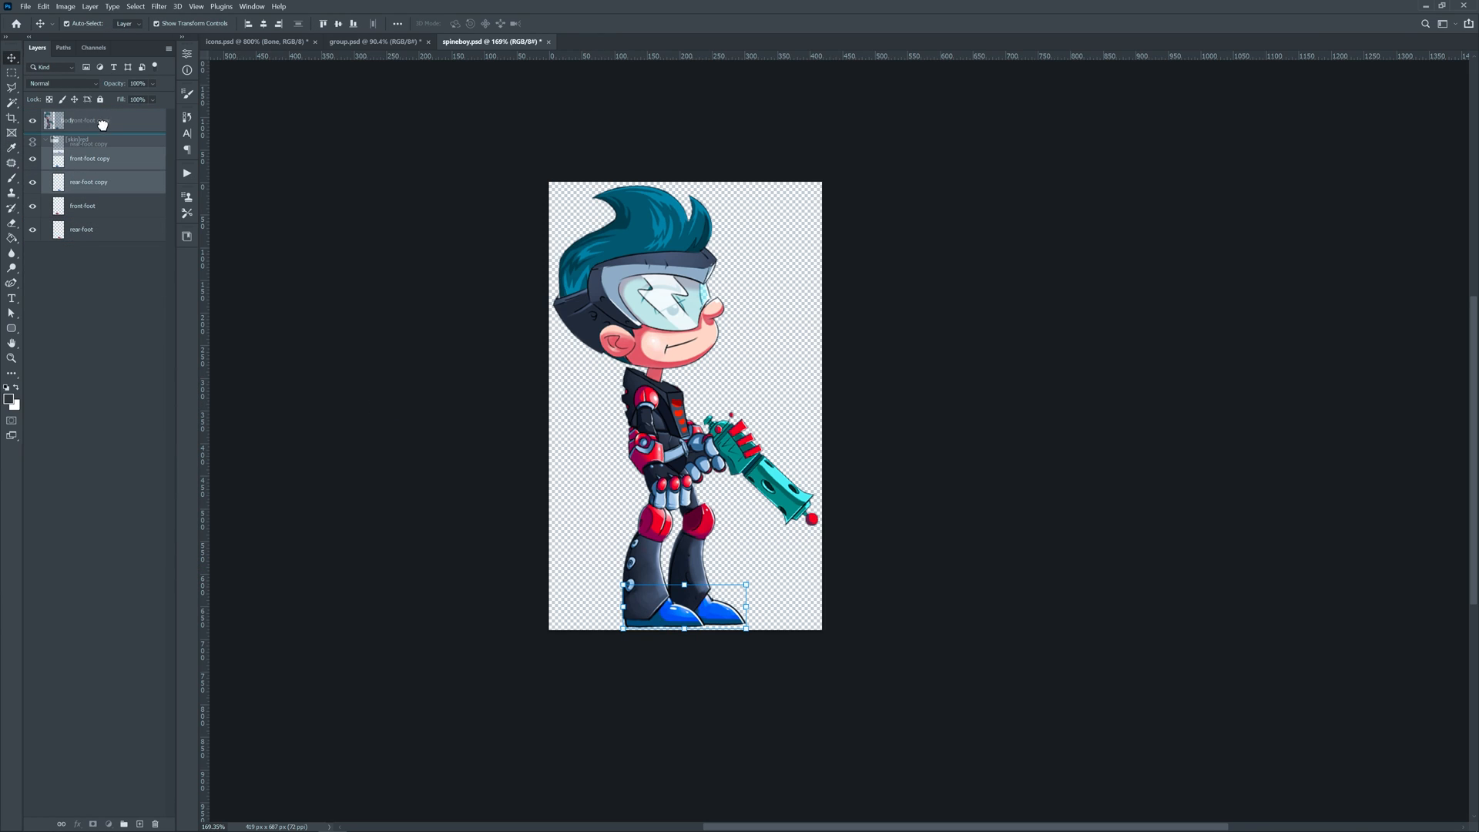
double_click(80, 143)
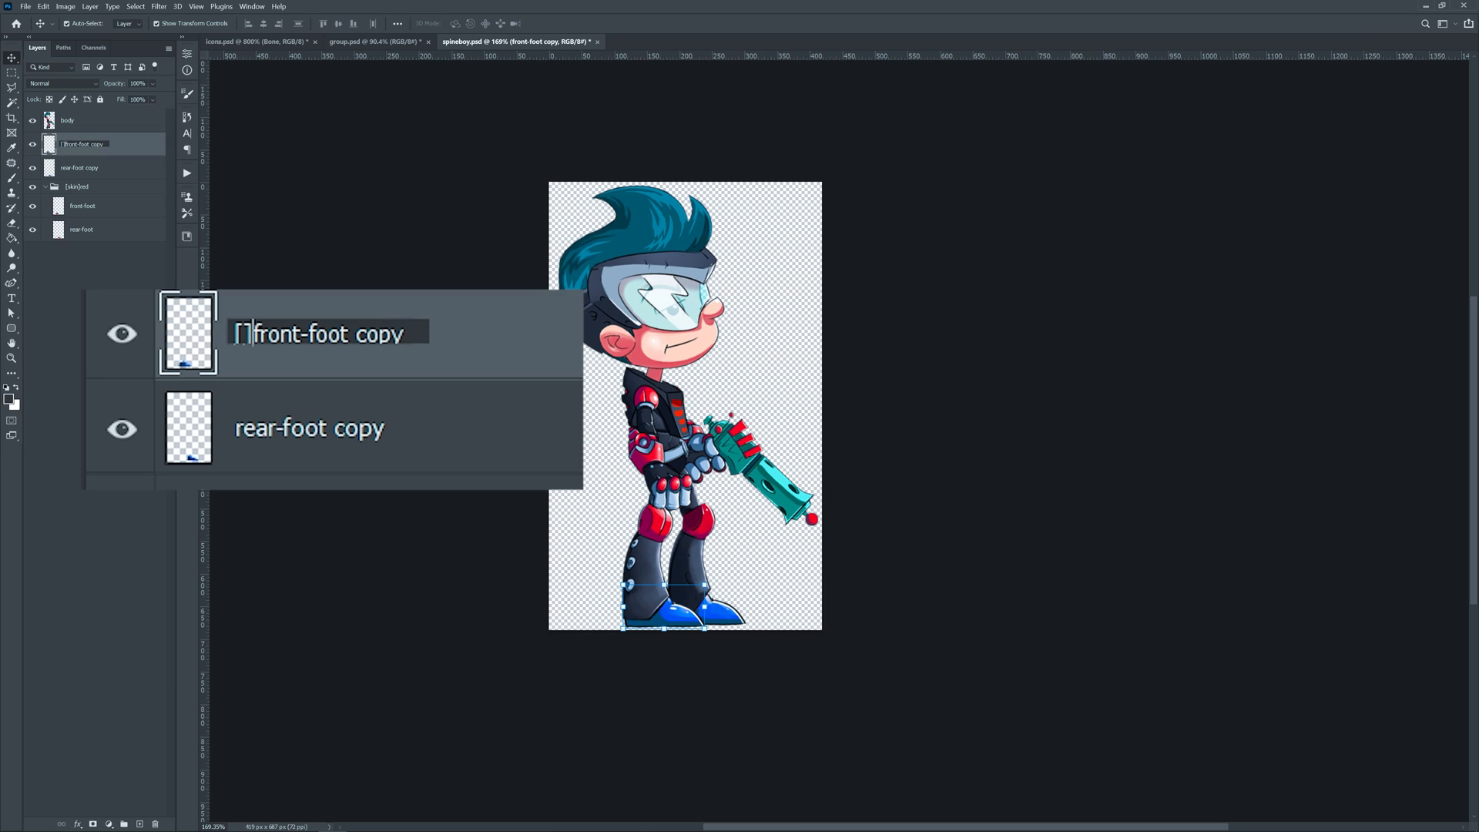
type("[skin]")
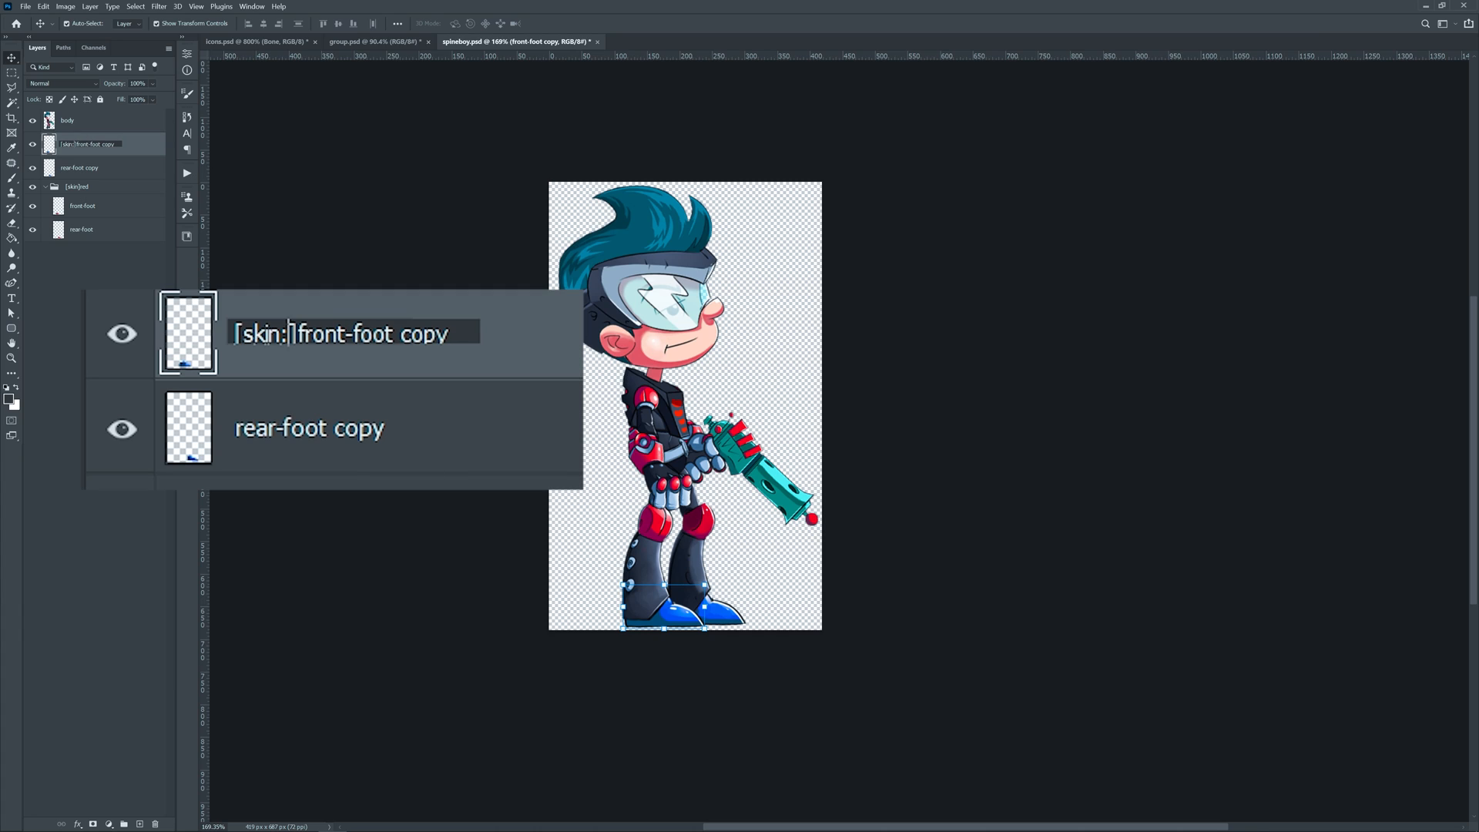
type("blue")
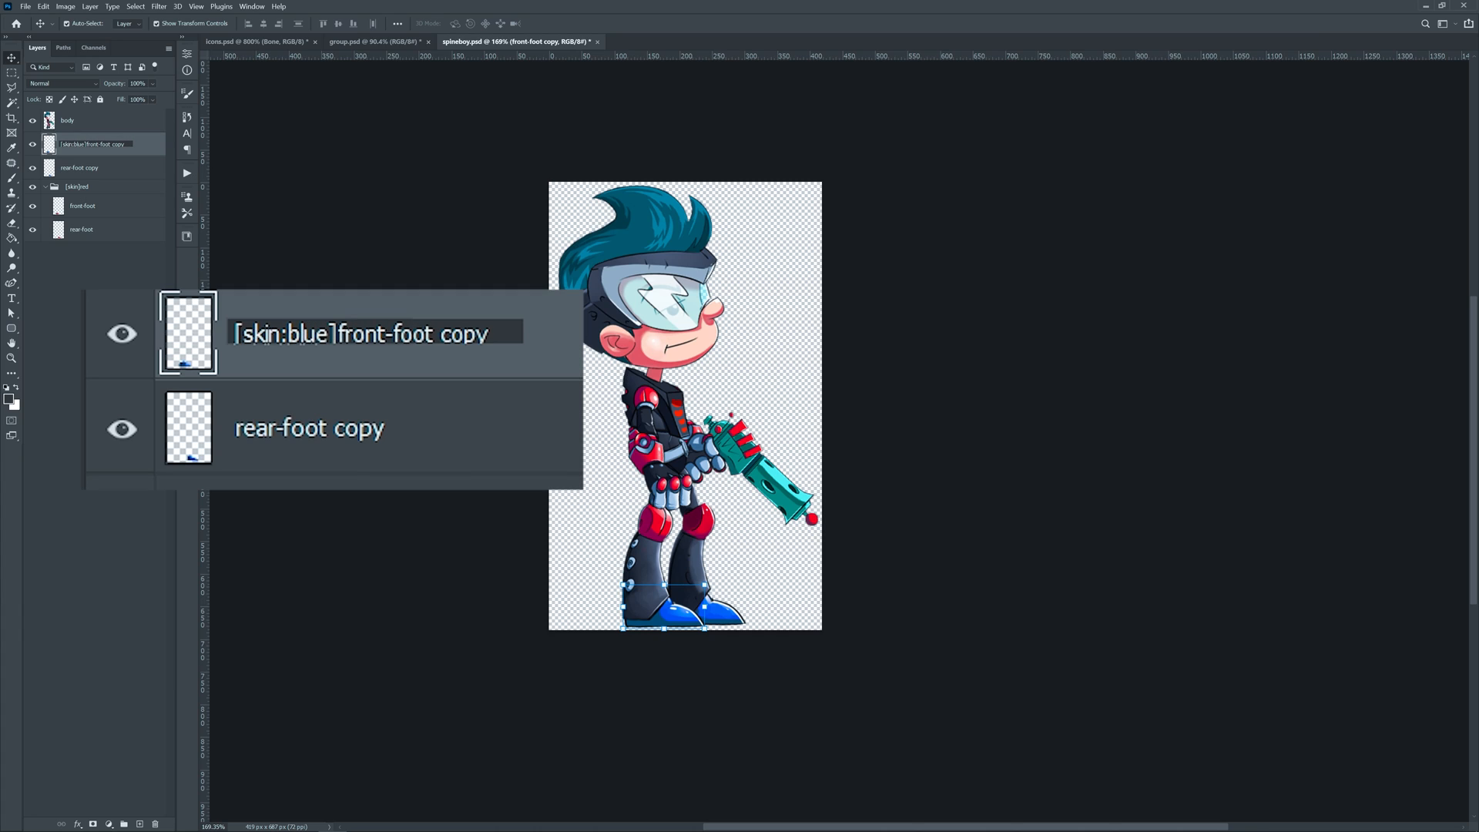
Prefix the rear-foot copy layer with [skin:blue] and commit the name.
double_click(309, 427)
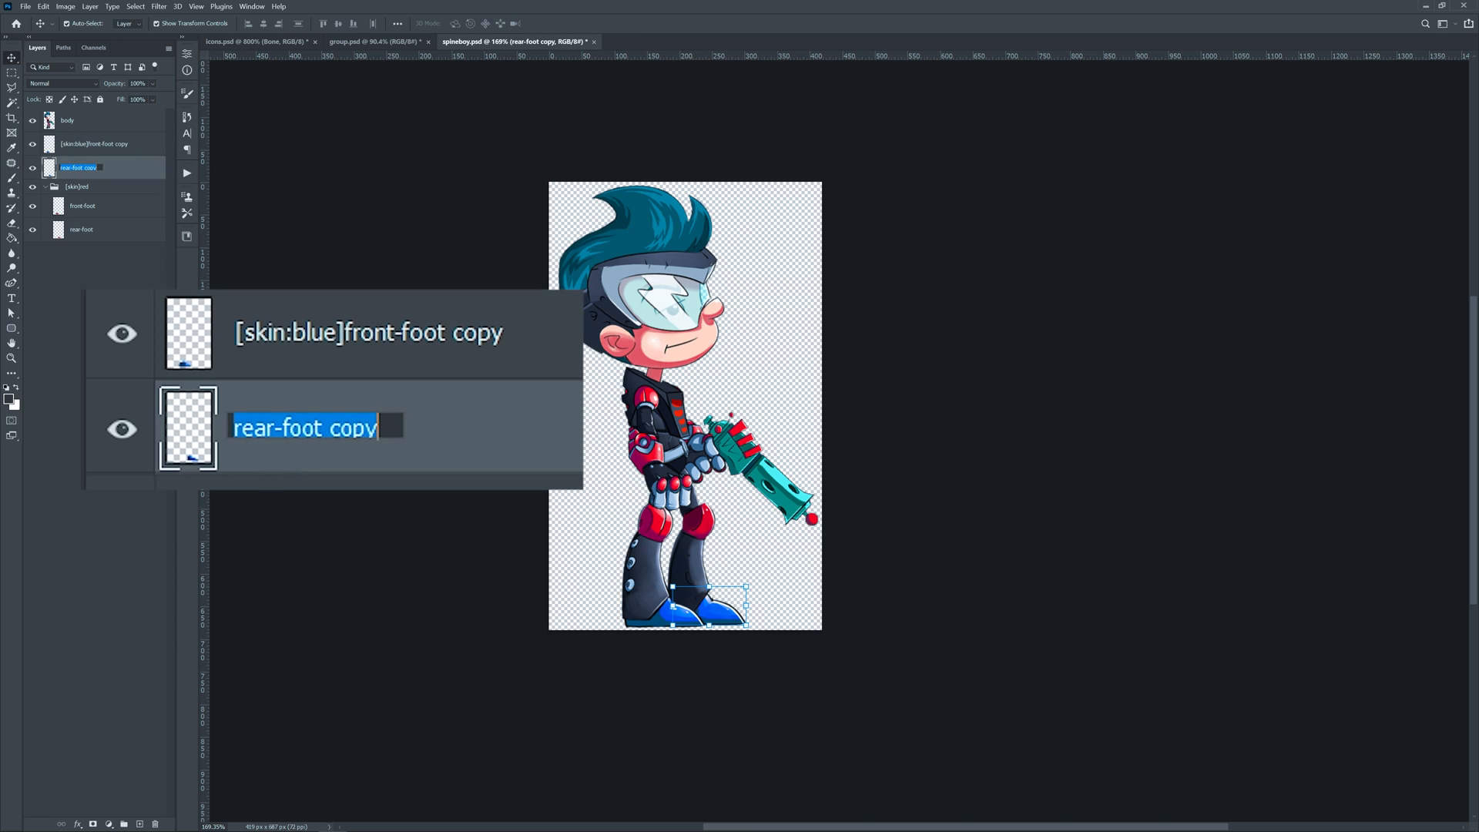
type("[skin:bl")
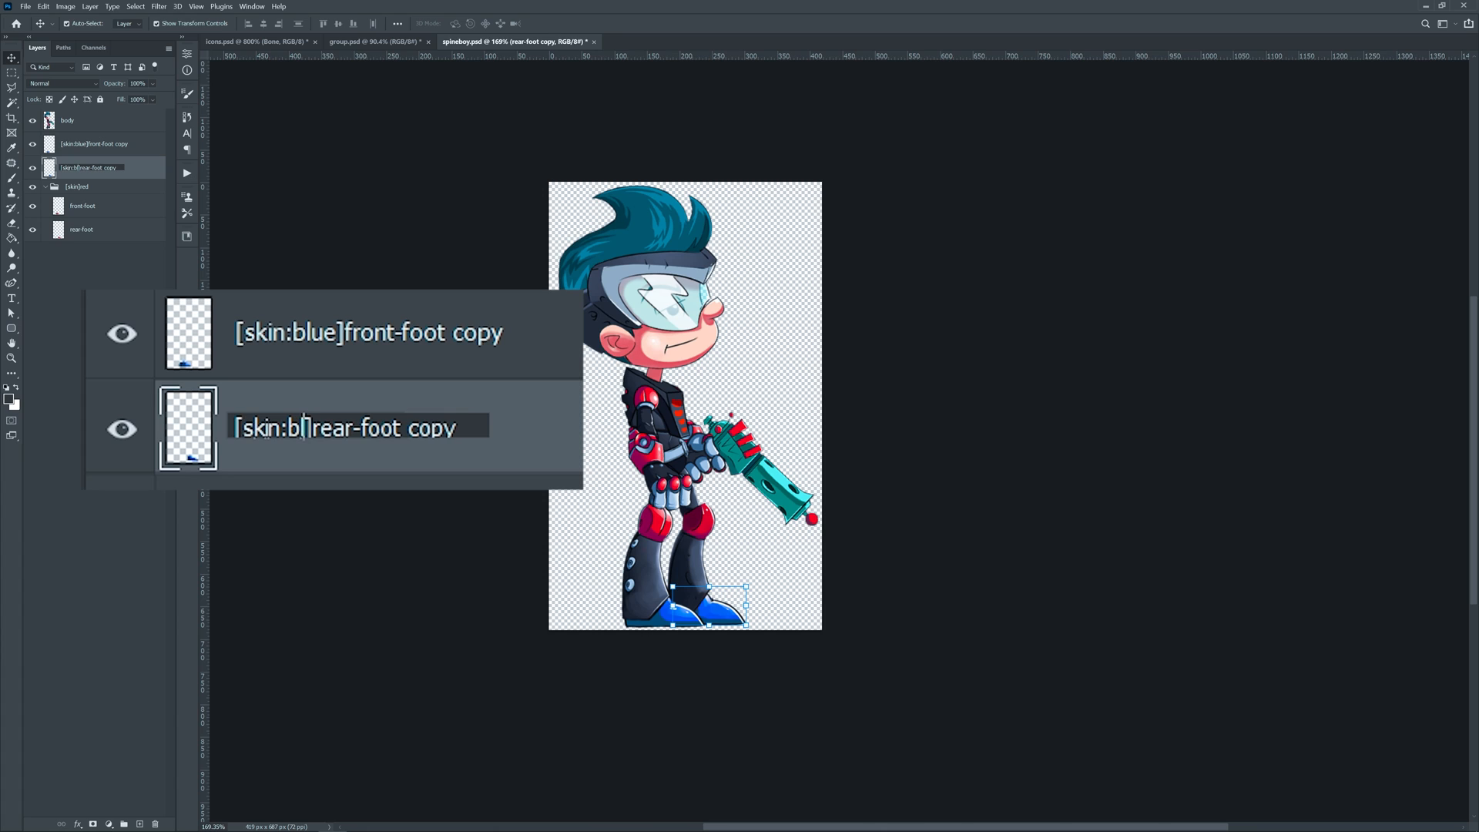
left_click(66, 120)
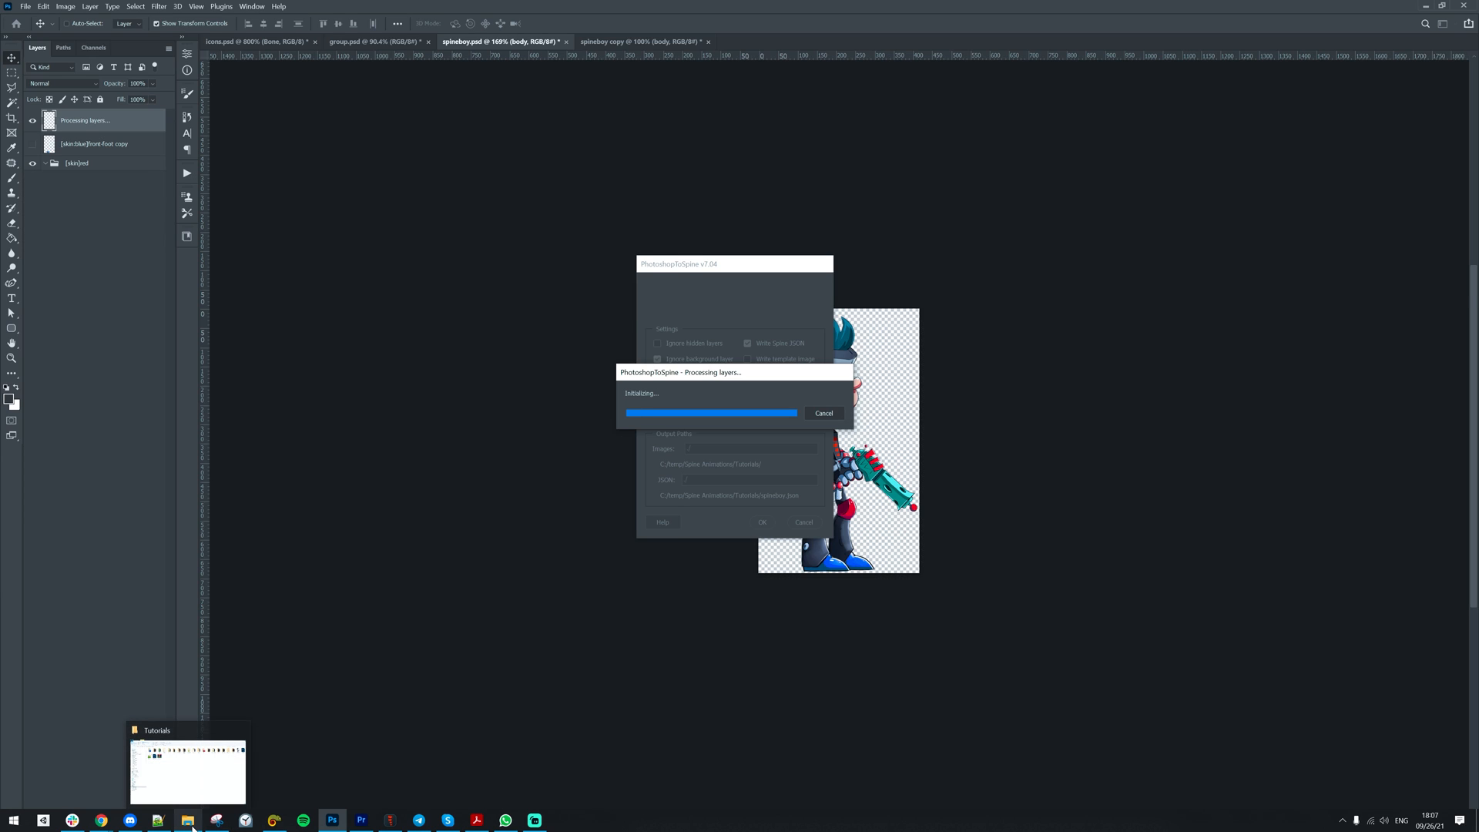
Import spineboy.json into Spine as a new project and apply the blue skin.
left_click(186, 771)
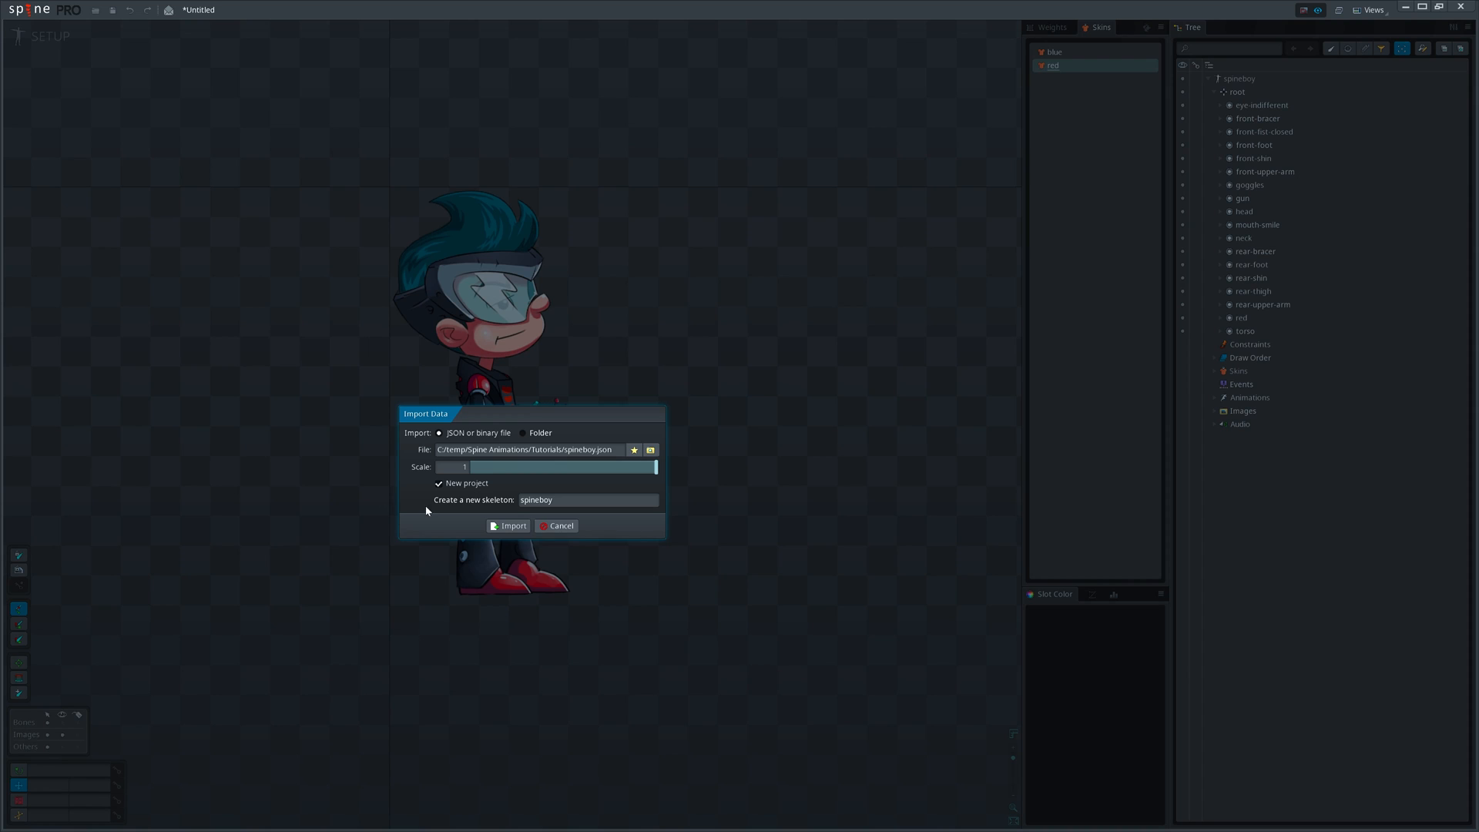
left_click(506, 525)
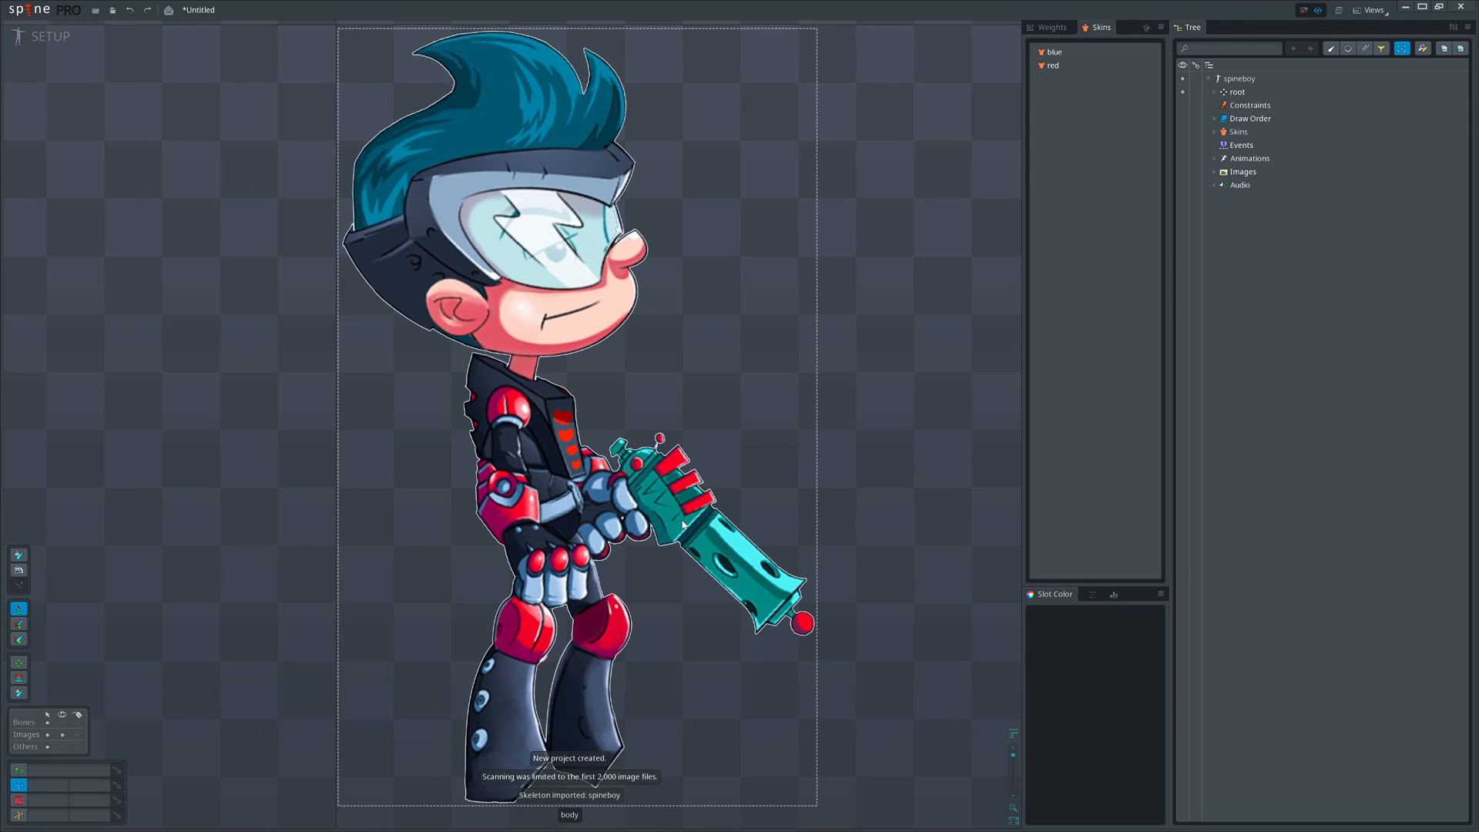
scroll("down", 3)
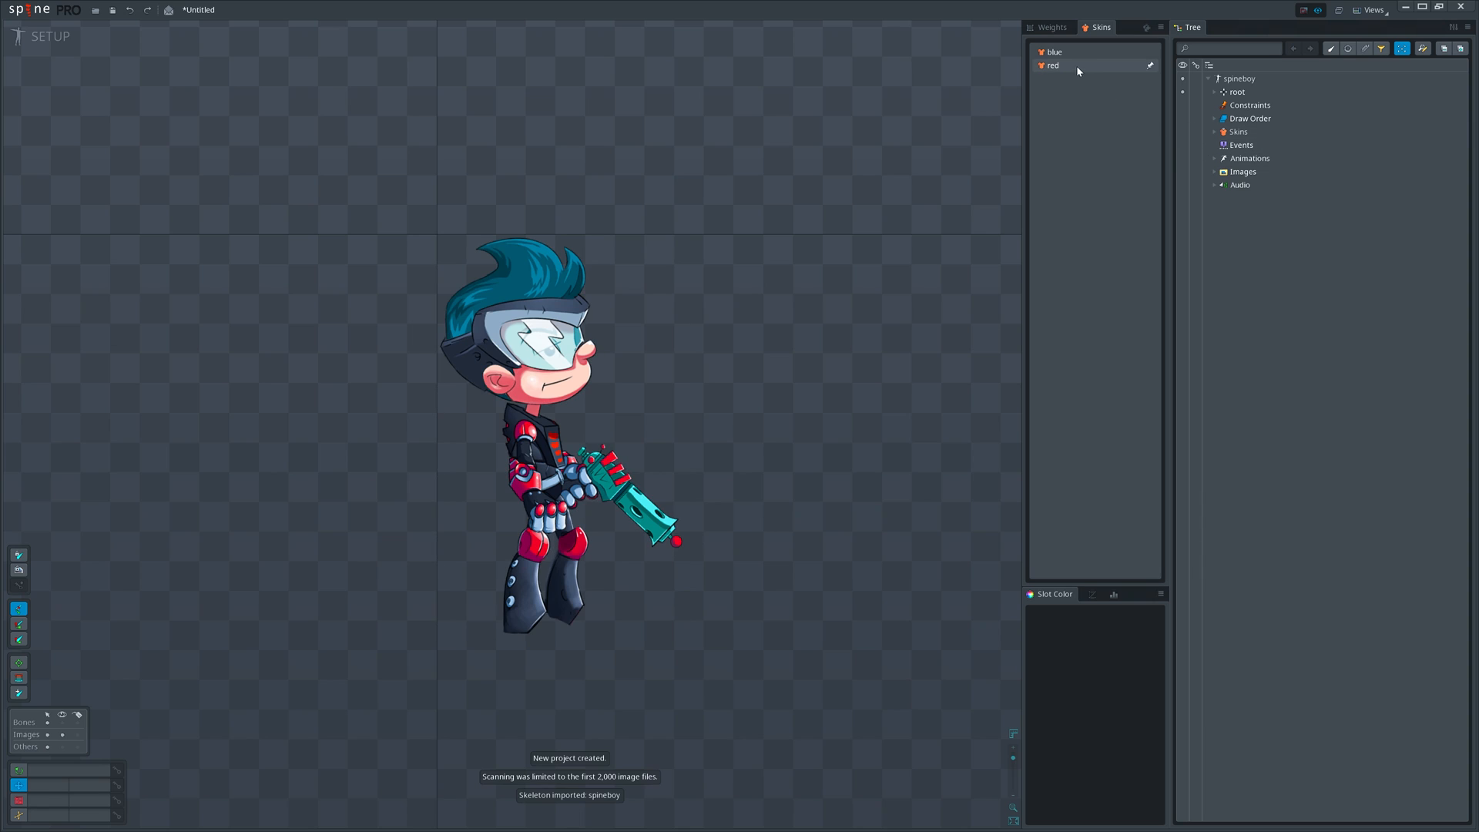
left_click(1054, 52)
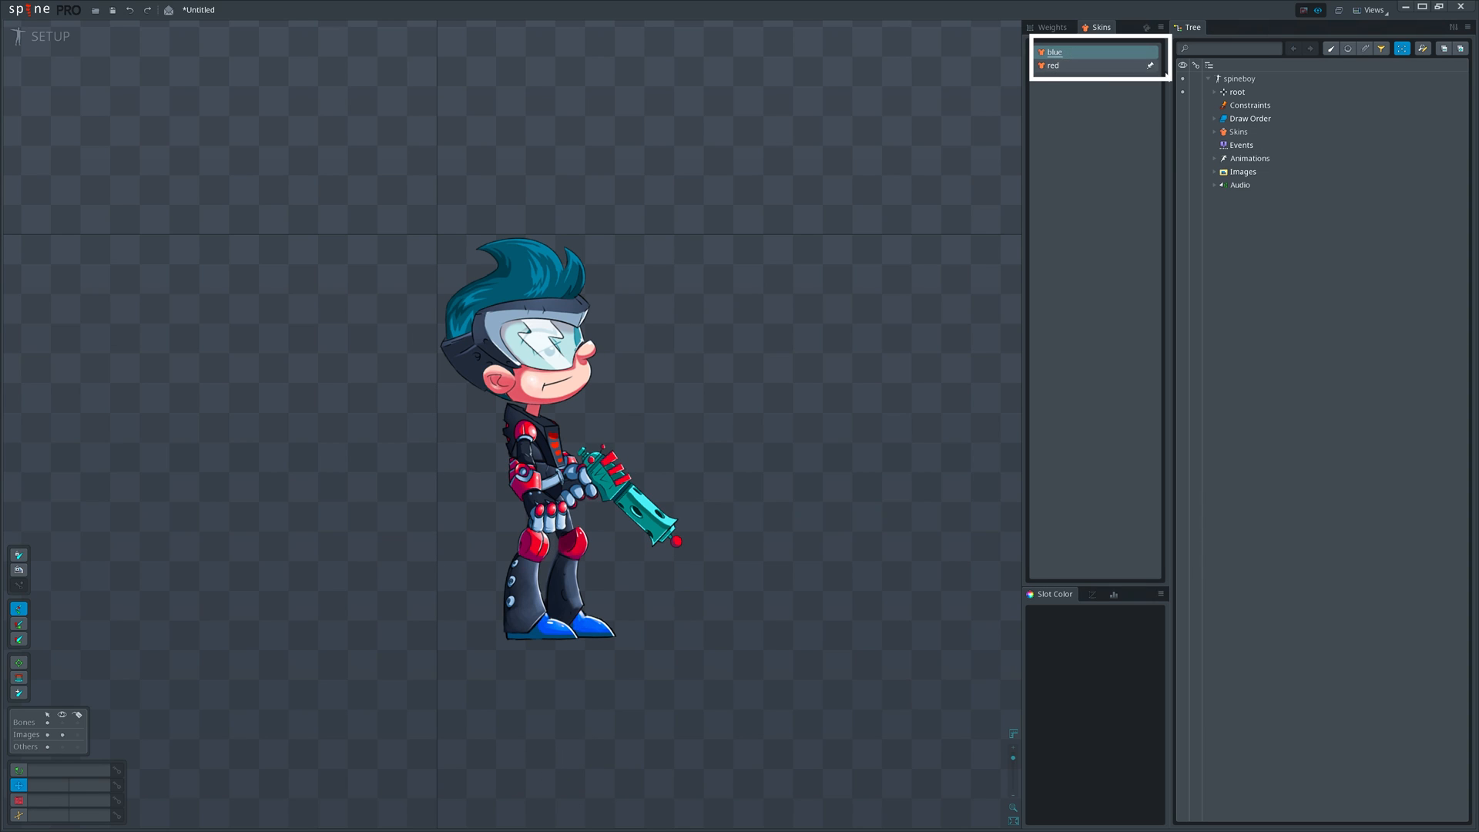
Expand the slots and inspect the separate original and copy foot slots.
left_click(1215, 91)
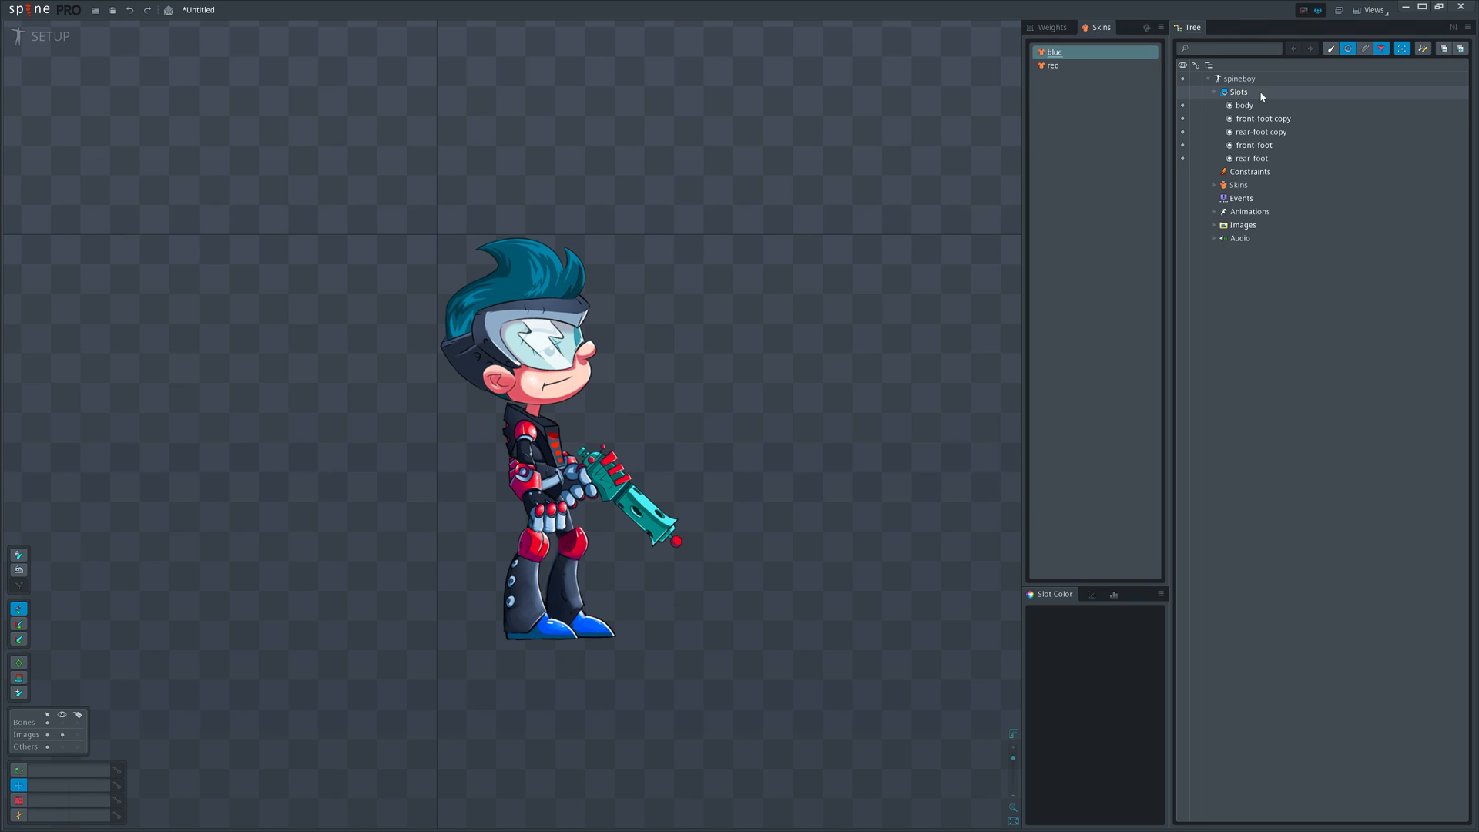
left_click(1263, 131)
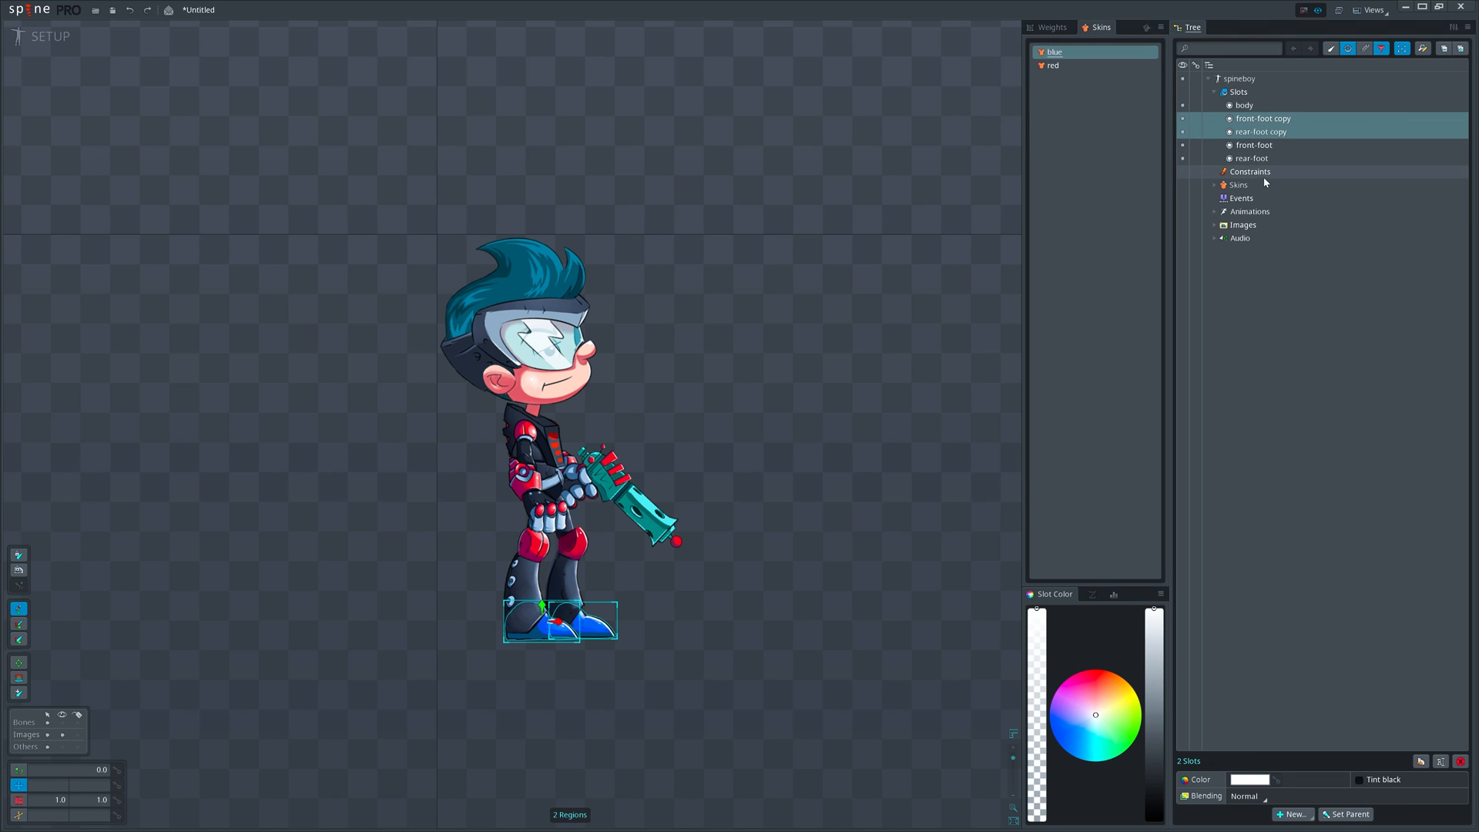
left_click(1254, 145)
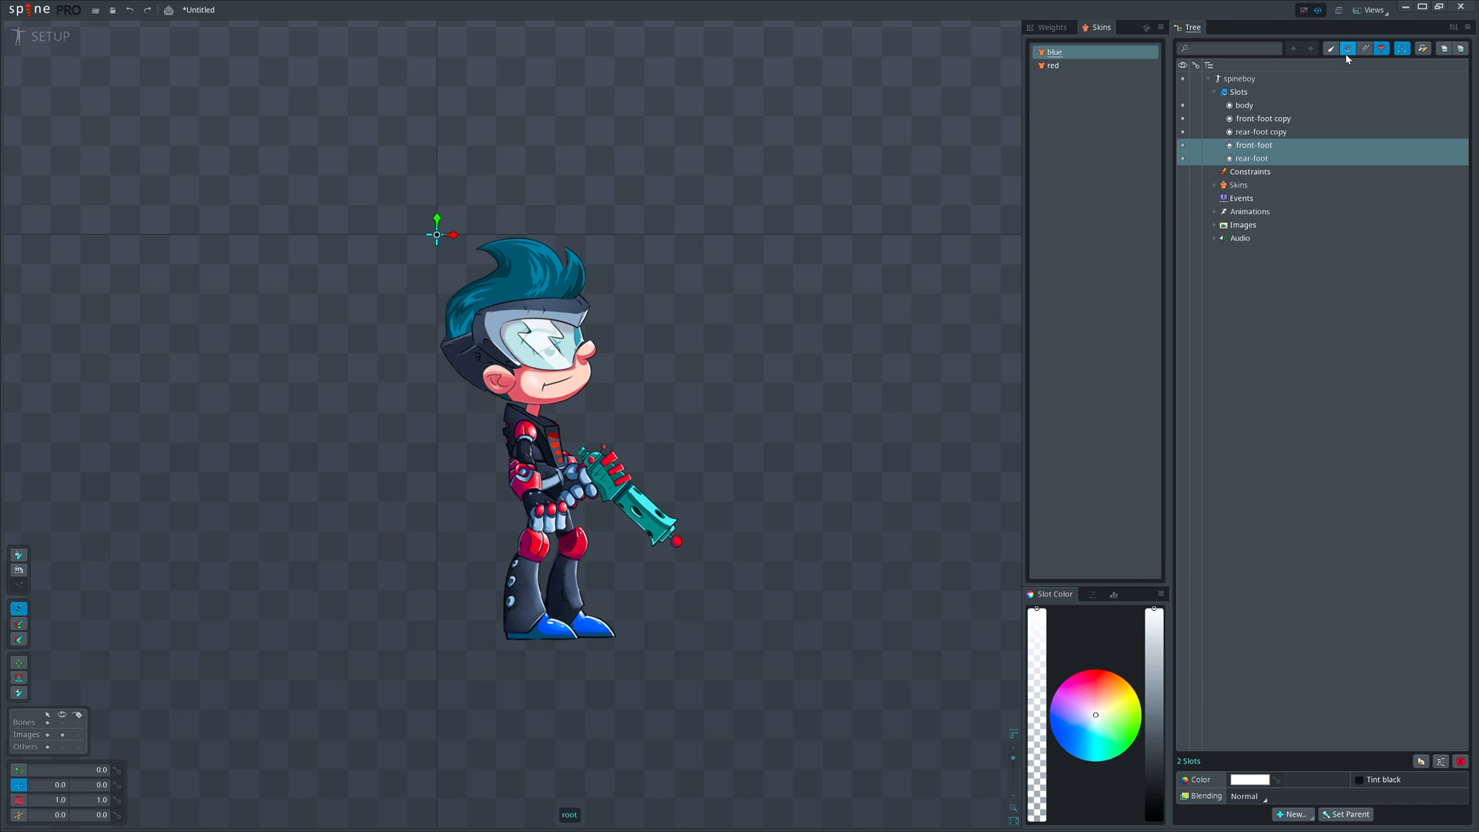
left_click(1402, 47)
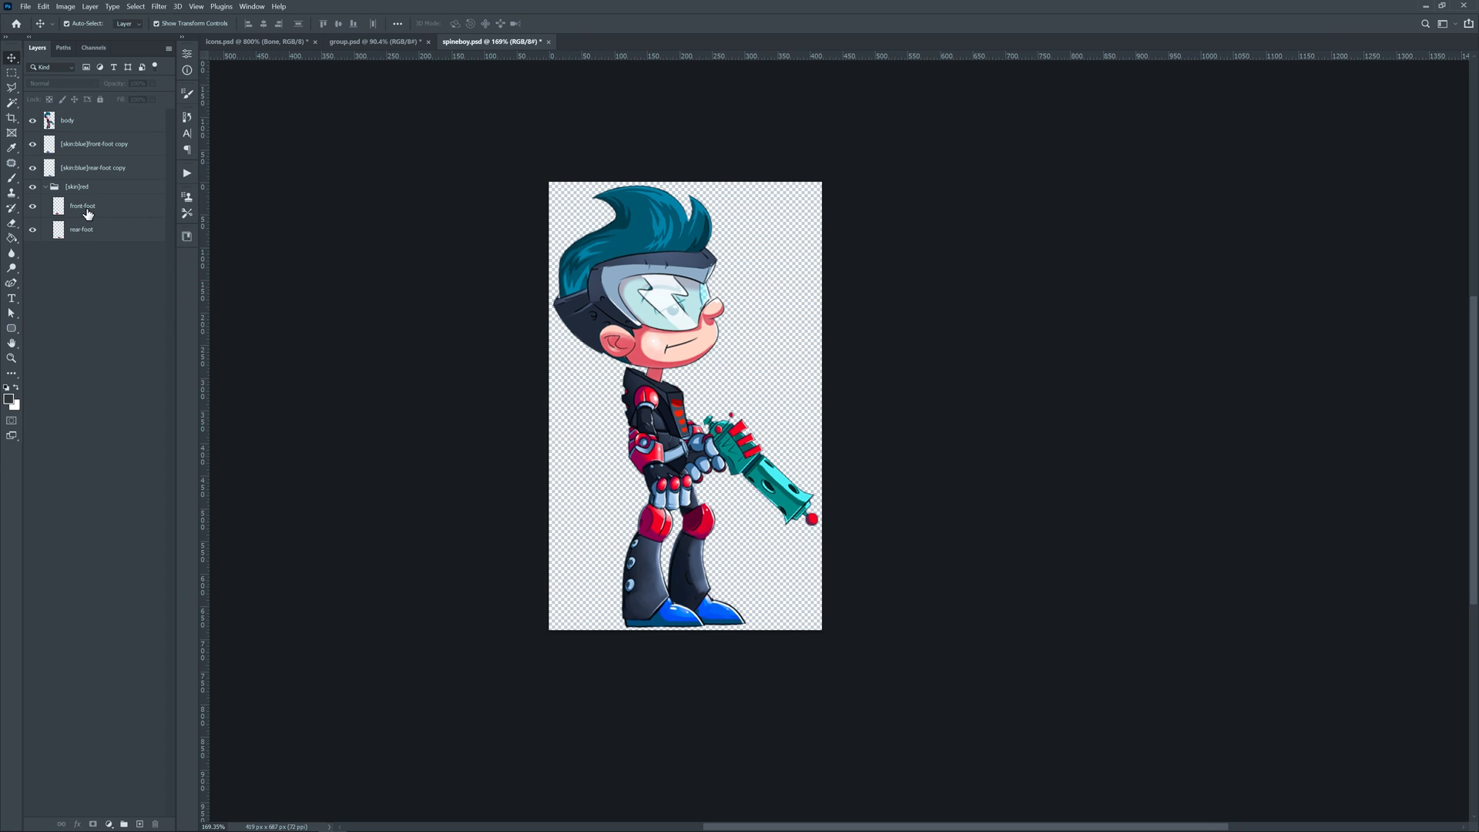
Rename the blue foot layers to front-foot and rear-foot, dropping the ' copy' suffix.
double_click(94, 143)
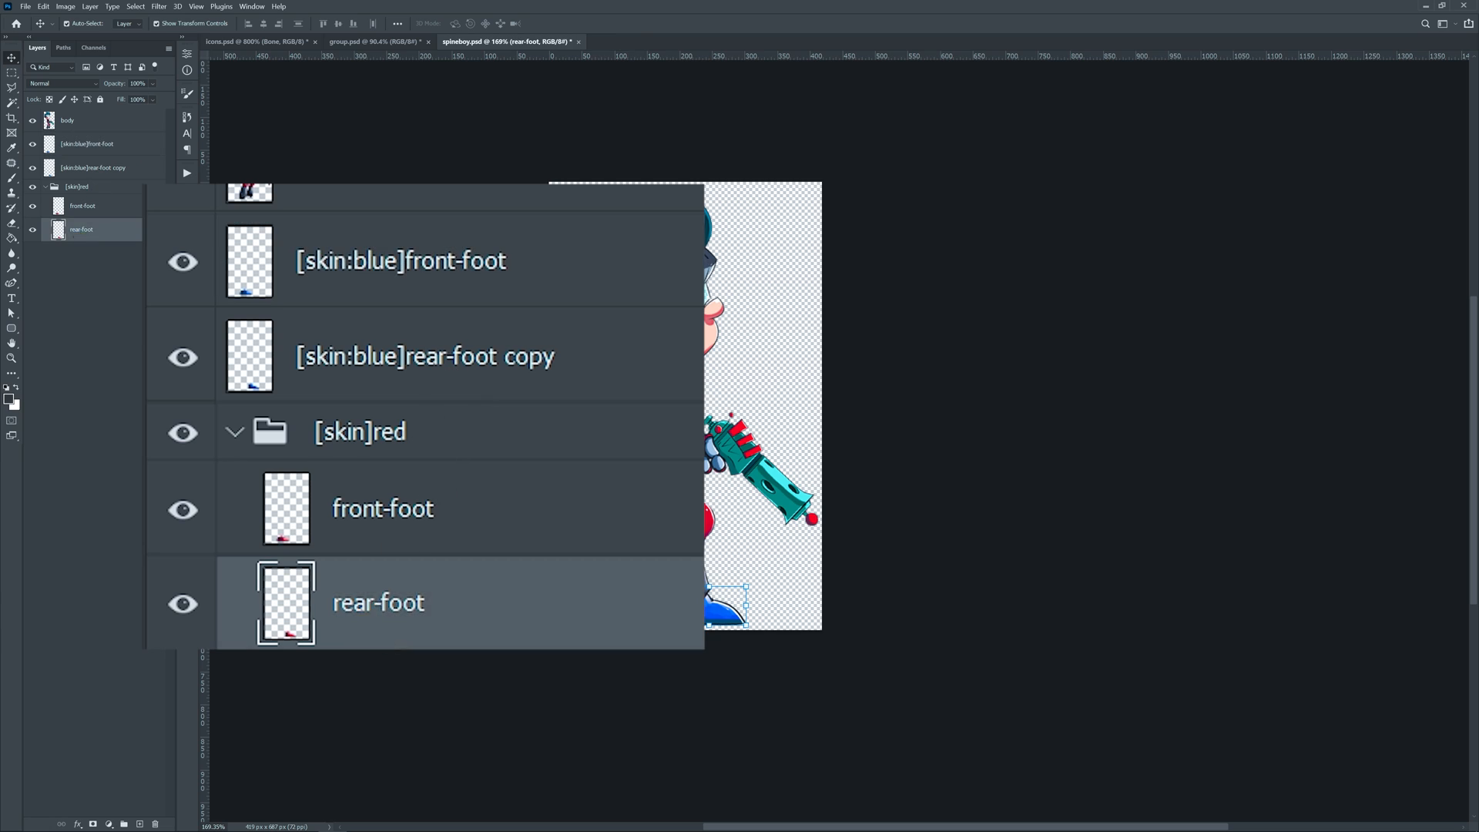
double_click(425, 356)
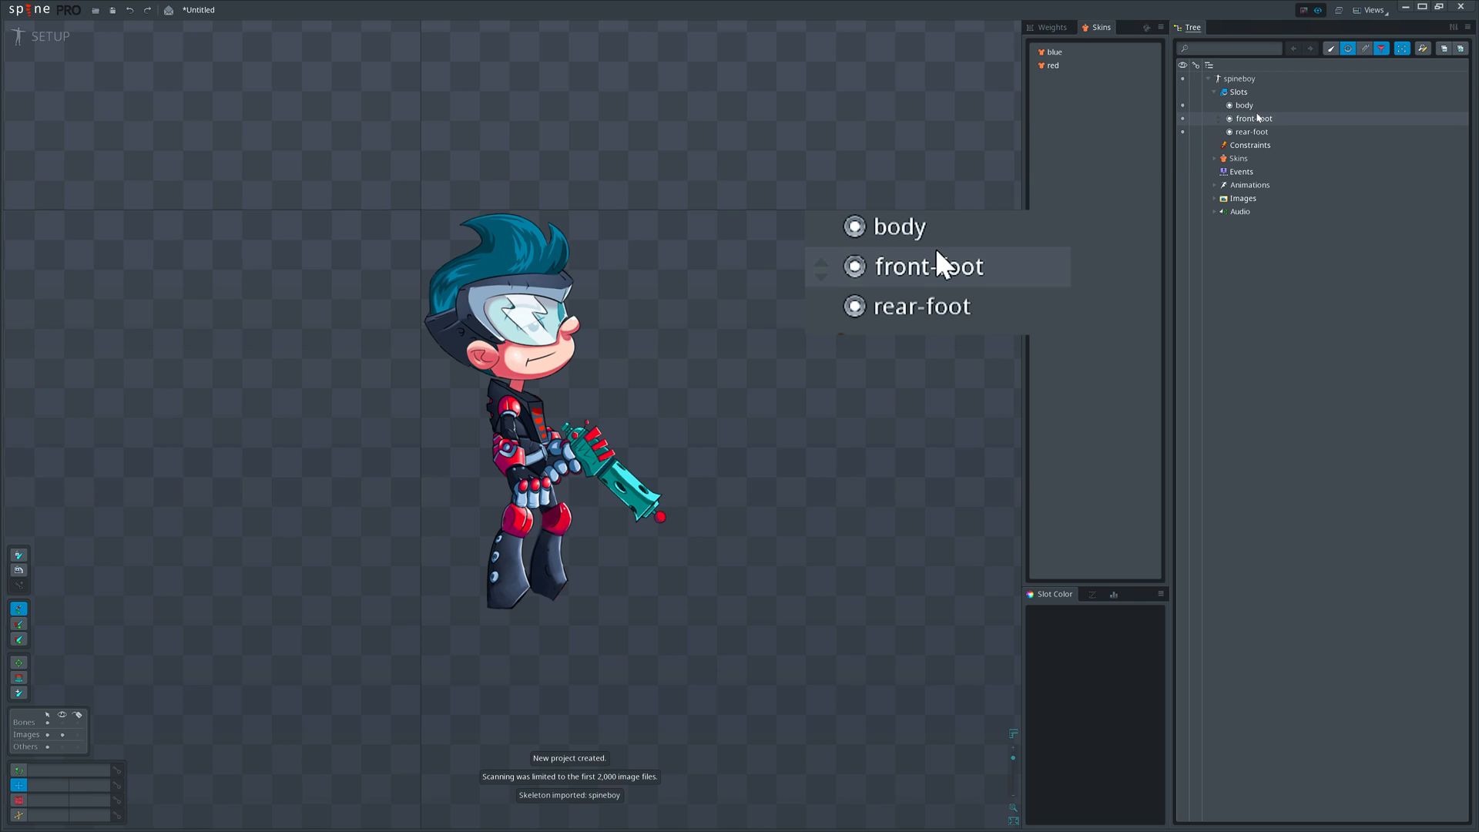
Switch spineboy between the red and blue skins on the shared foot slots.
left_click(1052, 65)
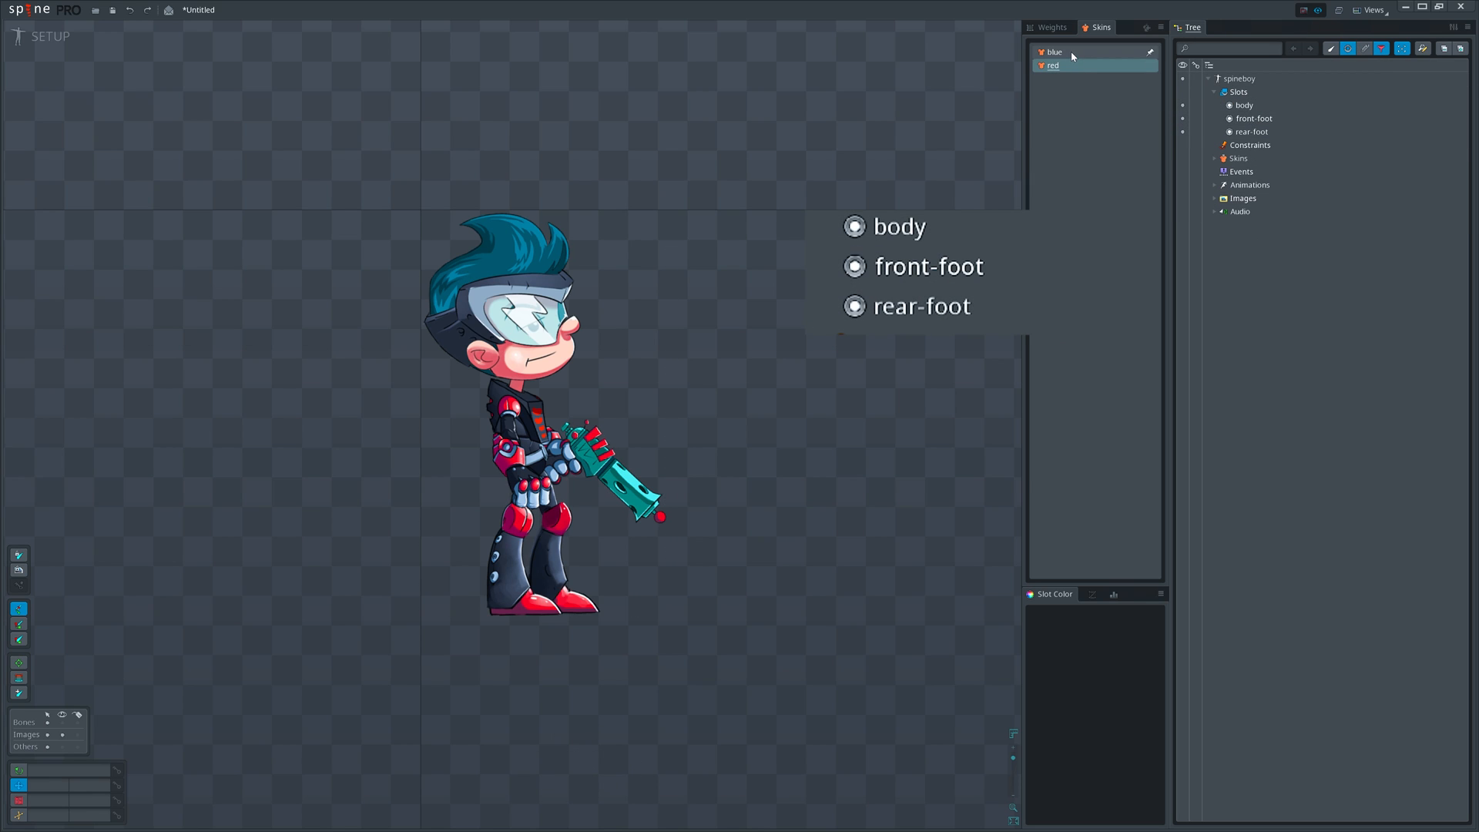
left_click(1052, 52)
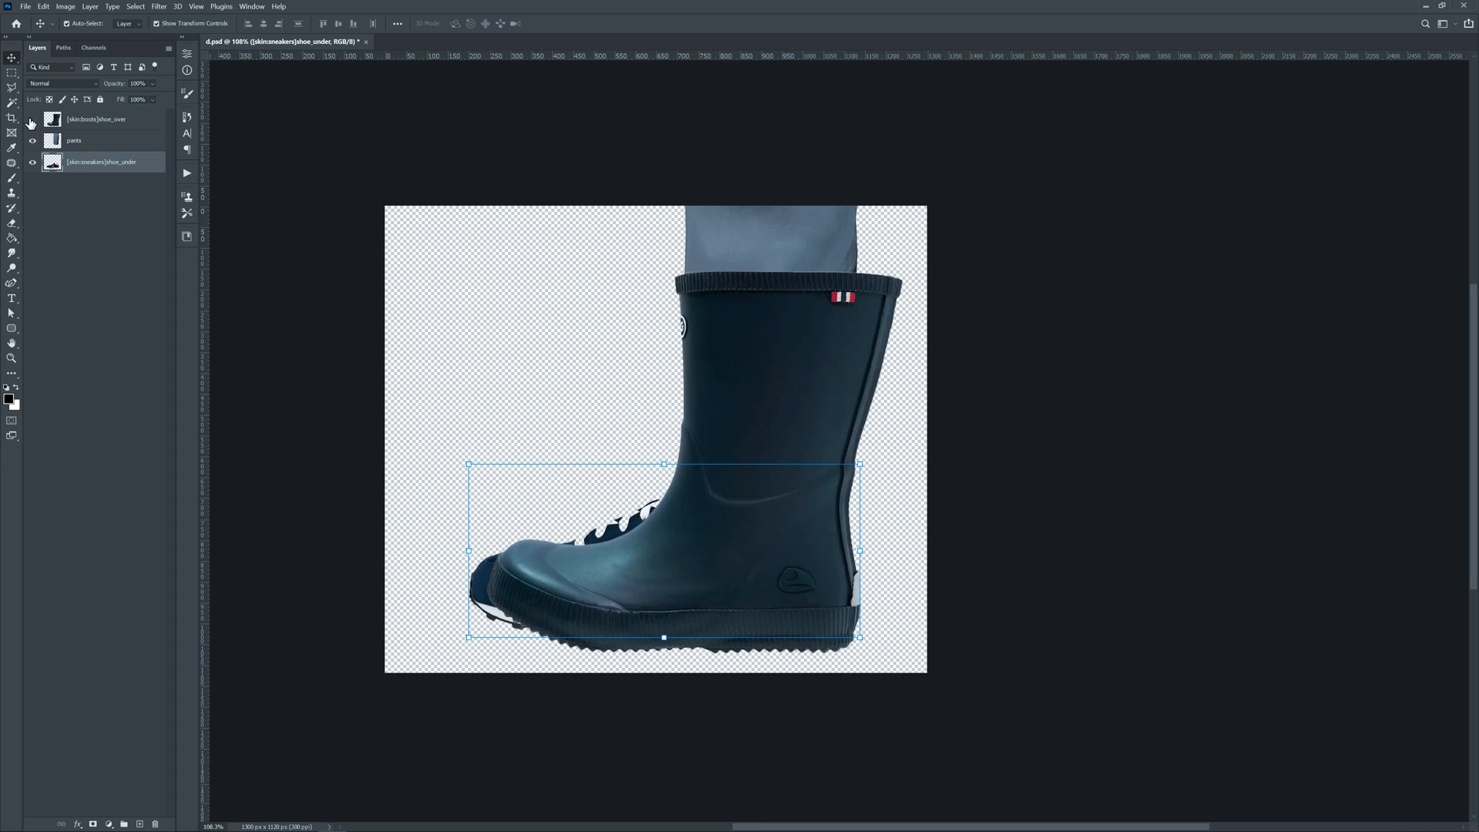
left_click(33, 120)
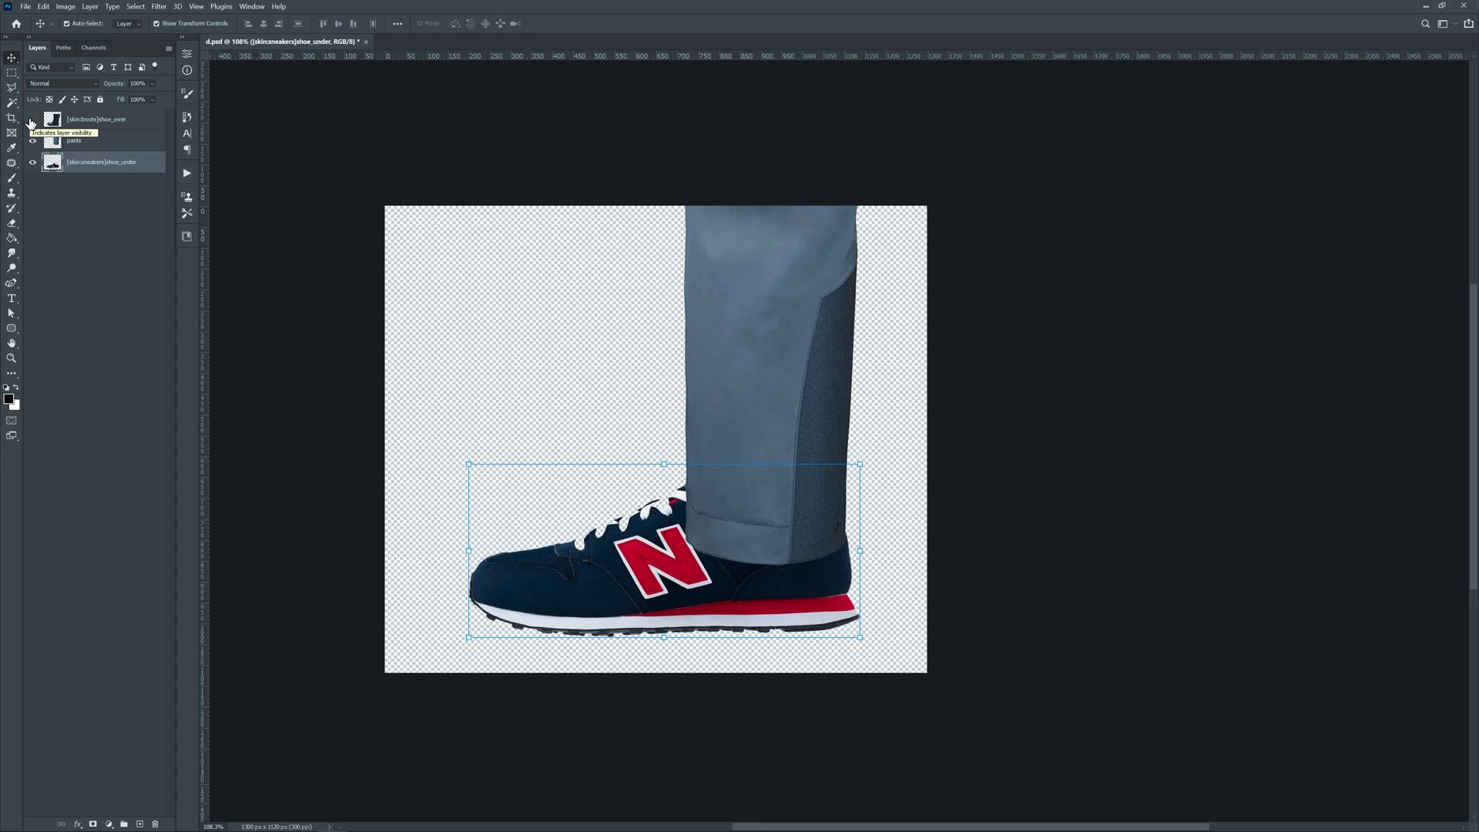
left_click(32, 119)
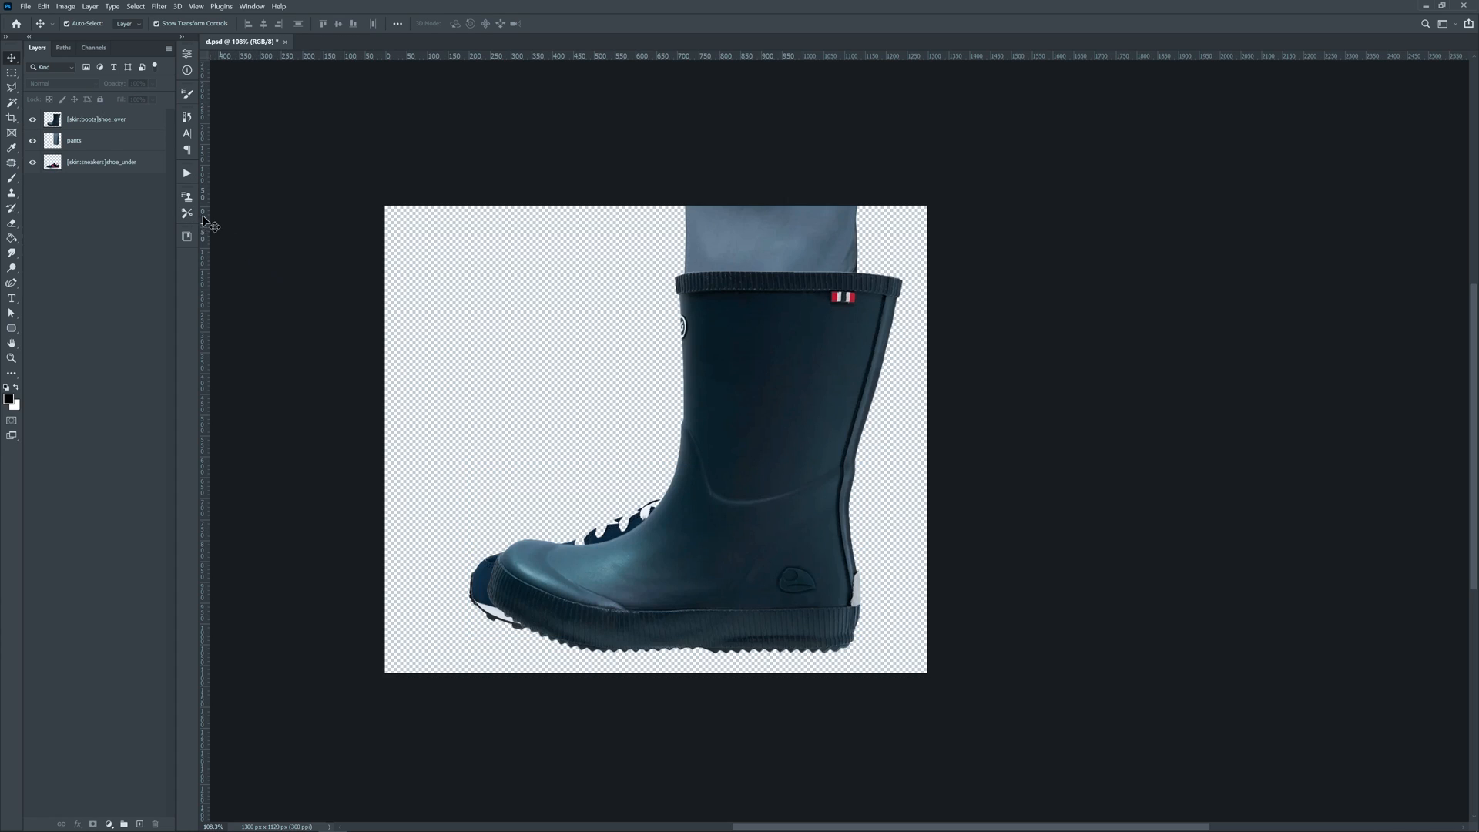
mouse_move(288, 319)
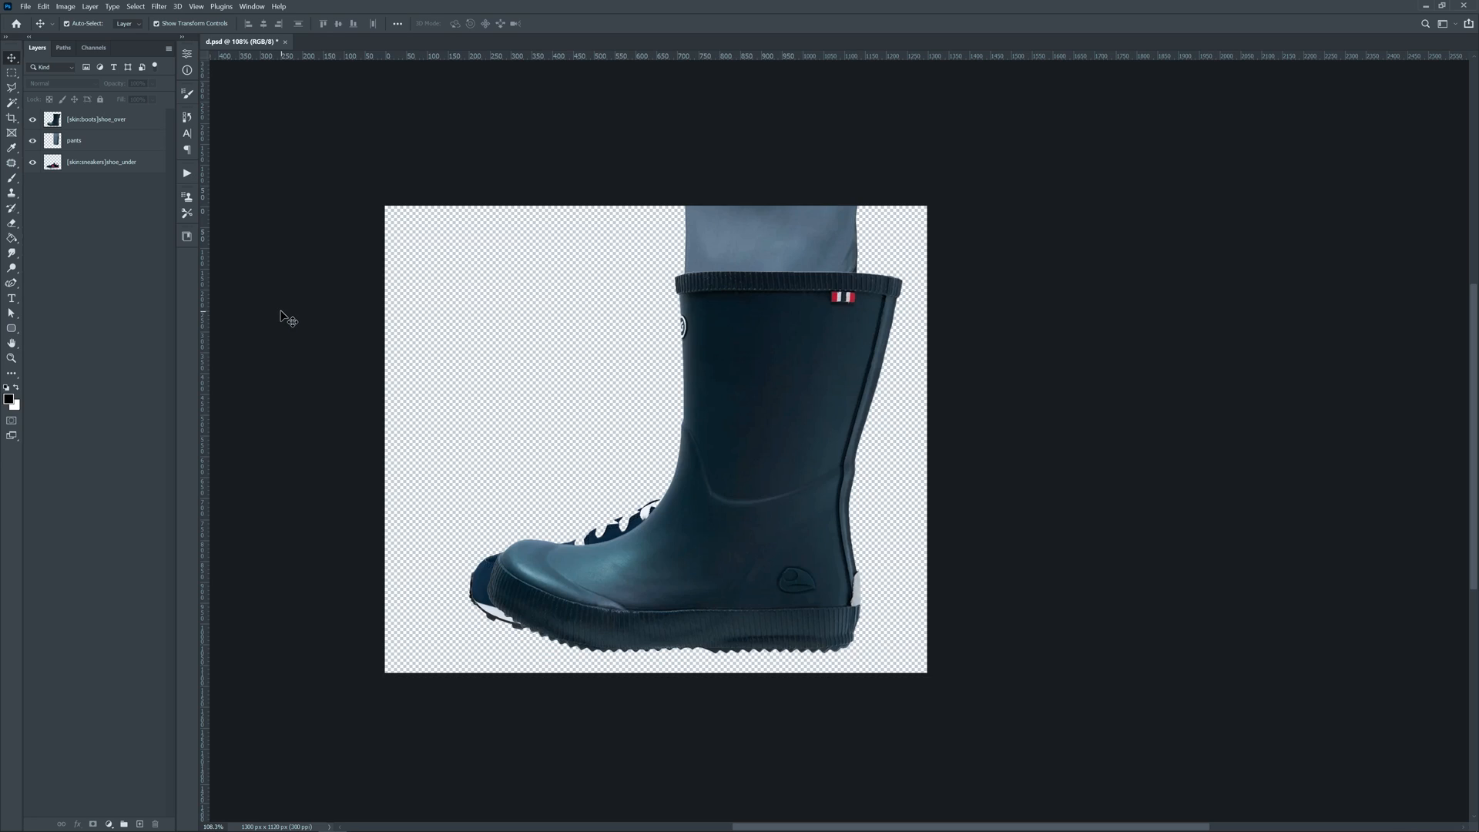
mouse_move(355, 701)
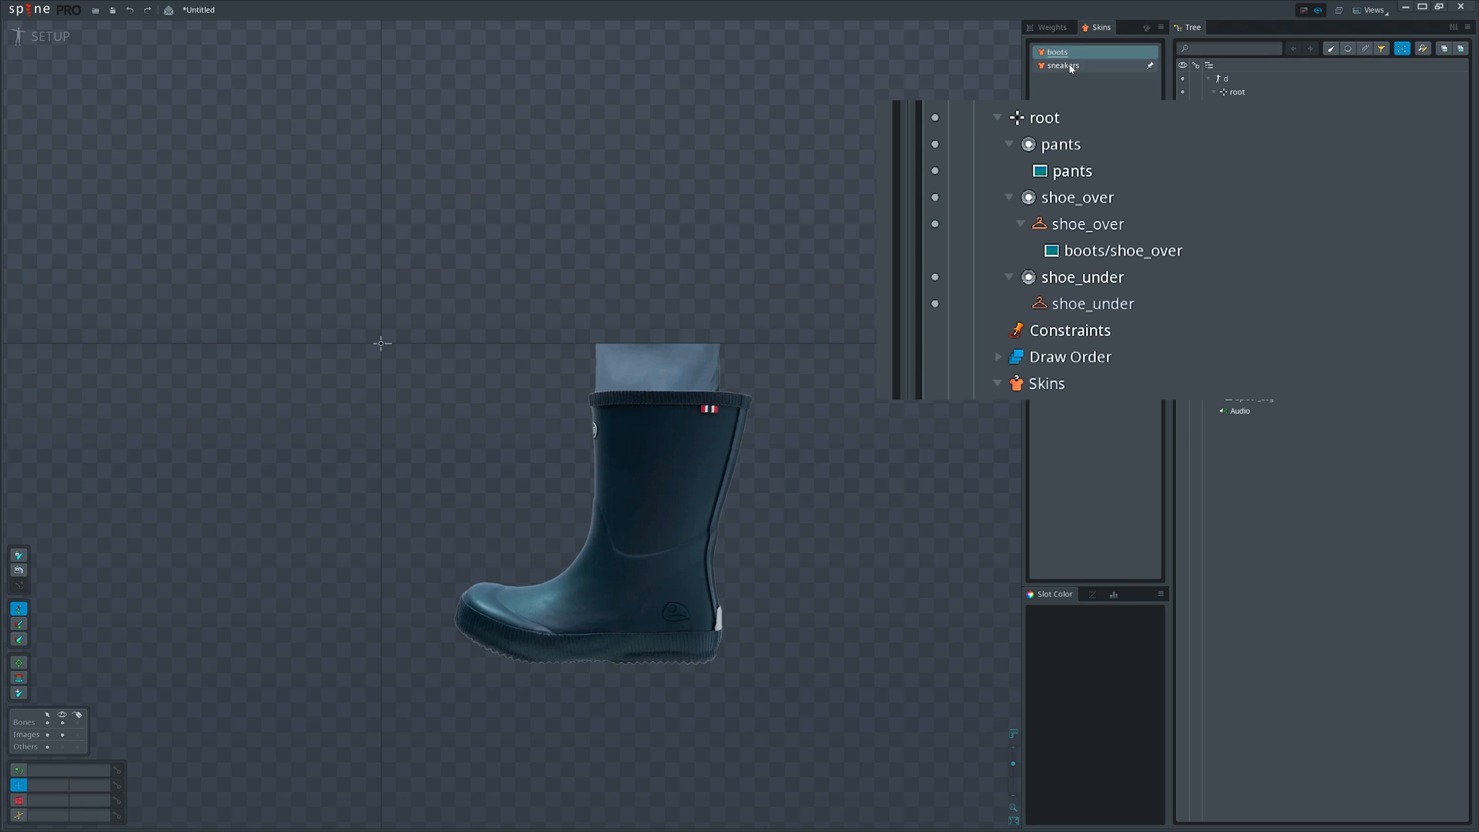
Preview the shoe skeleton in the sneakers skin, then back in the boots skin.
left_click(1072, 171)
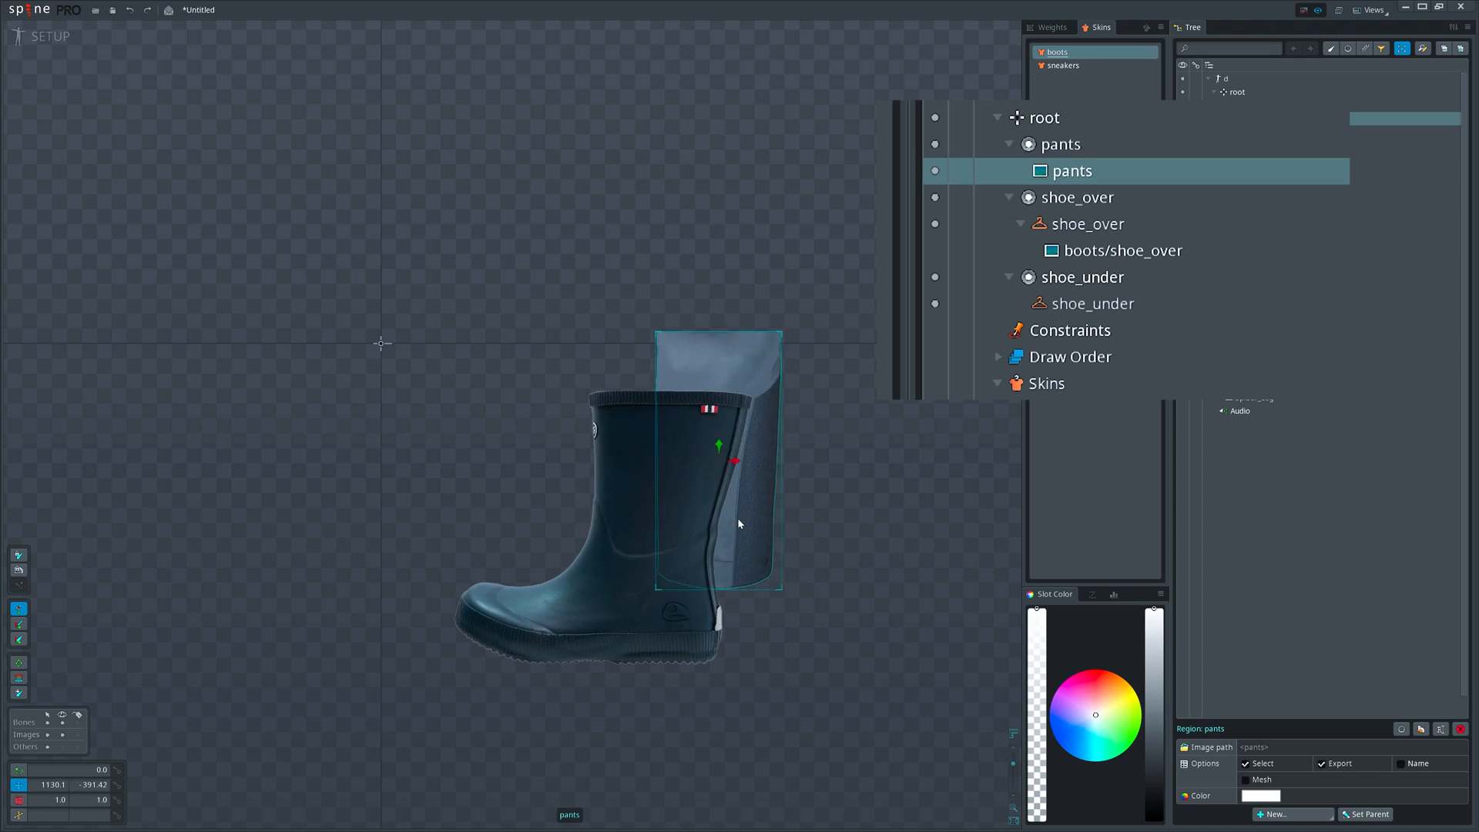
left_click(1064, 64)
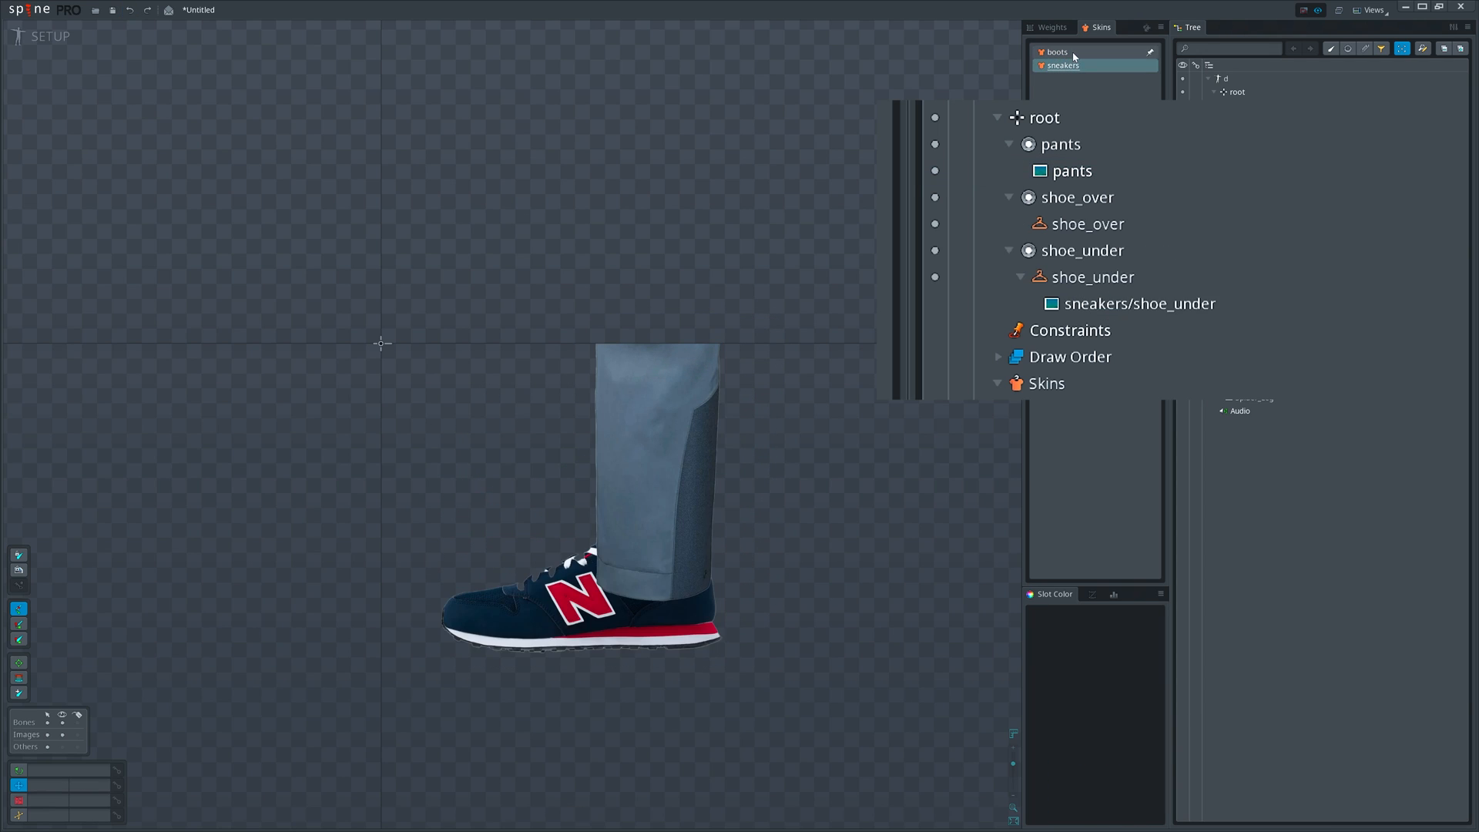
left_click(1057, 52)
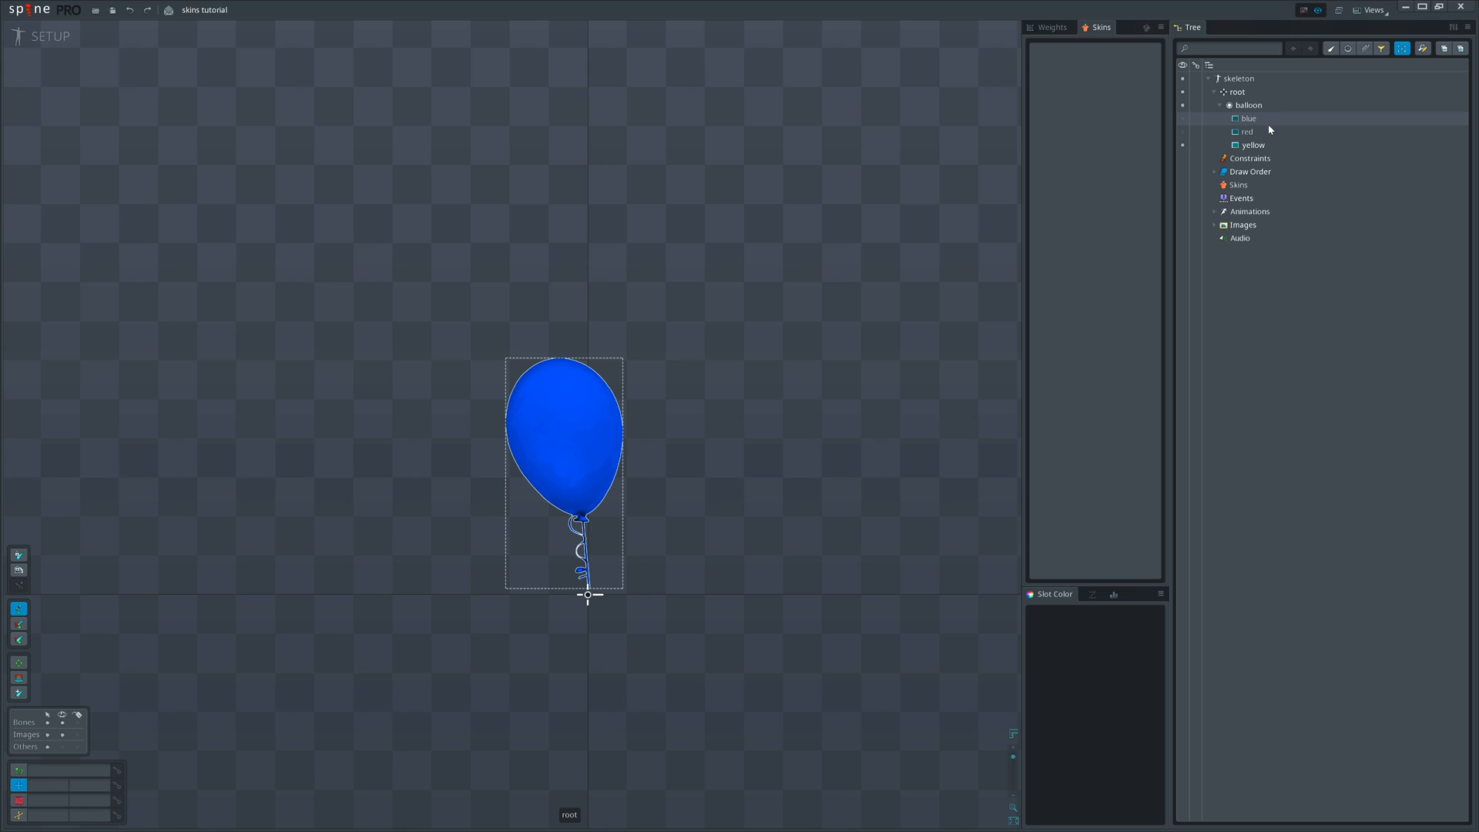
Show the yellow balloon attachment in the balloon slot instead of the blue one.
left_click(1252, 145)
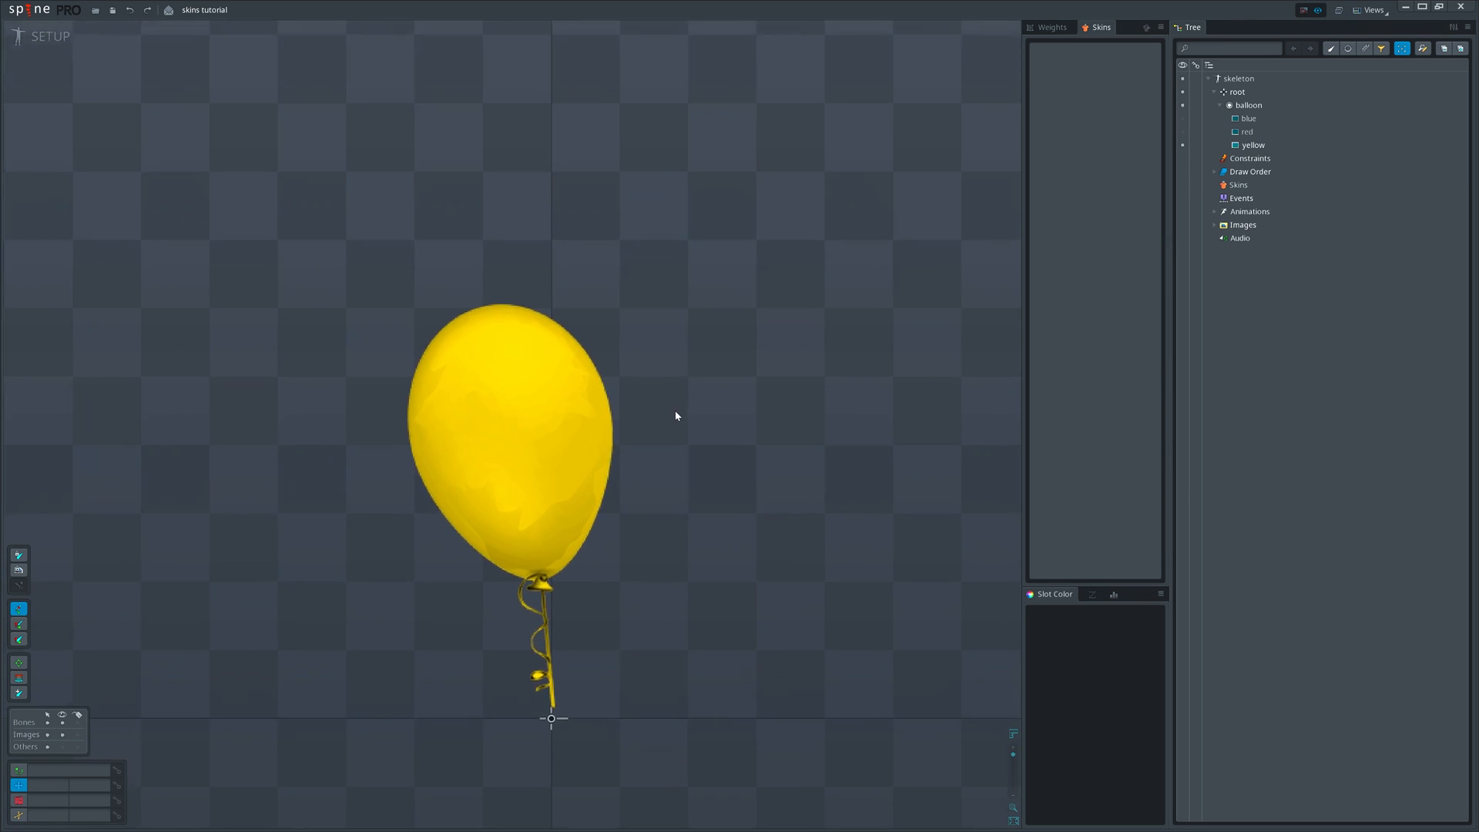
left_click(1251, 145)
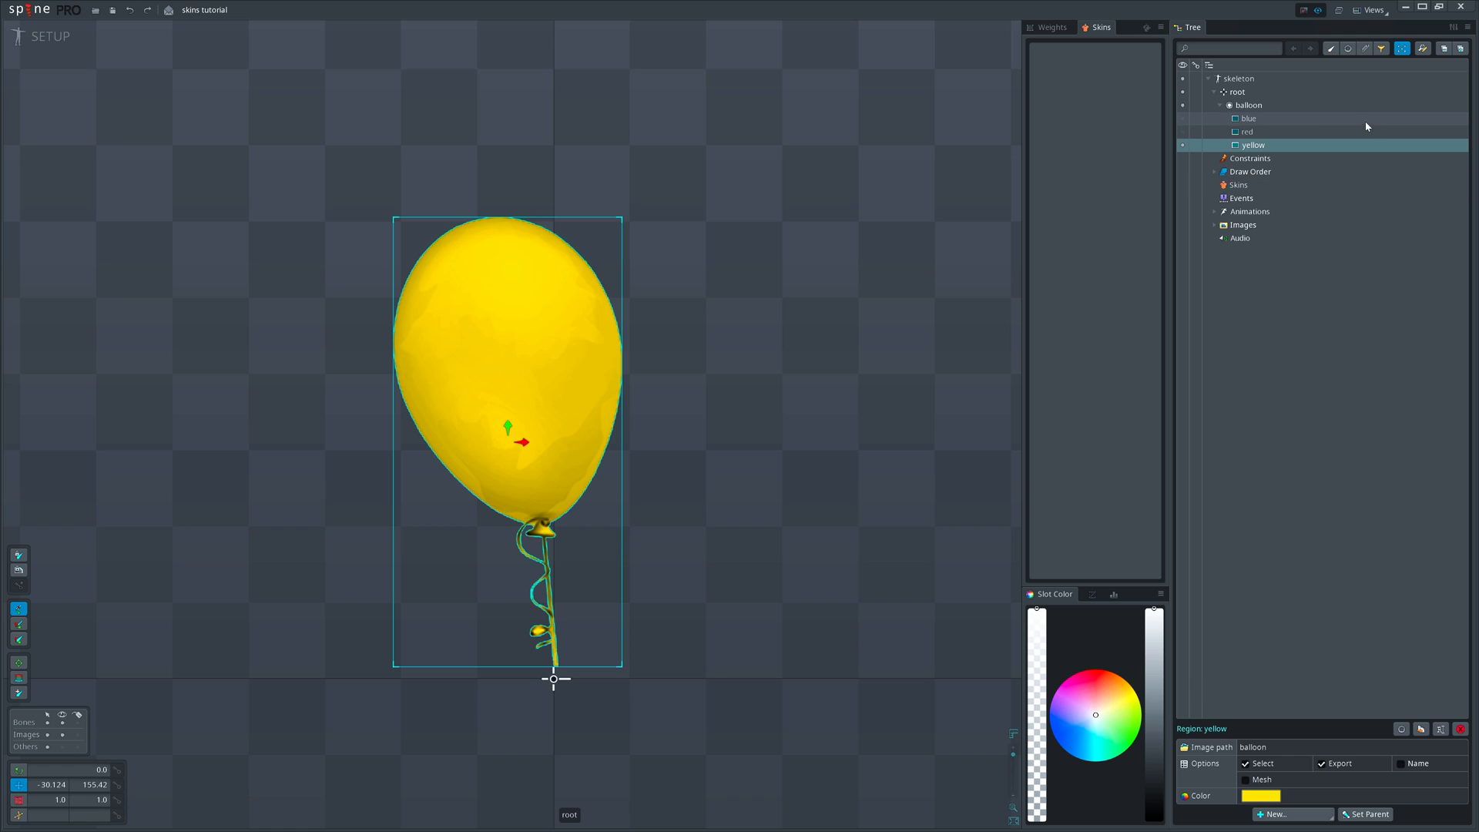
left_click(1250, 105)
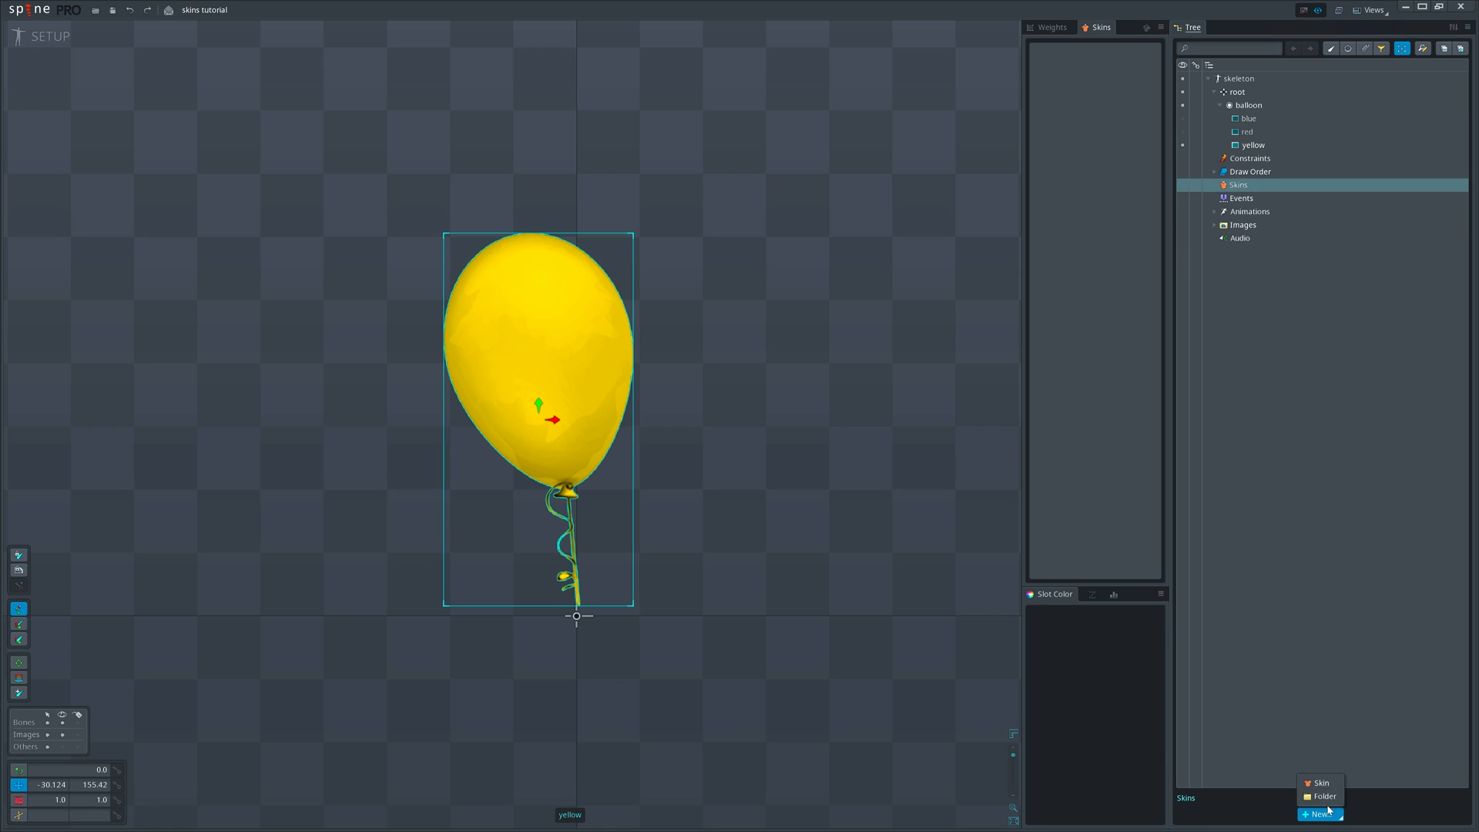
Create a new yellow skin in the Skins list.
left_click(1320, 783)
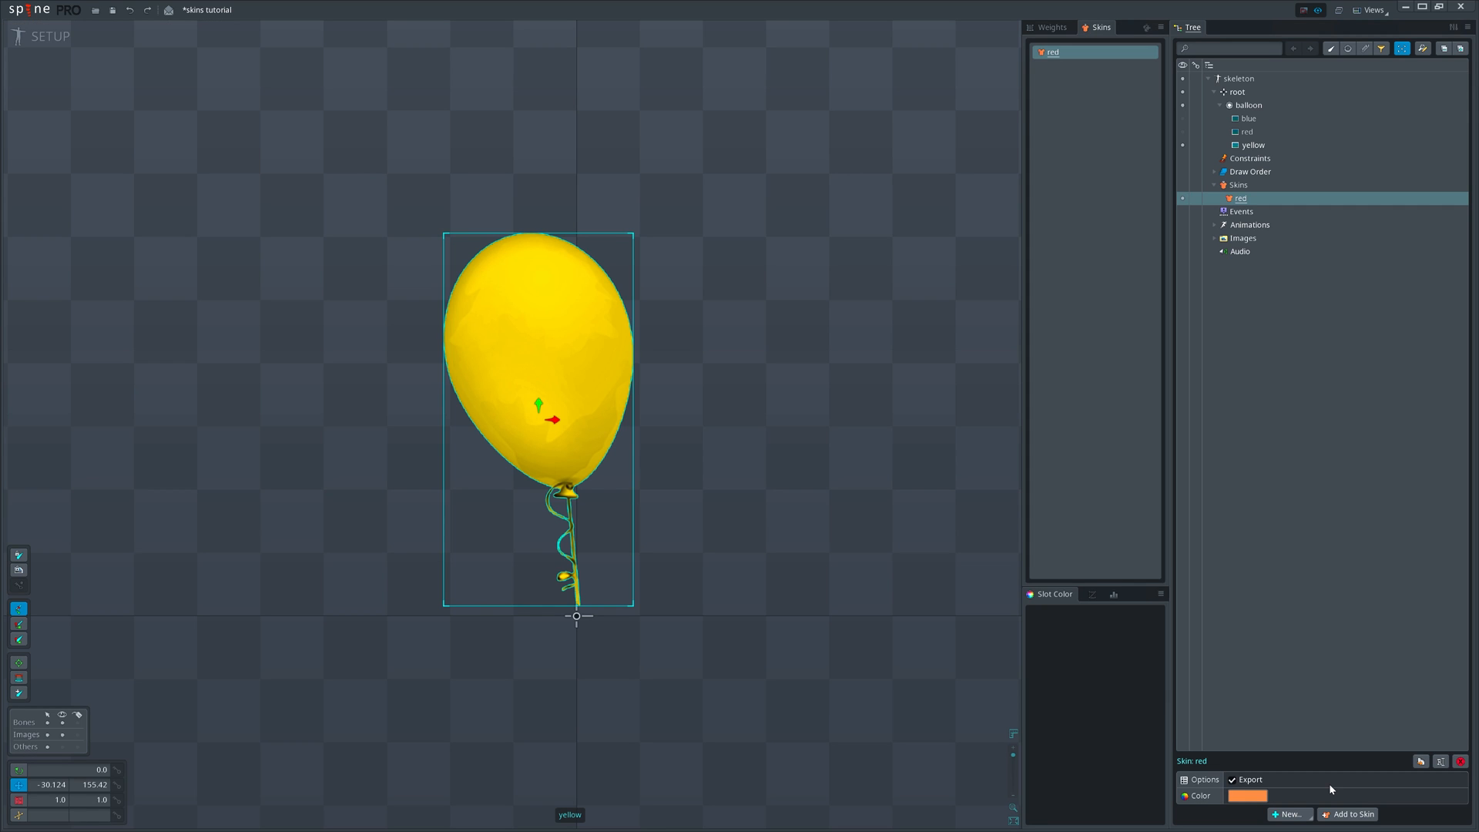
left_click(1288, 813)
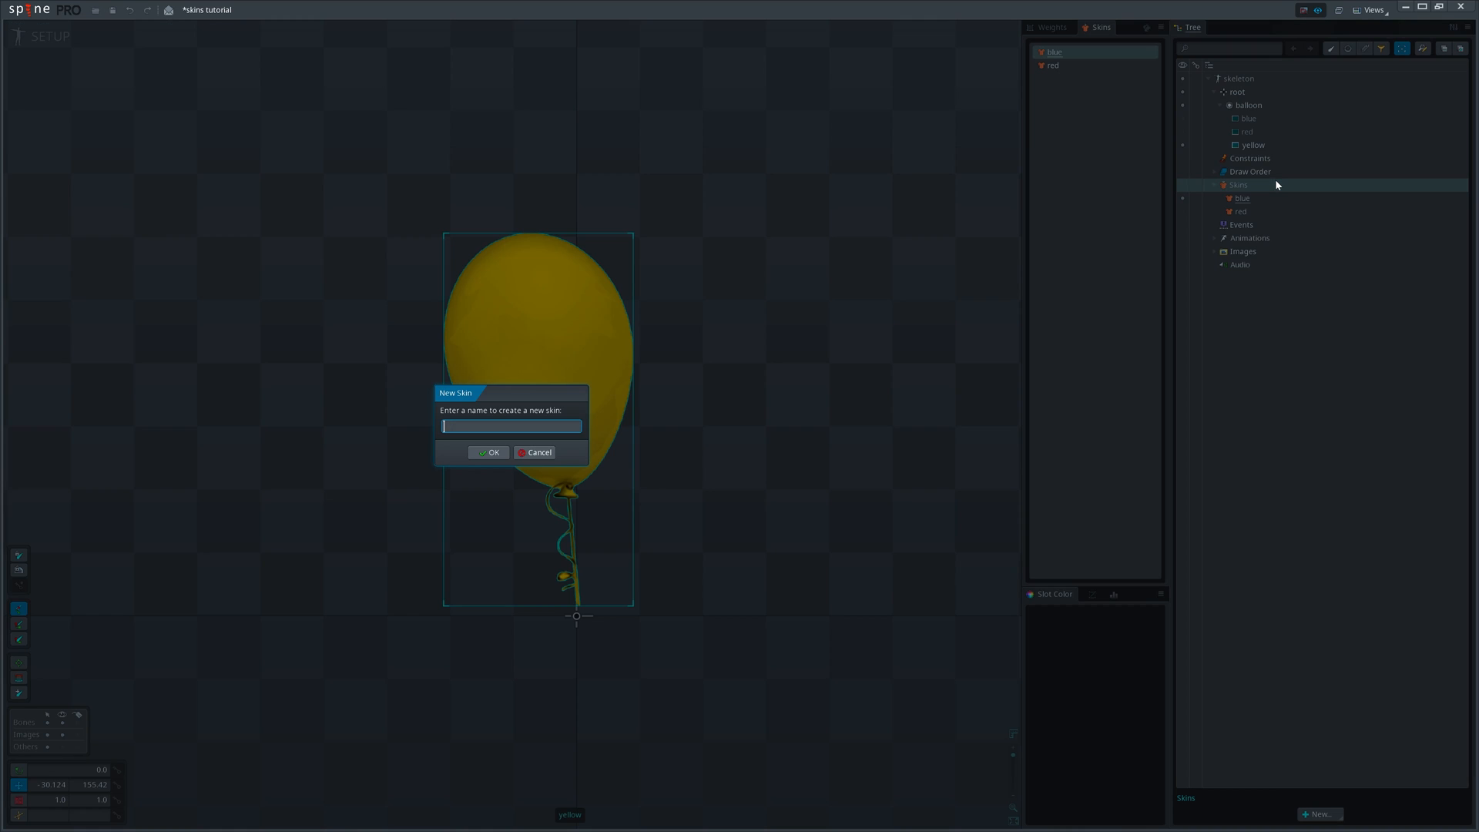
left_click(488, 453)
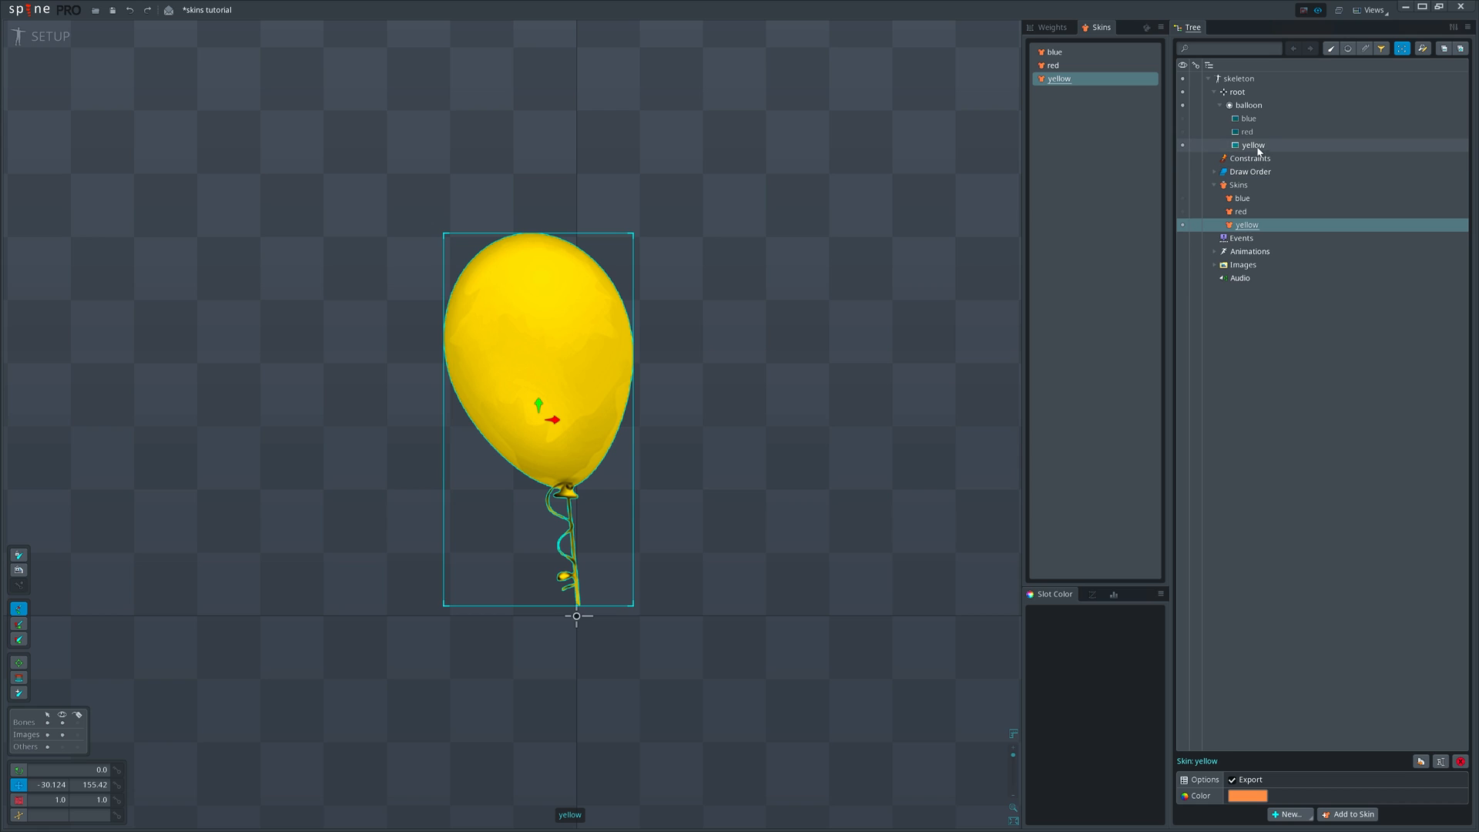
Wrap the yellow balloon attachment in a skin placeholder named yellow.
left_click(1251, 145)
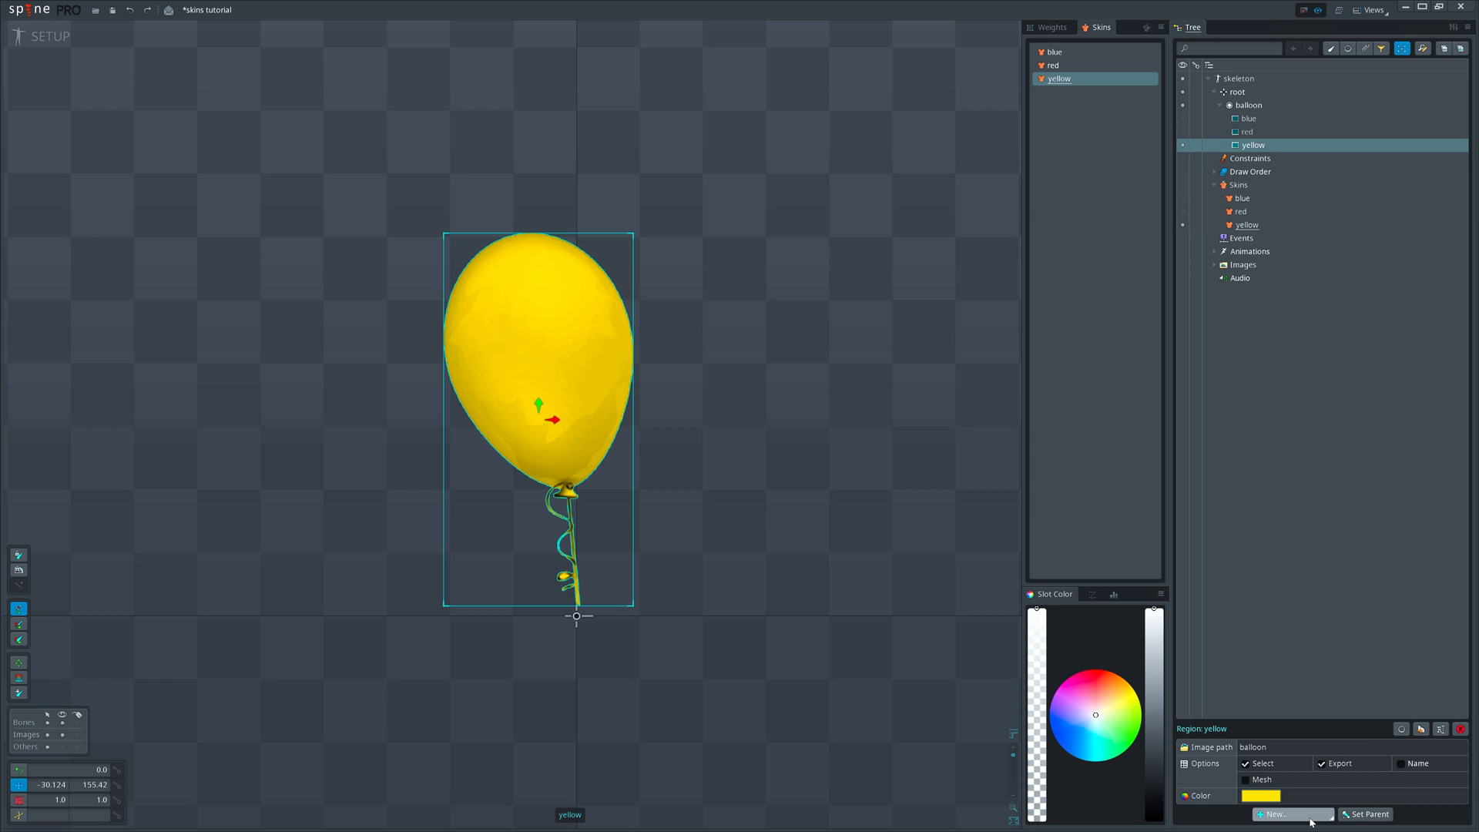
left_click(1281, 813)
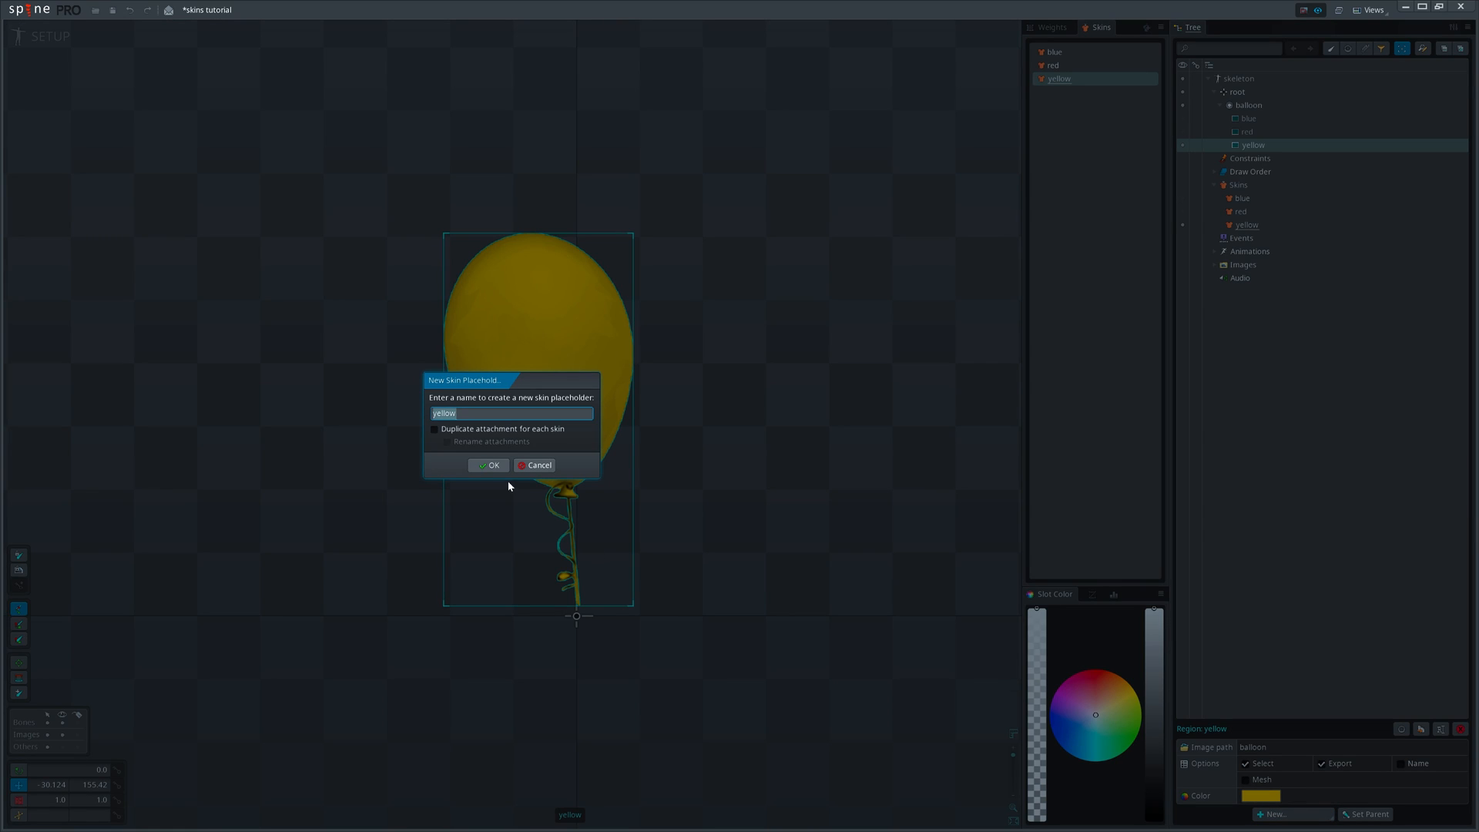
left_click(488, 464)
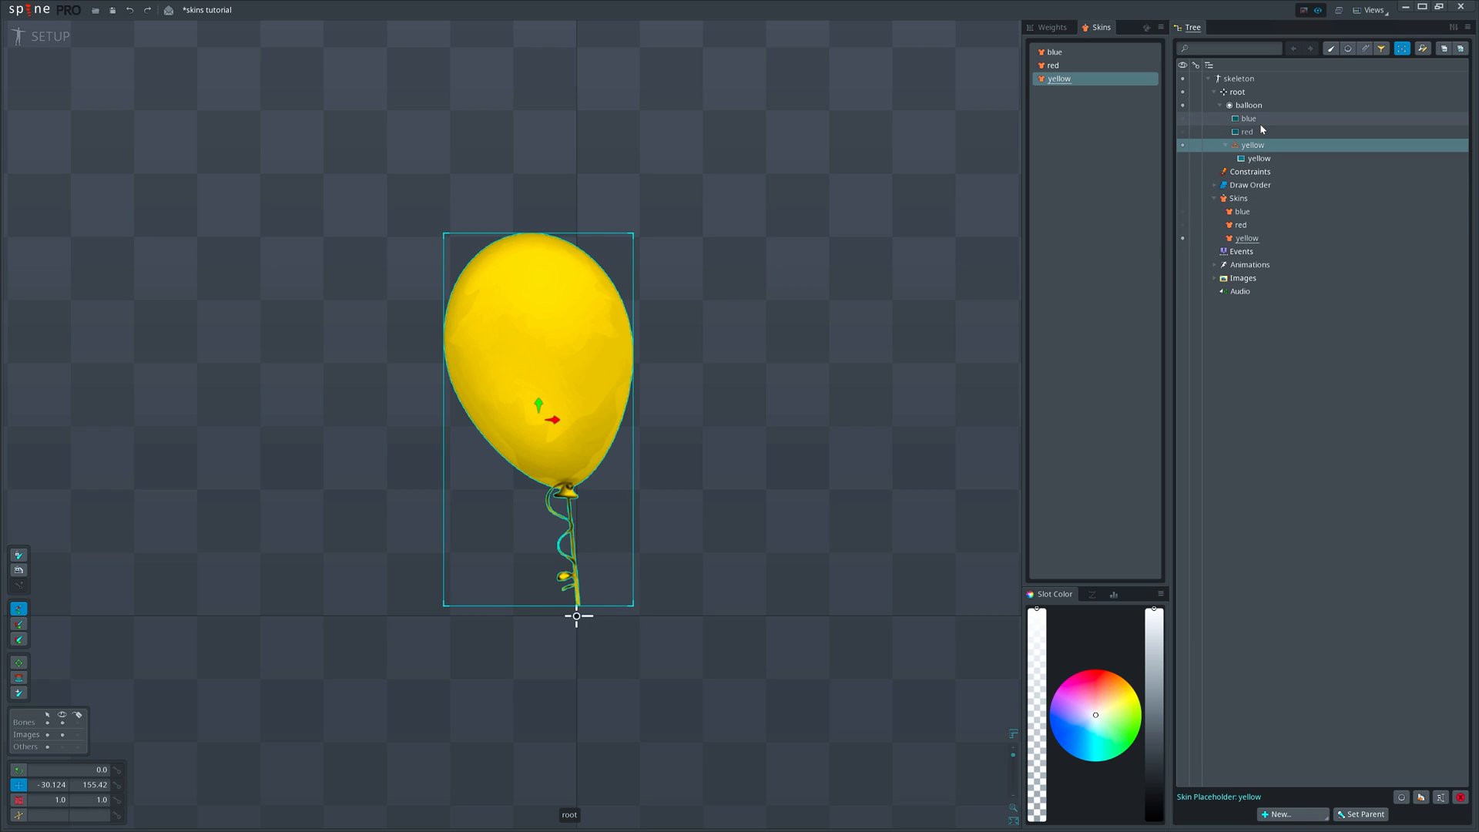
Activate the blue skin and move the blue balloon image under the yellow placeholder.
left_click(1246, 119)
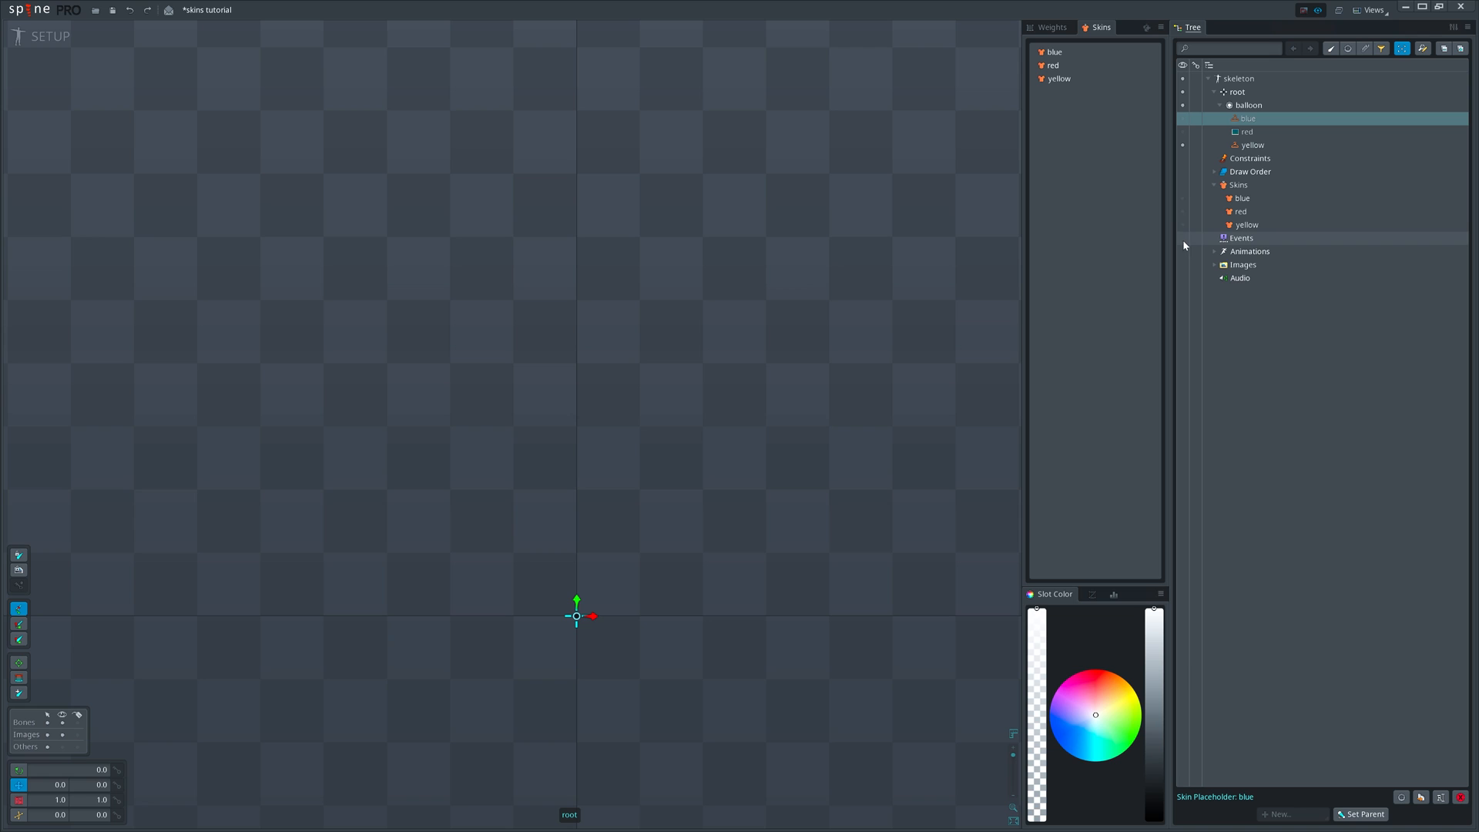
left_click(1058, 78)
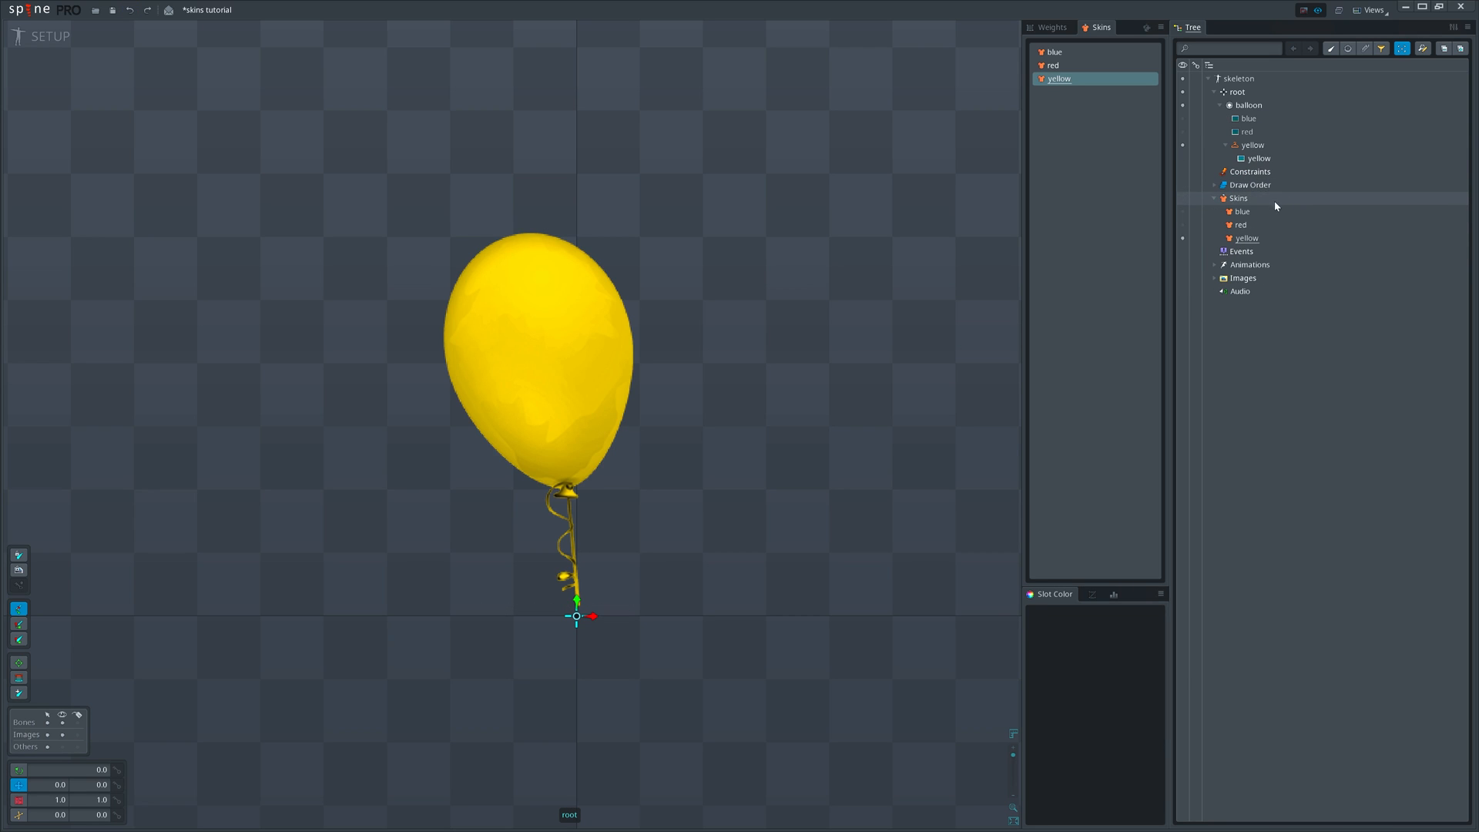
left_click(1053, 52)
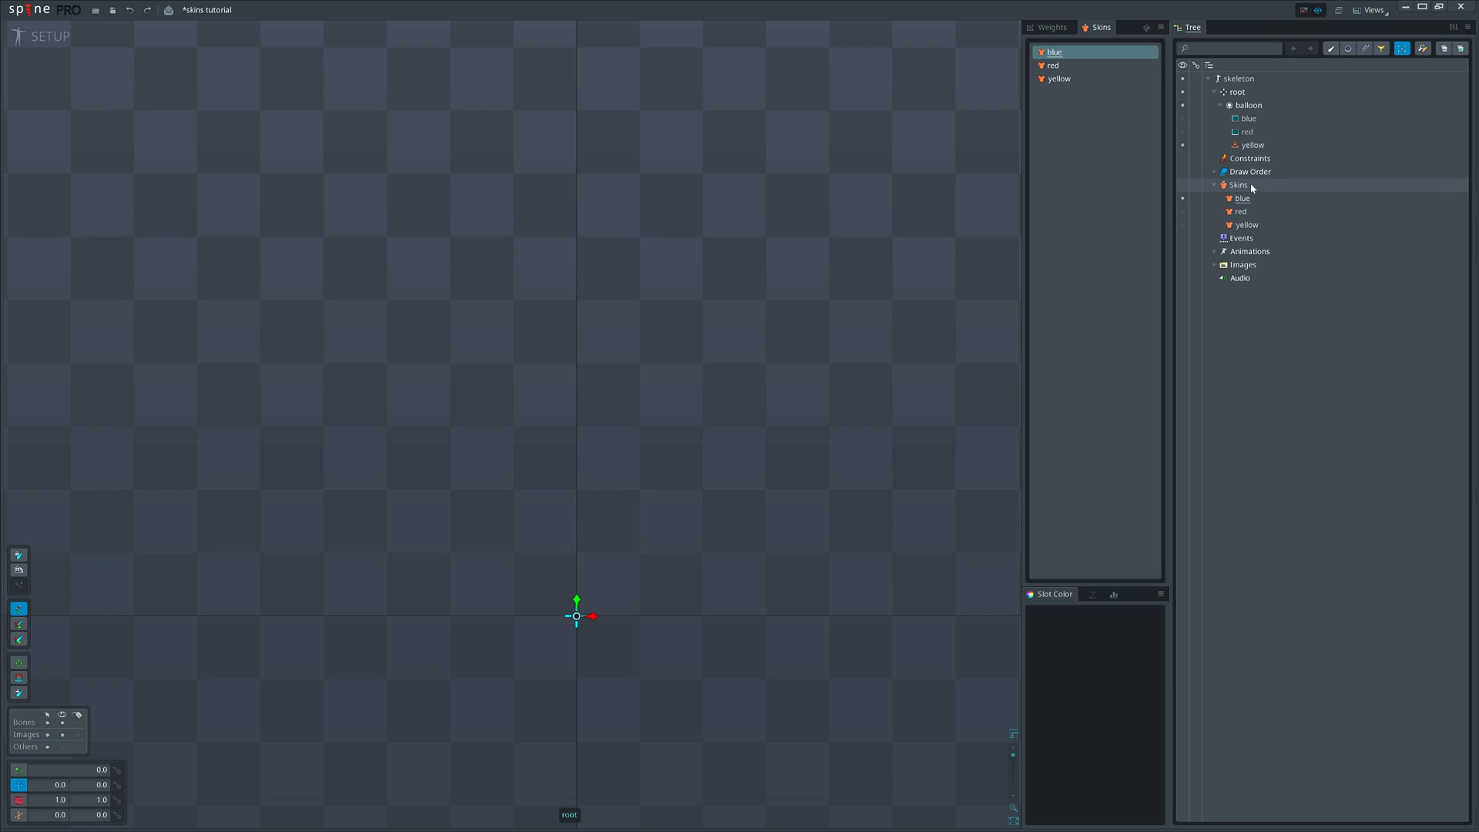
left_click(1246, 118)
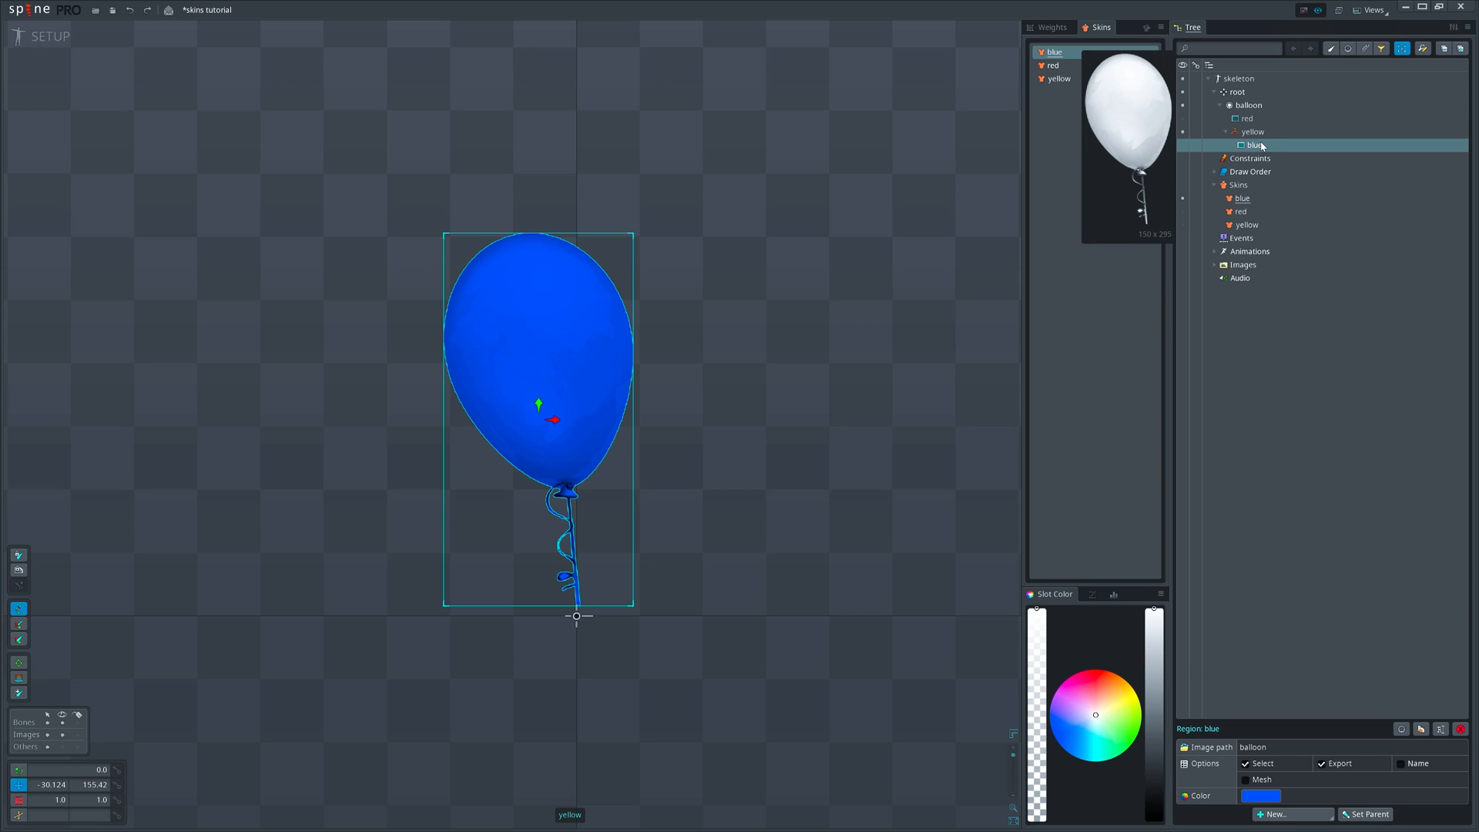
Activate the red skin and move the red balloon image under the yellow placeholder.
left_click(1052, 64)
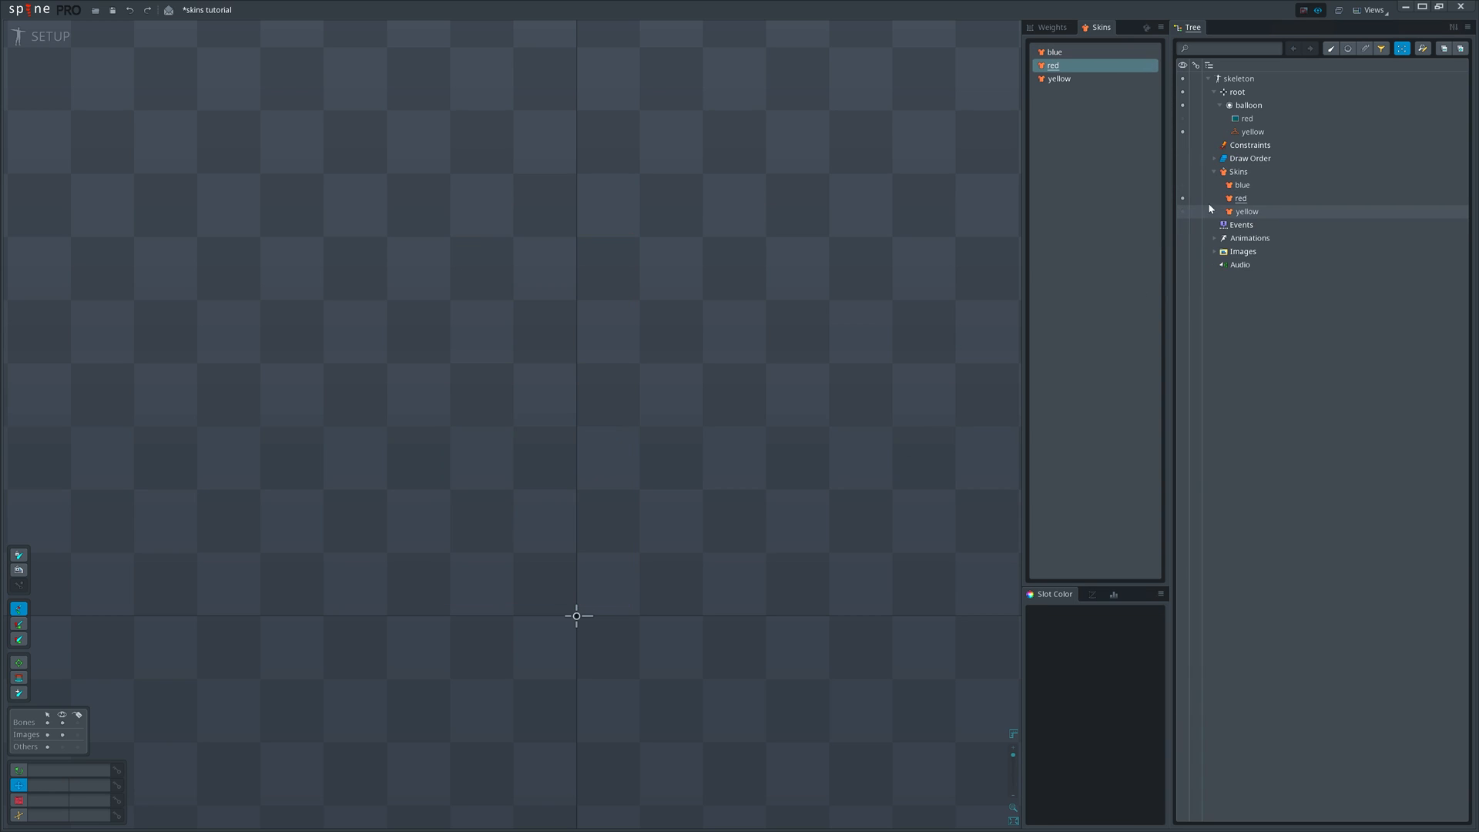
left_click(1247, 119)
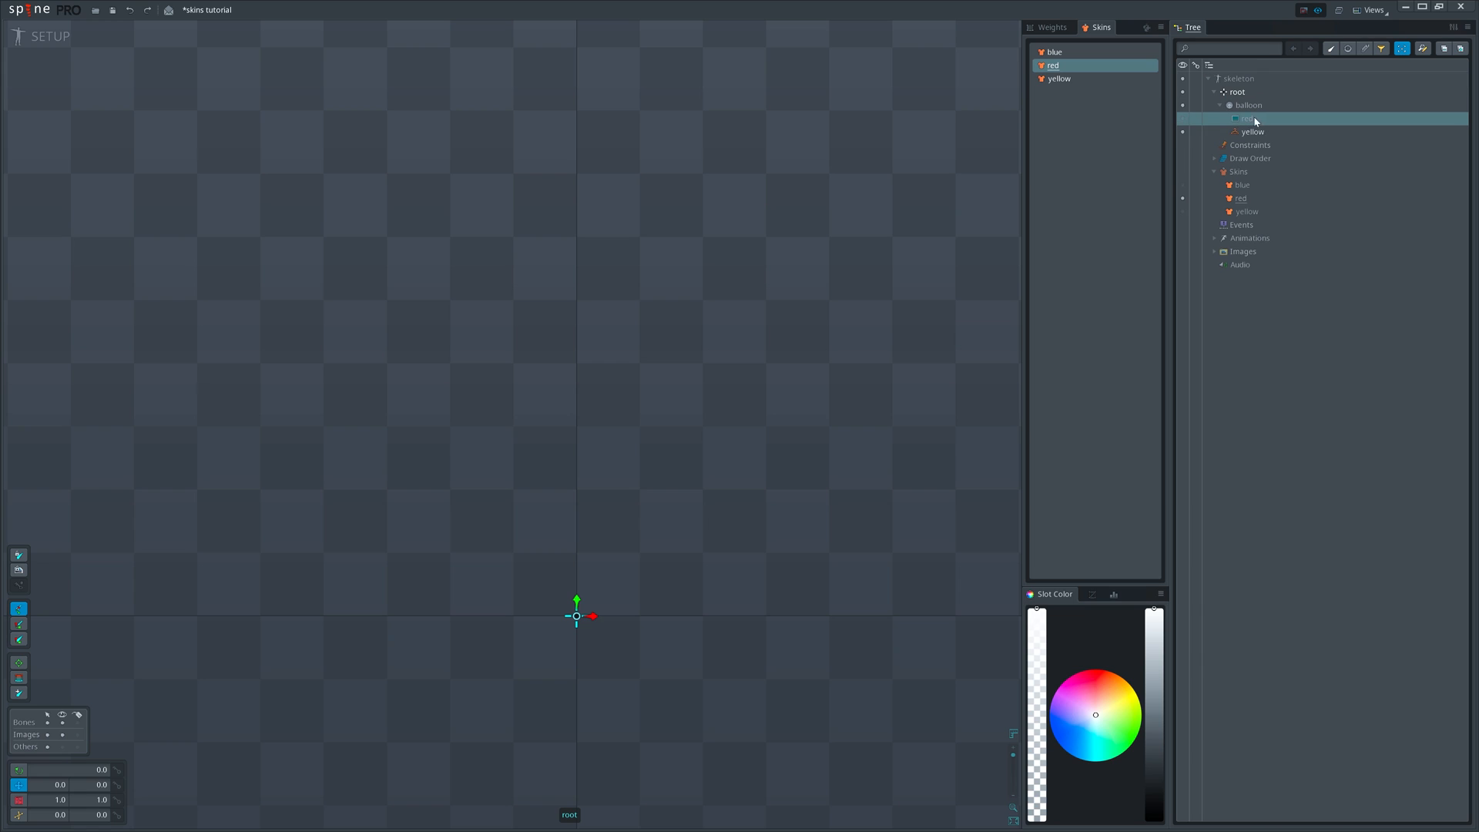
left_click(1251, 131)
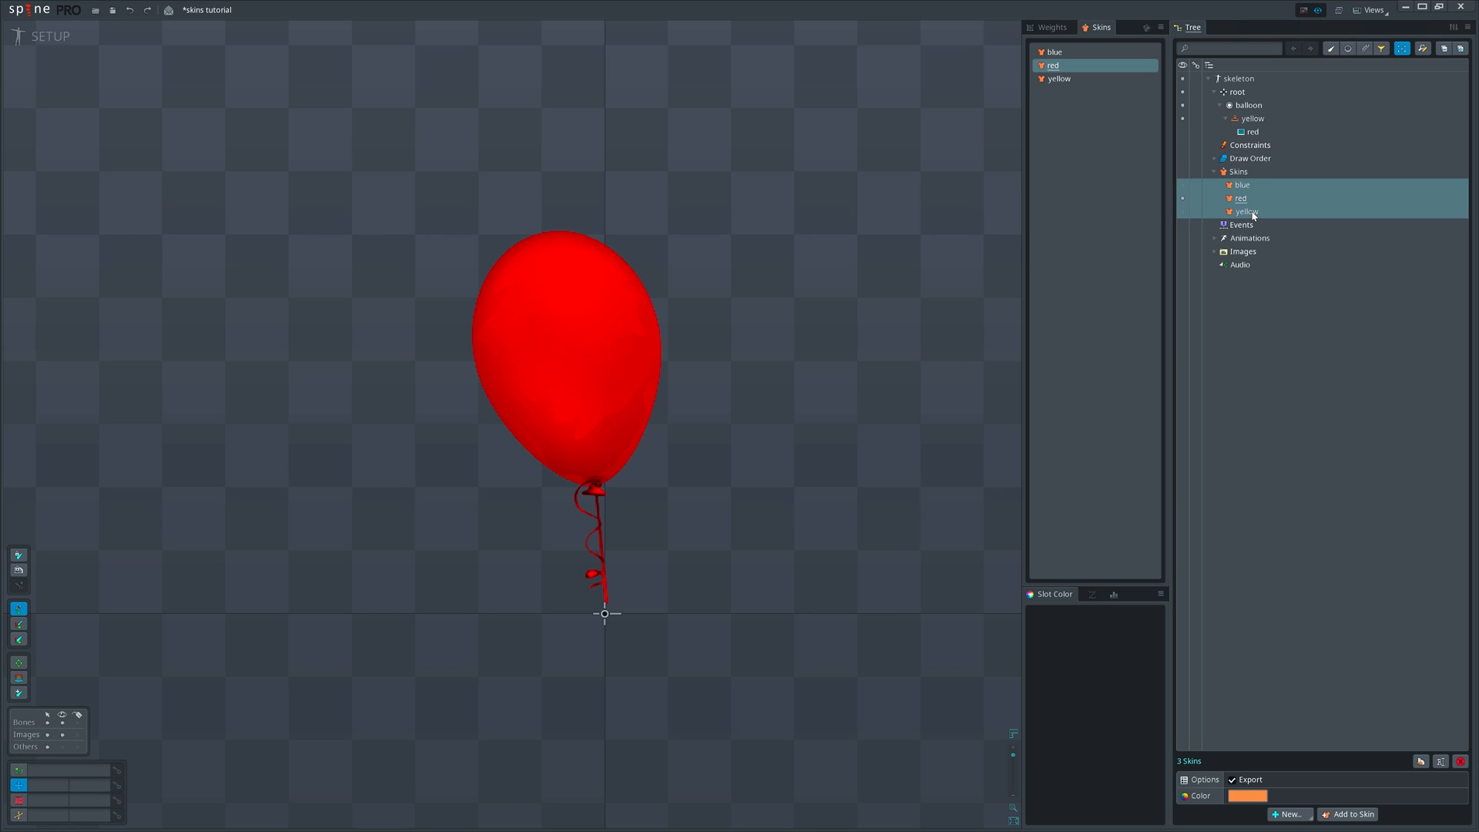
Review the New... item list for the balloon slot without creating anything.
left_click(1249, 104)
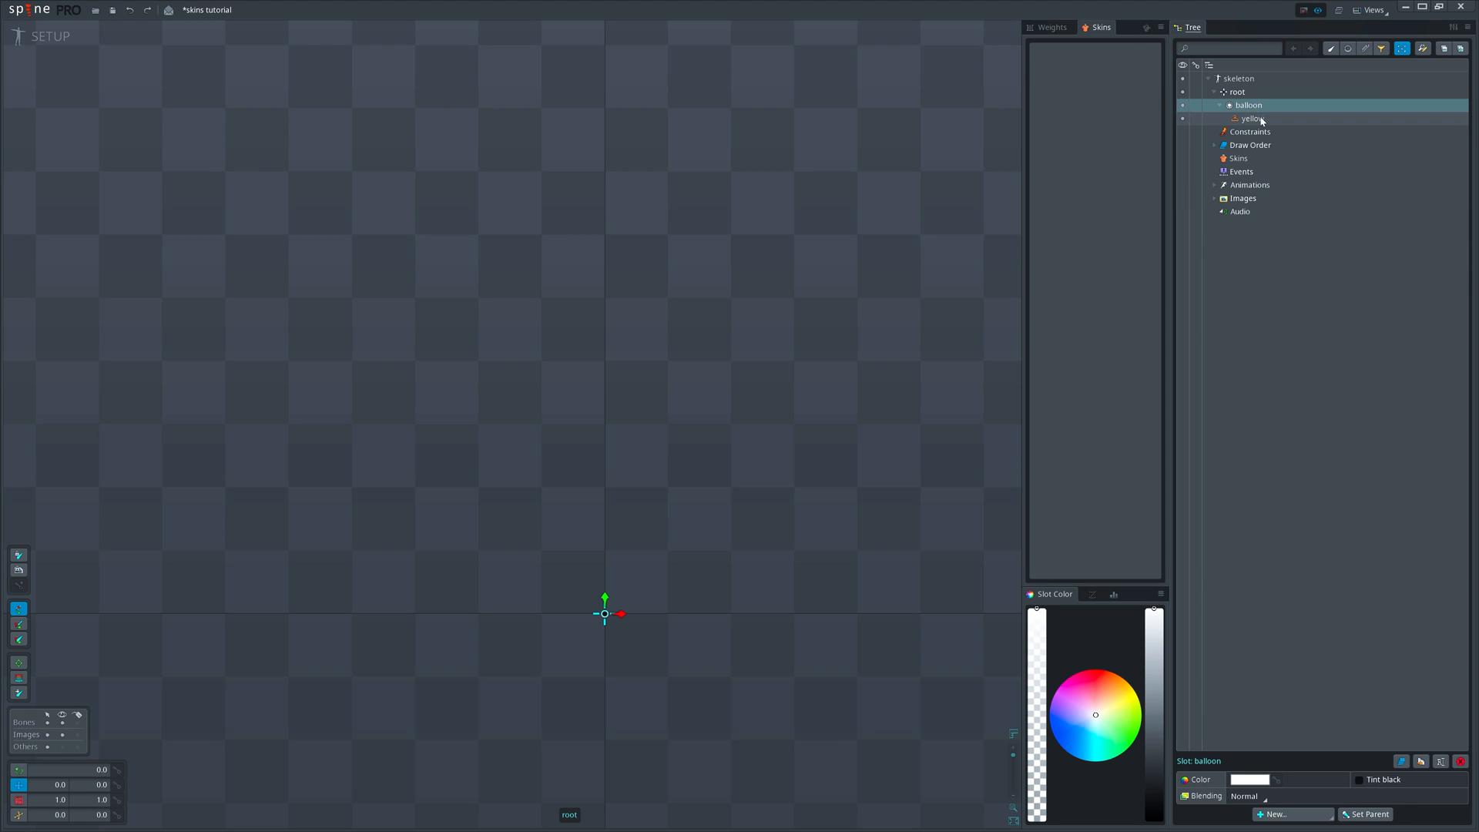
left_click(1237, 91)
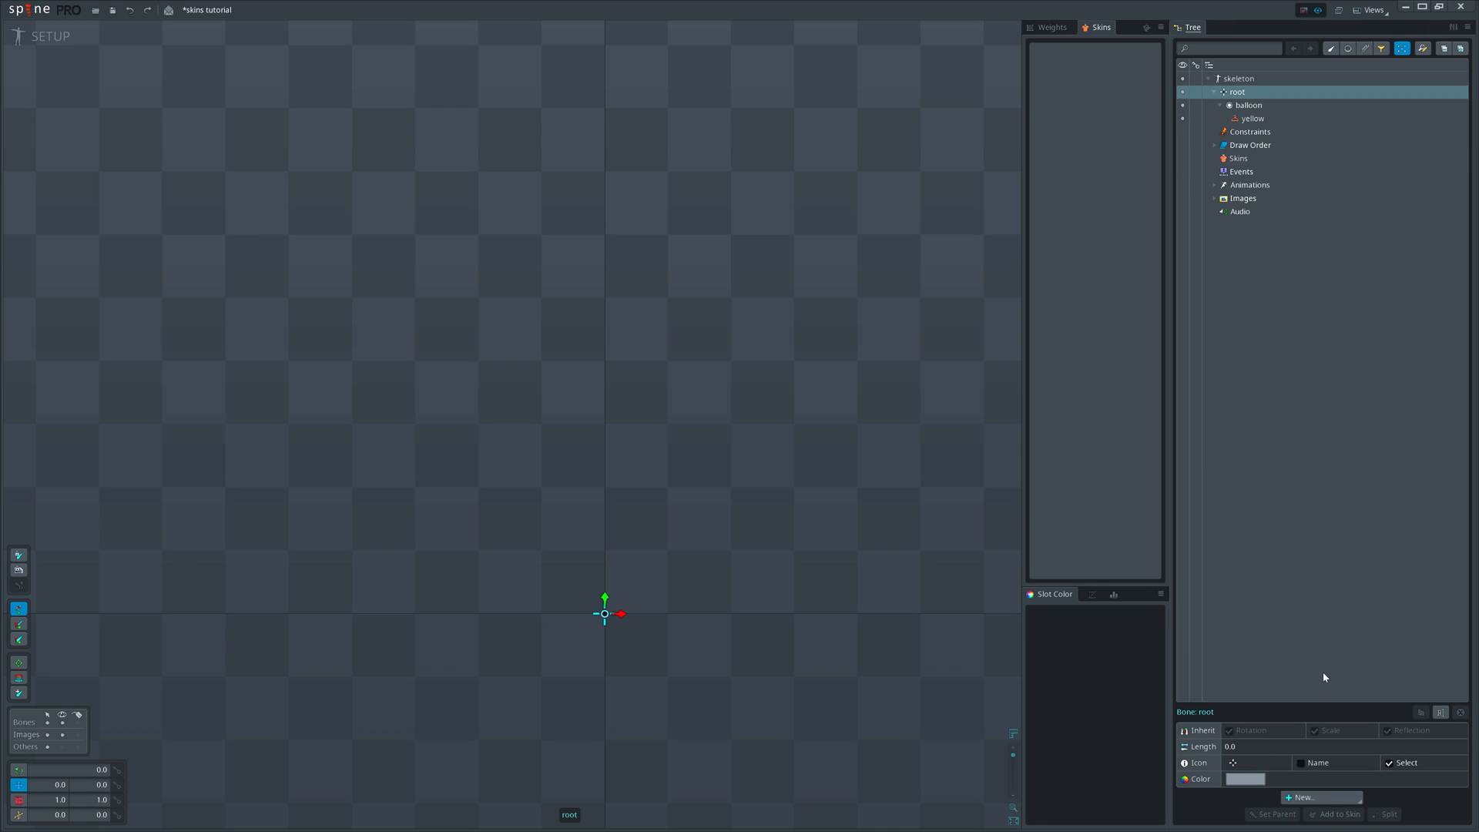
left_click(1302, 797)
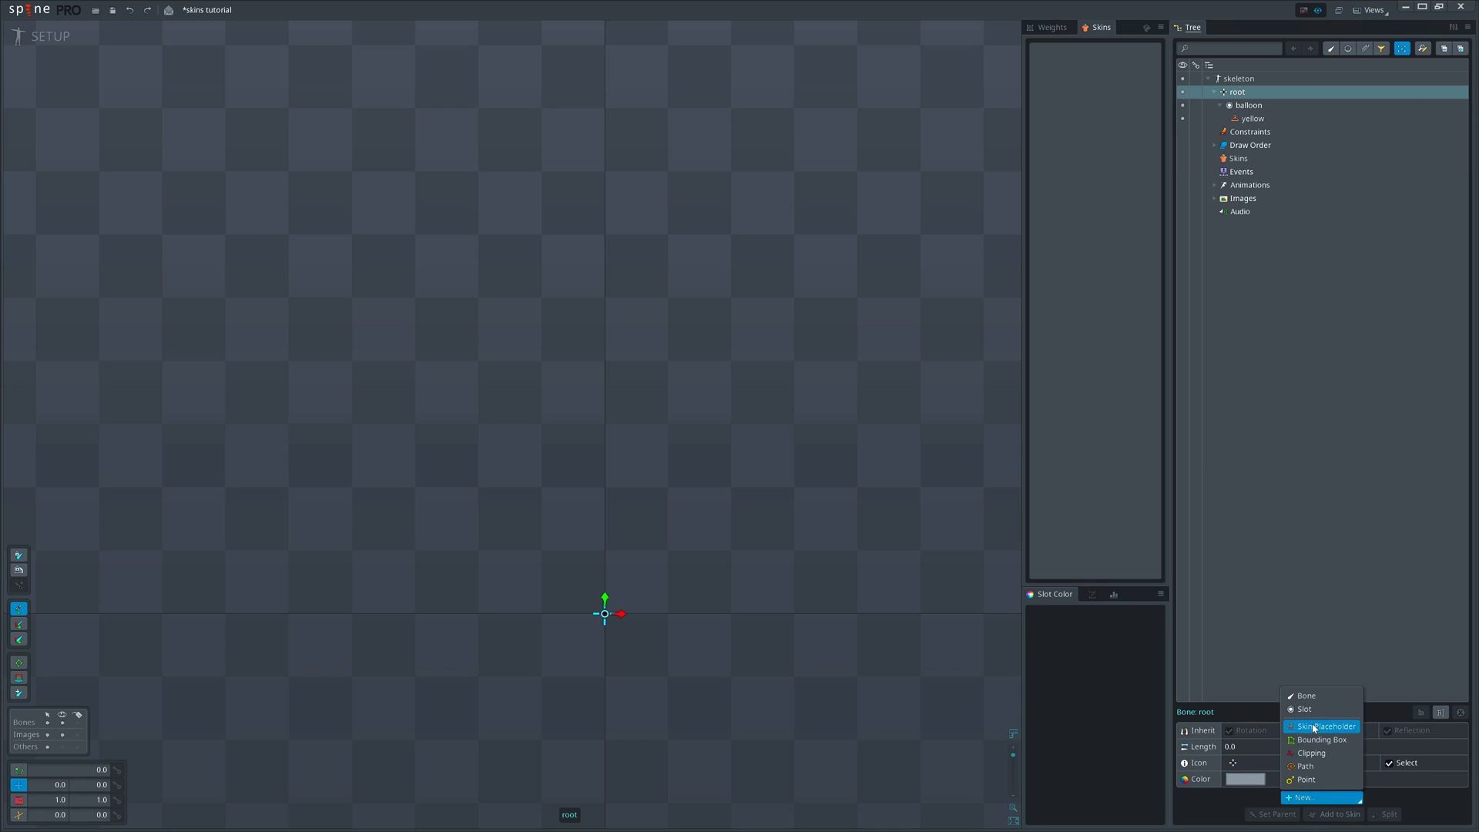
left_click(1328, 726)
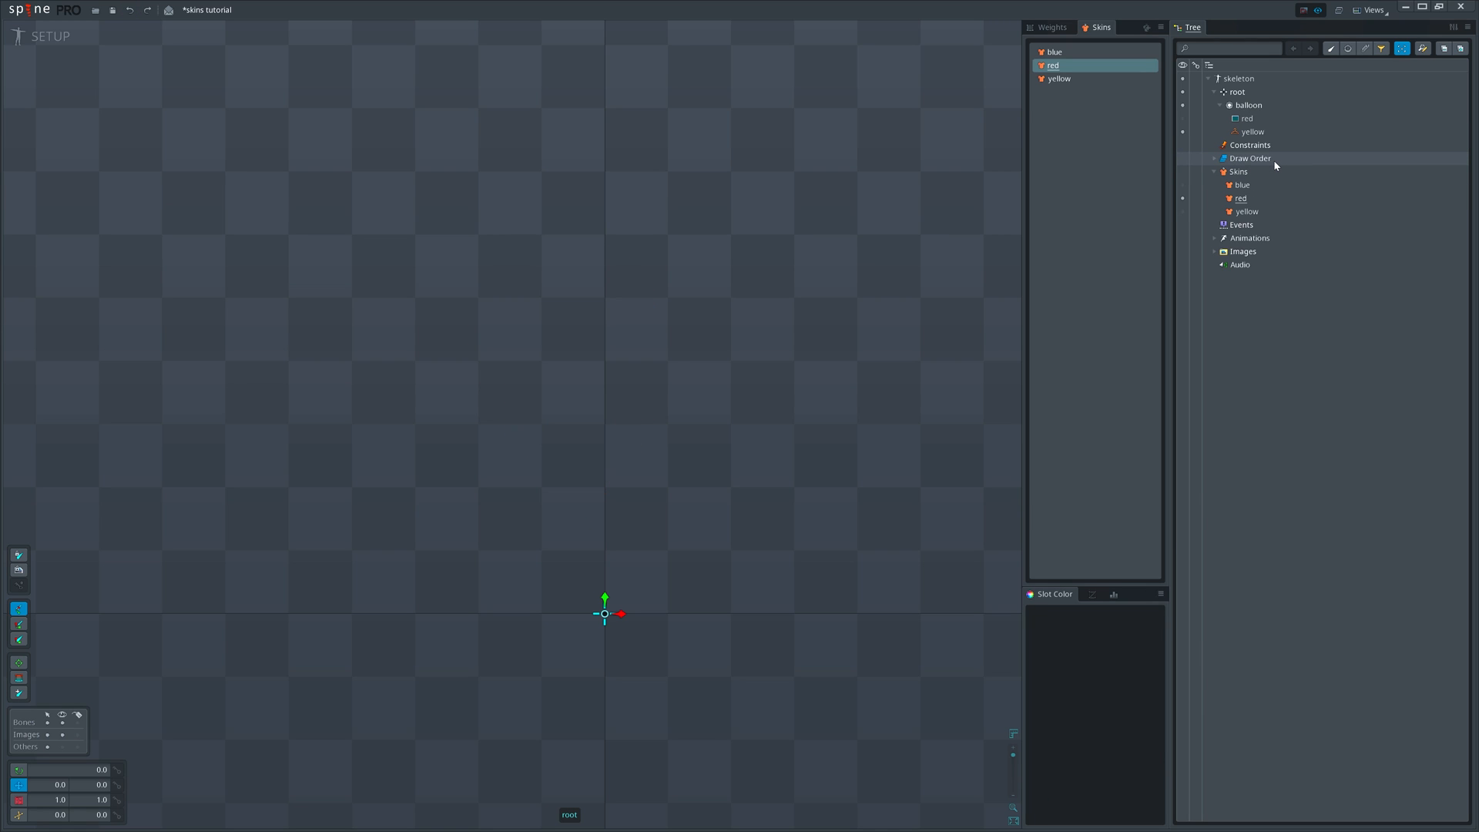
Move the red balloon image back directly into the balloon slot beside the placeholder.
left_click(1247, 118)
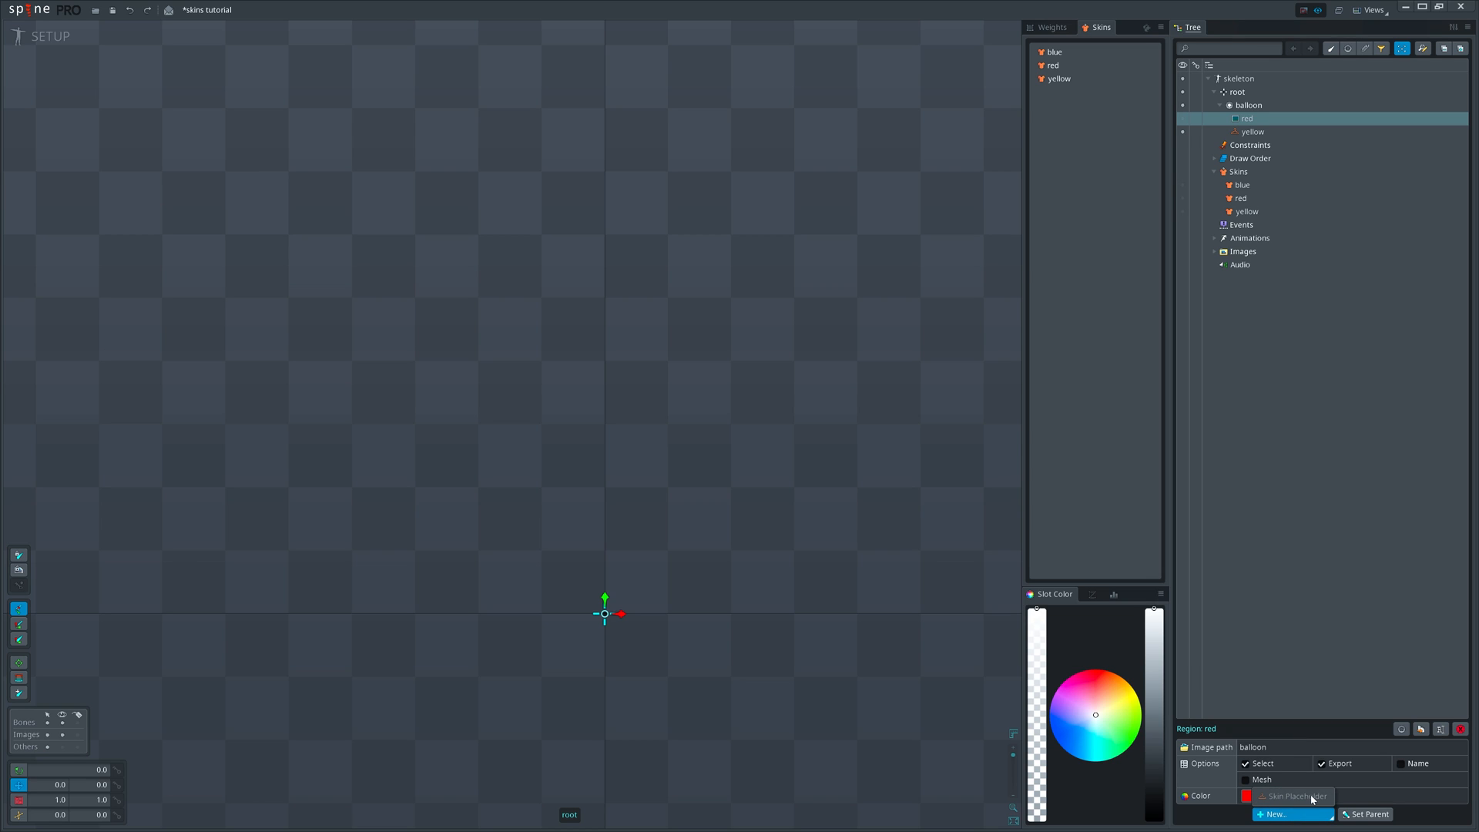
mouse_move(1203, 310)
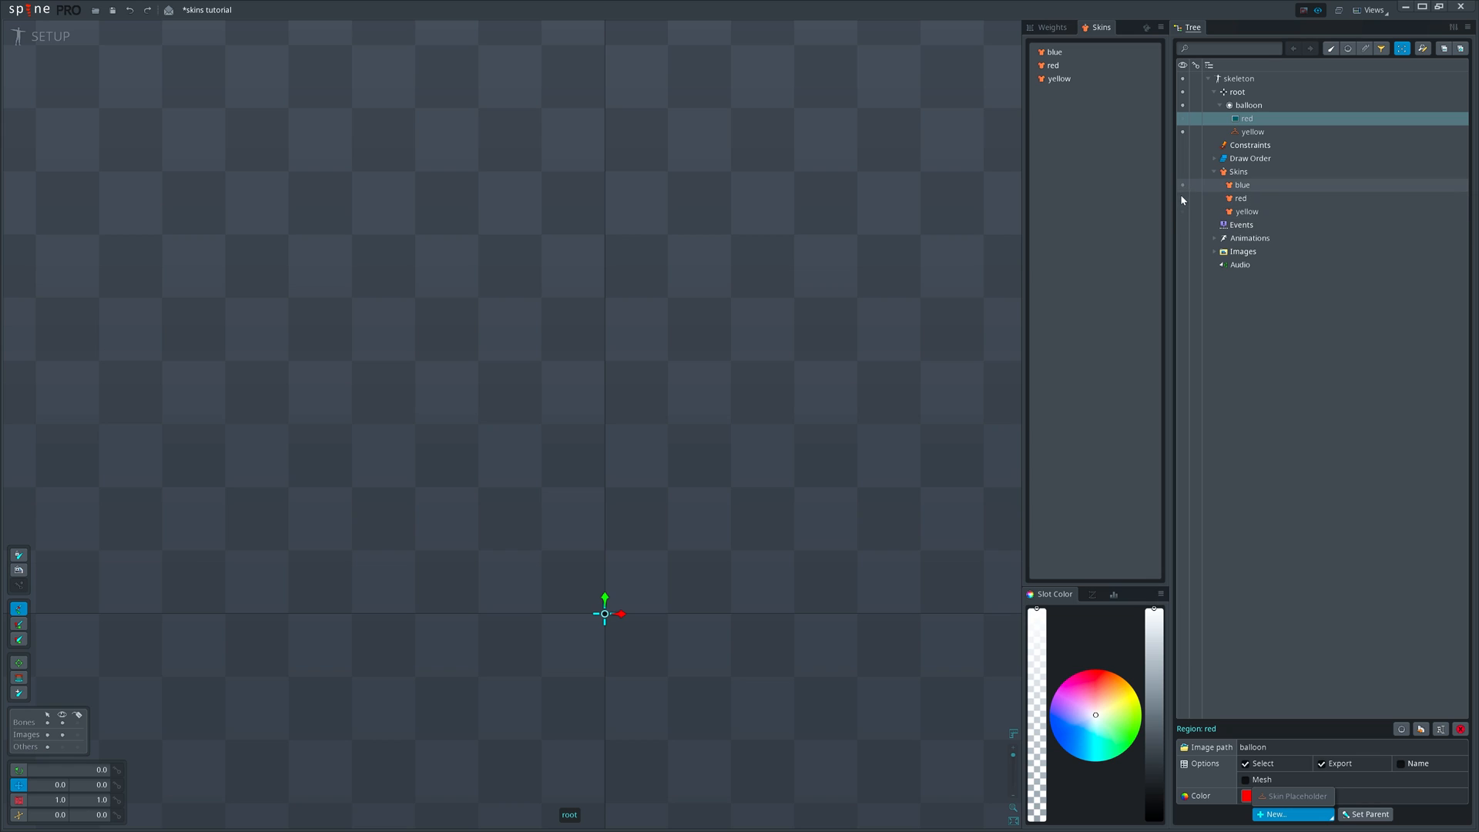
left_click(1243, 251)
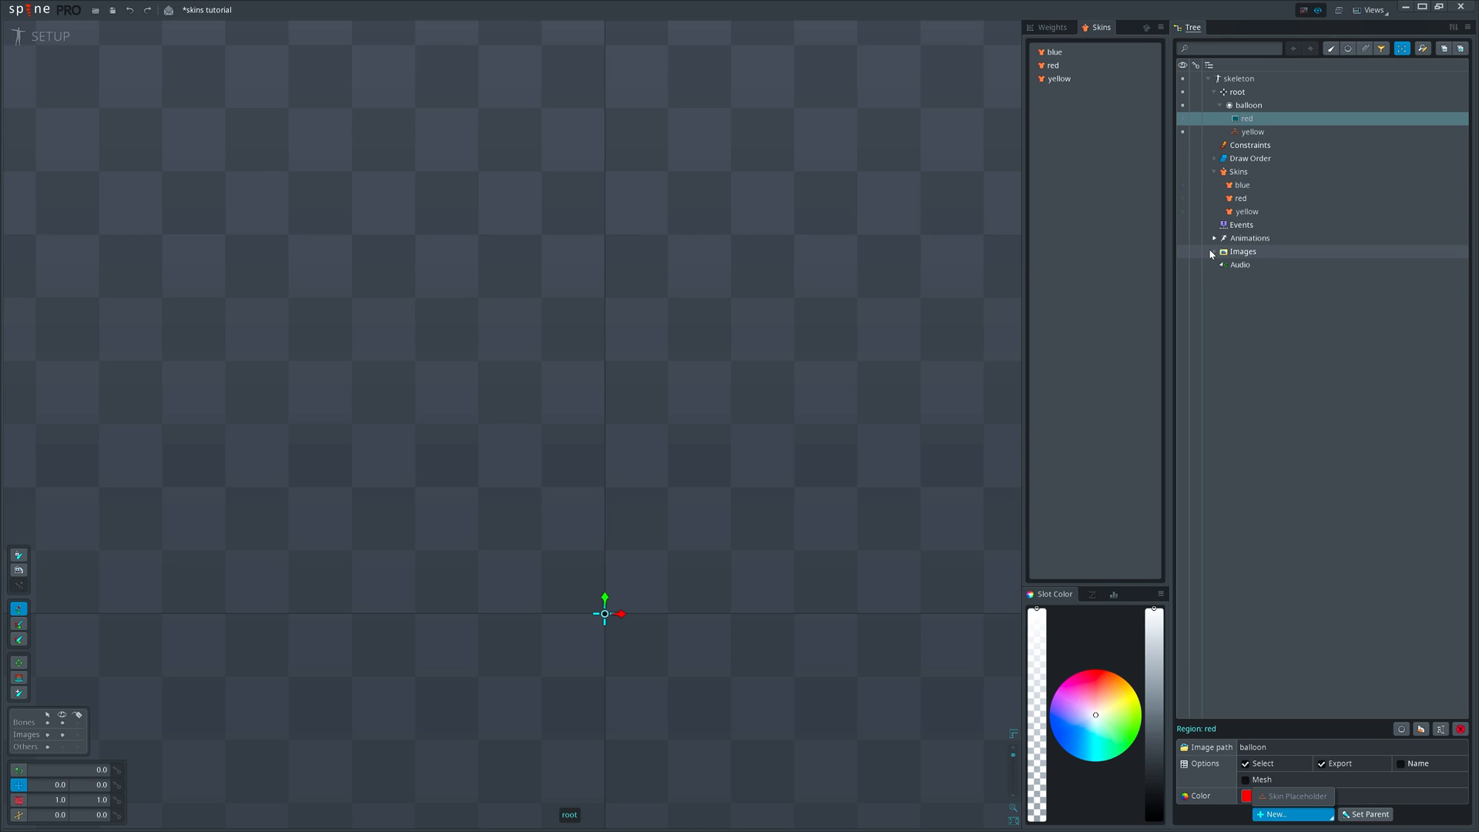
left_click(1222, 251)
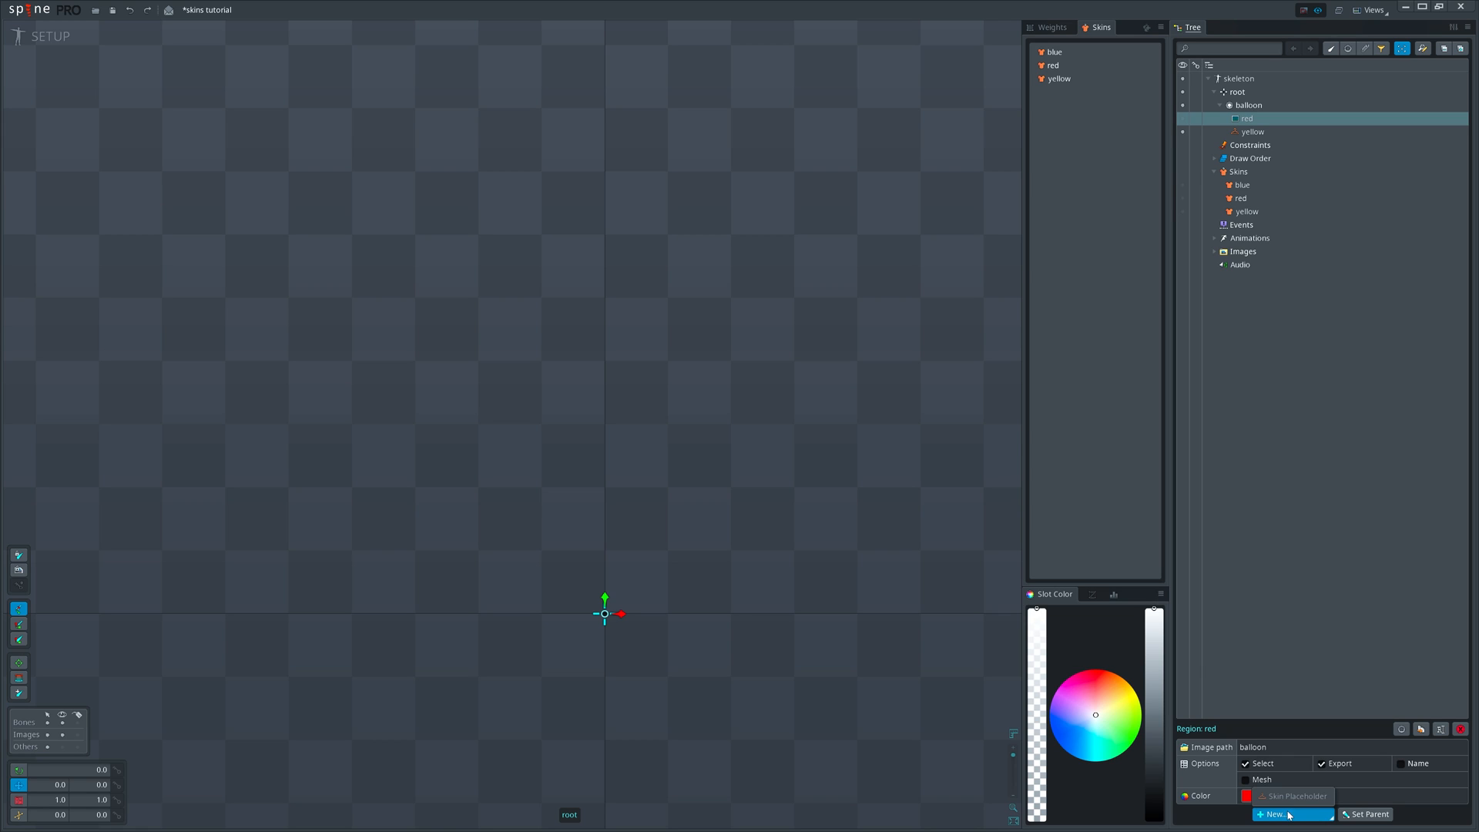
Create a skin placeholder named balloon holding the red balloon image.
left_click(1291, 813)
type("ballo")
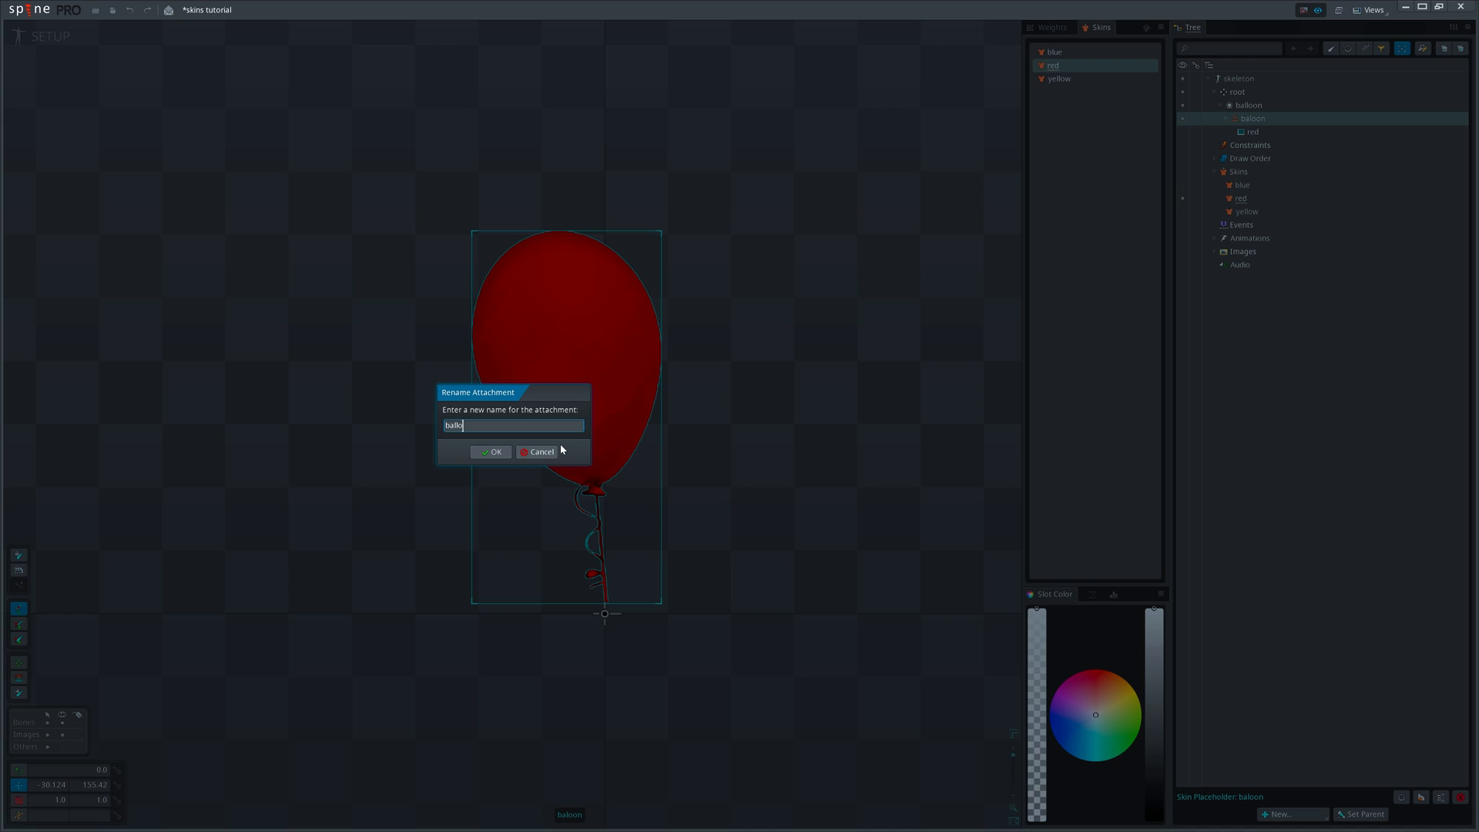
left_click(490, 452)
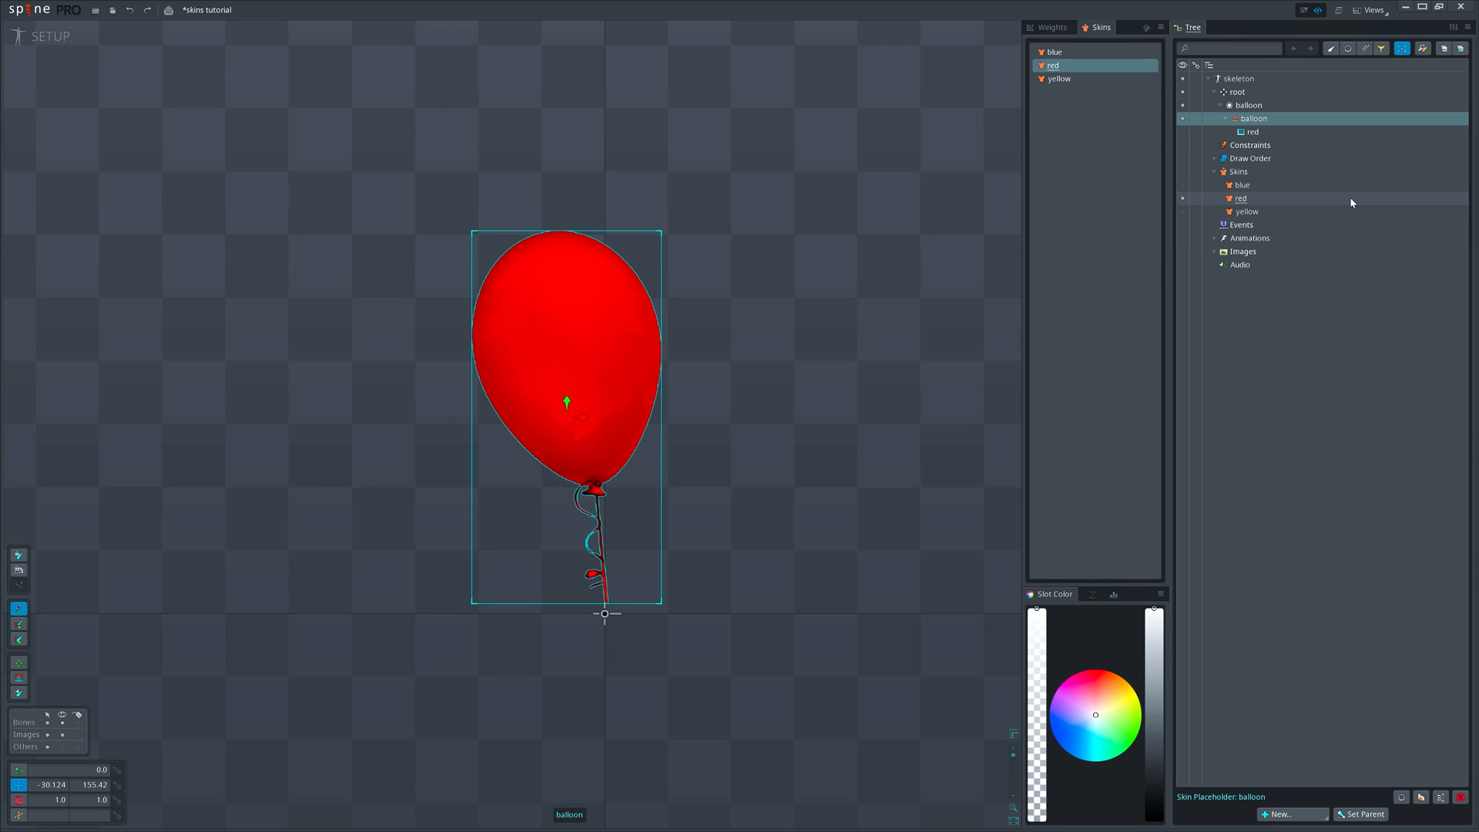
left_click(1053, 52)
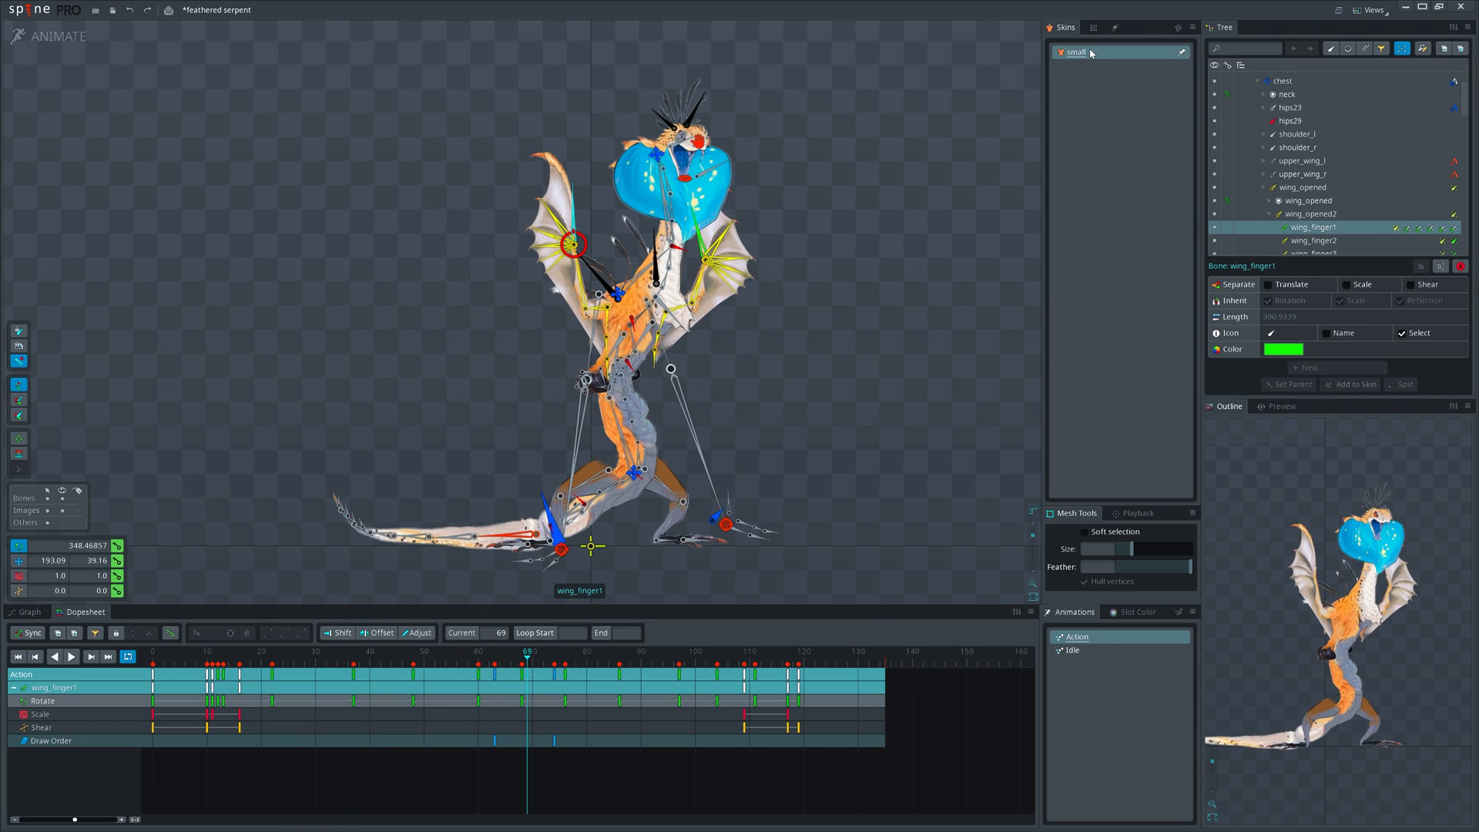
Toggle the small skin on the feathered serpent and select its small_wings transform constraint.
left_click(89, 656)
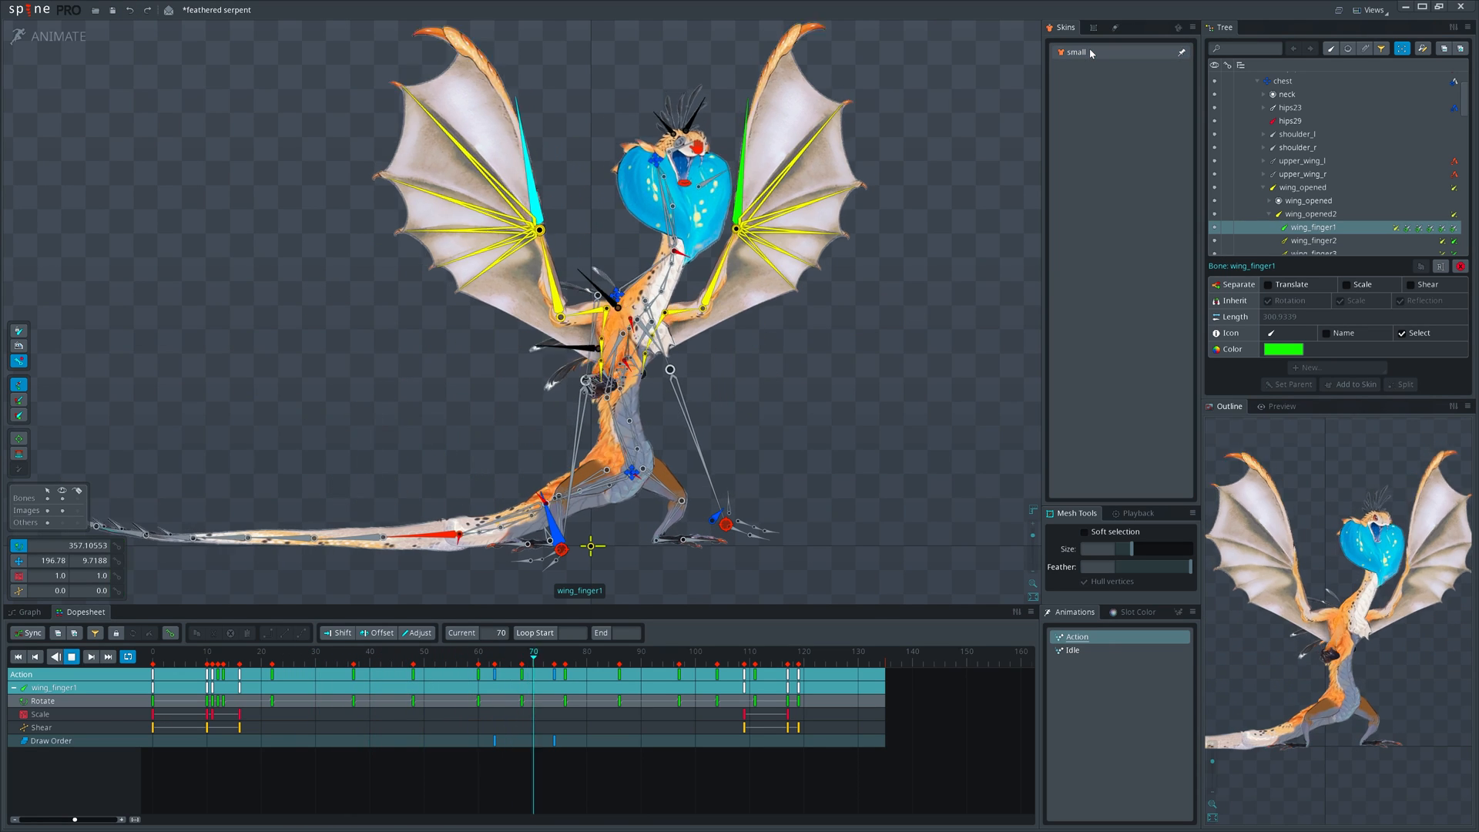
left_click(858, 656)
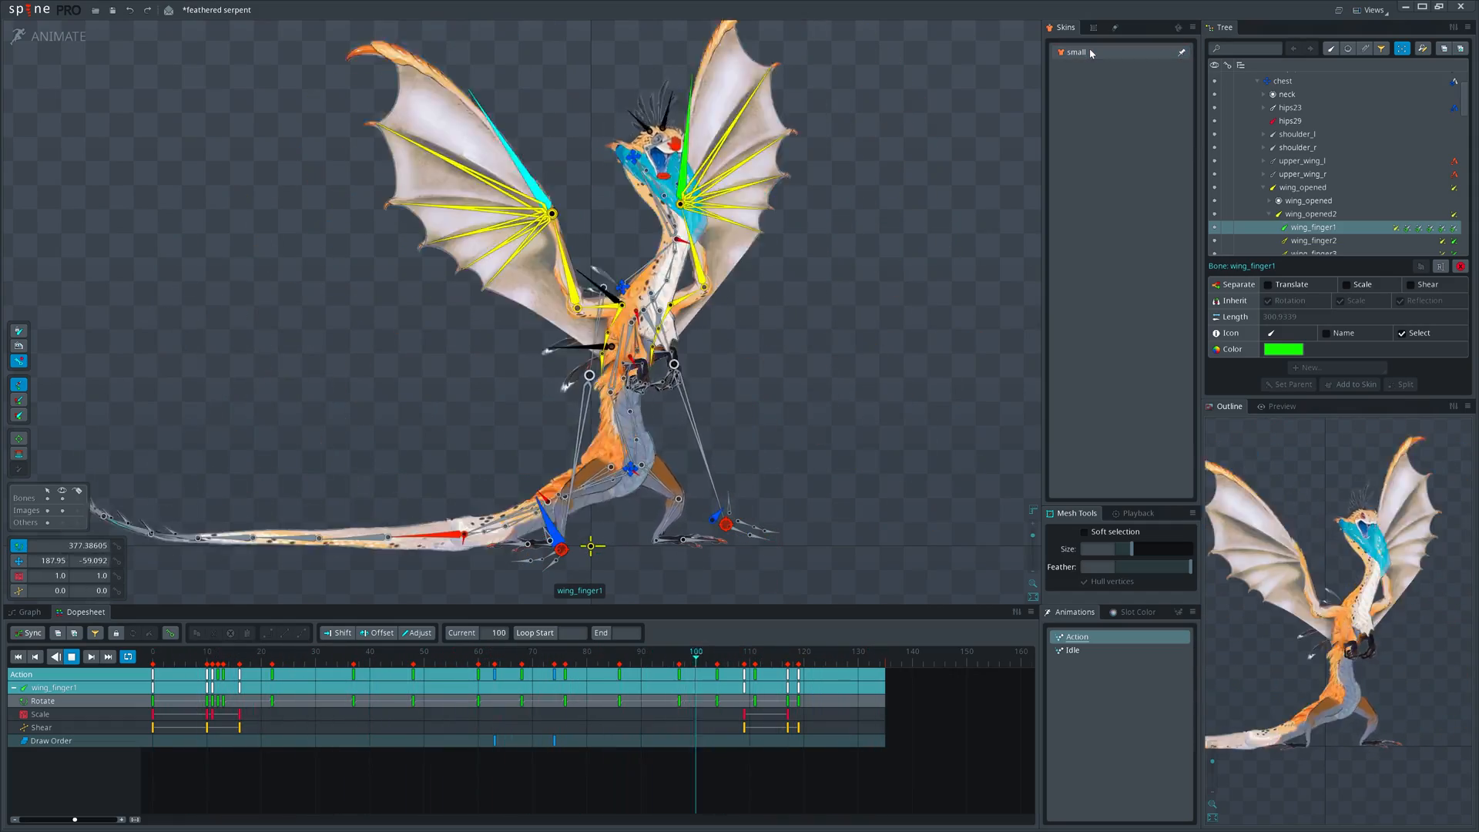
left_click(288, 650)
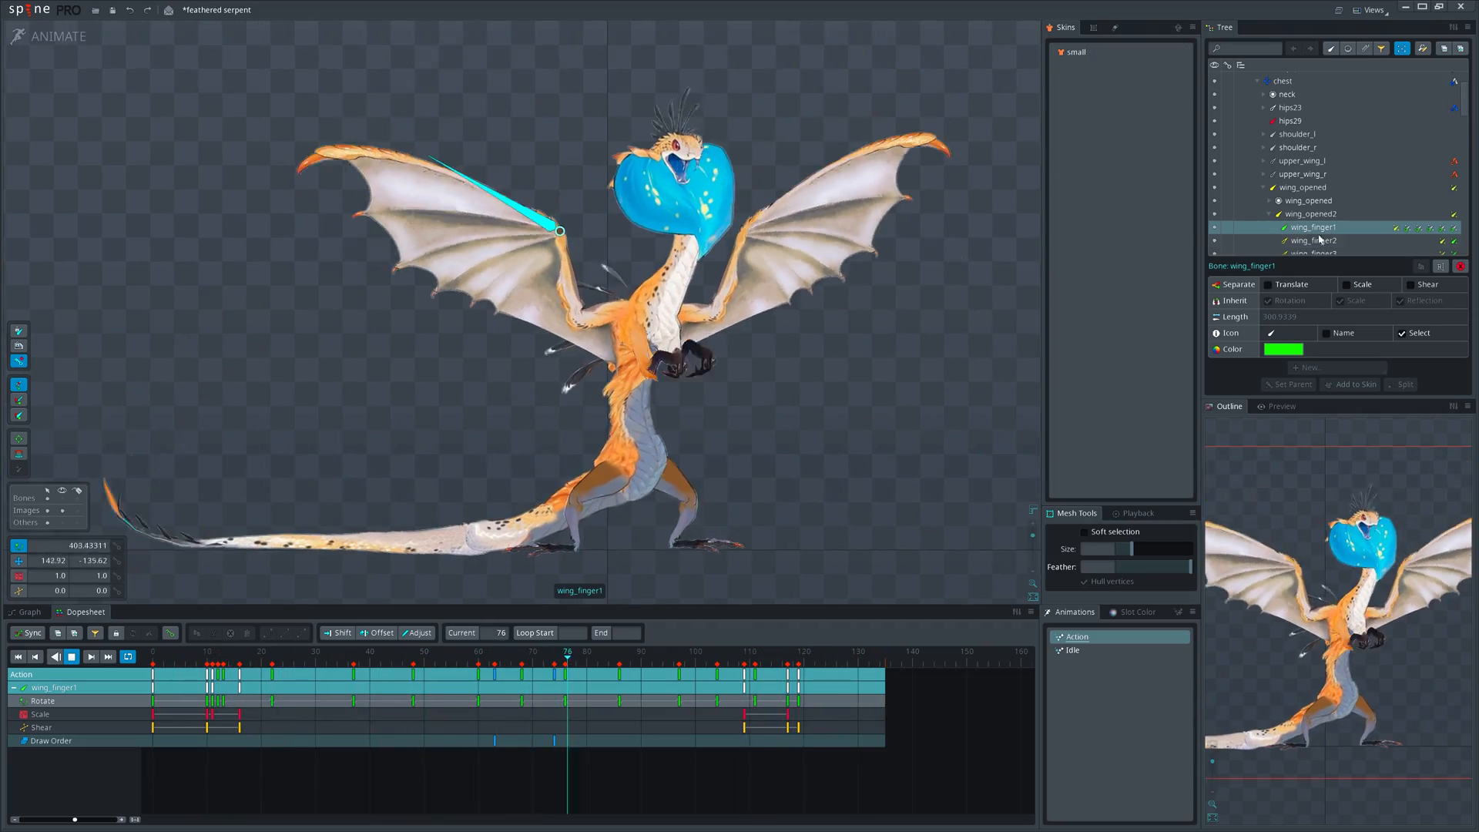
left_click(1292, 140)
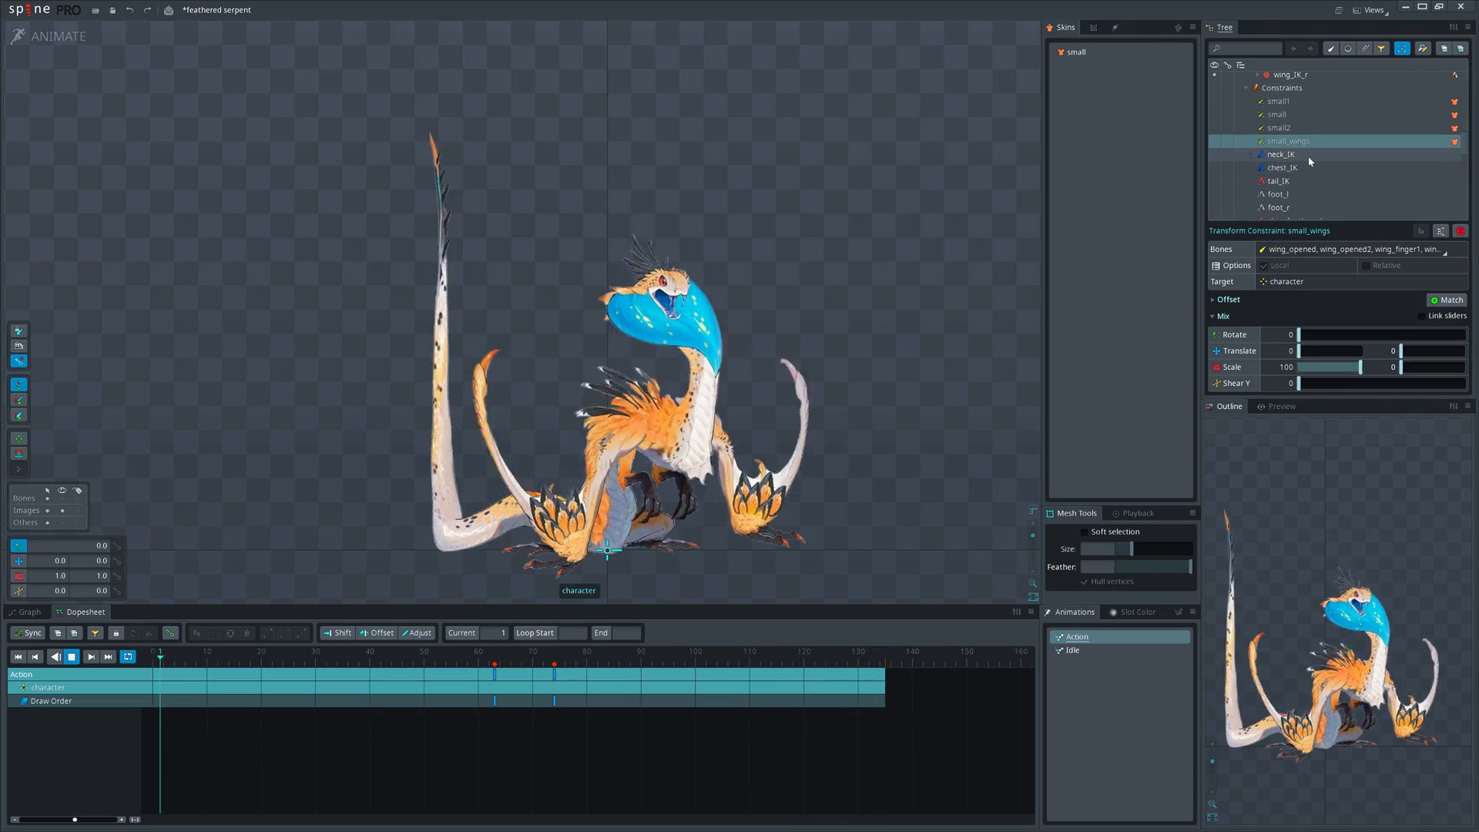